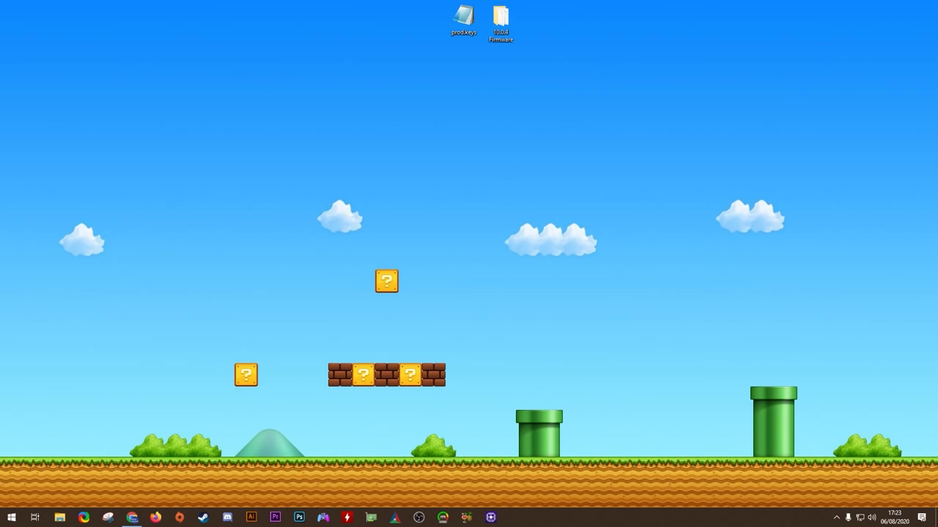
pyautogui.moveTo(150, 495)
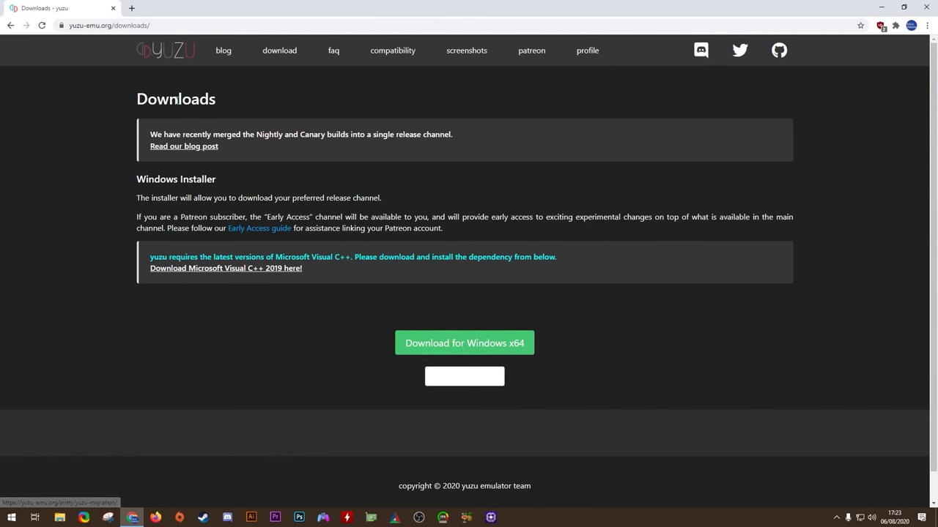
# Highlight the Visual C++ note, download the Windows x64 installer and save it to the Desktop
pyautogui.click(110, 32)
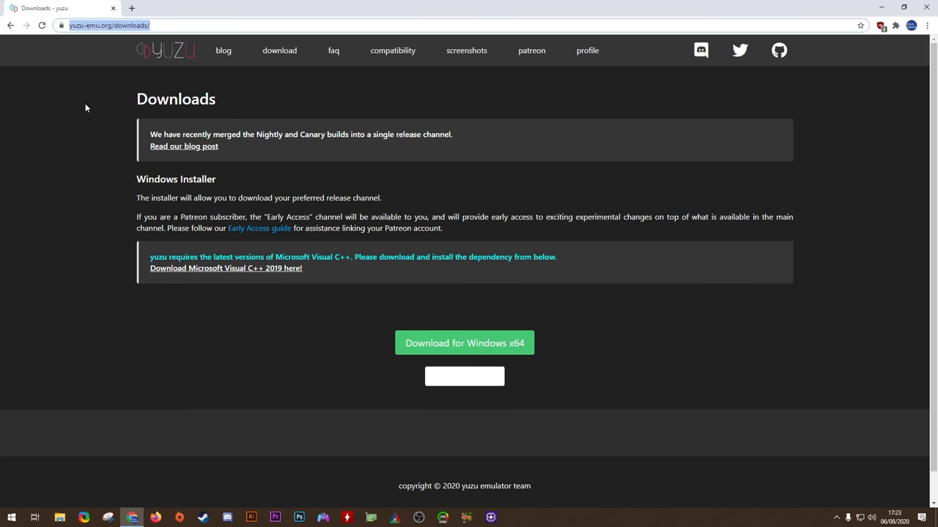
pyautogui.moveTo(448, 346)
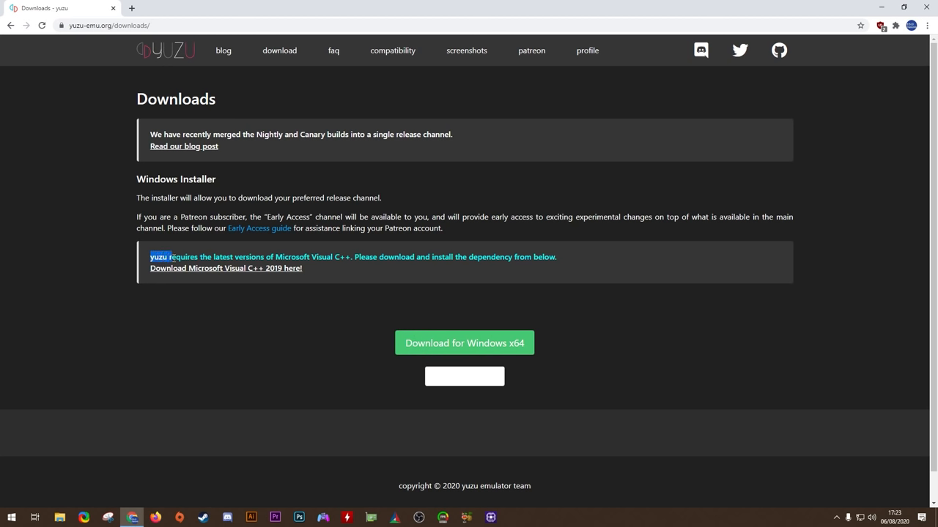
pyautogui.moveTo(150, 256); pyautogui.dragTo(351, 256)
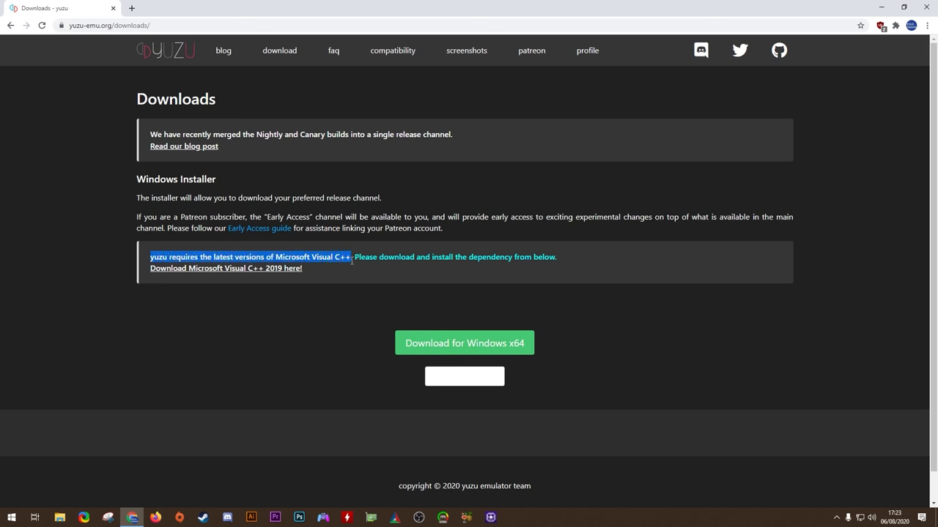
pyautogui.moveTo(222, 275)
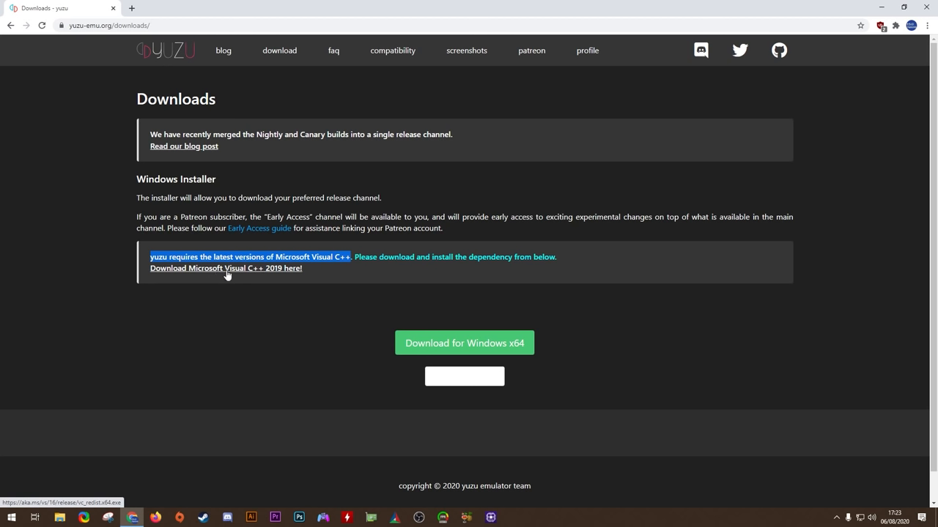
pyautogui.moveTo(245, 325)
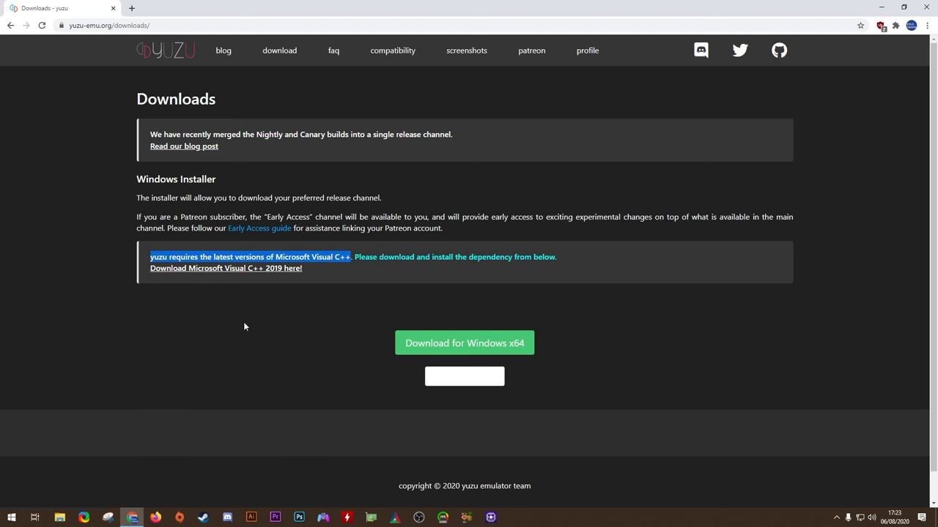
pyautogui.moveTo(226, 318)
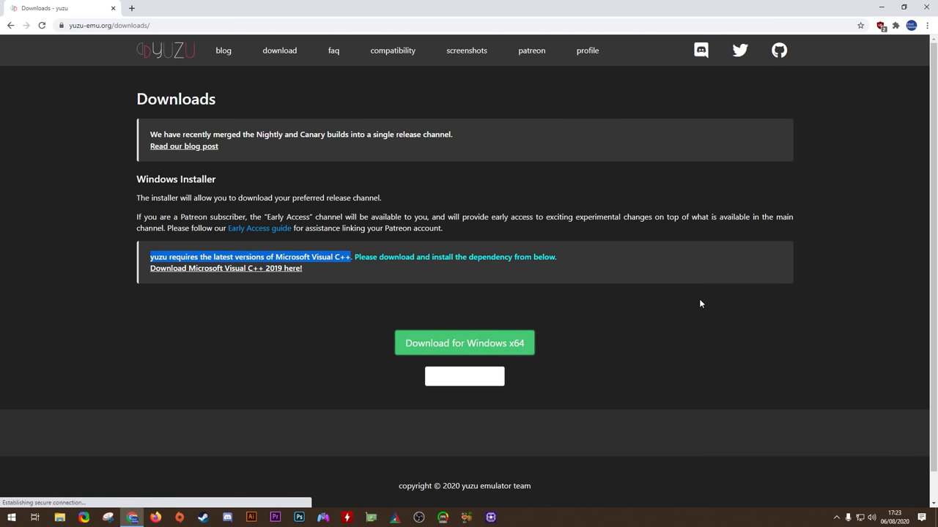
pyautogui.click(464, 343)
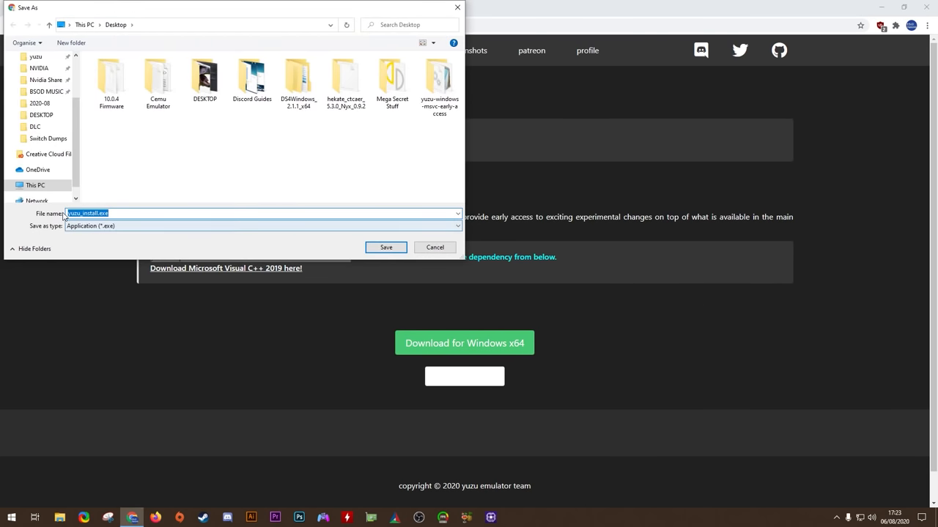
pyautogui.click(386, 246)
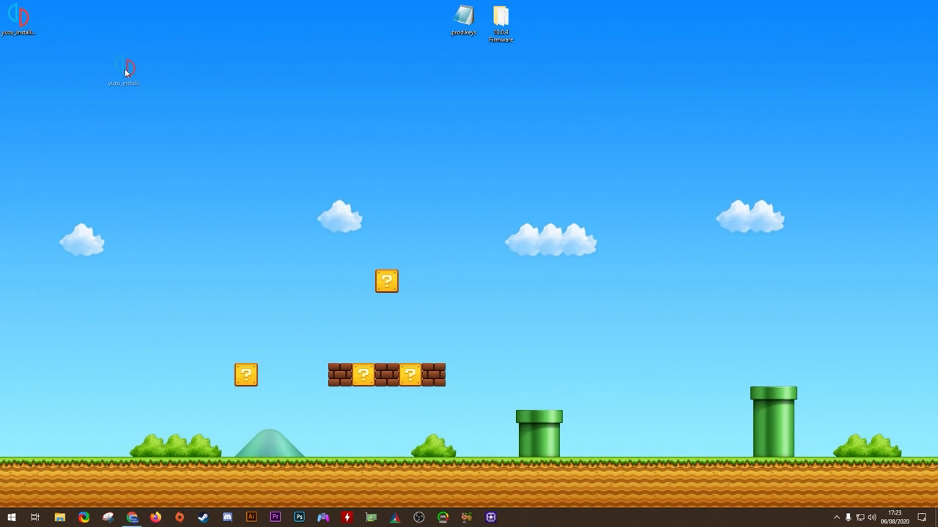
# Move yuzu_install.exe beside the other desktop icons and launch it
pyautogui.moveTo(125, 70); pyautogui.dragTo(428, 18)
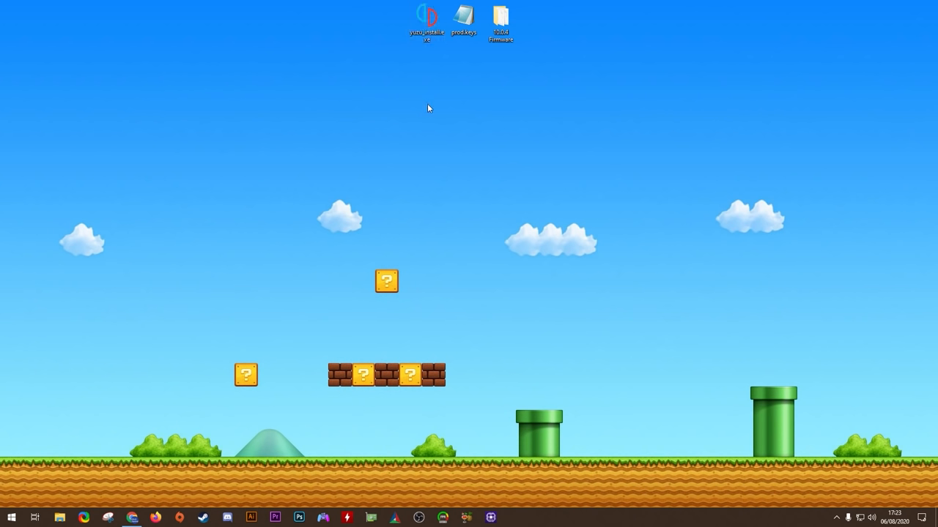
pyautogui.click(464, 21)
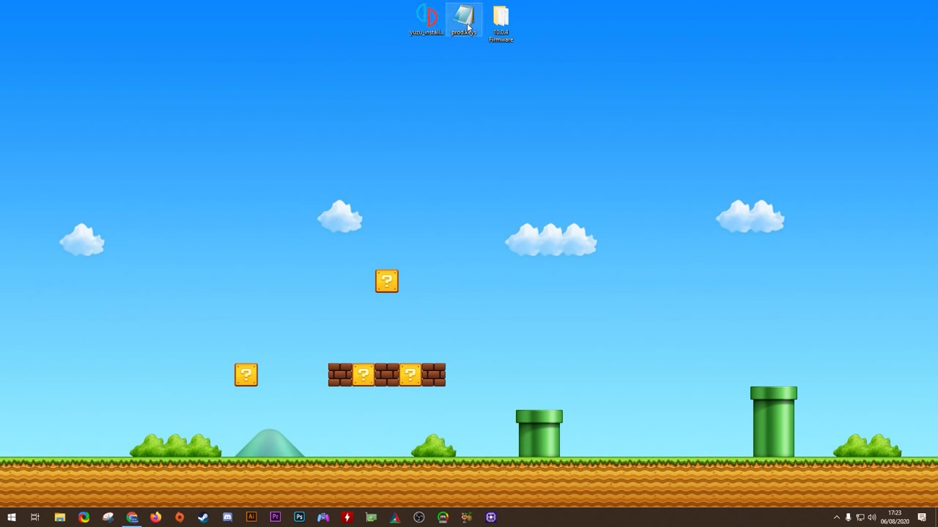
pyautogui.click(504, 20)
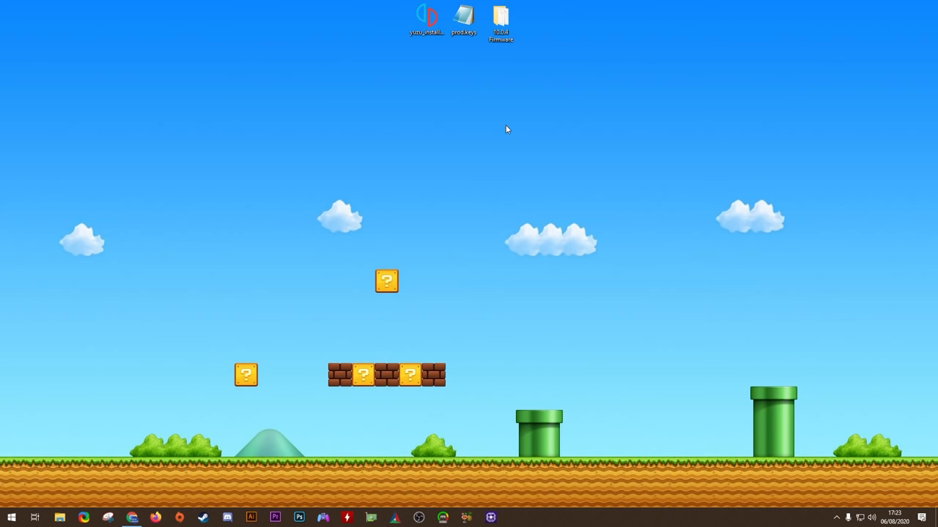
pyautogui.doubleClick(425, 16)
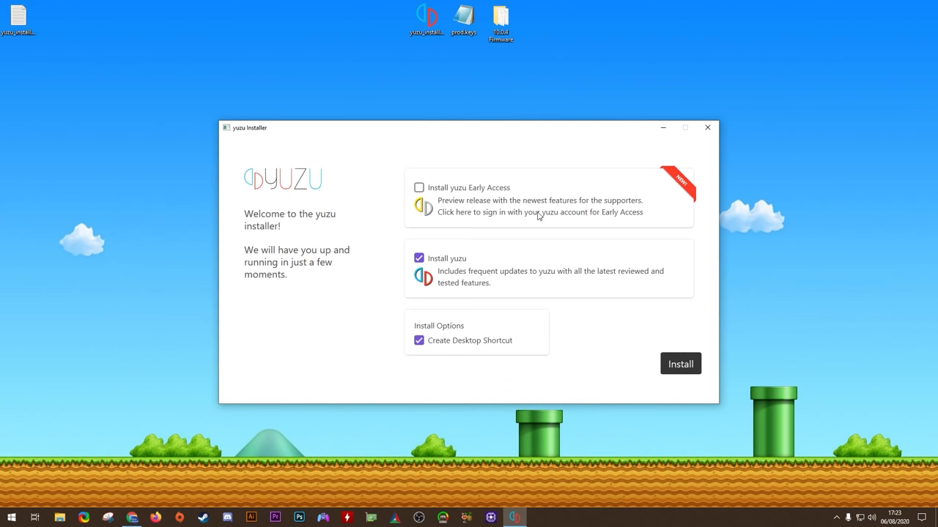
pyautogui.moveTo(443, 219)
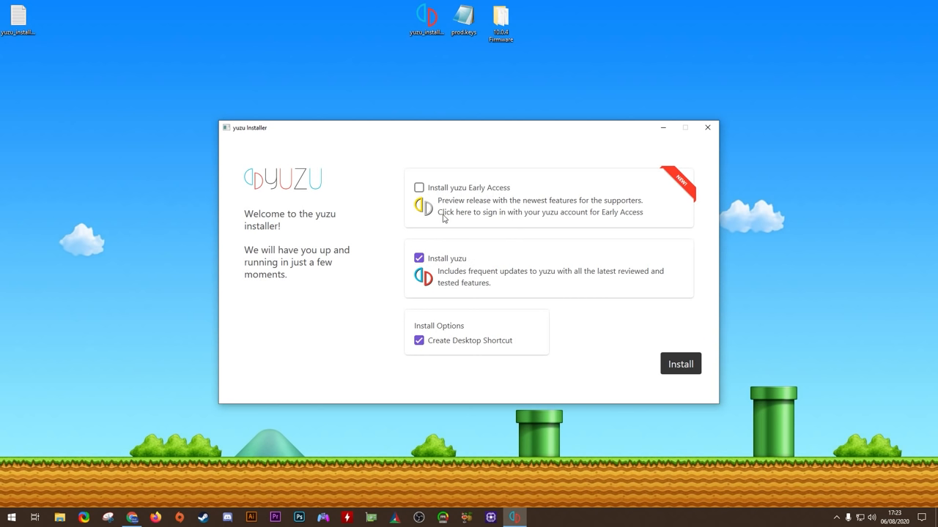
pyautogui.moveTo(419, 189)
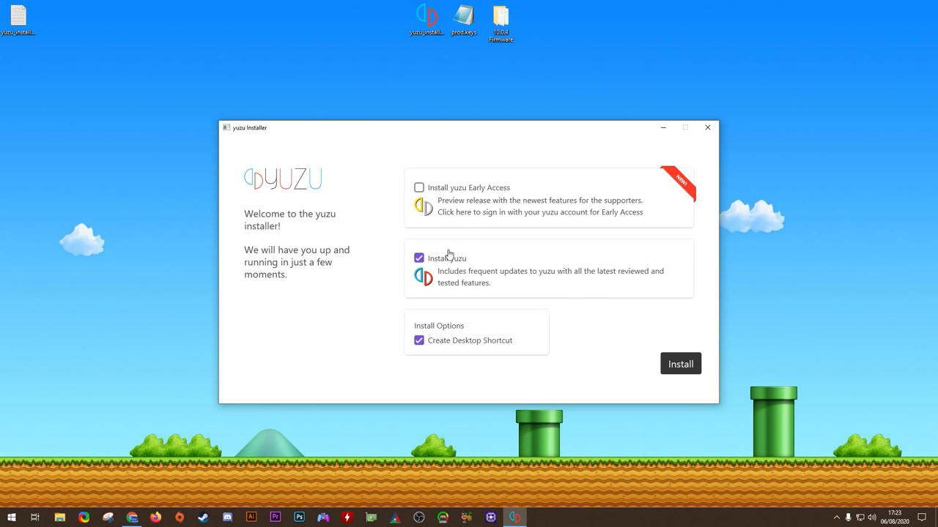
pyautogui.moveTo(457, 279)
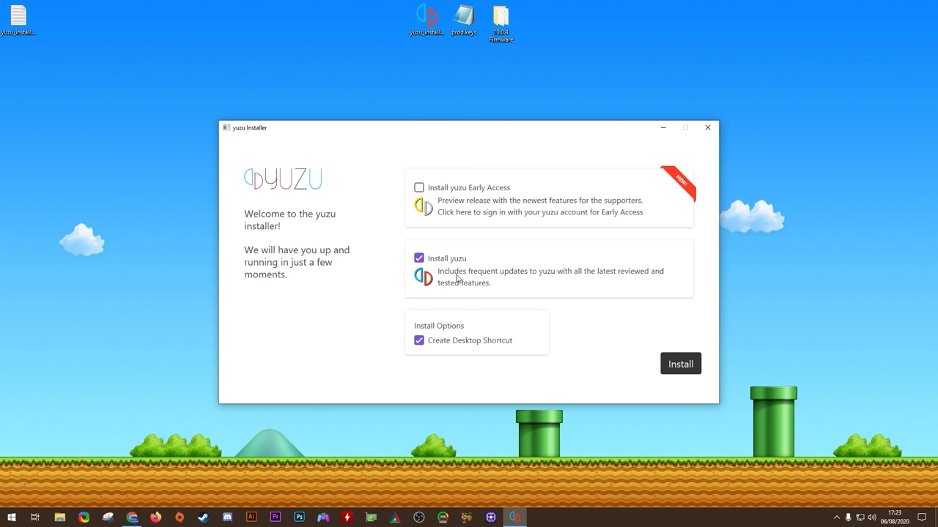
pyautogui.moveTo(460, 199)
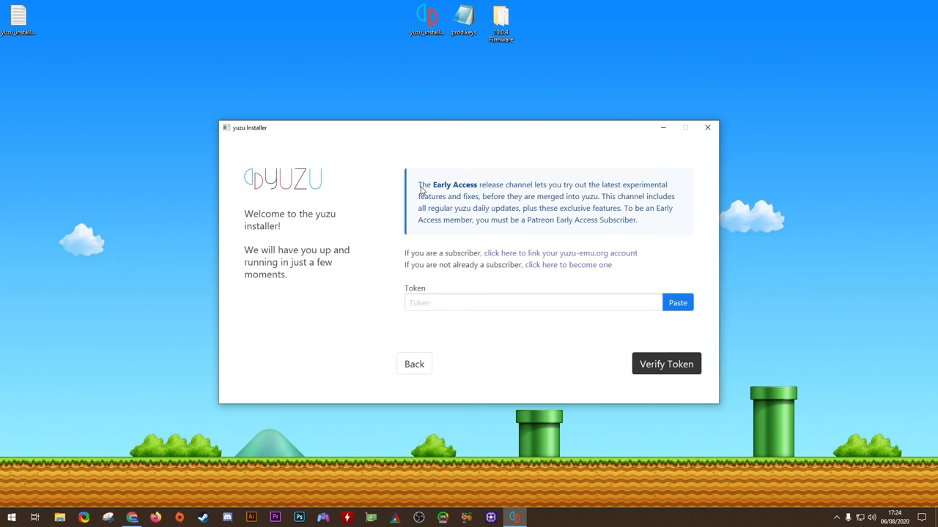
pyautogui.moveTo(433, 256)
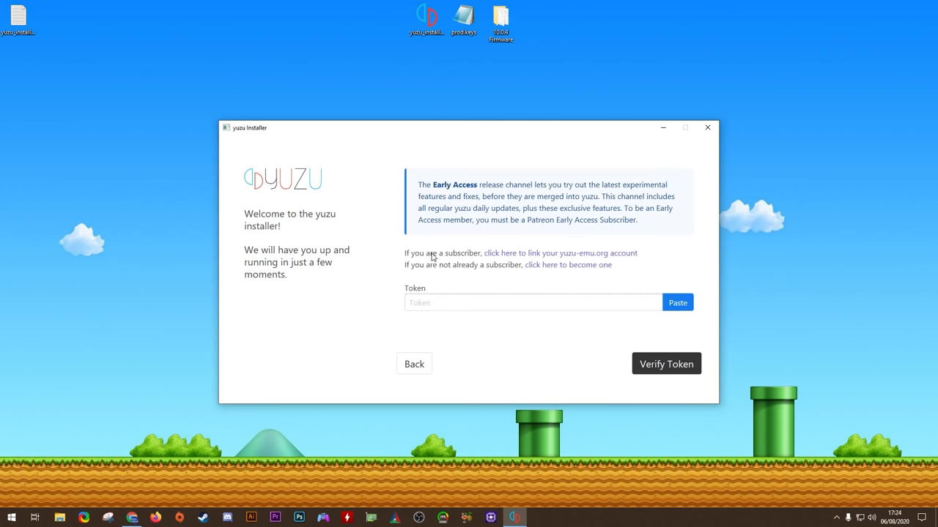
pyautogui.moveTo(541, 266)
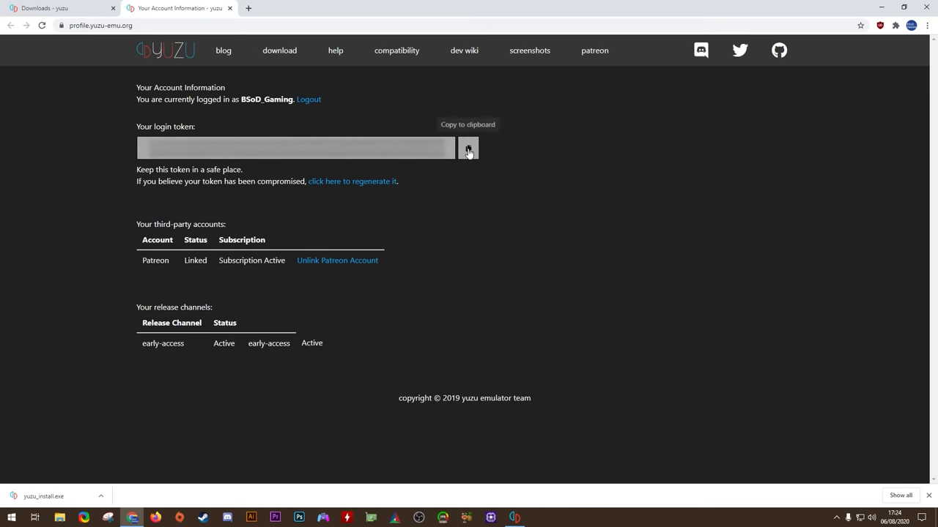
# Copy the login token from the yuzu profile page and verify it in the installer
pyautogui.click(467, 148)
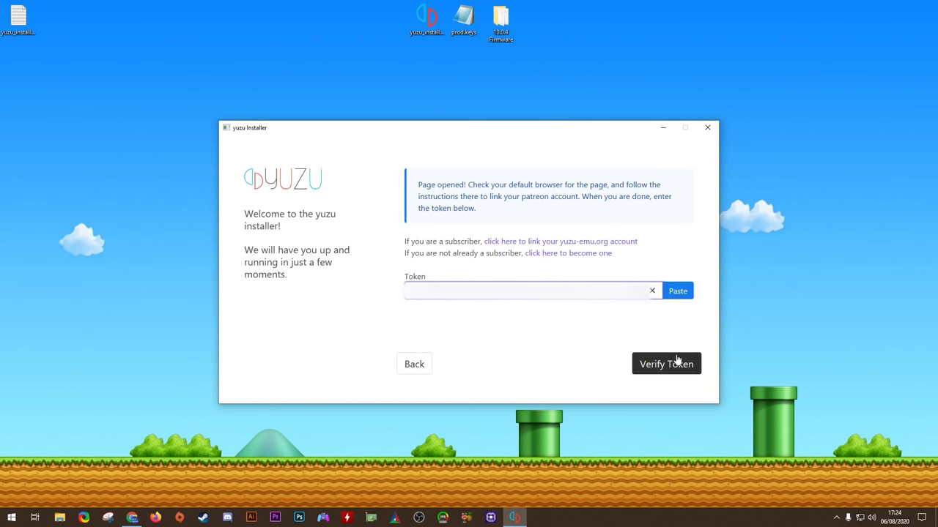
pyautogui.click(665, 364)
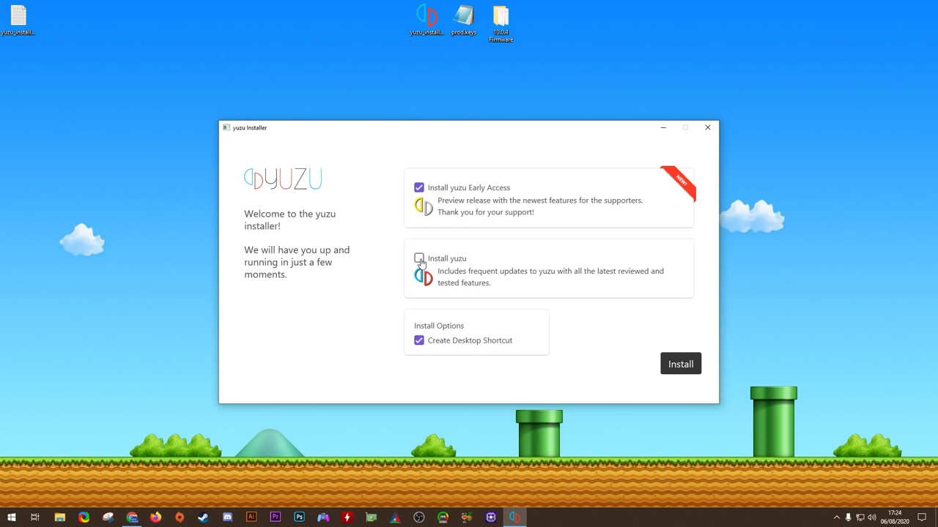
# Install yuzu and yuzu Early Access without a desktop shortcut, then exit the installer
pyautogui.click(419, 258)
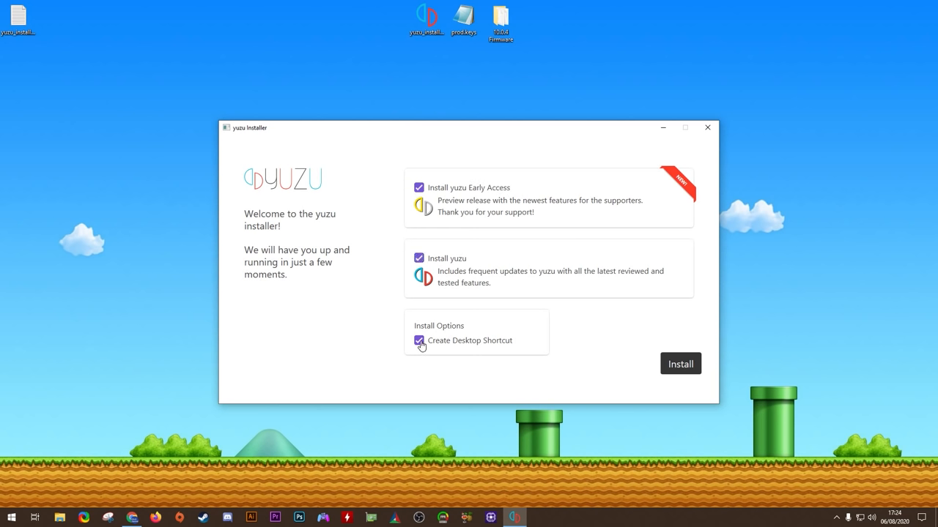
pyautogui.click(419, 340)
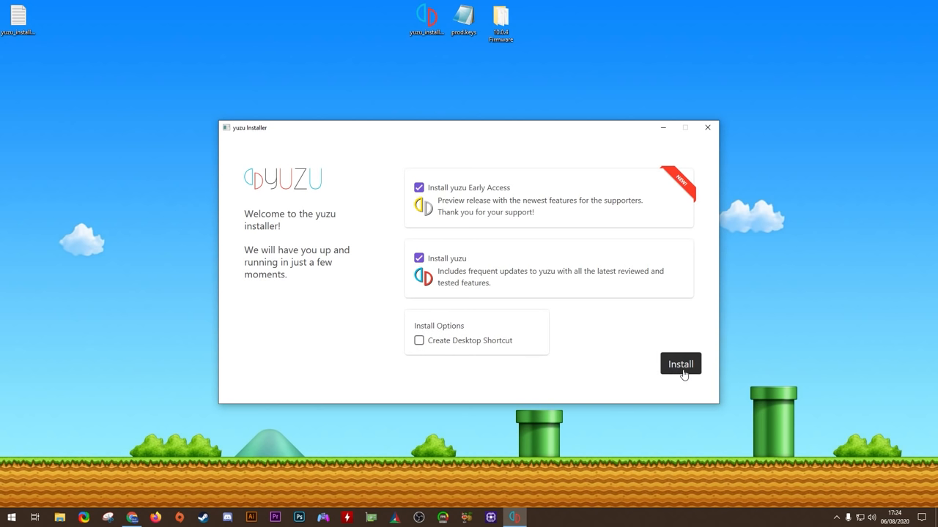
pyautogui.click(679, 363)
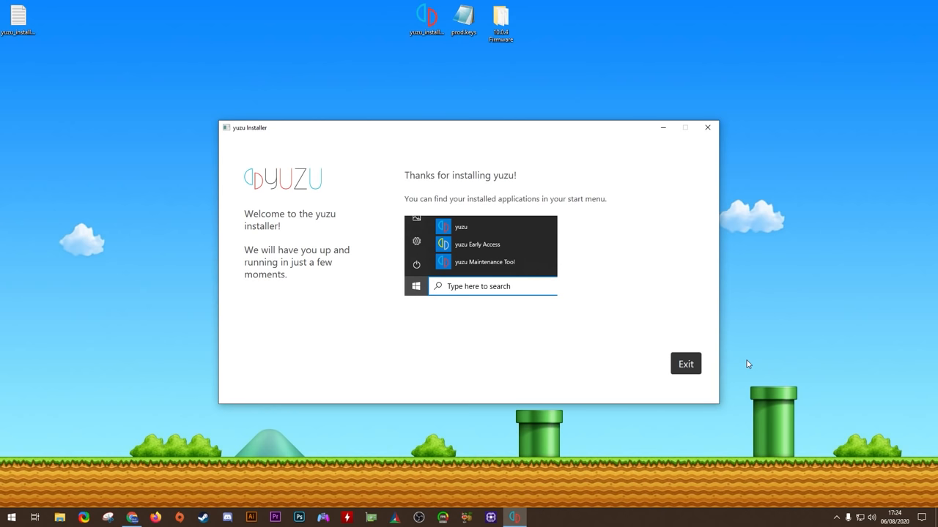
pyautogui.moveTo(425, 352)
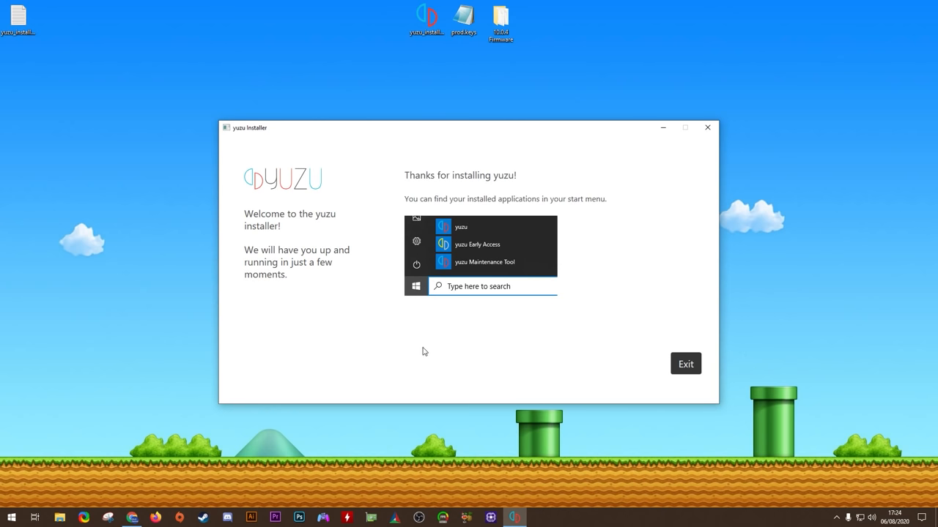
pyautogui.click(685, 364)
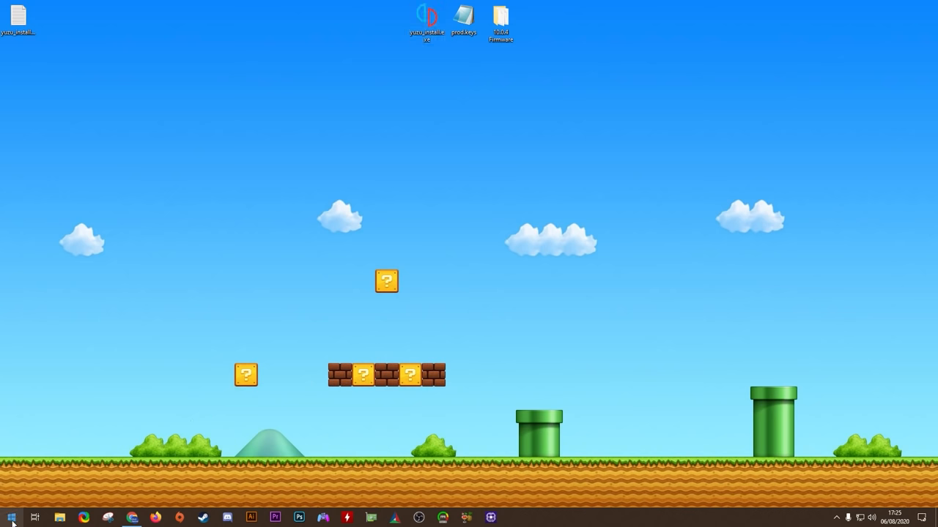
# Search yuzu in the Start menu and pin yuzu Early Access and yuzu to the taskbar
pyautogui.click(8, 516)
pyautogui.write('yu')
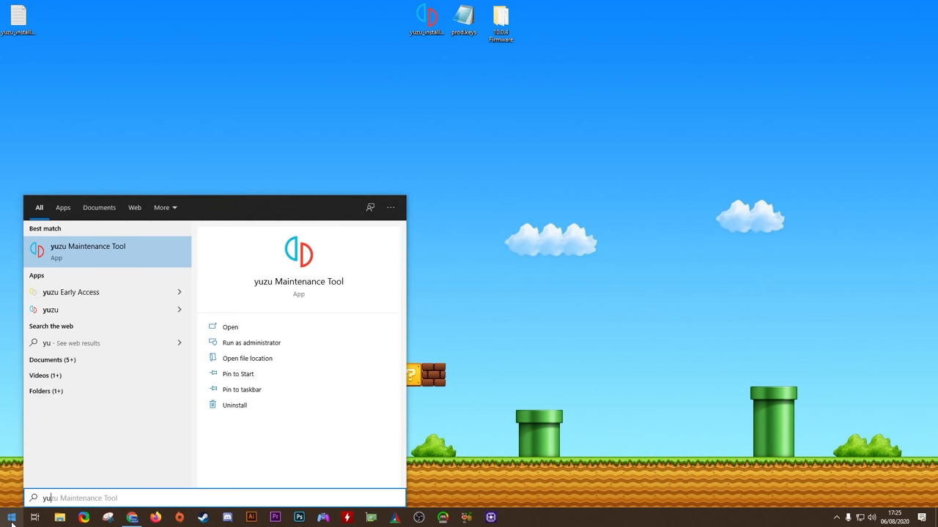
pyautogui.moveTo(85, 293)
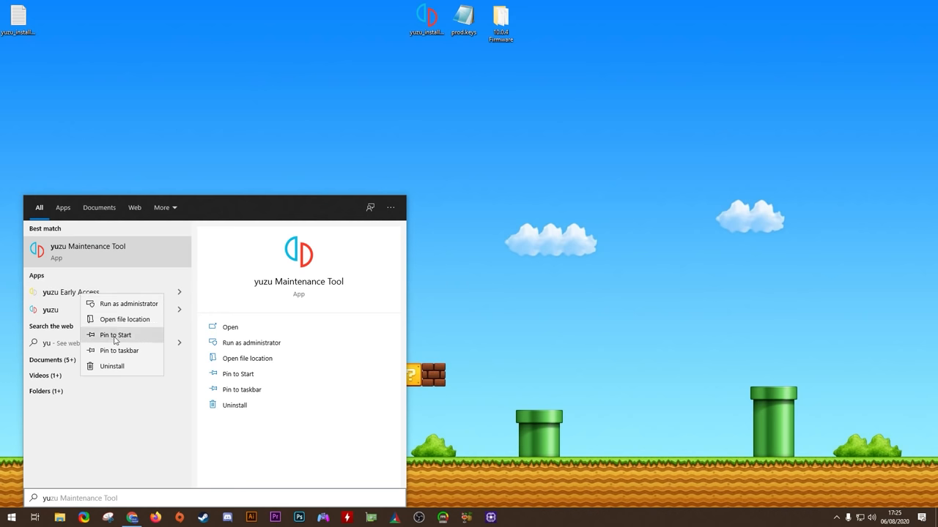
pyautogui.click(119, 350)
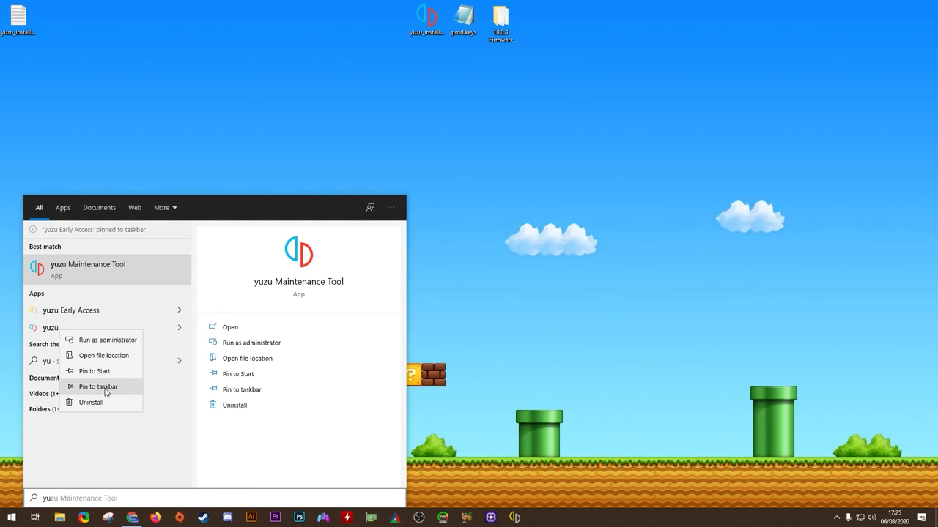
pyautogui.click(97, 387)
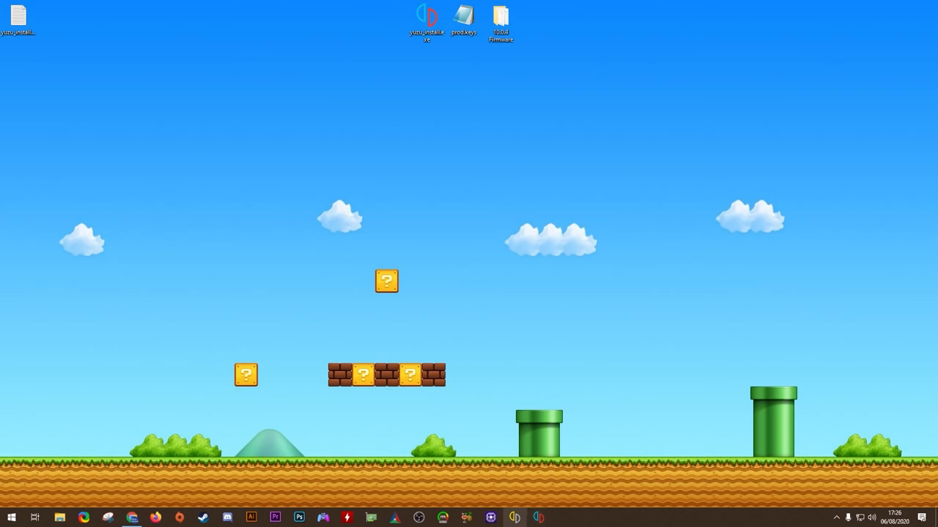
pyautogui.moveTo(550, 517)
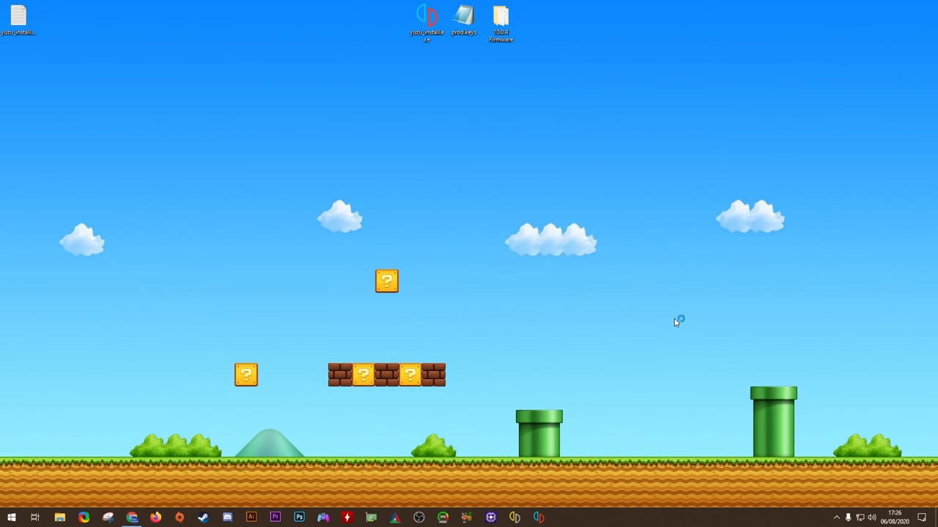
pyautogui.moveTo(771, 324)
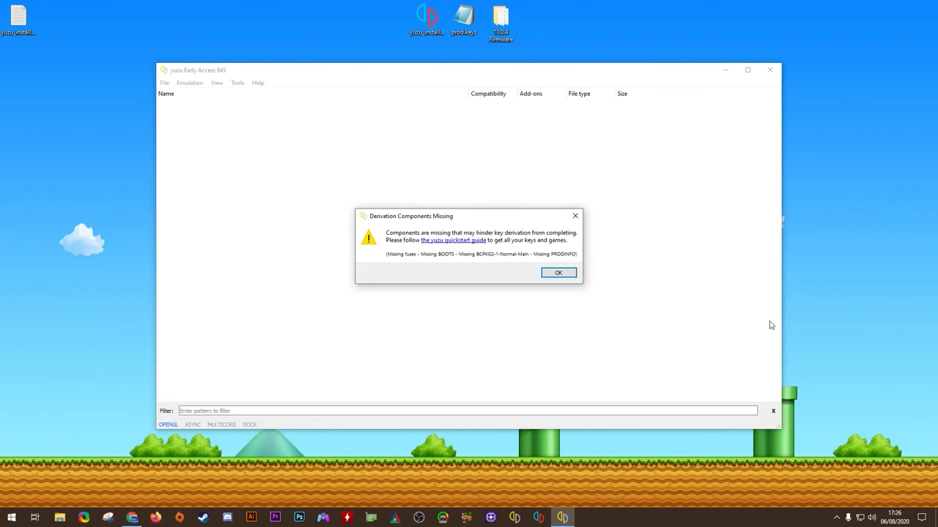
pyautogui.moveTo(427, 223)
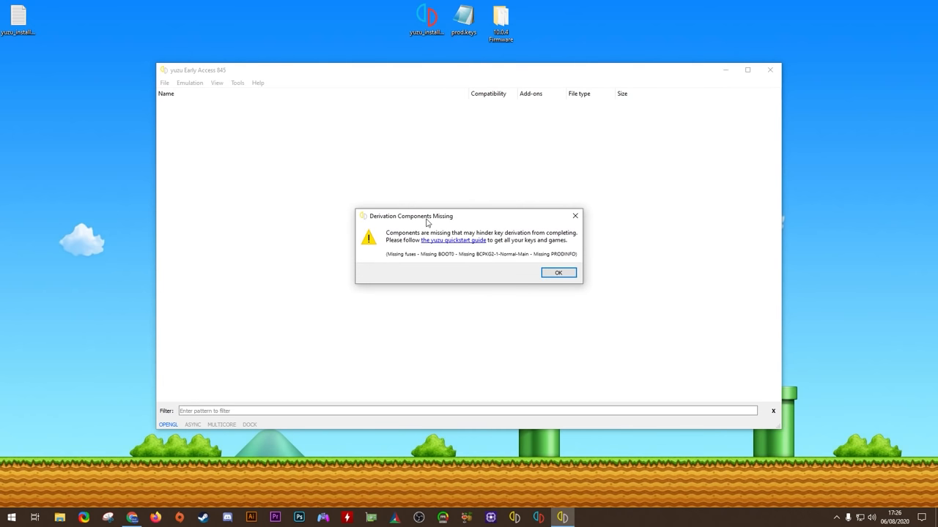
pyautogui.moveTo(395, 255)
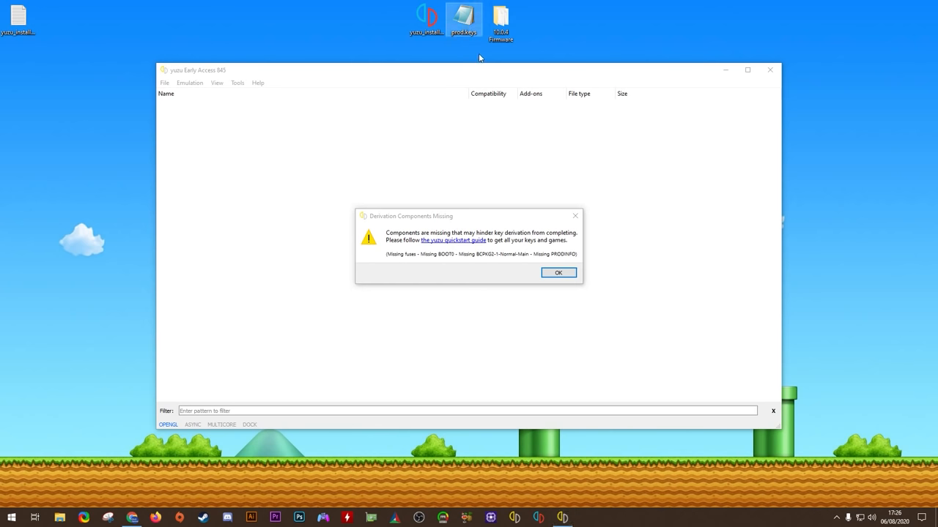
# Dismiss the Derivation Components Missing warning and open the yuzu folder from the File menu
pyautogui.click(558, 272)
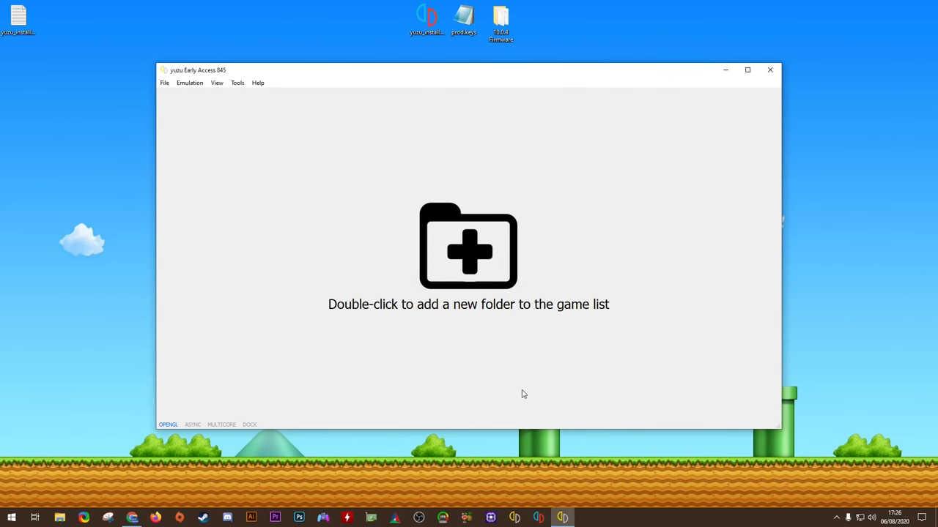
pyautogui.click(164, 82)
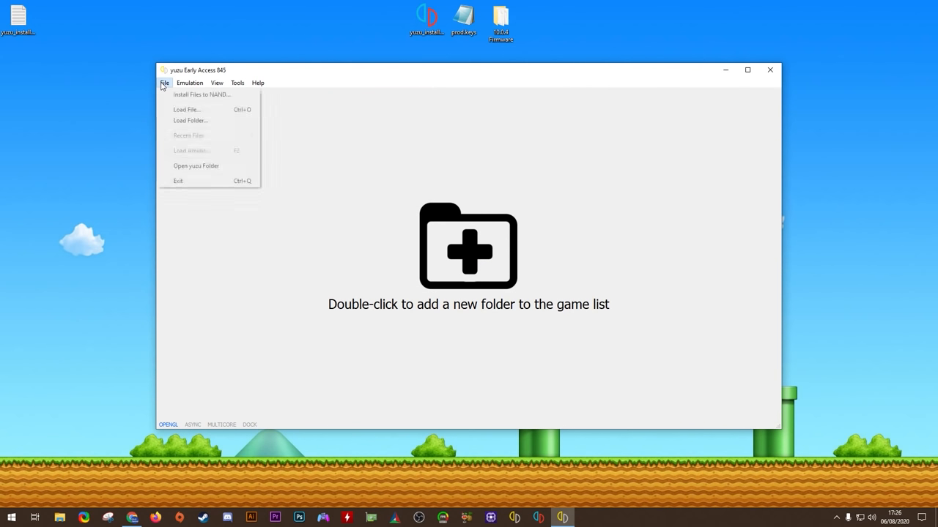
pyautogui.click(197, 165)
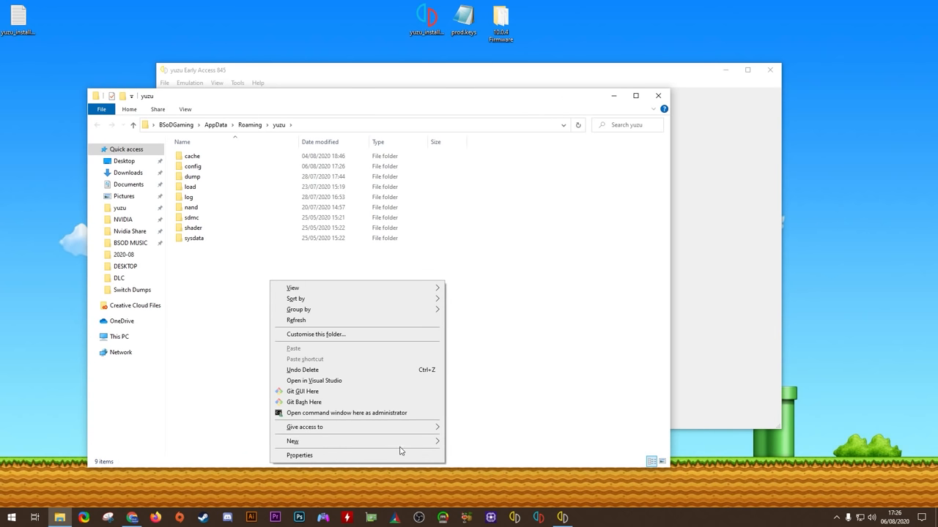
# Create a 'keys' folder in the yuzu folder and select the prod.keys file on the desktop
pyautogui.click(292, 441)
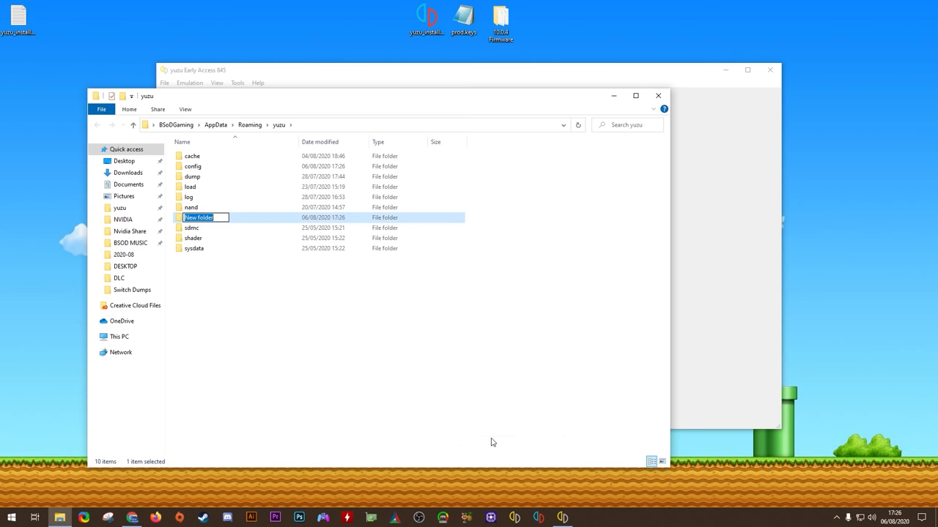
pyautogui.write('keys')
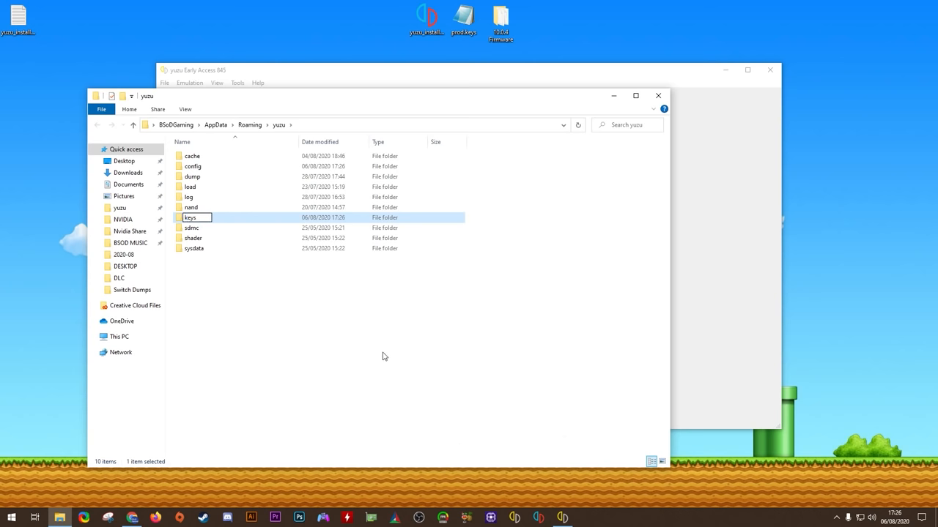
pyautogui.doubleClick(191, 217)
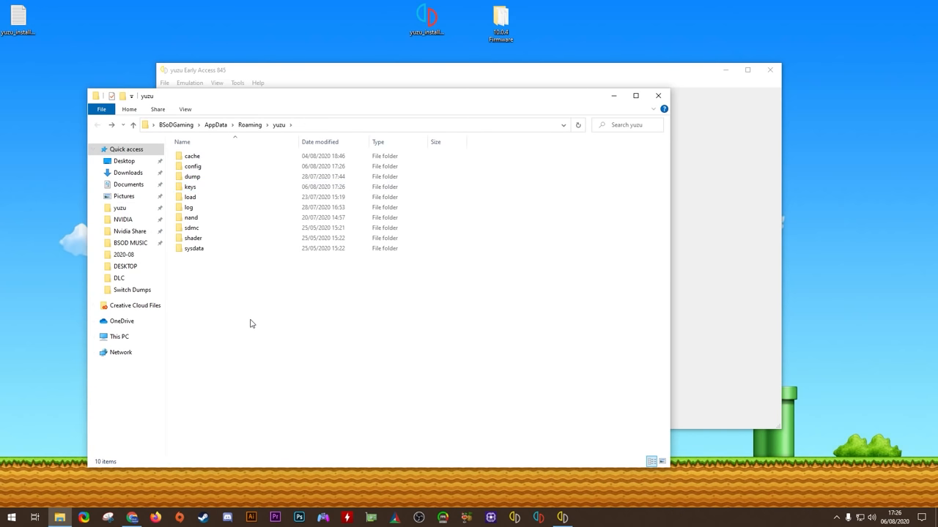
pyautogui.click(505, 21)
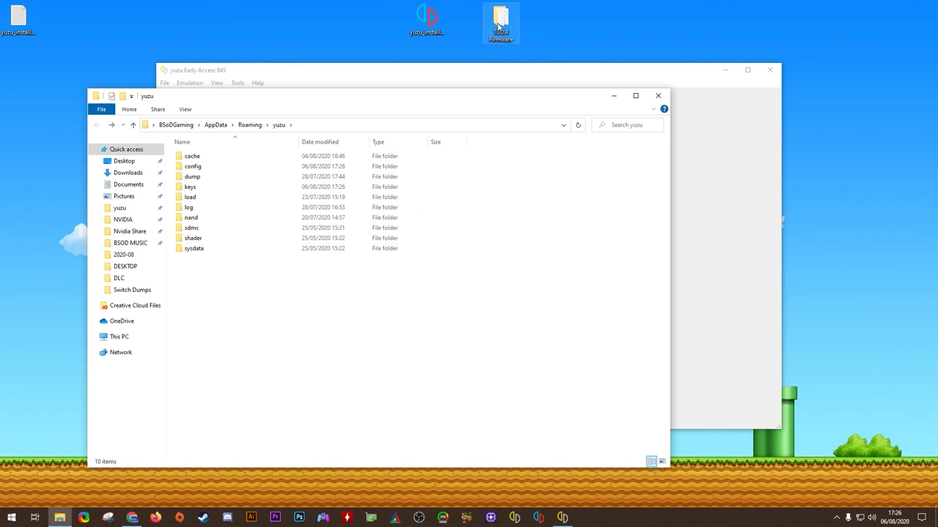
pyautogui.moveTo(504, 16)
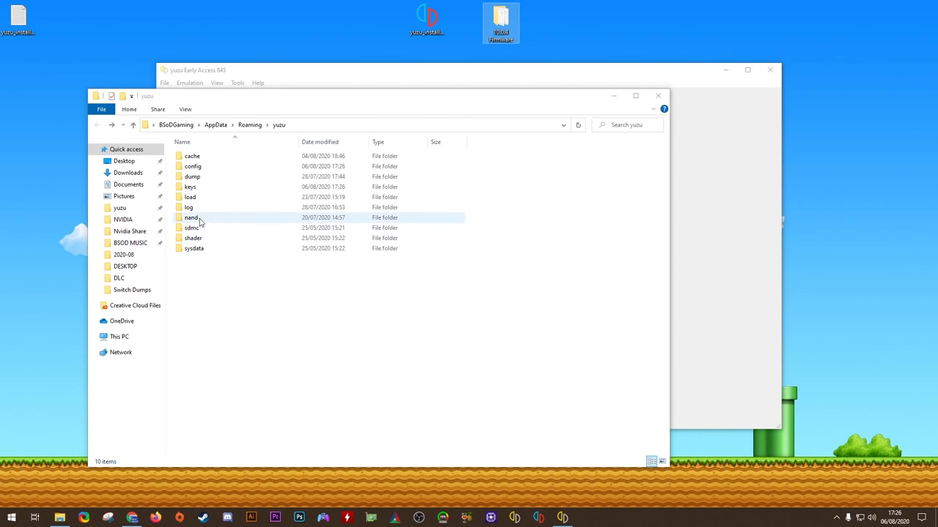
# Go to nand > system > Contents > registered and copy the 10.0.4 Firmware files into it
pyautogui.doubleClick(190, 217)
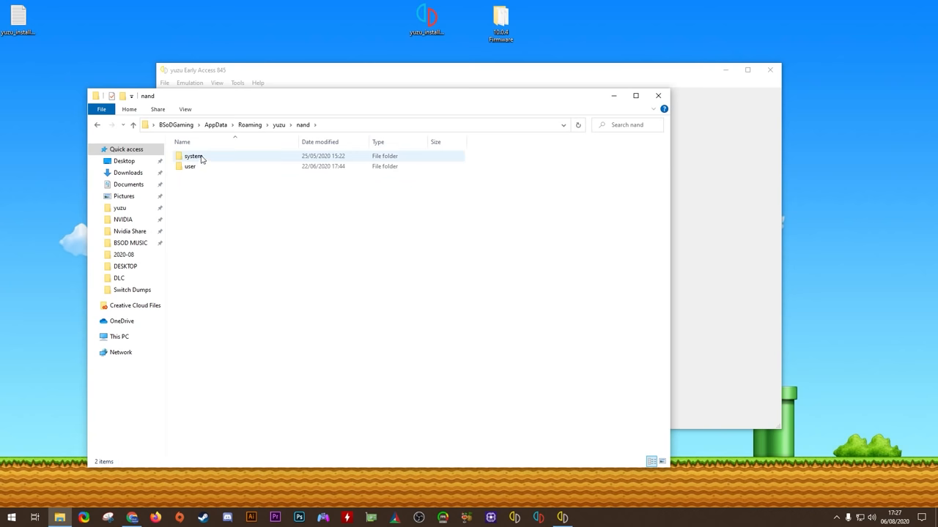
pyautogui.doubleClick(193, 155)
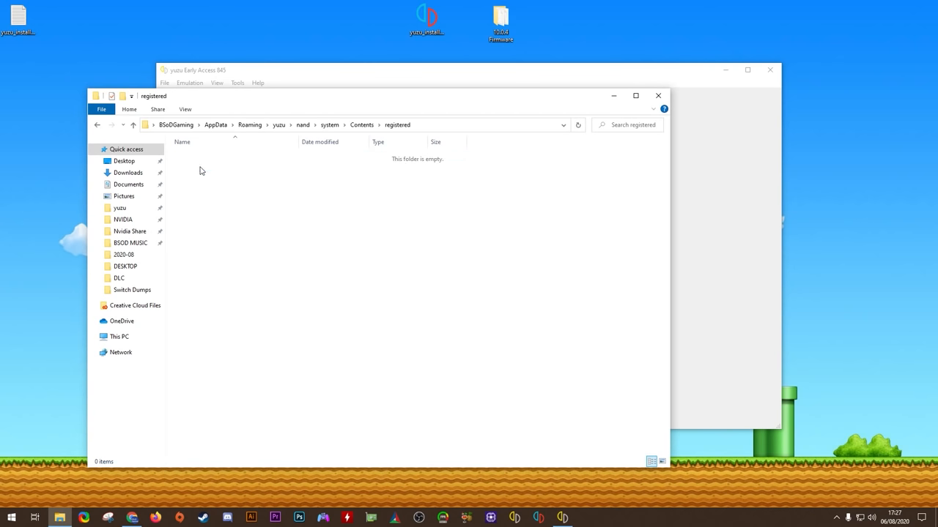
pyautogui.moveTo(246, 305)
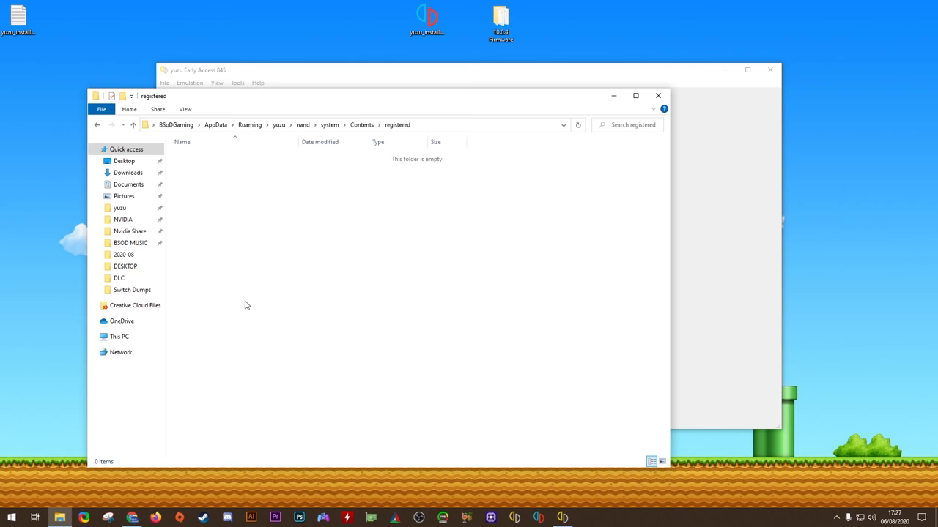
pyautogui.click(503, 21)
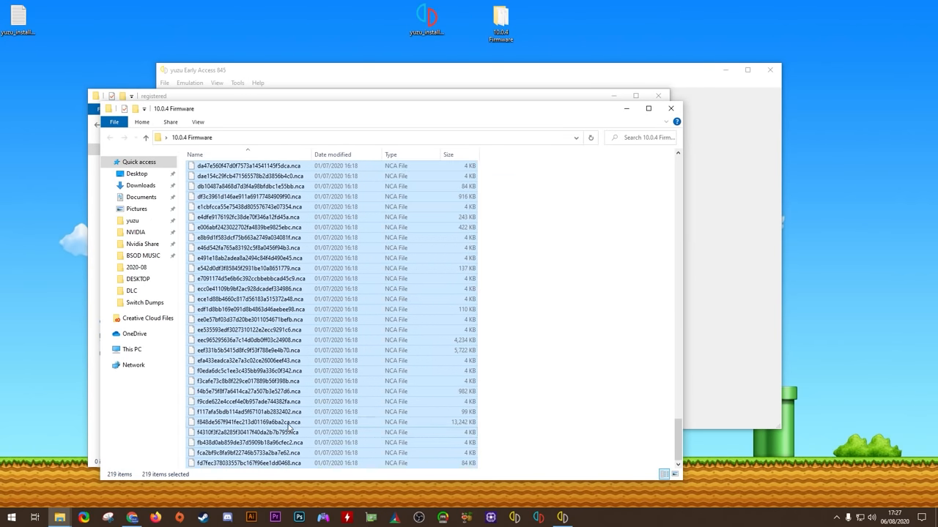
pyautogui.moveTo(312, 370)
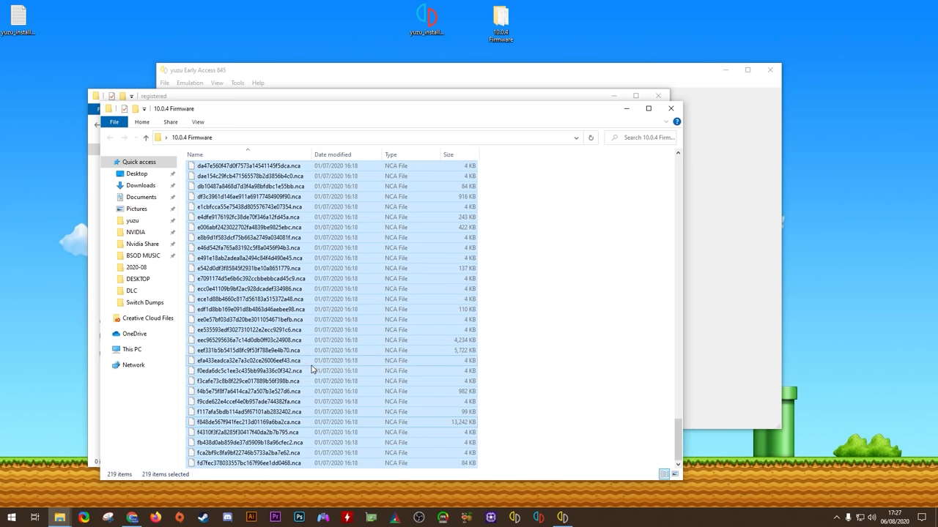
pyautogui.rightClick(349, 261)
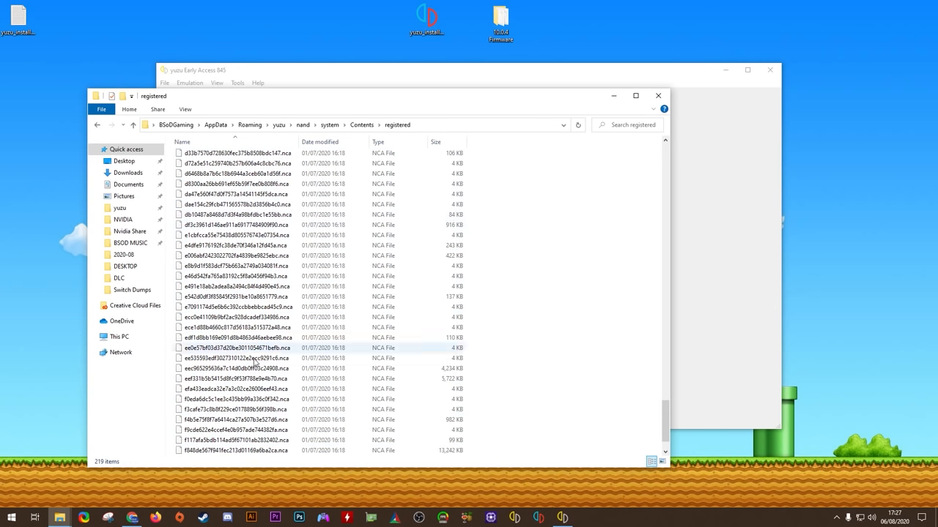
pyautogui.moveTo(375, 267)
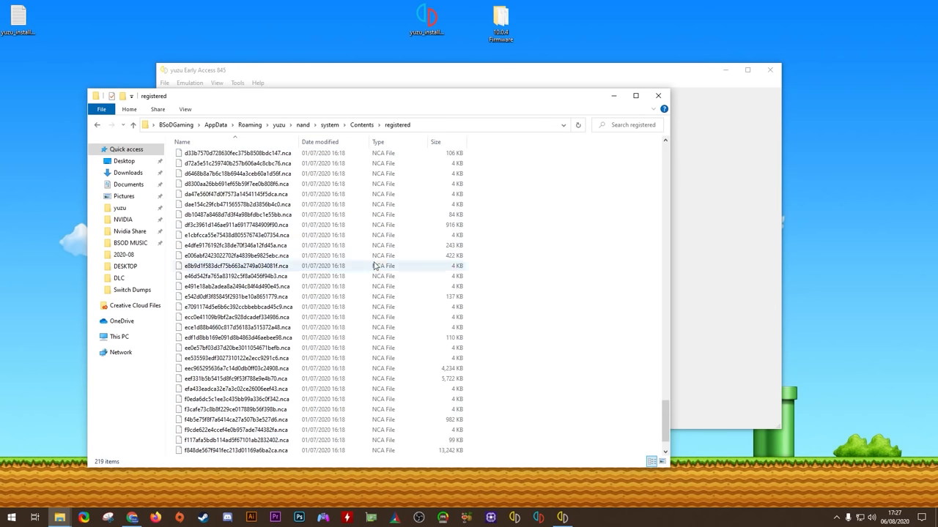
pyautogui.moveTo(577, 338)
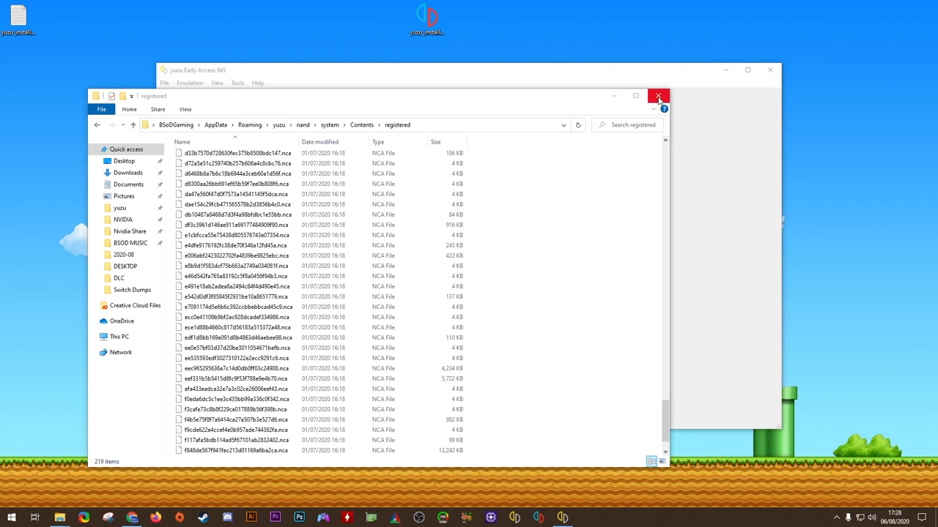
# Close File Explorer and yuzu, then relaunch yuzu from its desktop icon
pyautogui.click(658, 97)
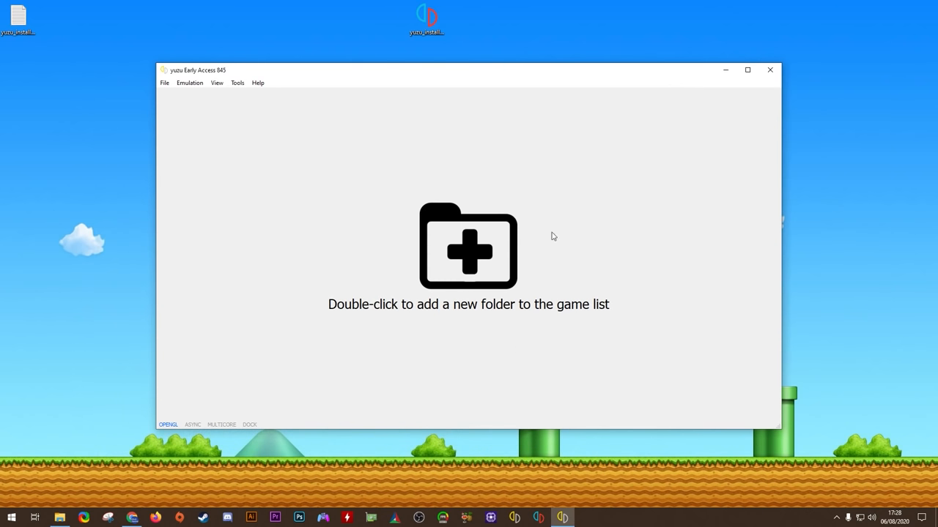
pyautogui.click(769, 70)
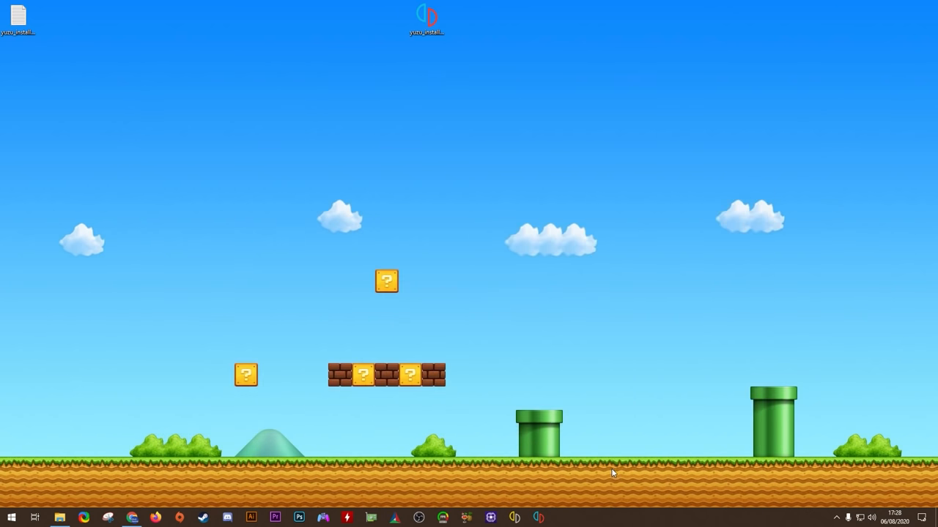
pyautogui.doubleClick(427, 17)
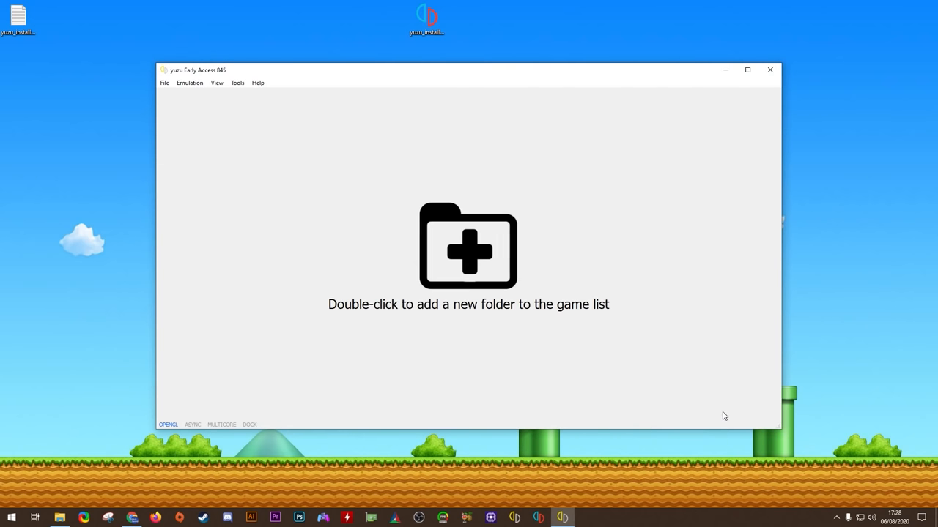
pyautogui.moveTo(586, 273)
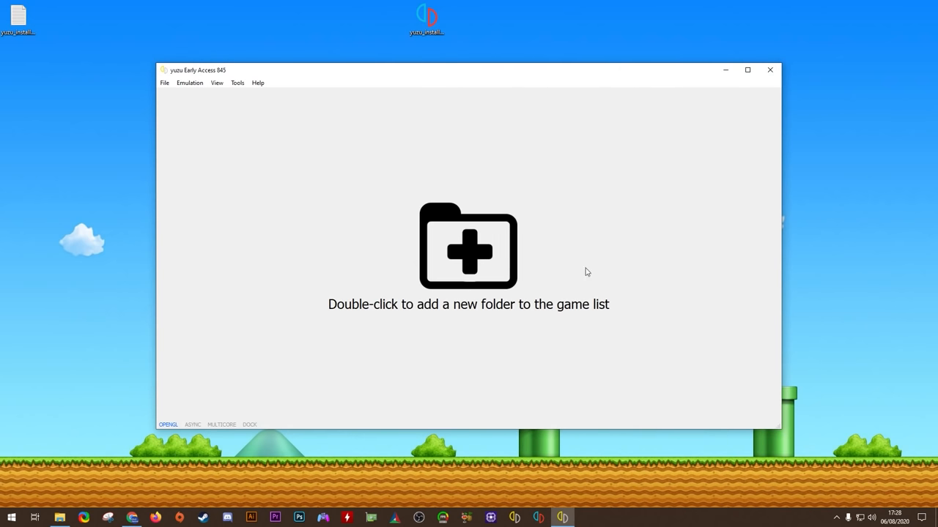
pyautogui.moveTo(396, 323)
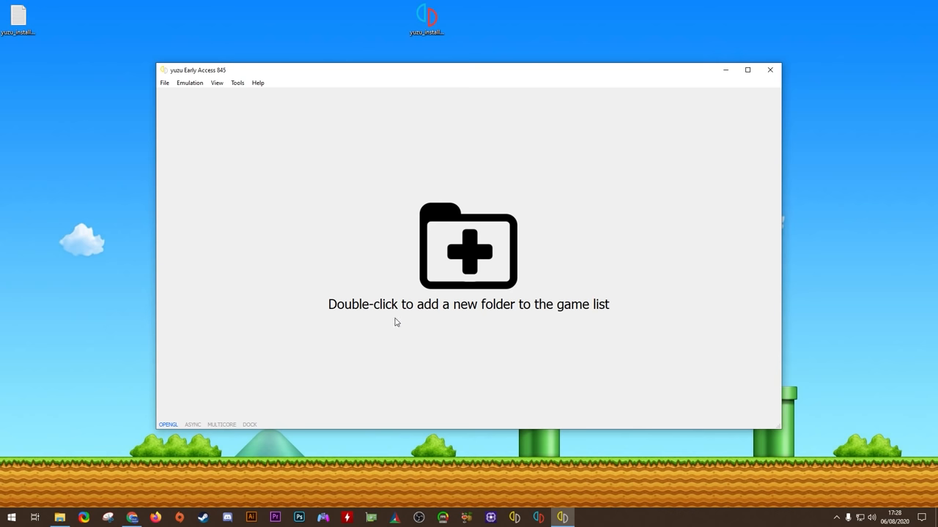
# Add G:\Switch Dumps\Switch Games as the game directory to scan
pyautogui.doubleClick(469, 246)
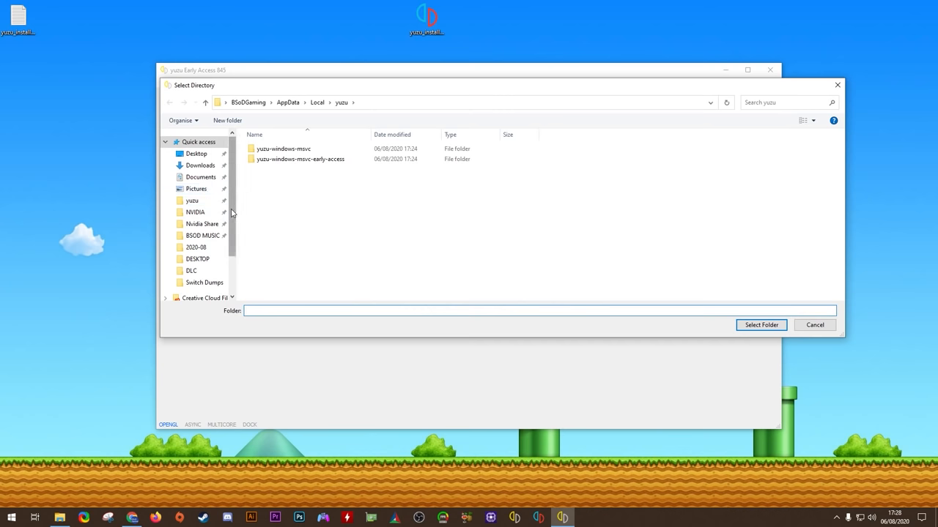
pyautogui.click(191, 275)
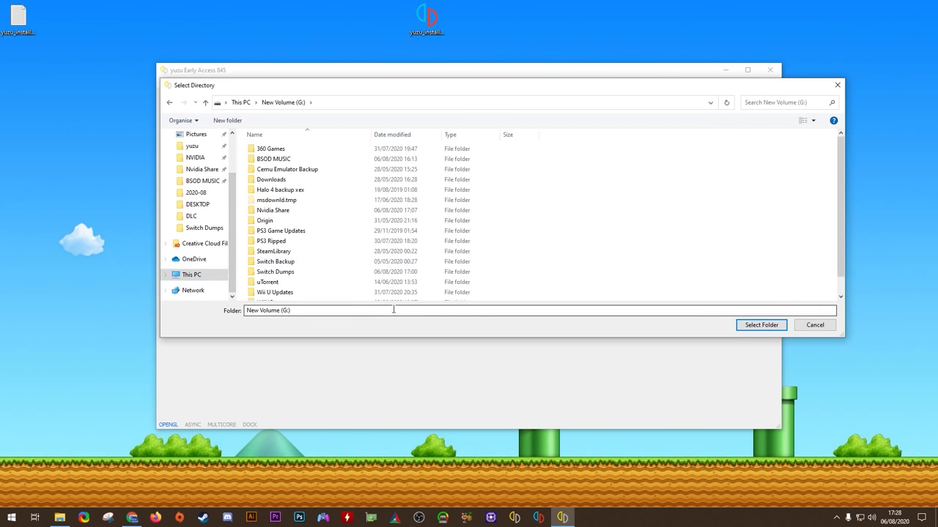
pyautogui.doubleClick(276, 271)
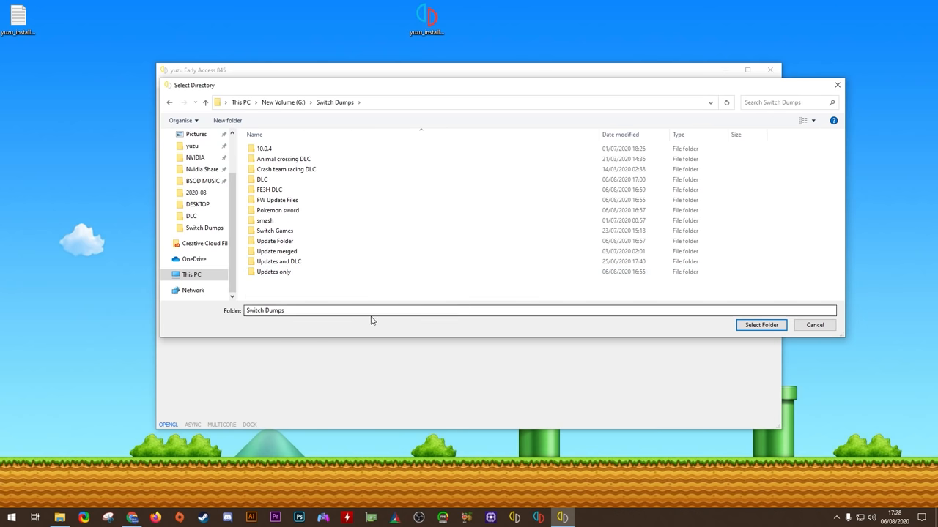
pyautogui.click(275, 231)
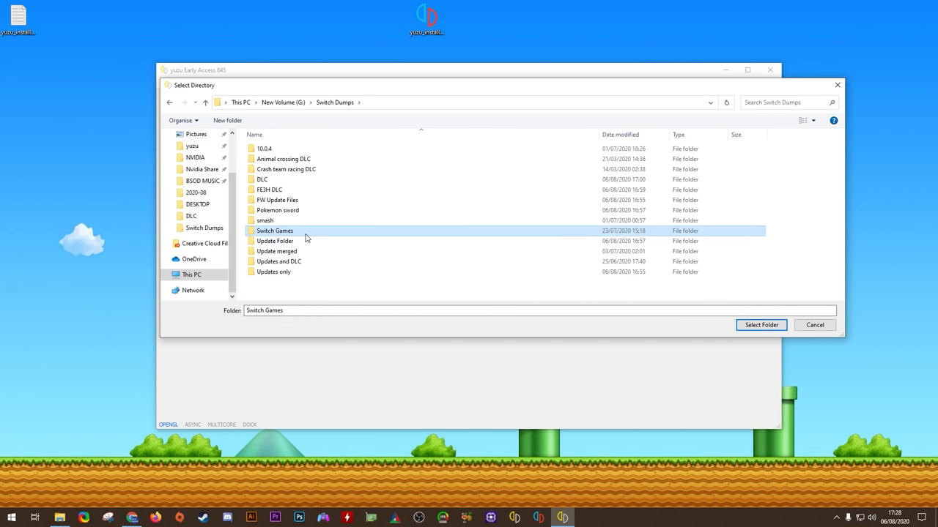
pyautogui.moveTo(302, 382)
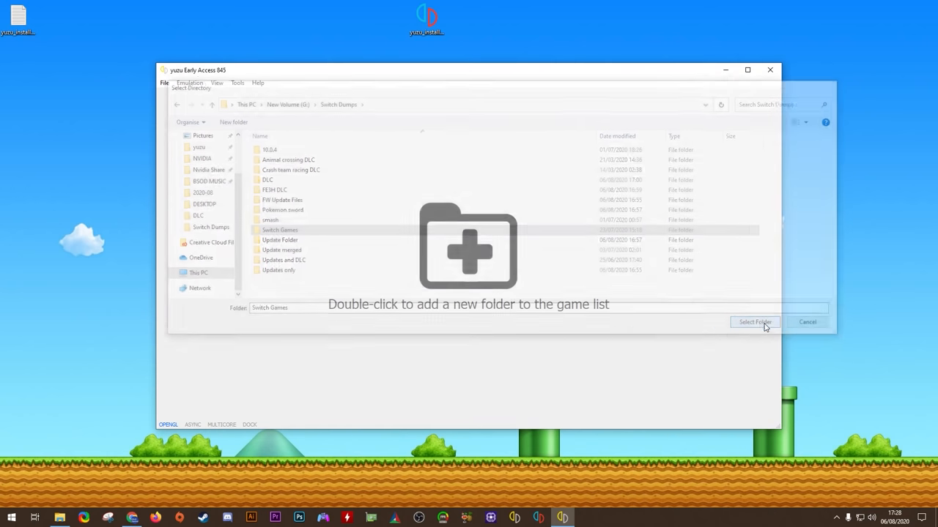
pyautogui.click(754, 323)
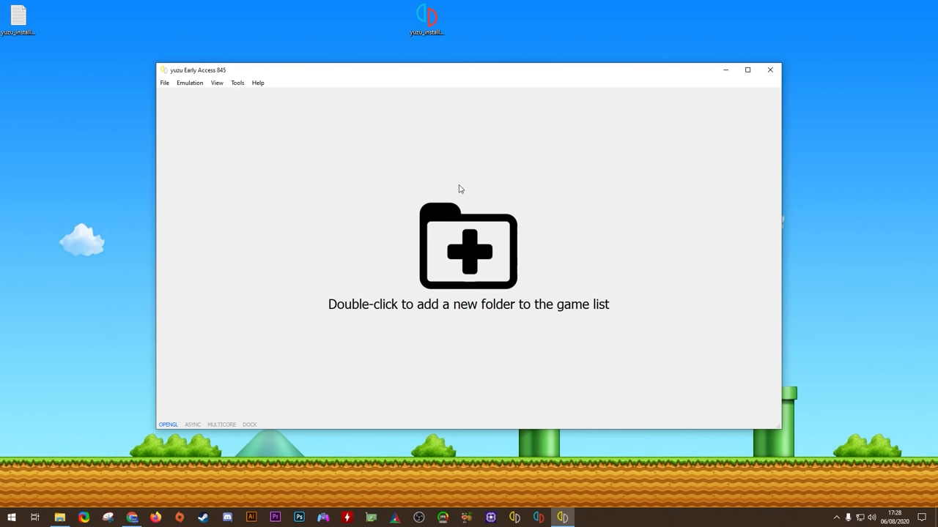
pyautogui.moveTo(885, 369)
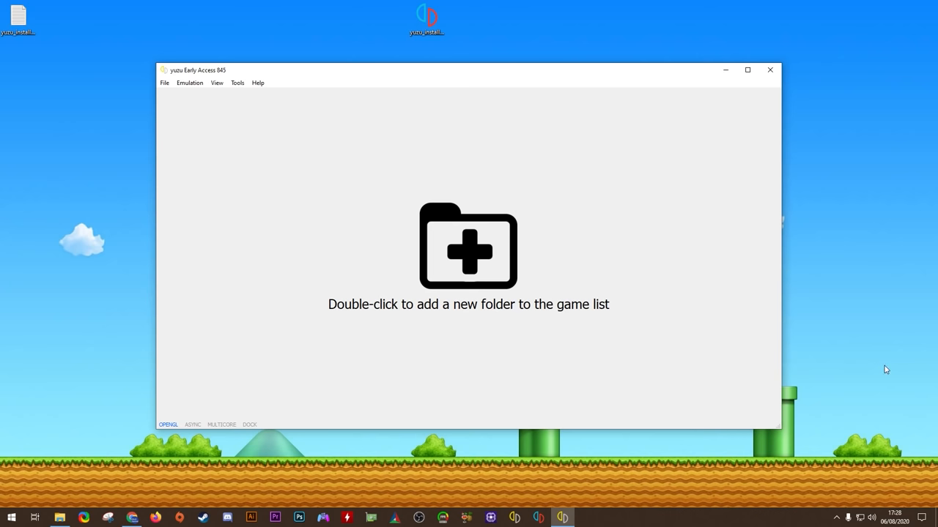
# Load the titles from the added Switch Games folder into the game list
pyautogui.doubleClick(469, 246)
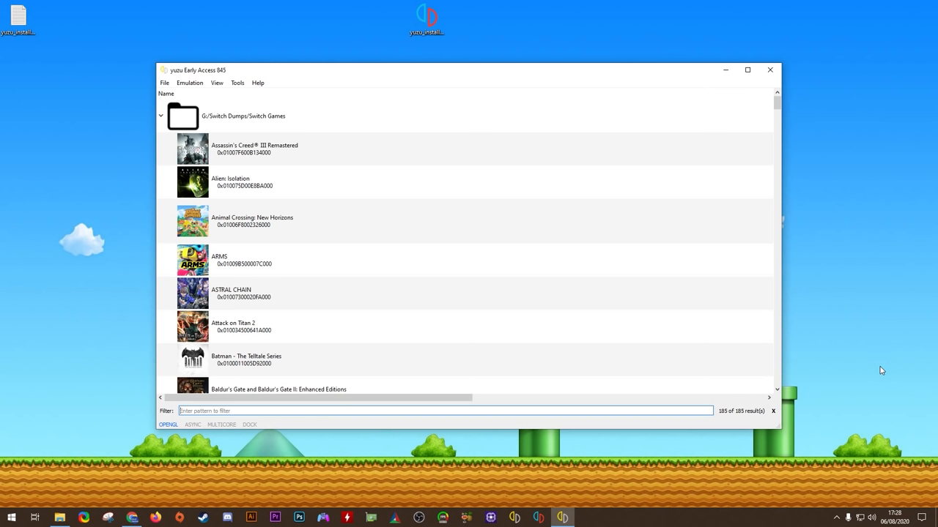
pyautogui.moveTo(876, 366)
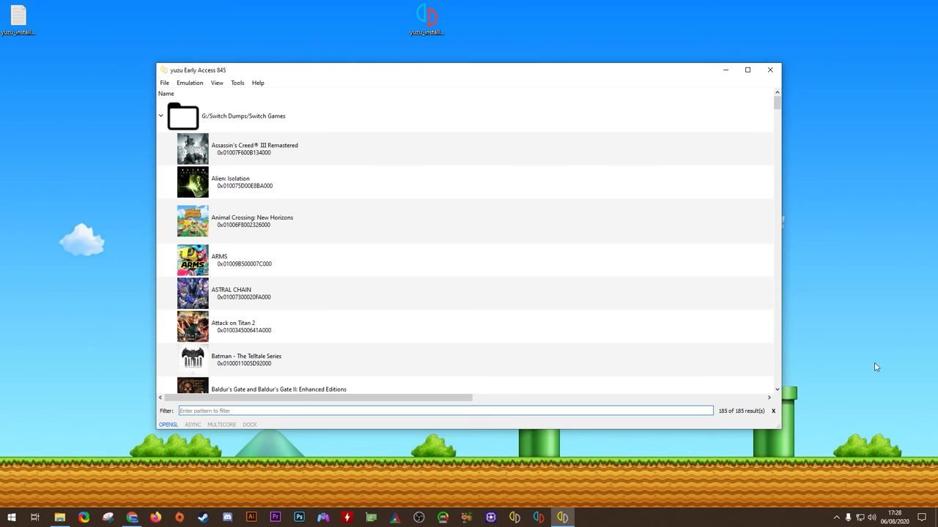
pyautogui.moveTo(274, 343)
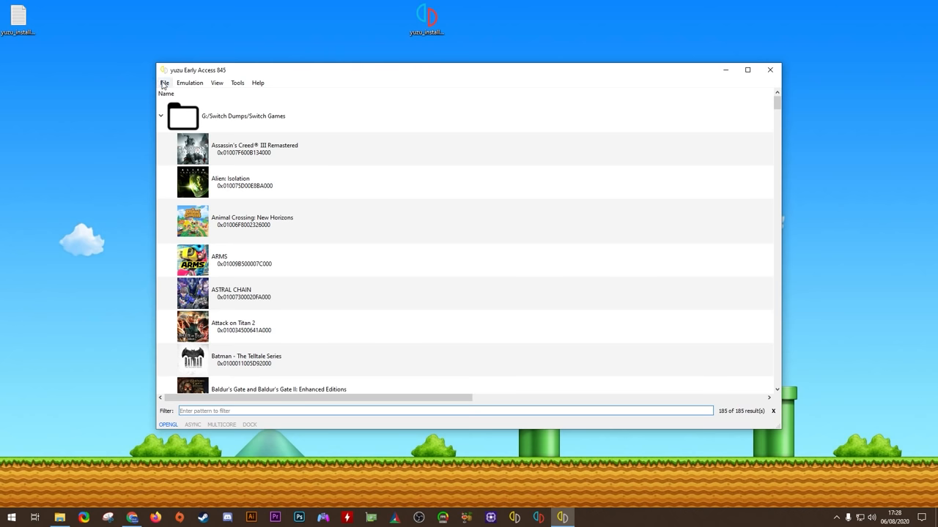
# Start Install Files to NAND and browse into the Update Folder
pyautogui.click(166, 82)
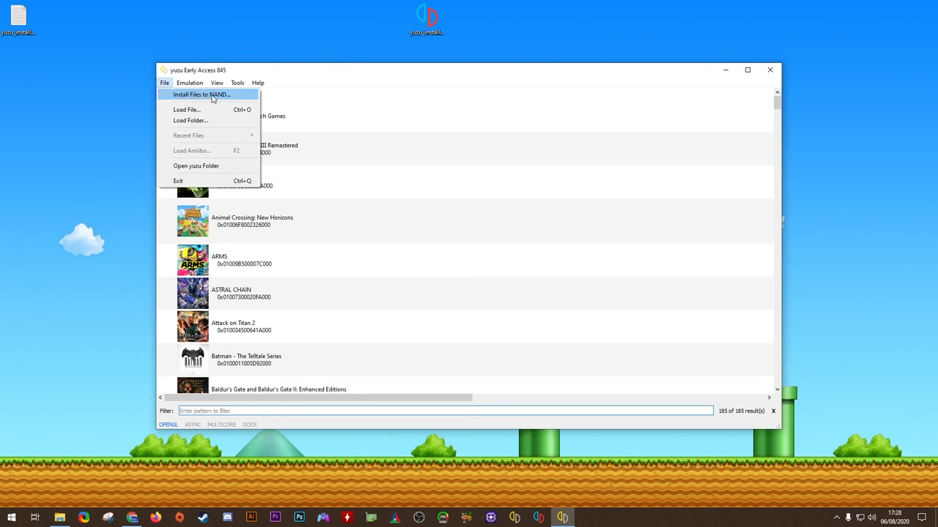
pyautogui.click(201, 94)
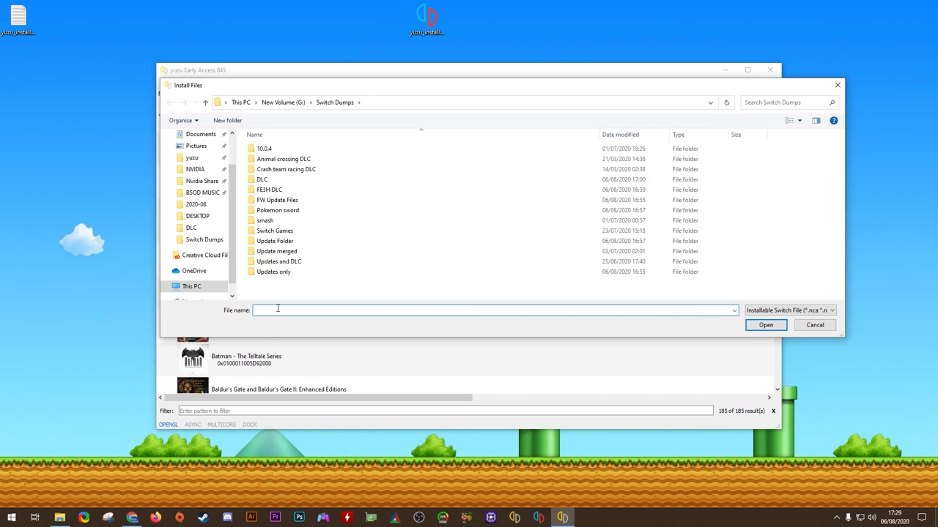
pyautogui.doubleClick(275, 240)
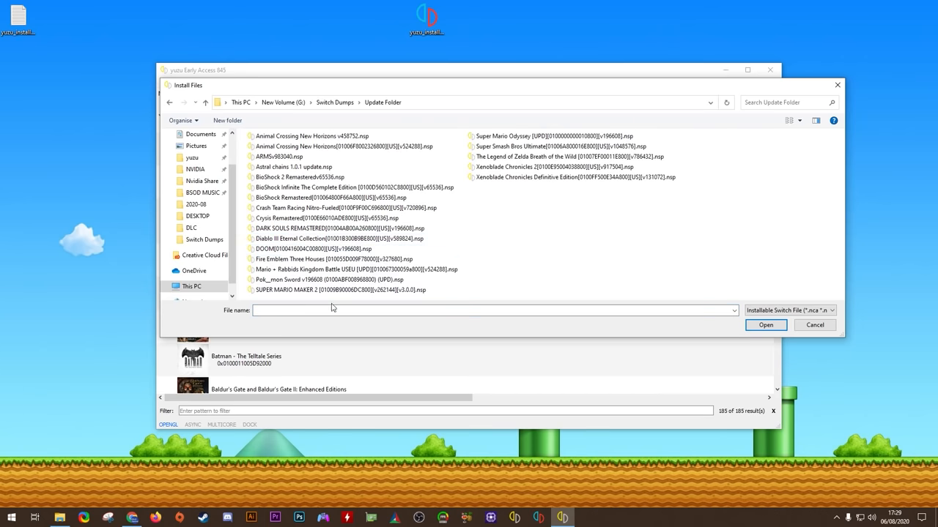
pyautogui.click(359, 197)
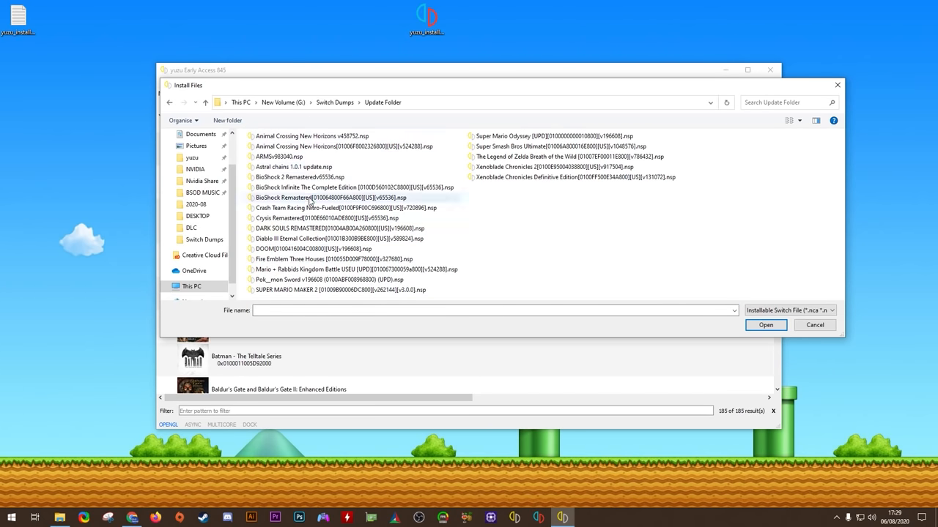
pyautogui.click(451, 310)
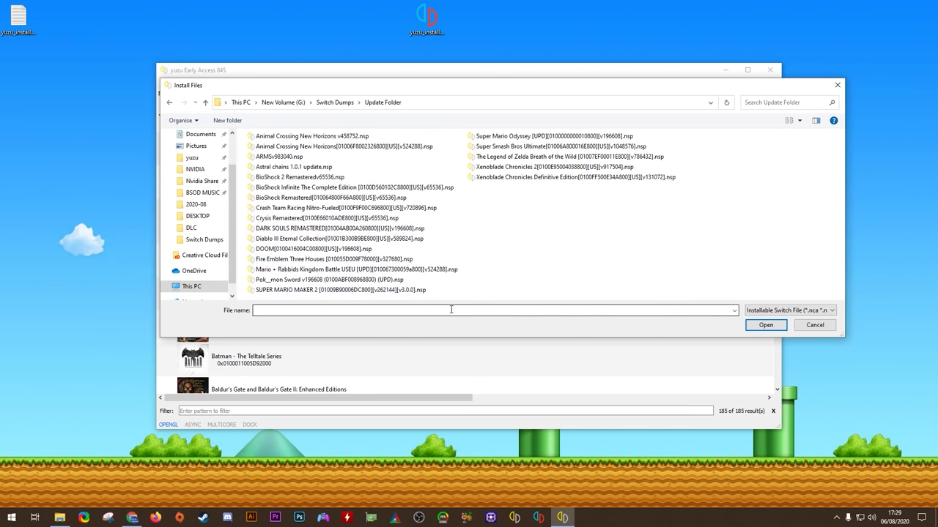
# Select the Super Mario Maker 2, Pokémon Sword, Diablo III and Super Smash Bros. Ultimate update NSPs and confirm
pyautogui.click(340, 290)
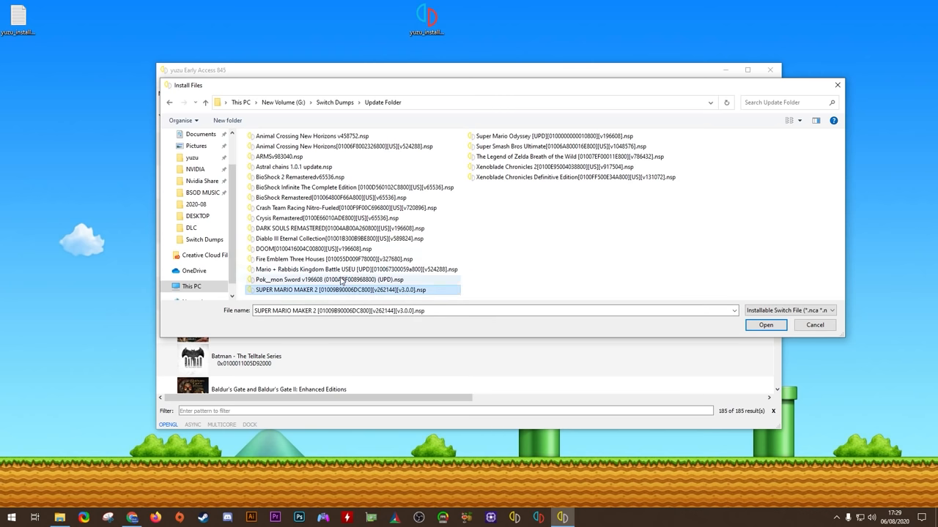
pyautogui.click(311, 280)
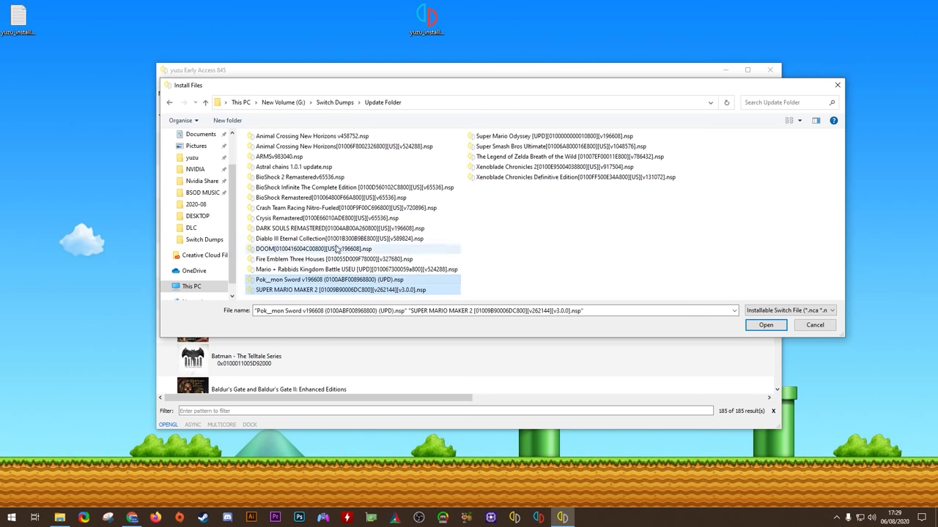
pyautogui.click(344, 237)
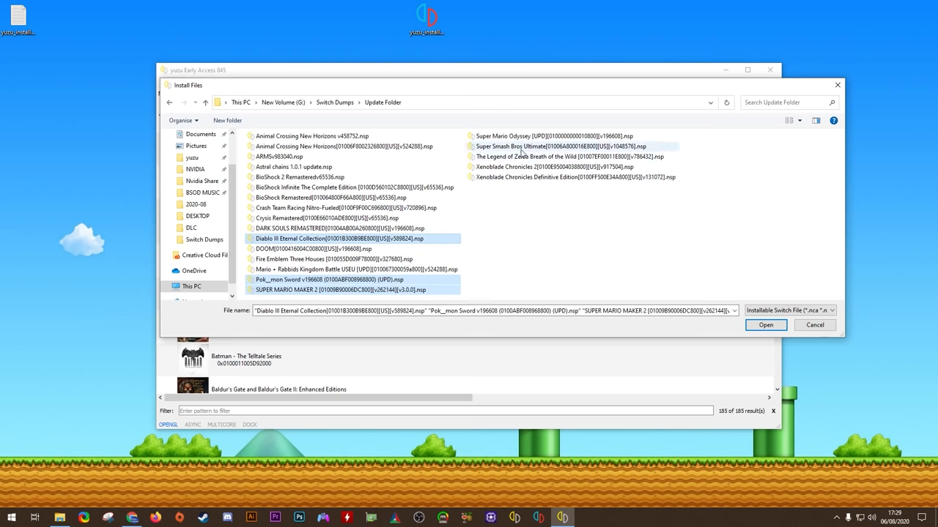
pyautogui.click(548, 147)
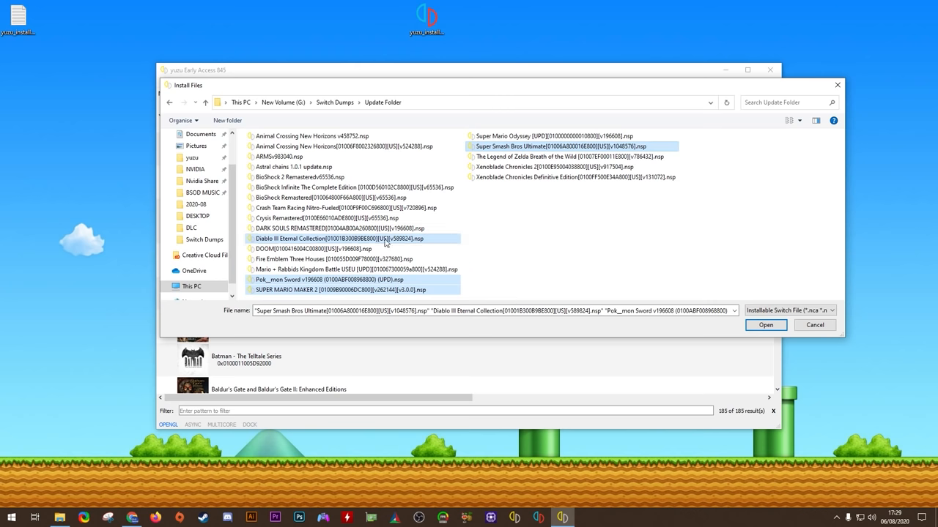
pyautogui.moveTo(711, 351)
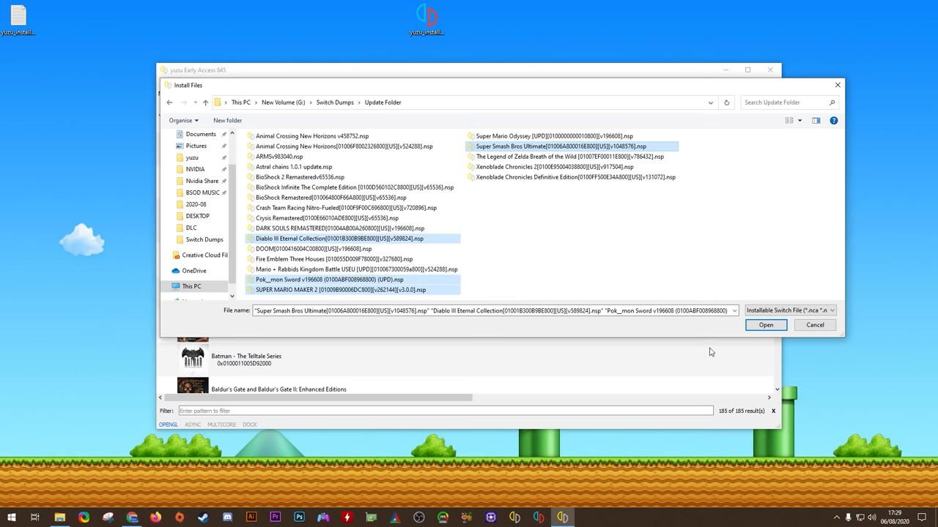
pyautogui.click(765, 325)
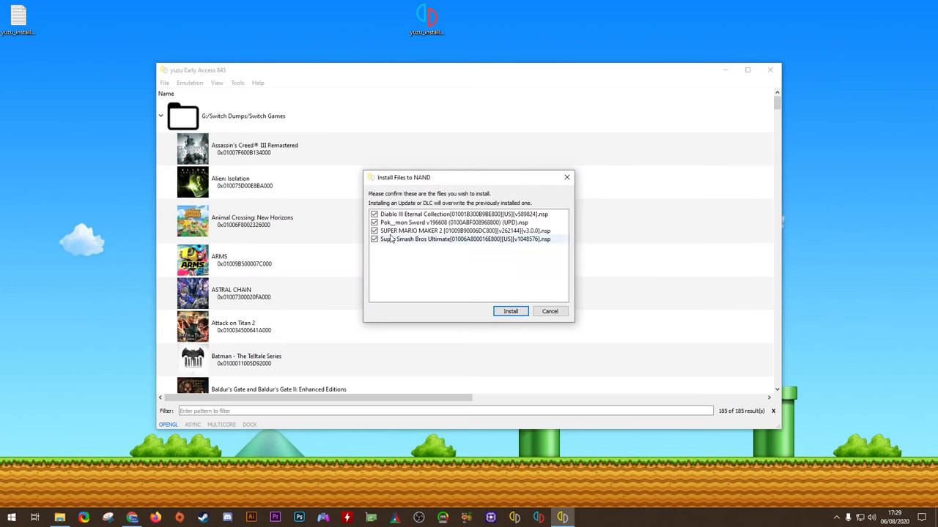
# Install the four listed update NSPs to NAND
pyautogui.click(509, 311)
pyautogui.write('smash')
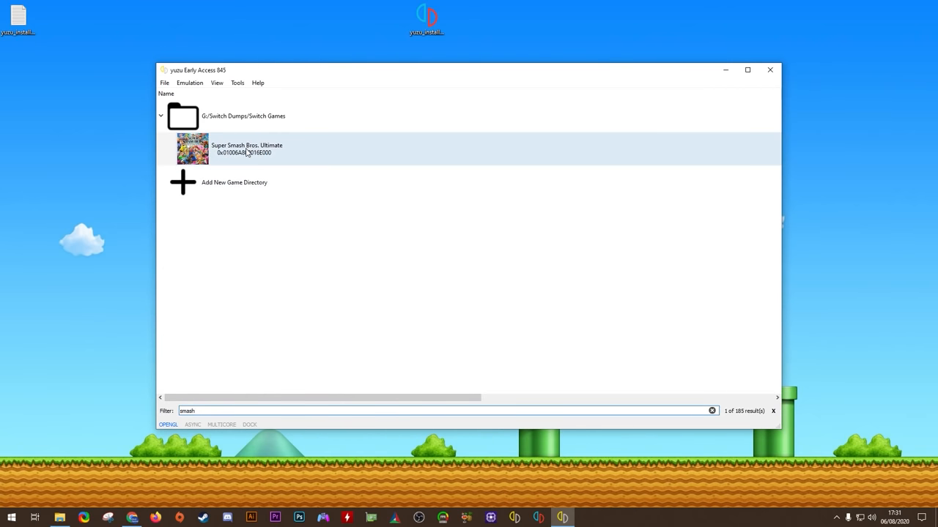
# Check Super Smash Bros. Ultimate's properties show Update 8.0.0 and DLC, then close them
pyautogui.rightClick(246, 151)
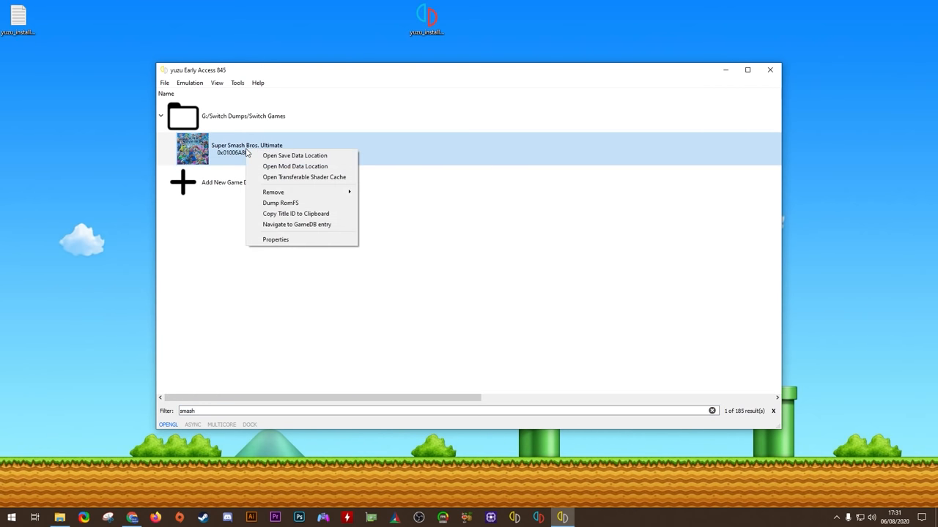
pyautogui.click(276, 240)
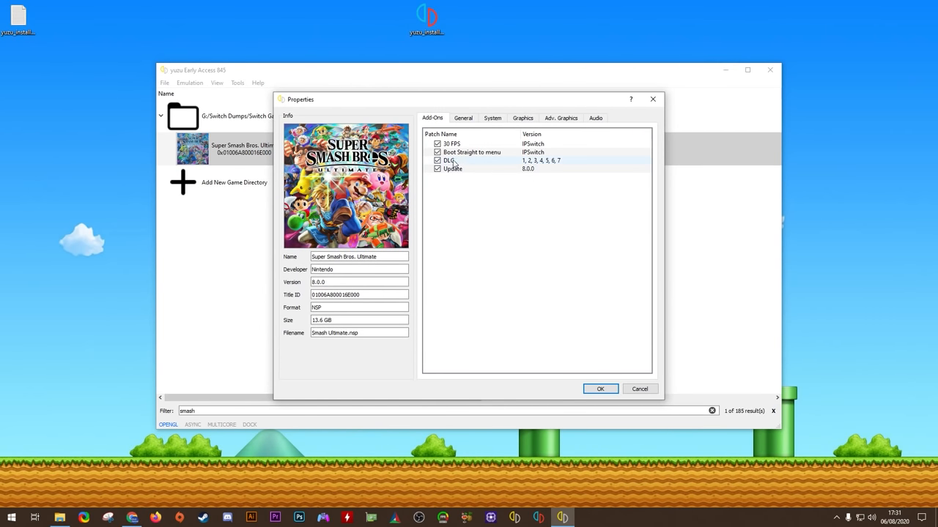
pyautogui.moveTo(560, 164)
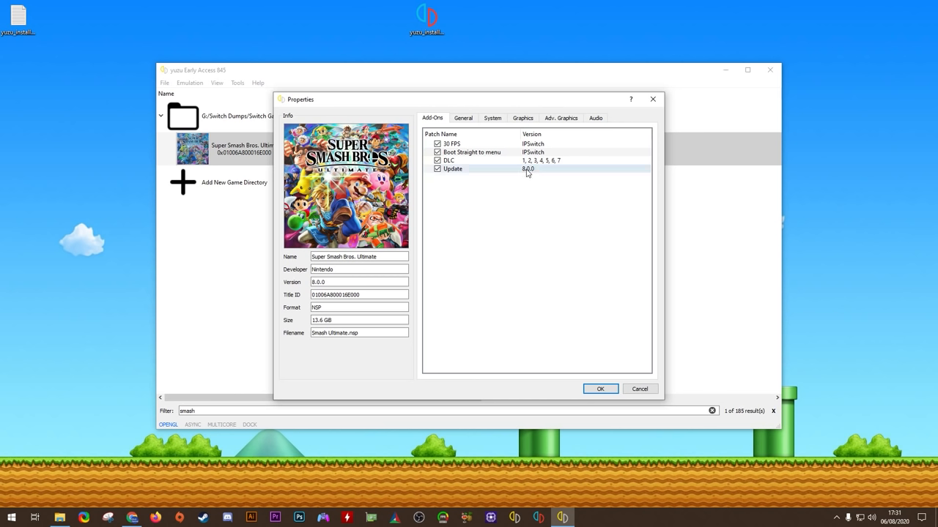
pyautogui.moveTo(467, 160)
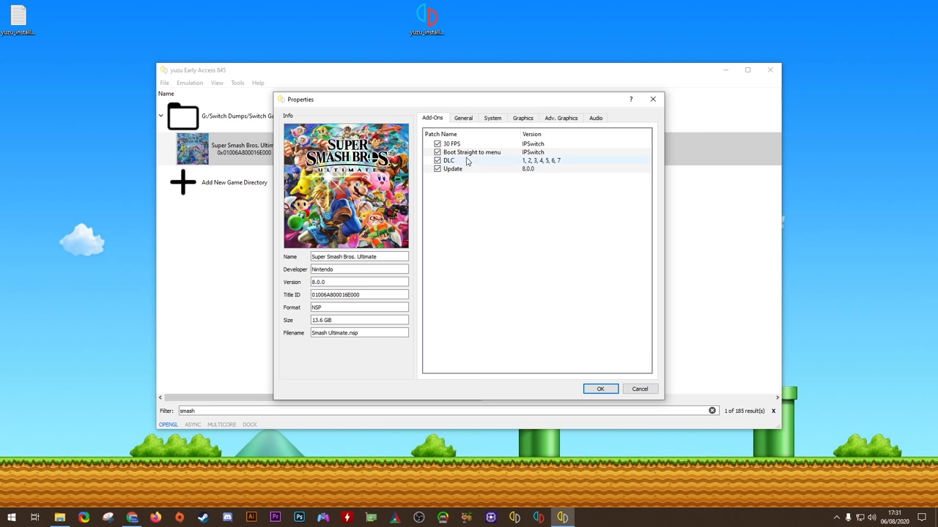
pyautogui.click(437, 144)
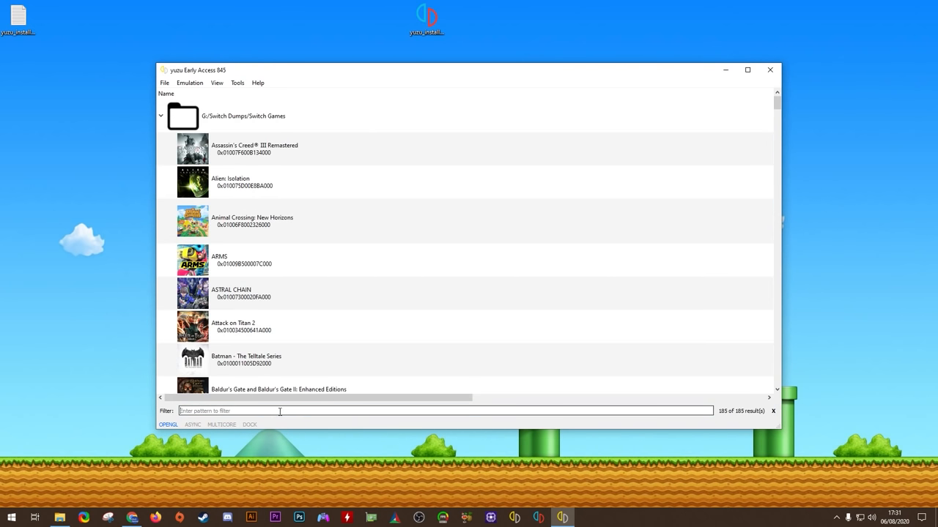
pyautogui.write('smash')
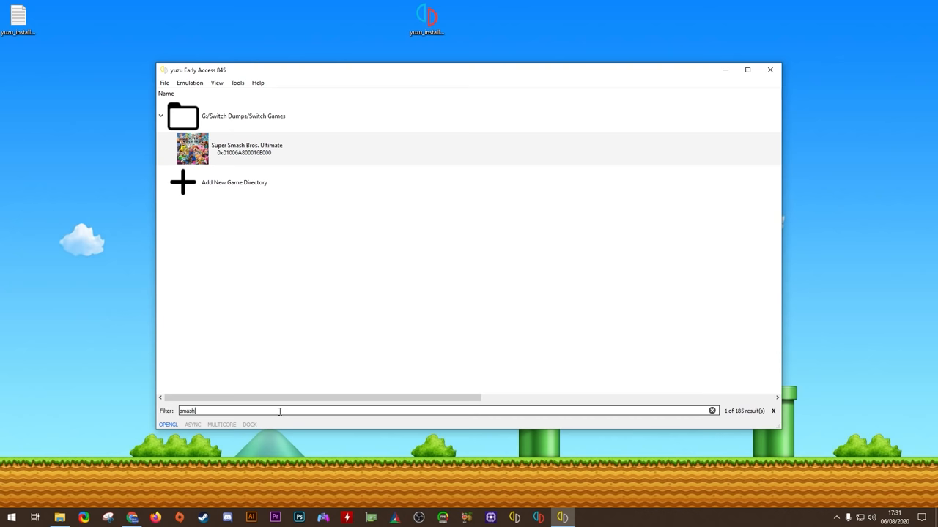
pyautogui.click(712, 411)
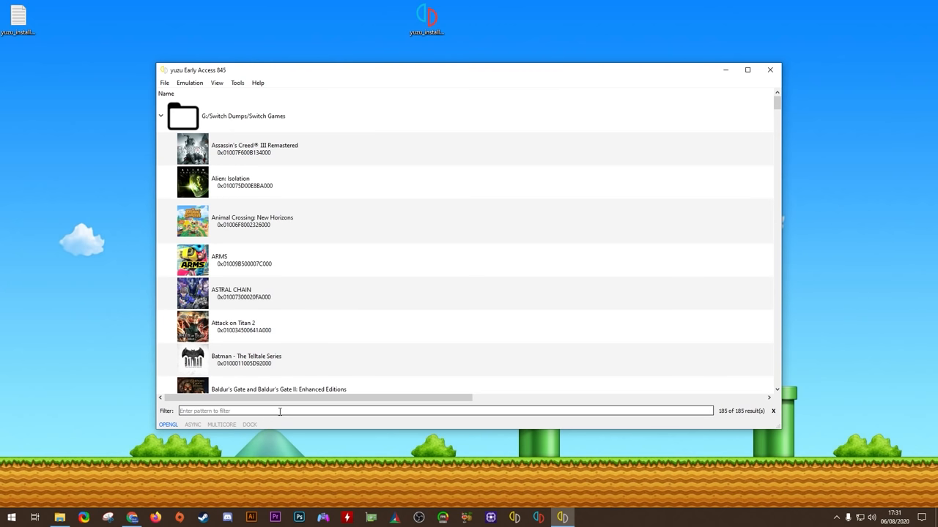
pyautogui.moveTo(73, 387)
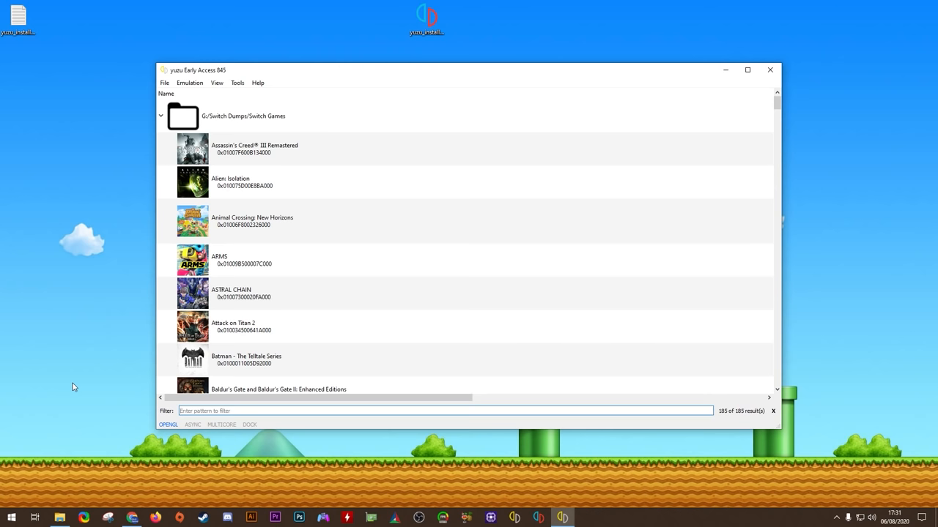
# Reach the custom input settings on the Controls page of yuzu's configuration
pyautogui.click(190, 82)
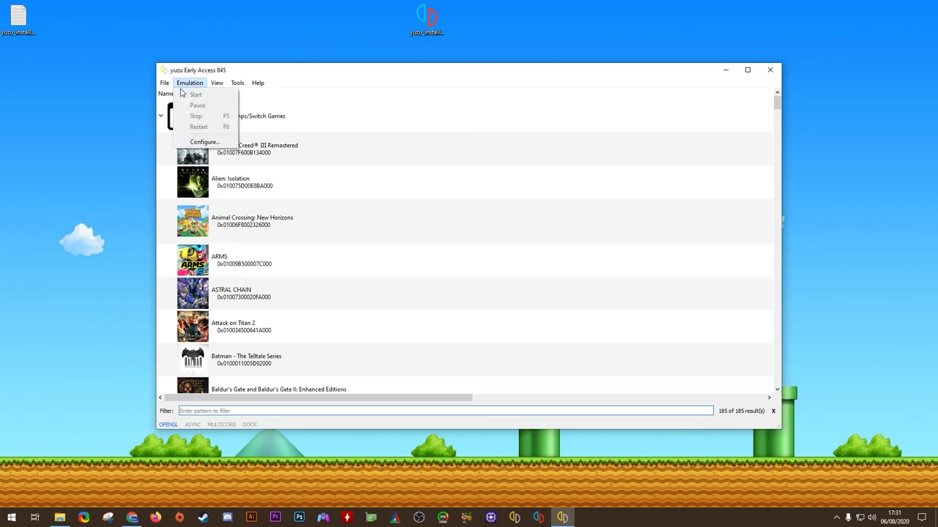
pyautogui.click(206, 141)
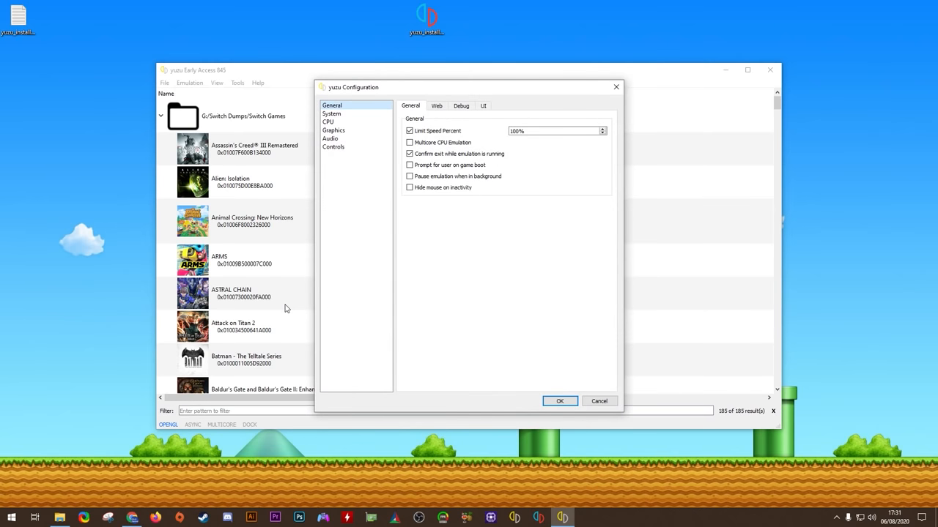
pyautogui.click(334, 147)
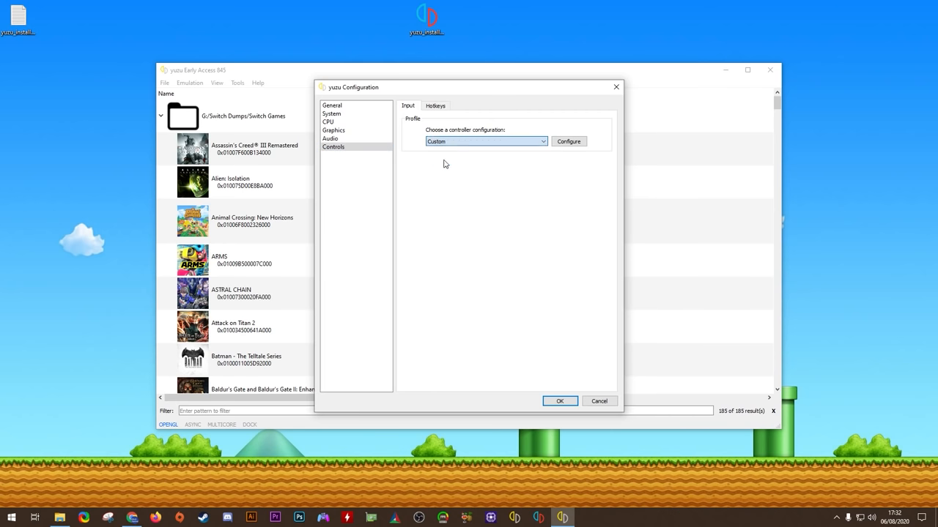
pyautogui.click(568, 141)
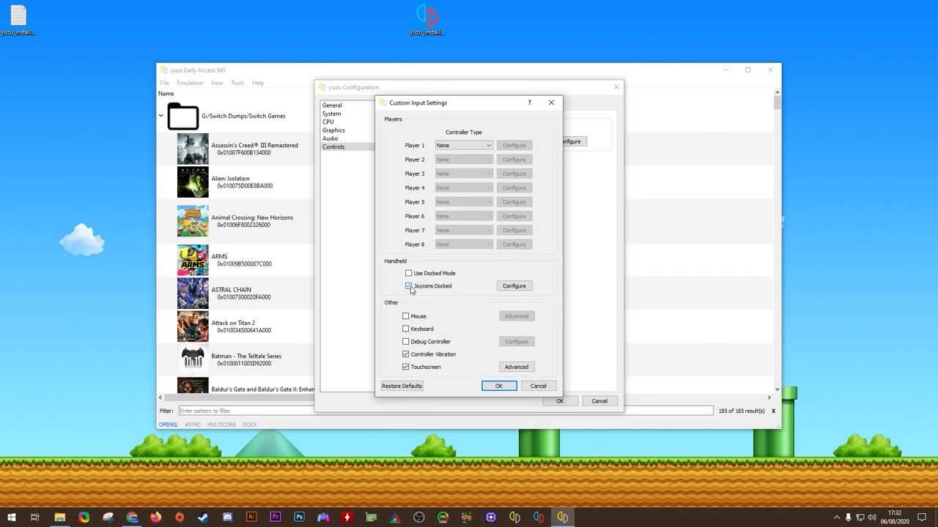
# Switch off Joycons Docked and set Player 1's controller type to Pro Controller
pyautogui.click(407, 285)
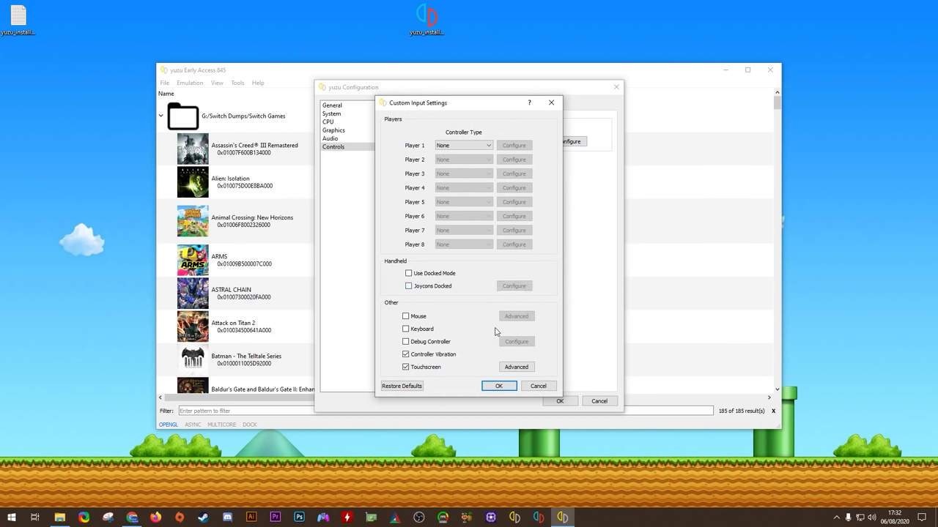
pyautogui.click(463, 145)
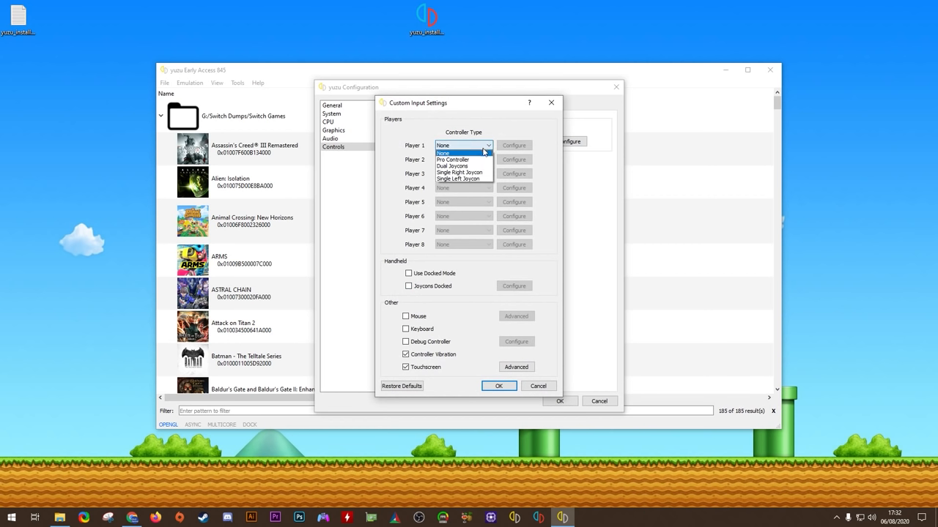
pyautogui.click(452, 158)
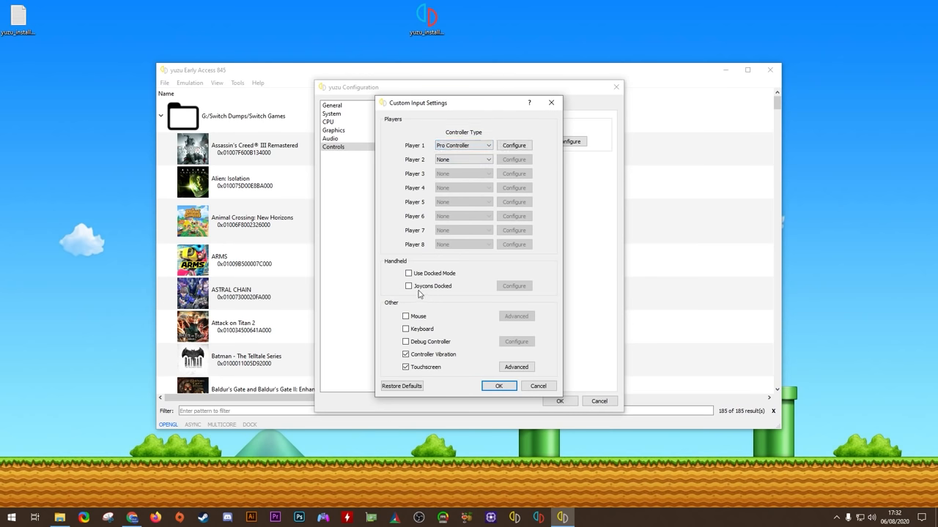
# Map Player 1's face buttons and directional pad to the gamepad
pyautogui.click(512, 145)
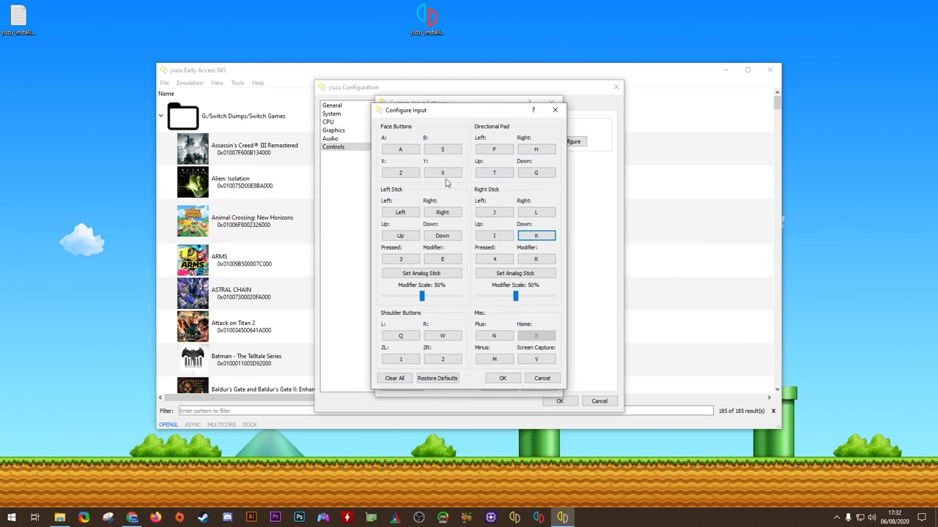
pyautogui.click(442, 150)
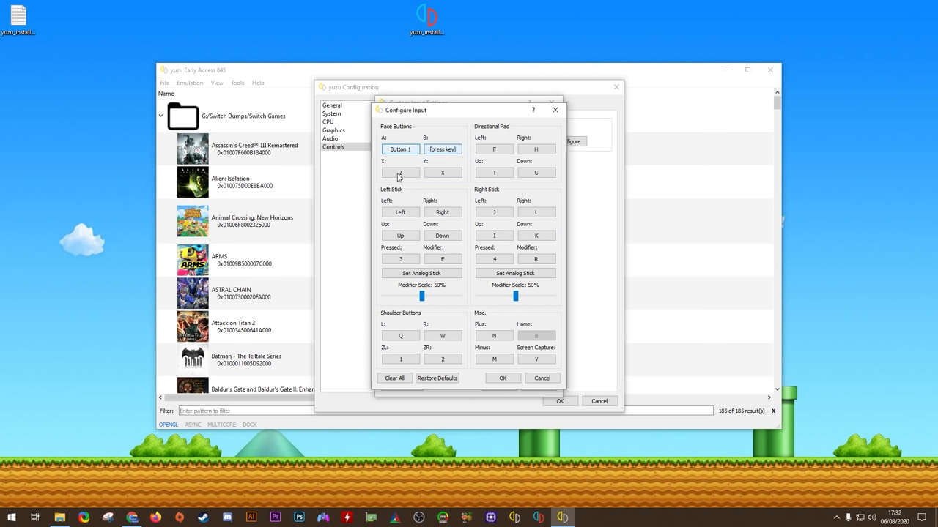
pyautogui.click(494, 150)
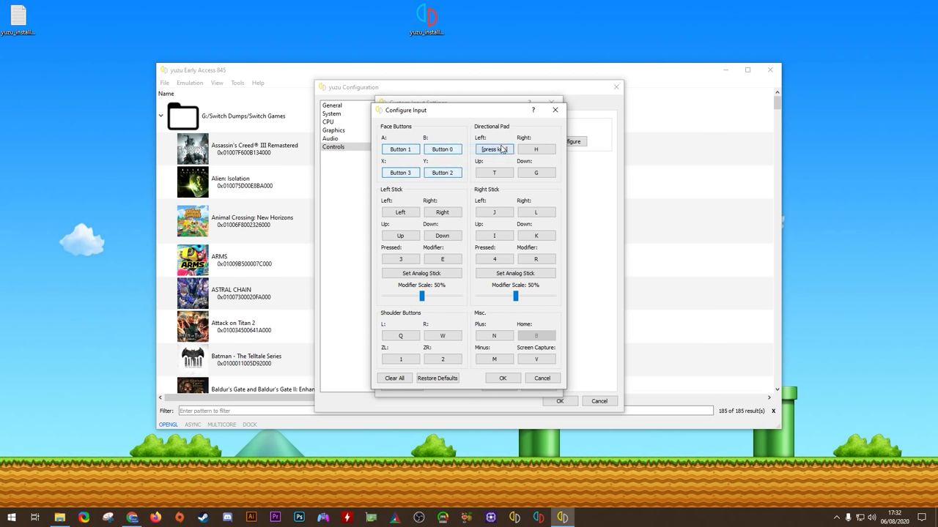
pyautogui.click(494, 150)
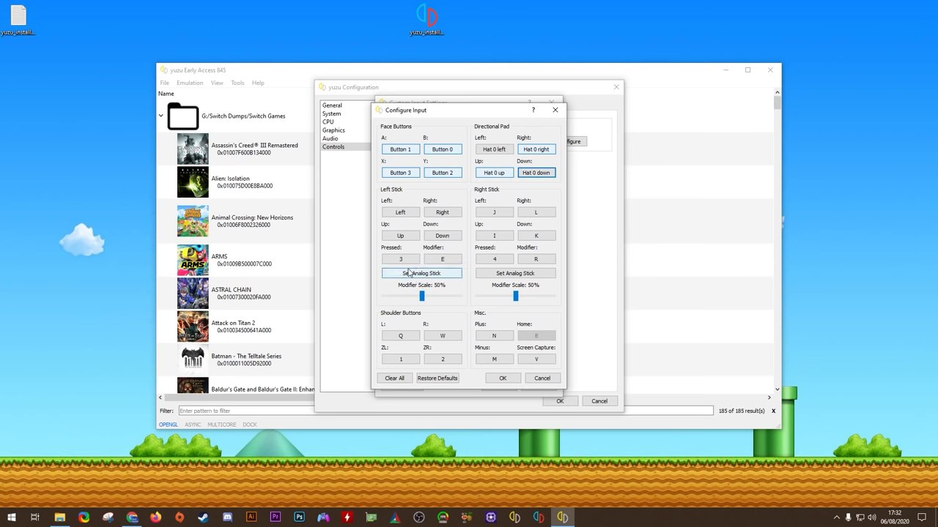
# Map the left and right analog sticks using Set Analog Stick
pyautogui.click(422, 274)
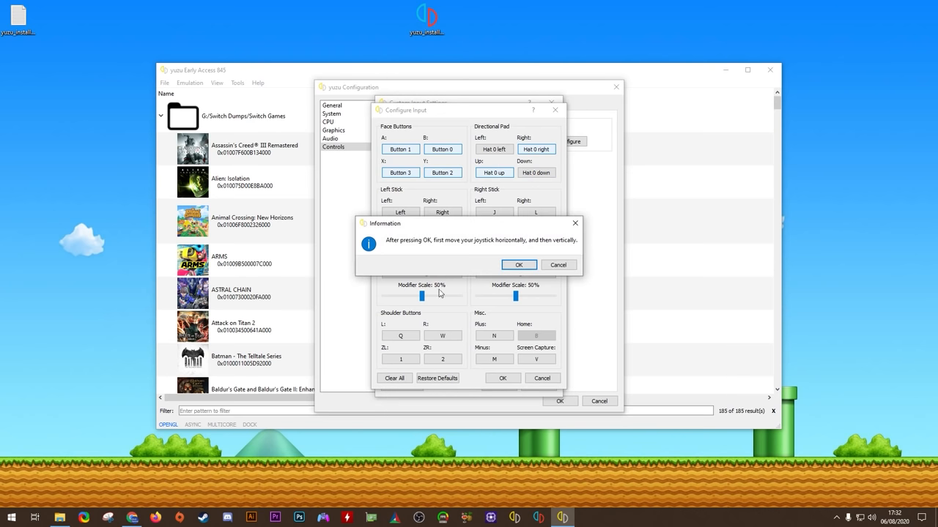
pyautogui.click(519, 264)
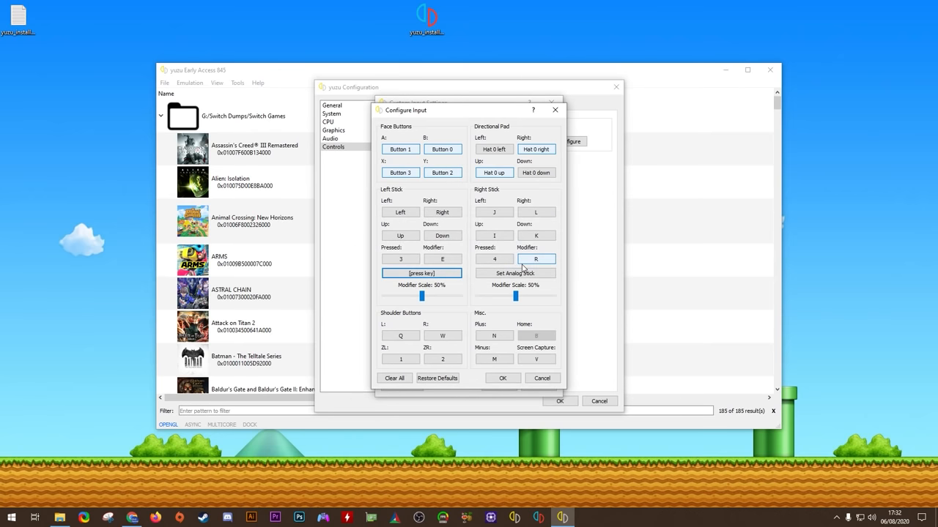
pyautogui.click(422, 274)
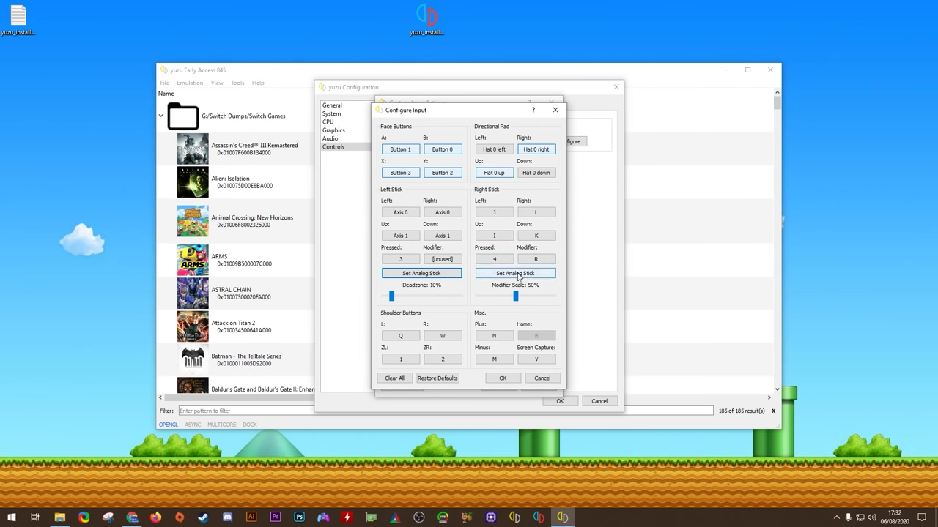
pyautogui.click(516, 274)
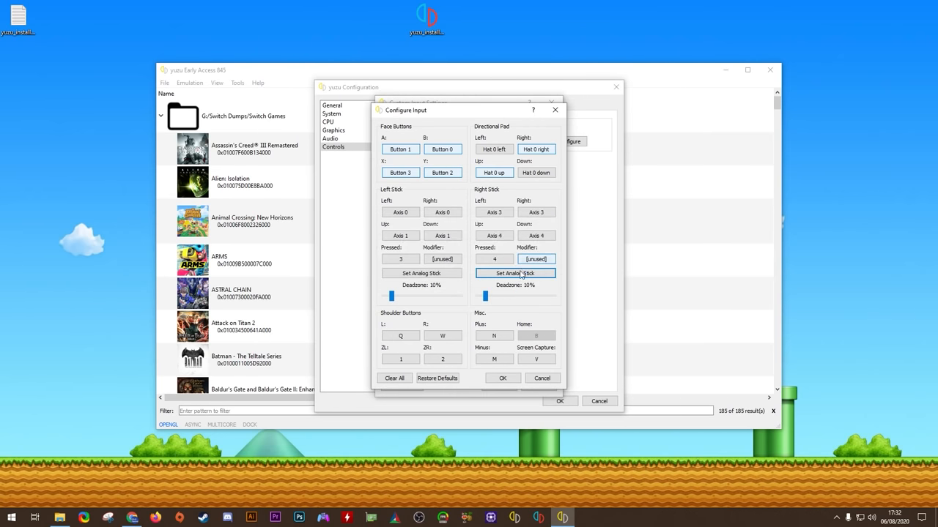
# Map the stick presses, shoulder buttons, ZR trigger and Plus/Minus buttons
pyautogui.click(400, 258)
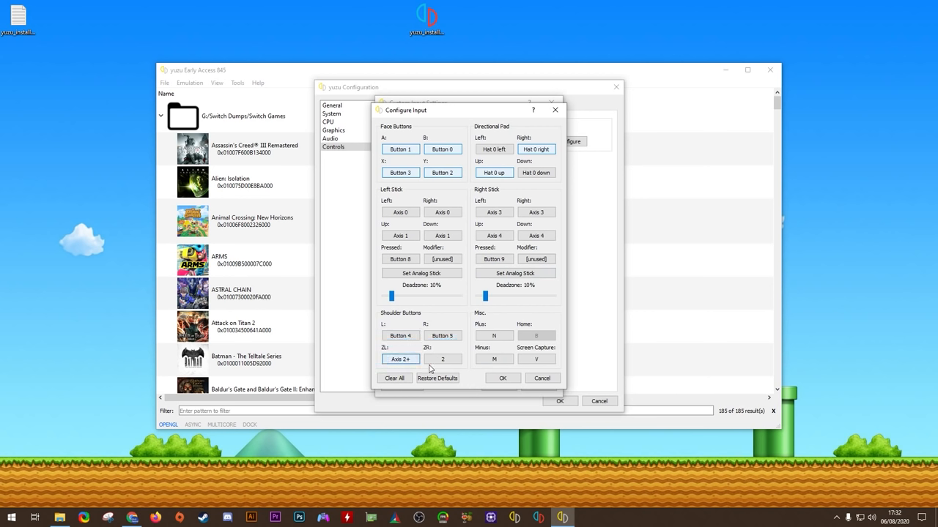
pyautogui.click(492, 336)
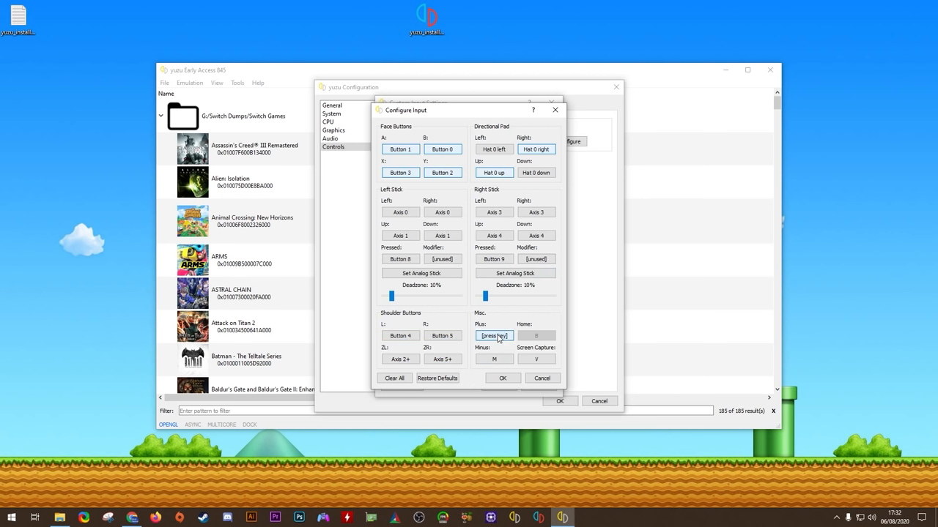
pyautogui.click(493, 359)
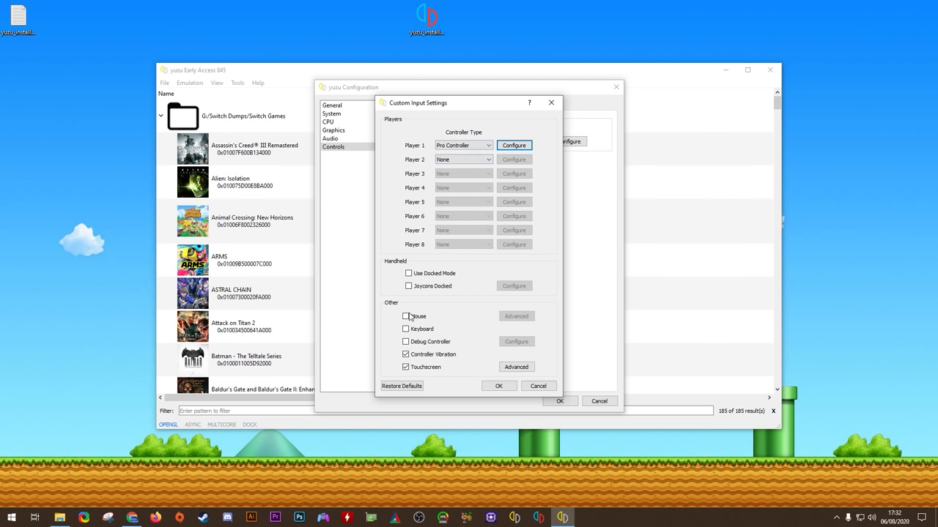
# Test docked mode and Joycons Docked toggles, temporarily setting Player 1 to None
pyautogui.click(407, 274)
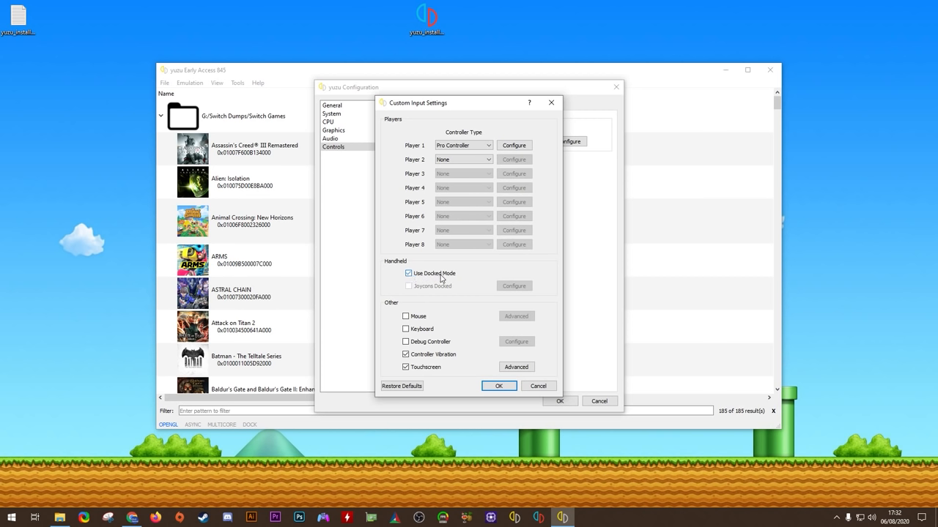
pyautogui.moveTo(453, 276)
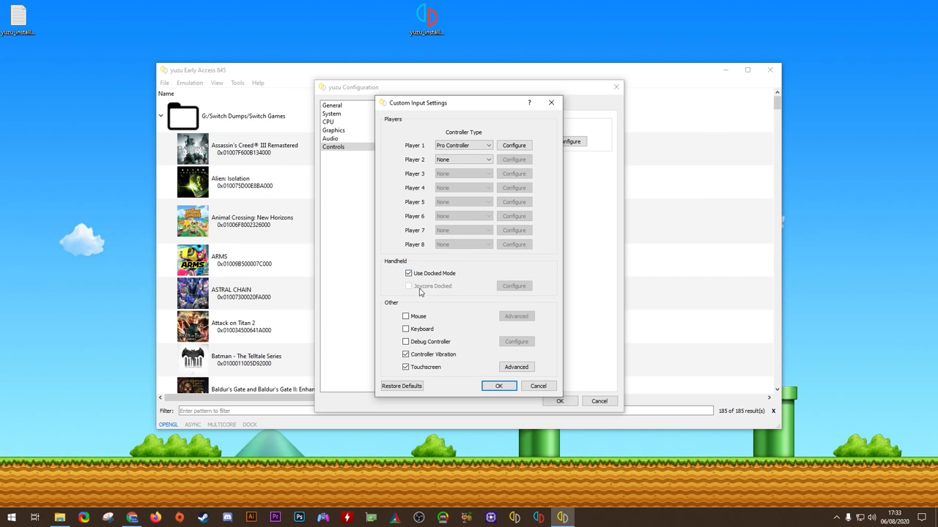
pyautogui.moveTo(437, 293)
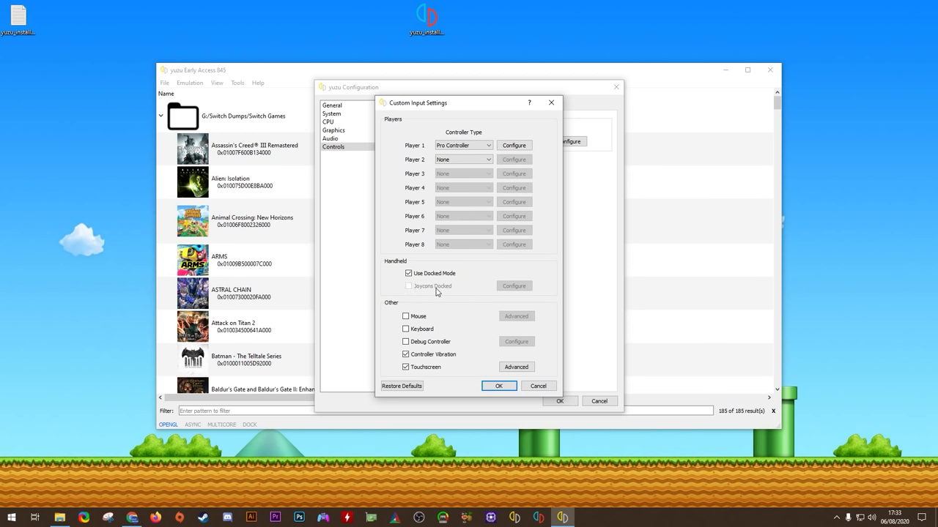
pyautogui.moveTo(431, 285)
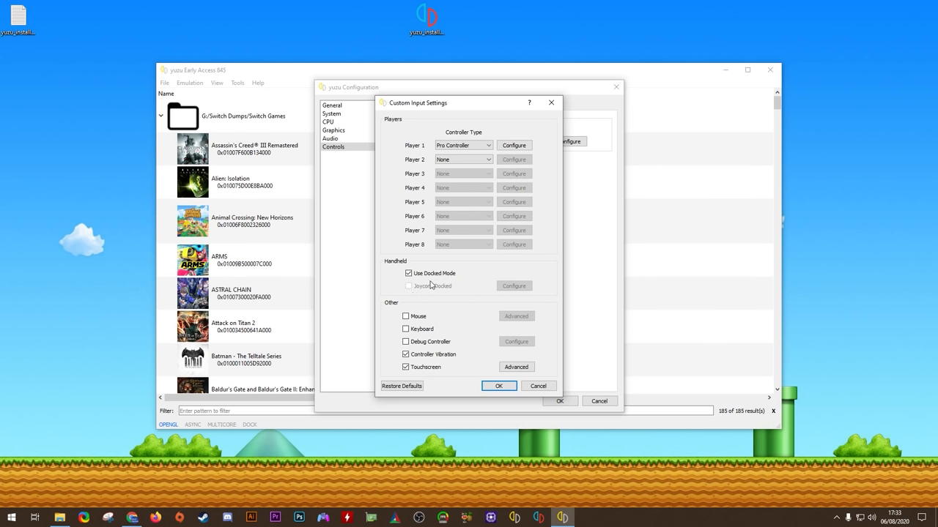
pyautogui.click(407, 274)
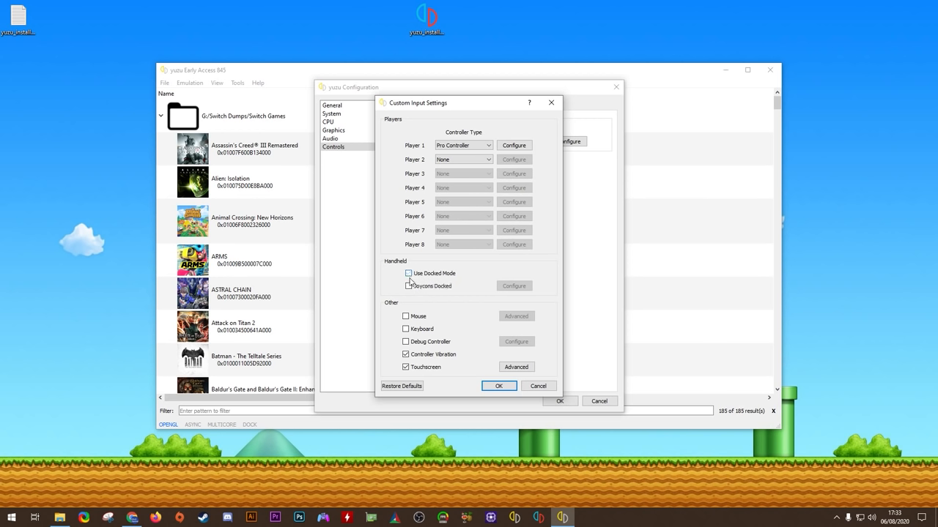
pyautogui.click(407, 286)
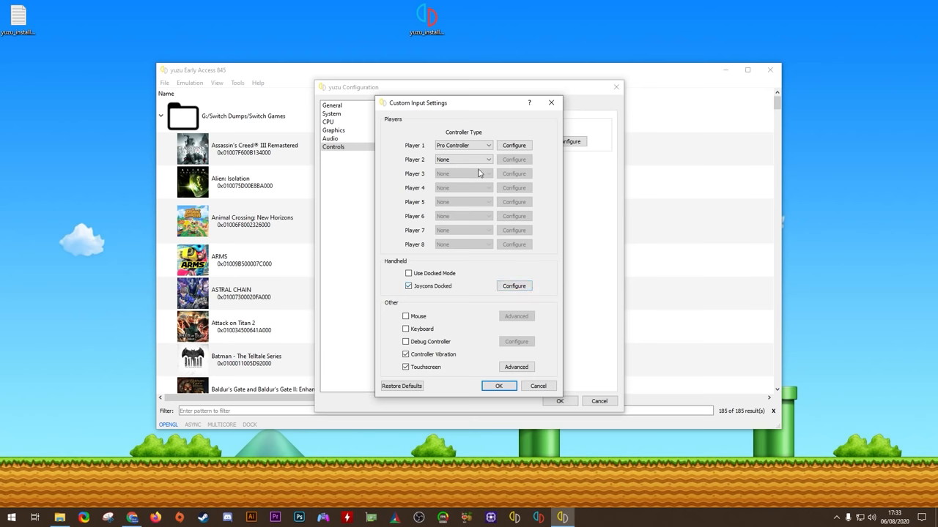
pyautogui.click(463, 145)
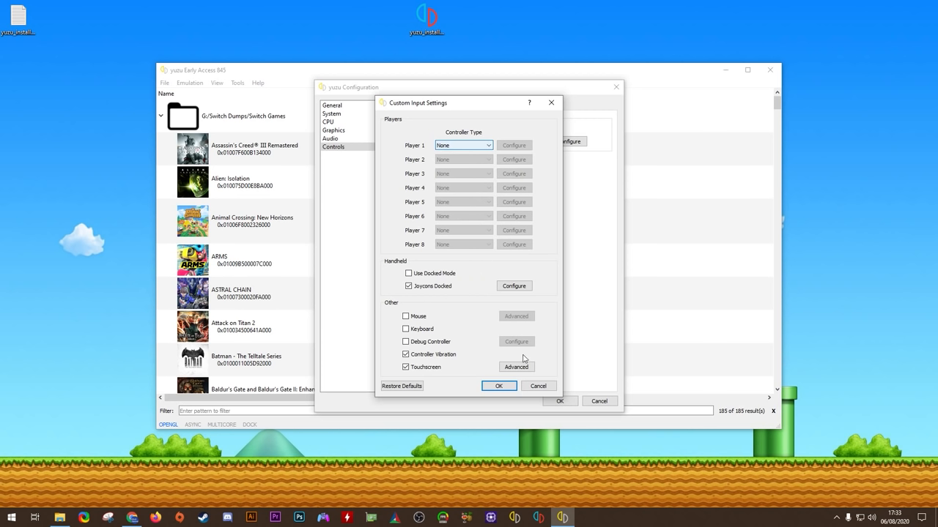
# Restore Player 1 as Pro Controller with docked mode on and save the input settings
pyautogui.click(407, 286)
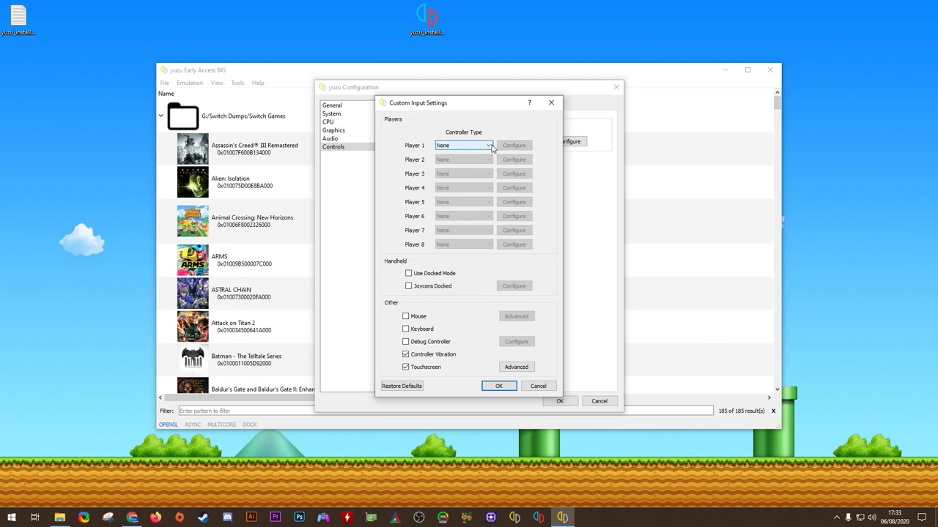
pyautogui.click(463, 145)
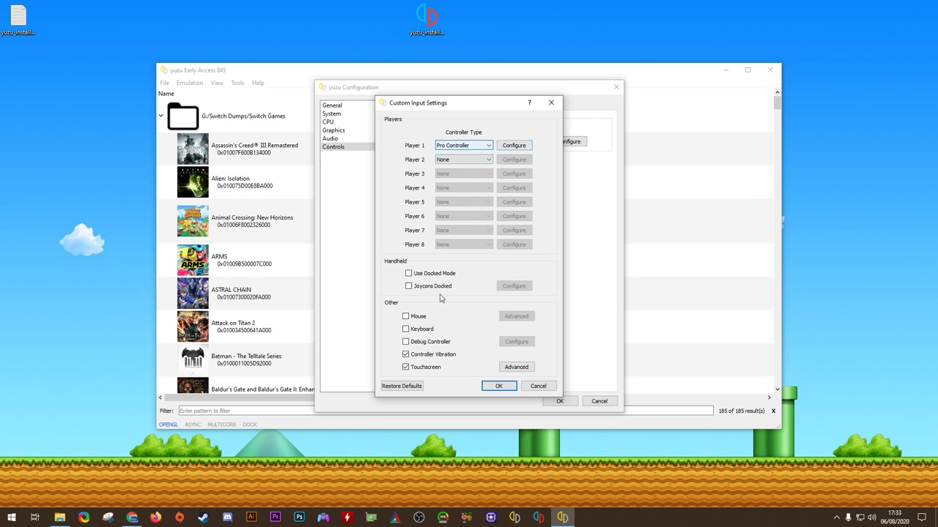
pyautogui.click(407, 274)
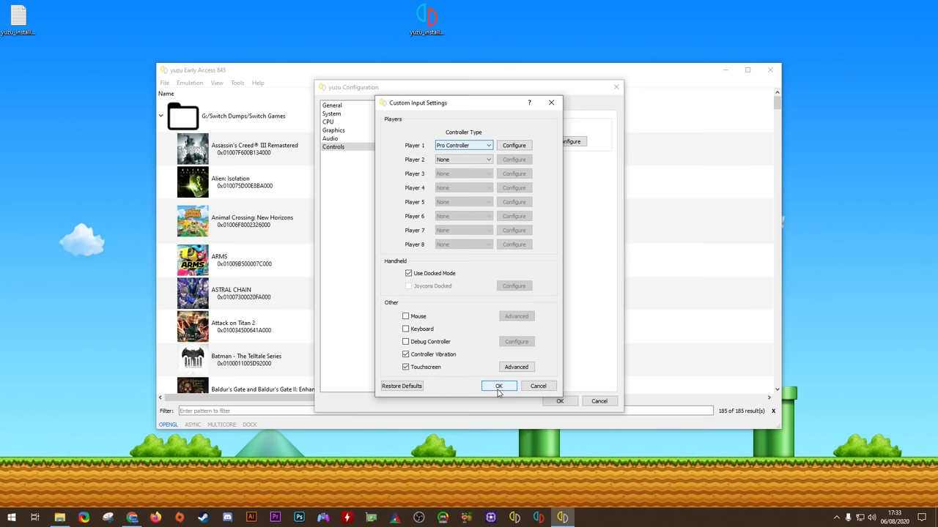
pyautogui.click(498, 386)
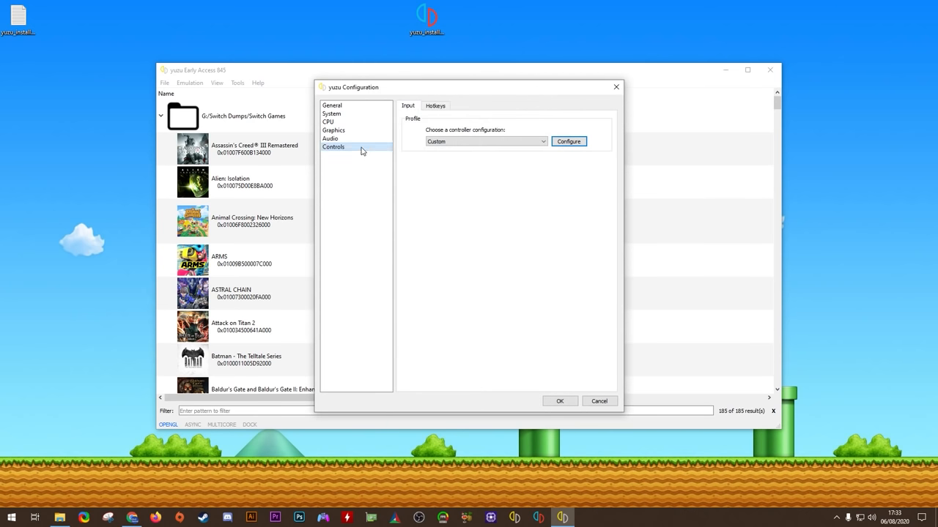
# Enable Multicore CPU Emulation on the General settings page
pyautogui.click(331, 106)
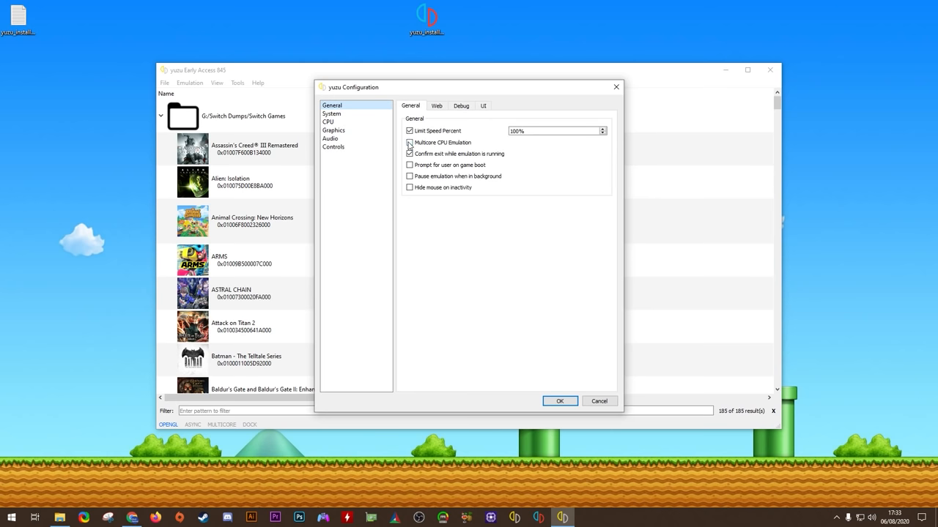
pyautogui.click(409, 144)
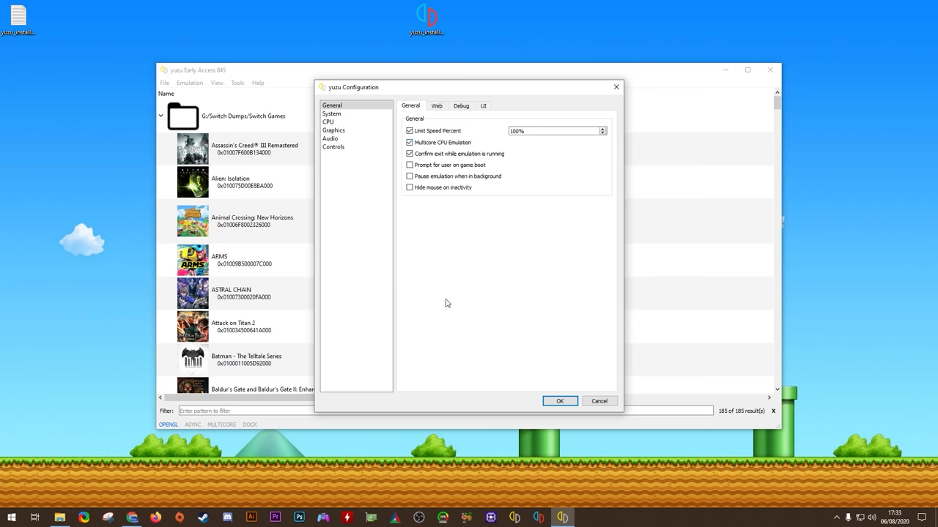
# Set the game list's Row 2 Text to None in the UI settings
pyautogui.click(483, 105)
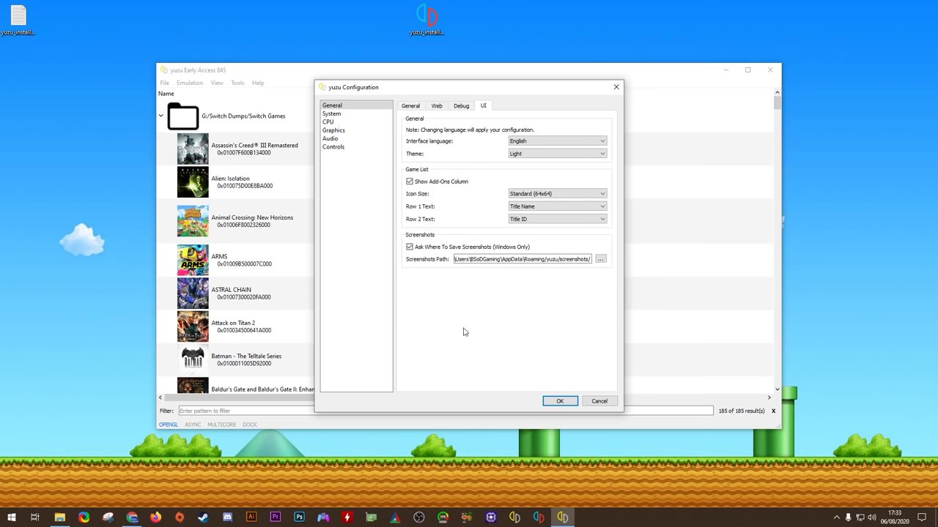
pyautogui.moveTo(459, 378)
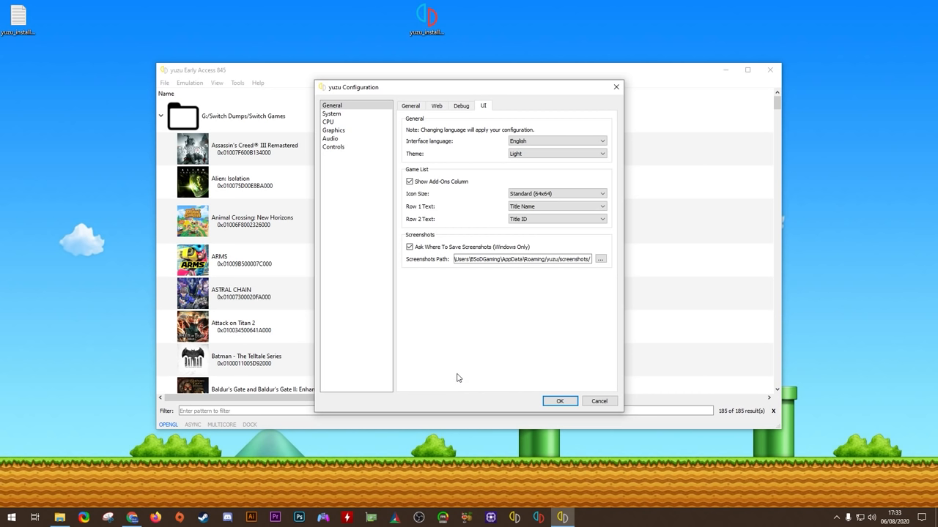
pyautogui.moveTo(463, 334)
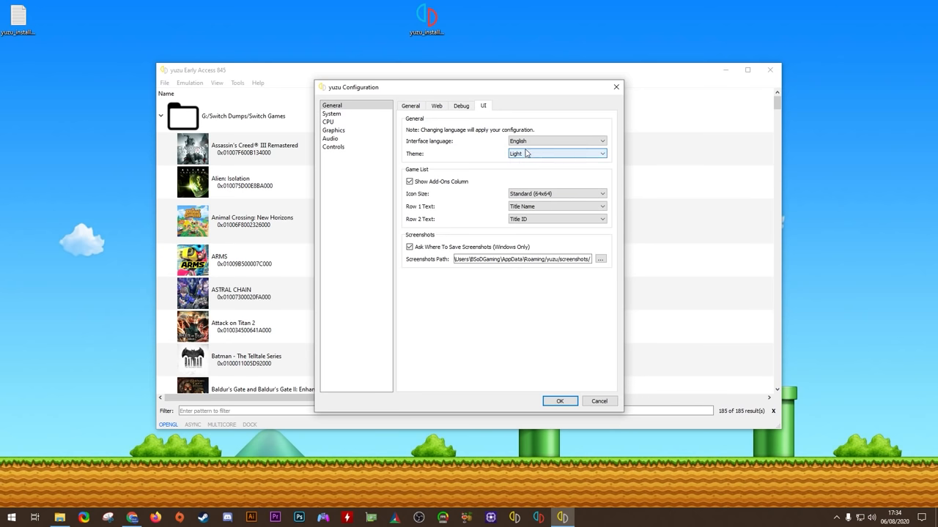
pyautogui.click(556, 154)
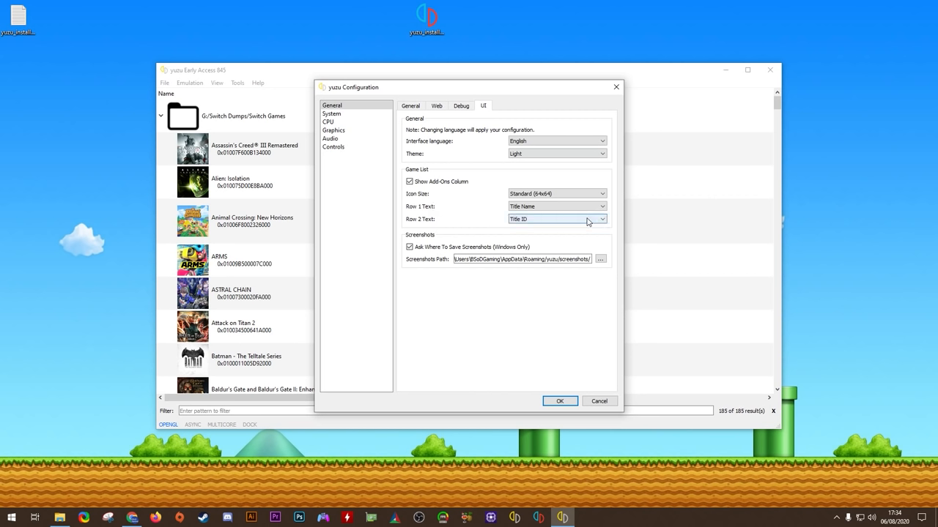
pyautogui.click(557, 220)
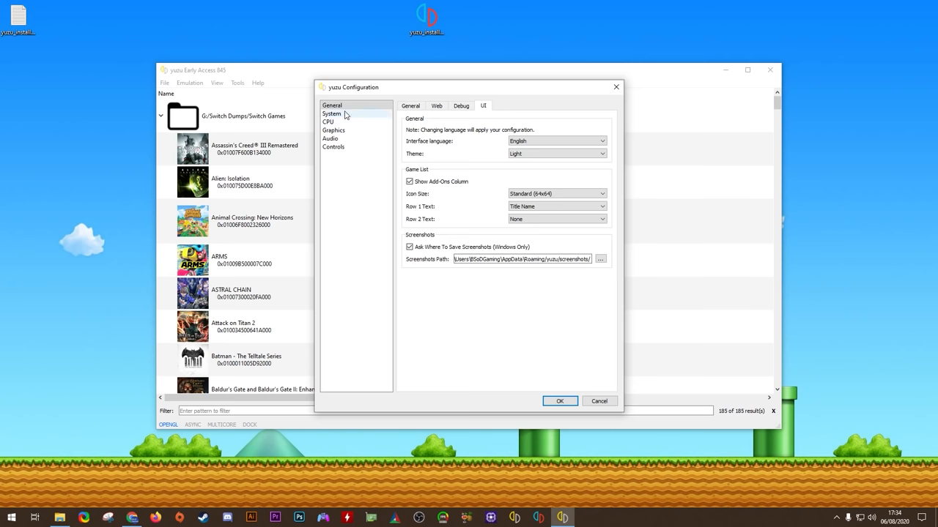
# Browse the System, Profiles, Services and Filesystem pages and select the NAND path
pyautogui.click(332, 115)
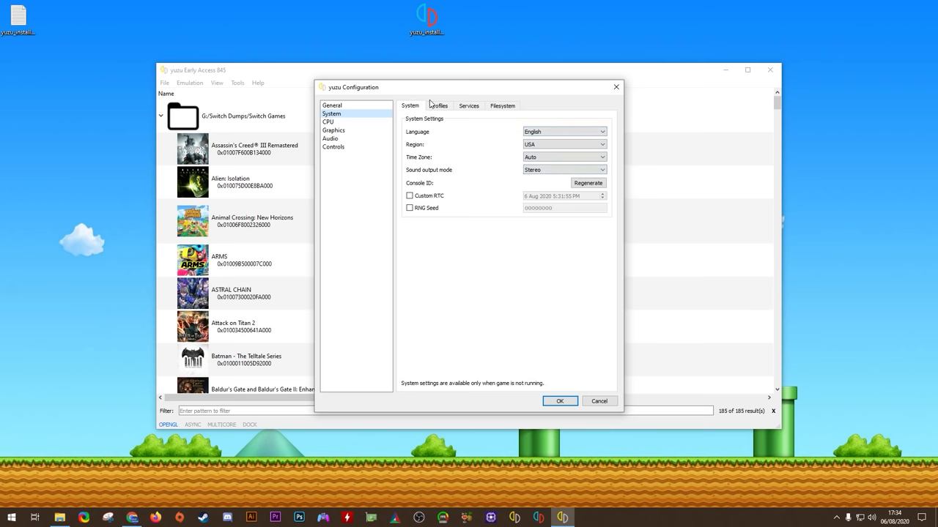
pyautogui.click(438, 105)
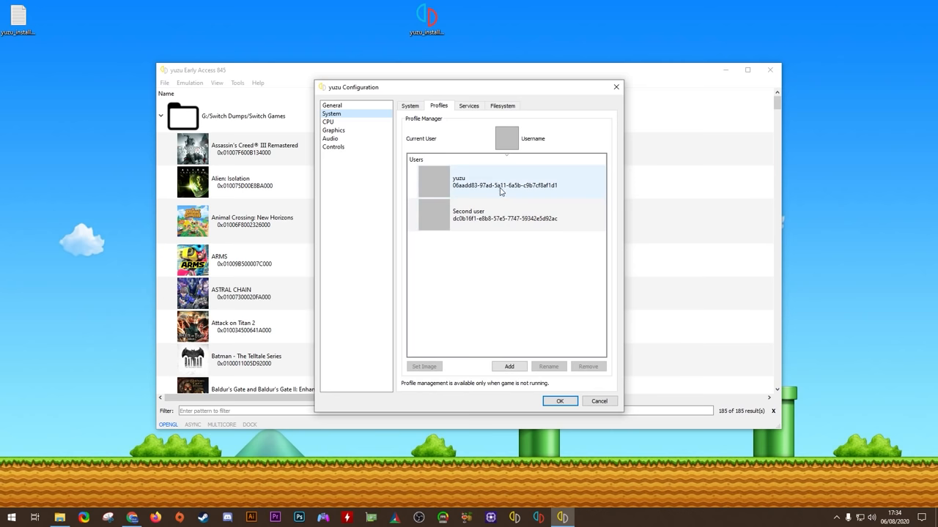
pyautogui.click(469, 106)
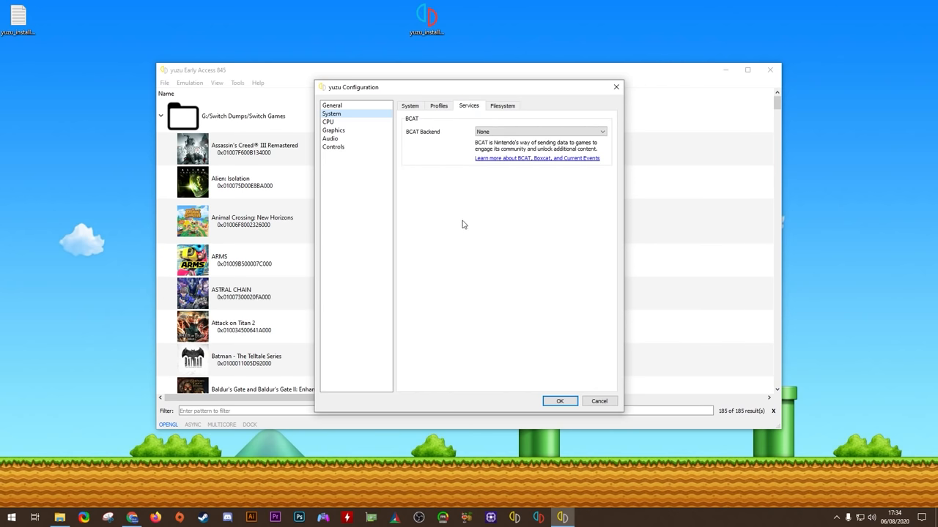
pyautogui.moveTo(495, 176)
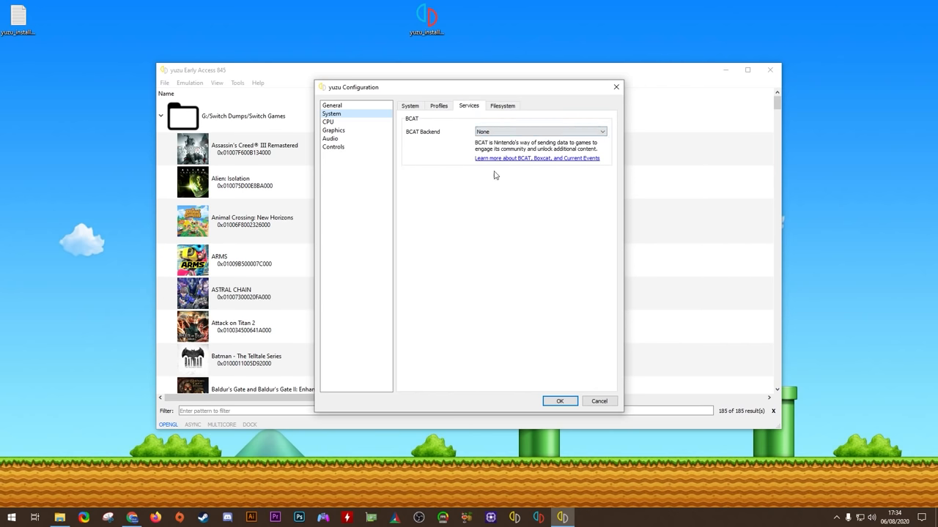
pyautogui.click(503, 105)
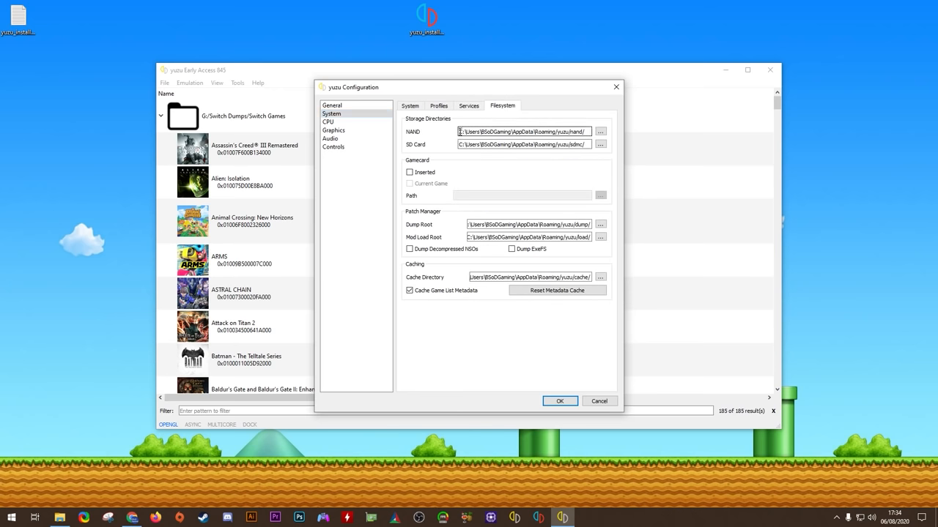
pyautogui.tripleClick(520, 132)
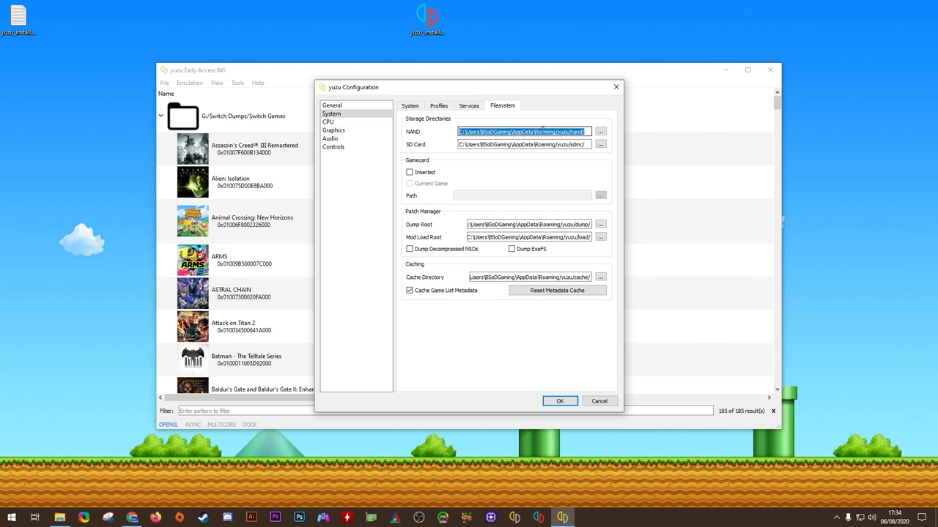
pyautogui.moveTo(533, 194)
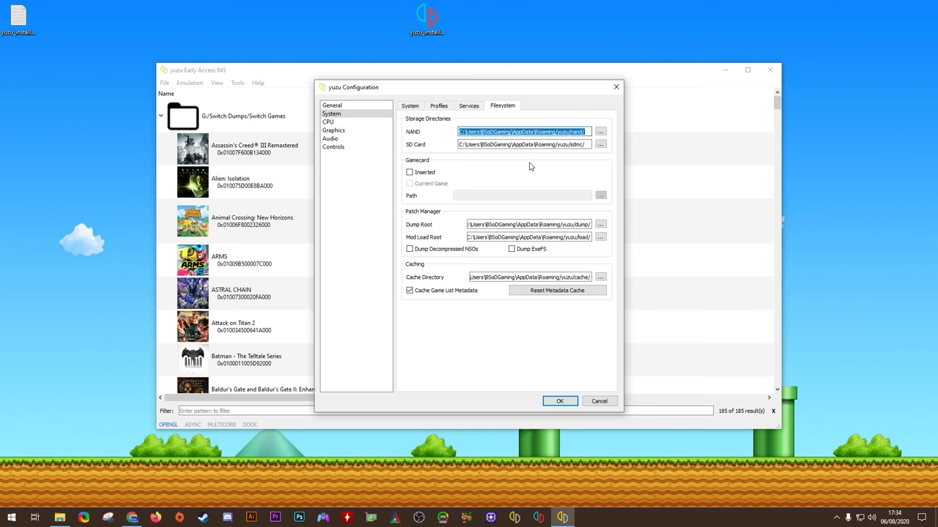
pyautogui.moveTo(525, 173)
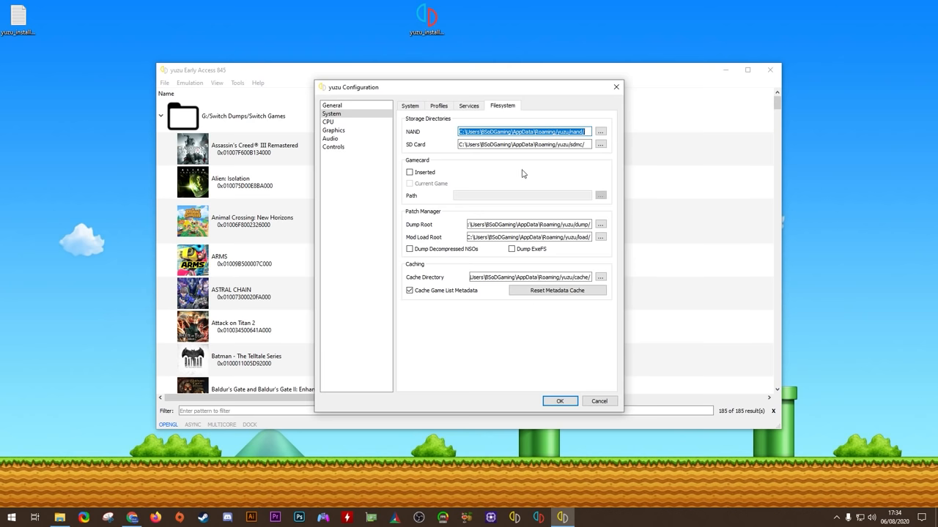
# Move to the CPU settings page with its accuracy choices
pyautogui.click(330, 121)
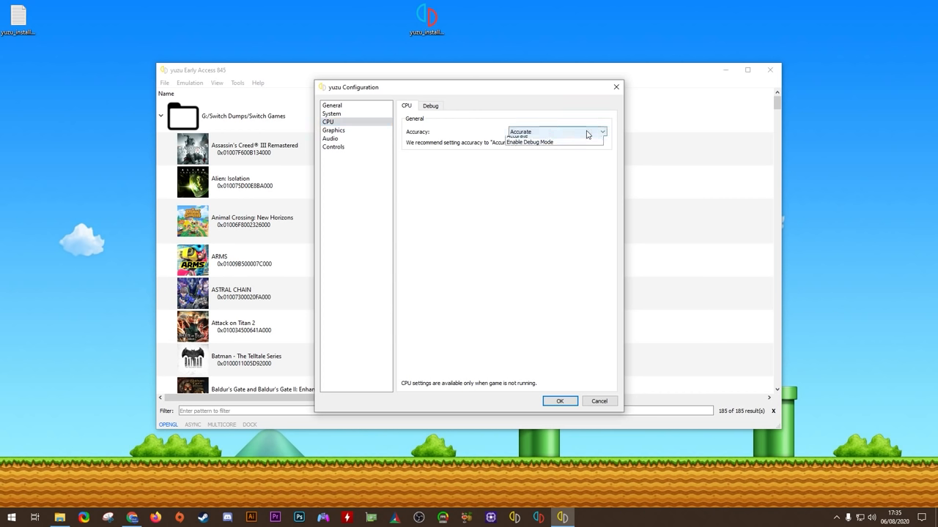
# Keep yuzu's CPU accuracy set to Accurate
pyautogui.click(522, 131)
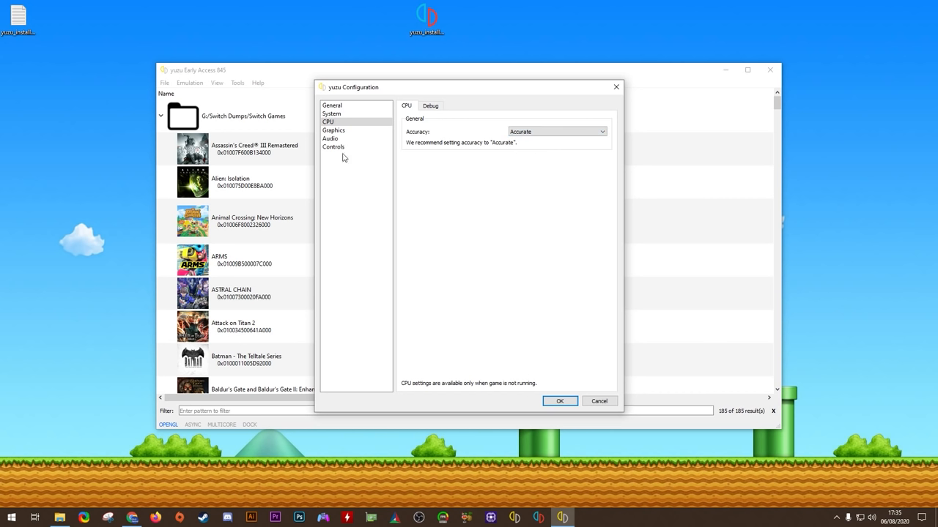
# Enable asynchronous GPU emulation in the Graphics settings, keeping OpenGL and disk shader cache
pyautogui.click(334, 129)
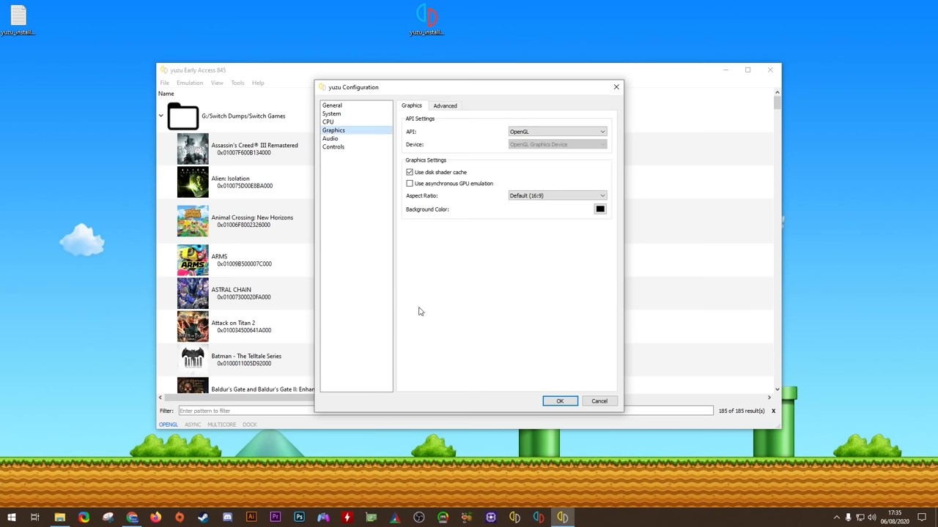
pyautogui.moveTo(446, 269)
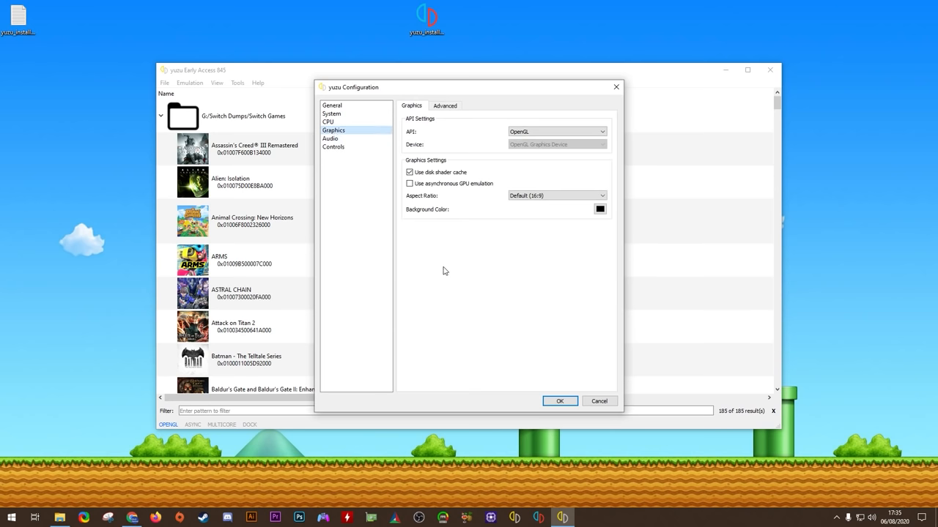
pyautogui.moveTo(557, 137)
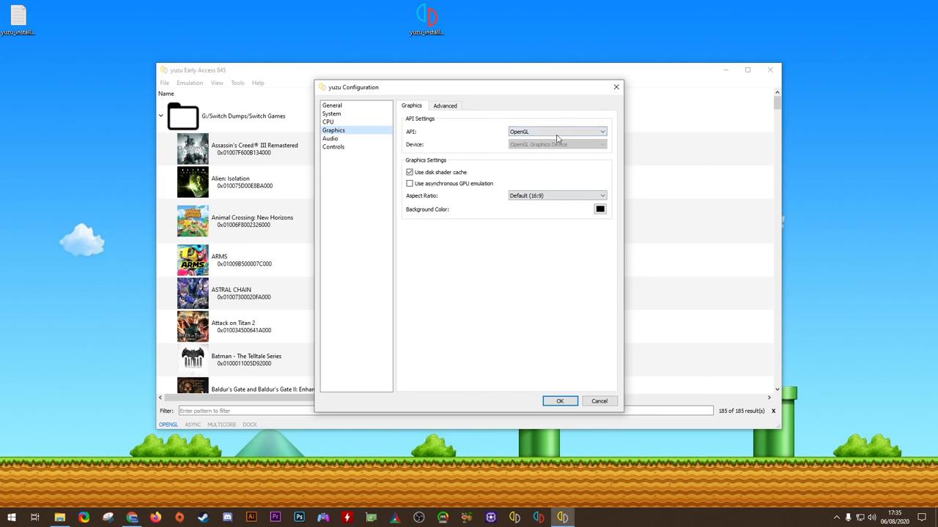
pyautogui.click(410, 185)
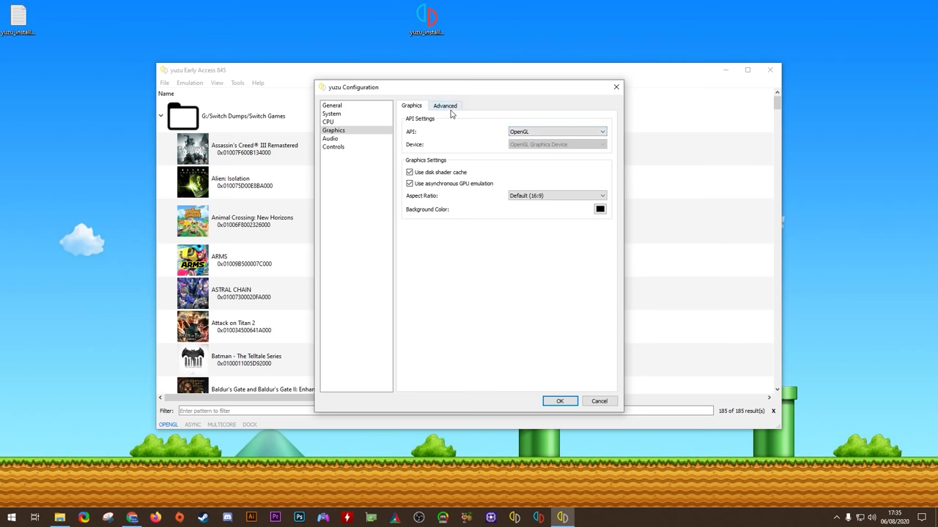
# In Advanced graphics, keep assembly shaders and Fast GPU Time on and switch VSync off
pyautogui.click(445, 106)
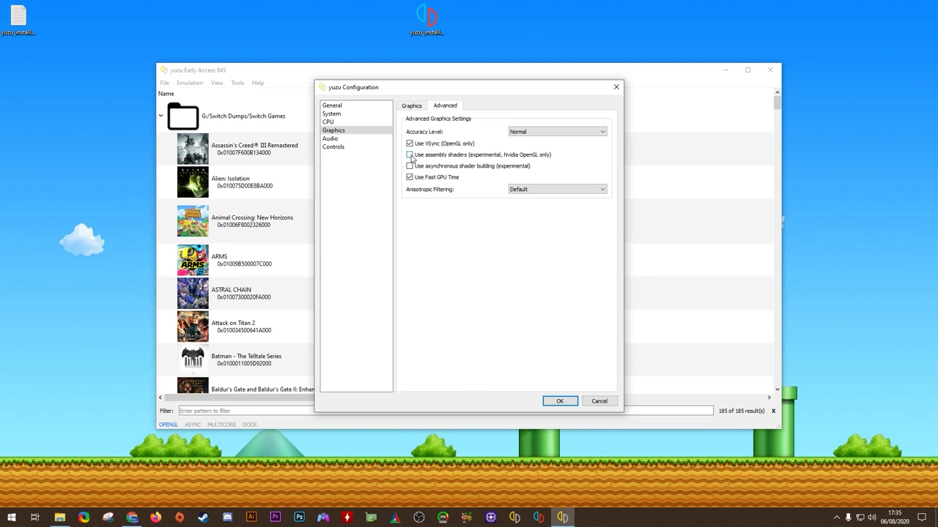
pyautogui.click(407, 155)
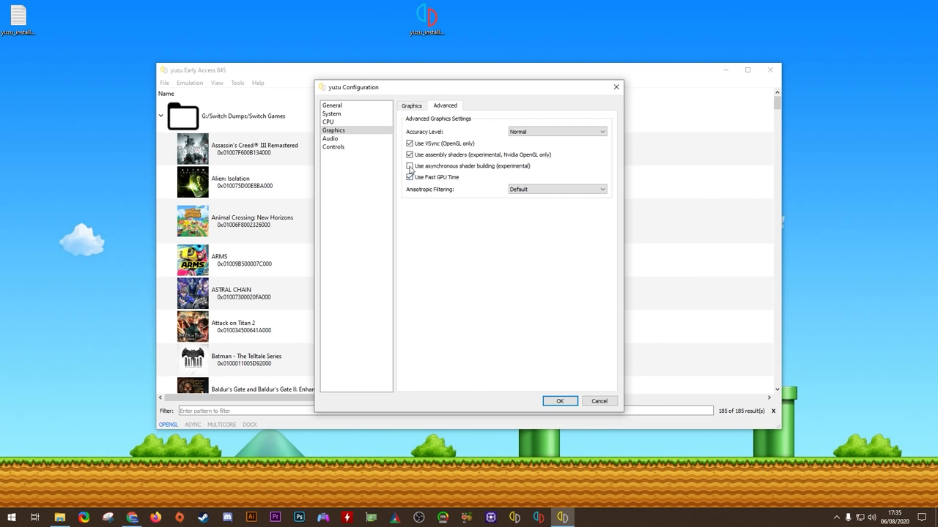
pyautogui.click(410, 165)
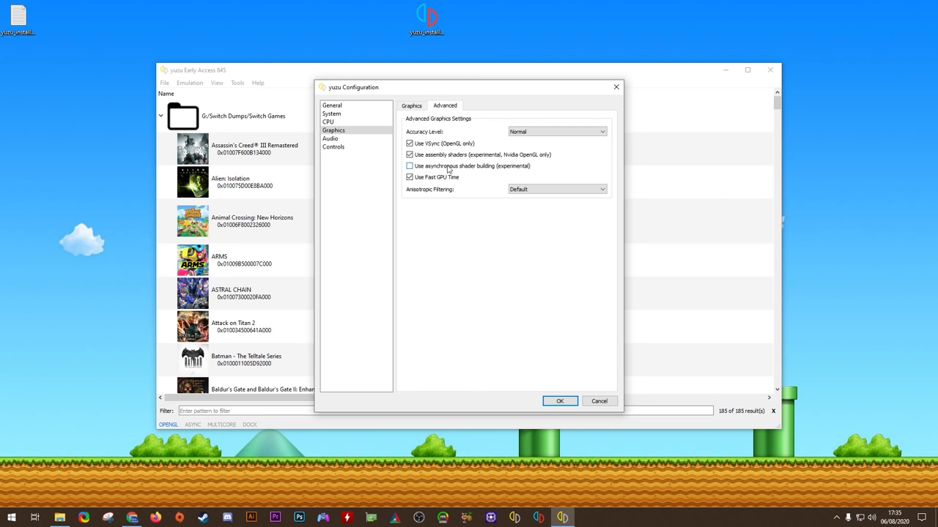
pyautogui.moveTo(454, 171)
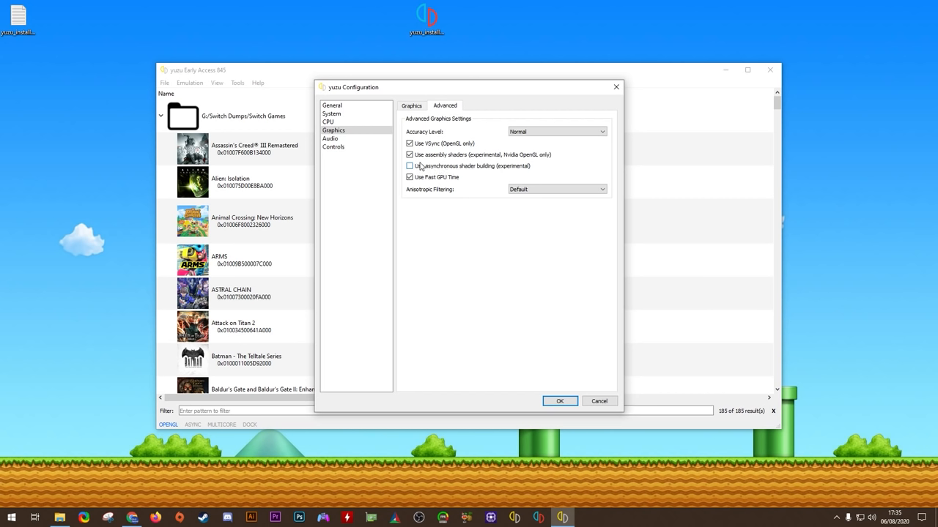
pyautogui.moveTo(443, 174)
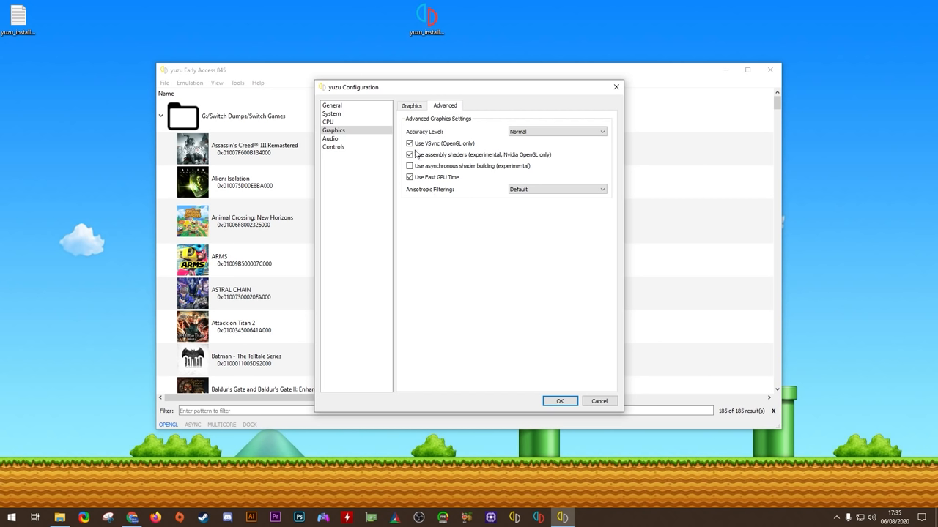
pyautogui.click(409, 144)
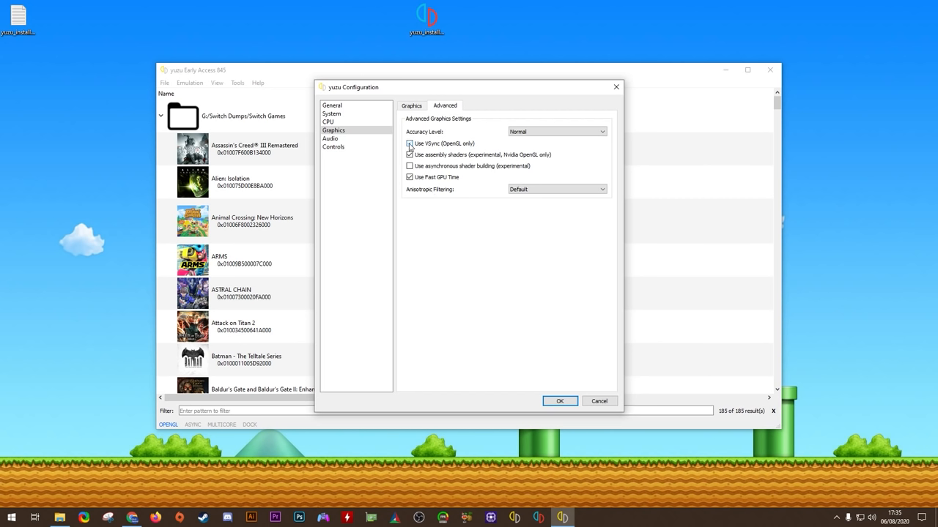
pyautogui.click(410, 144)
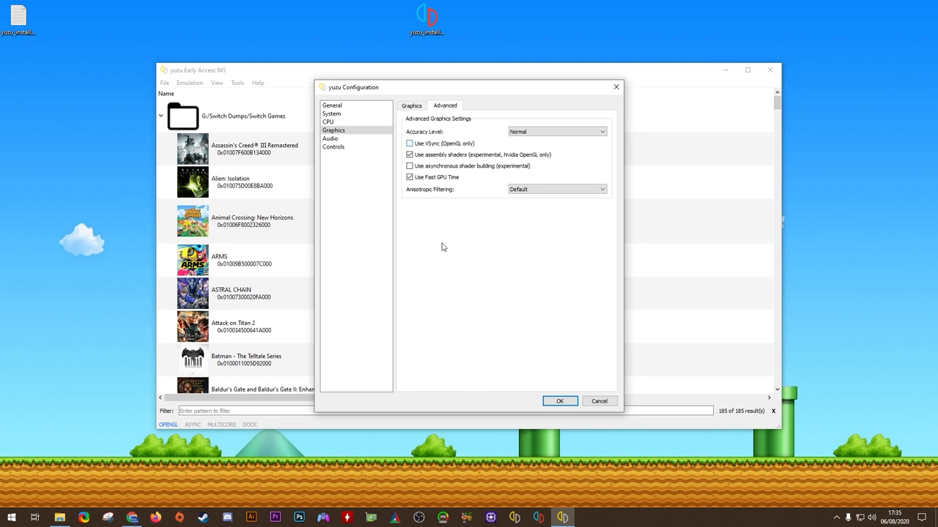
pyautogui.moveTo(445, 249)
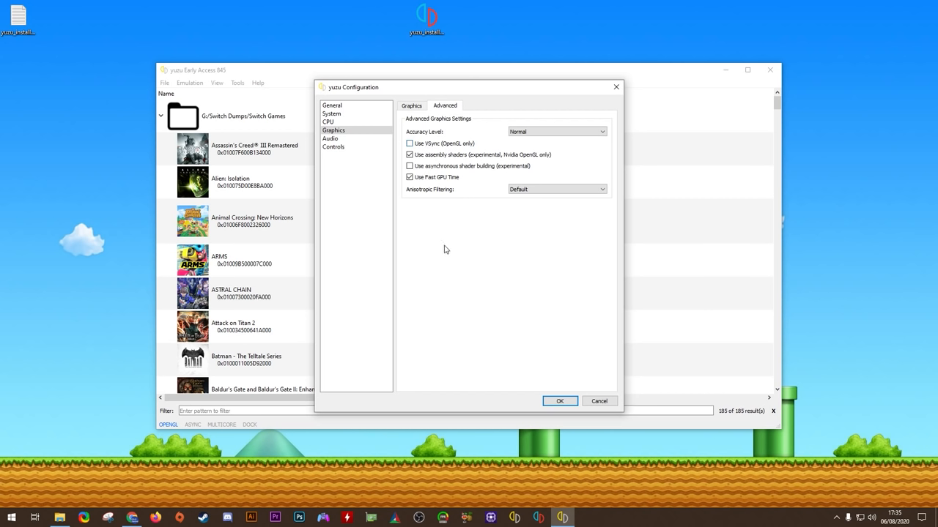
pyautogui.moveTo(516, 218)
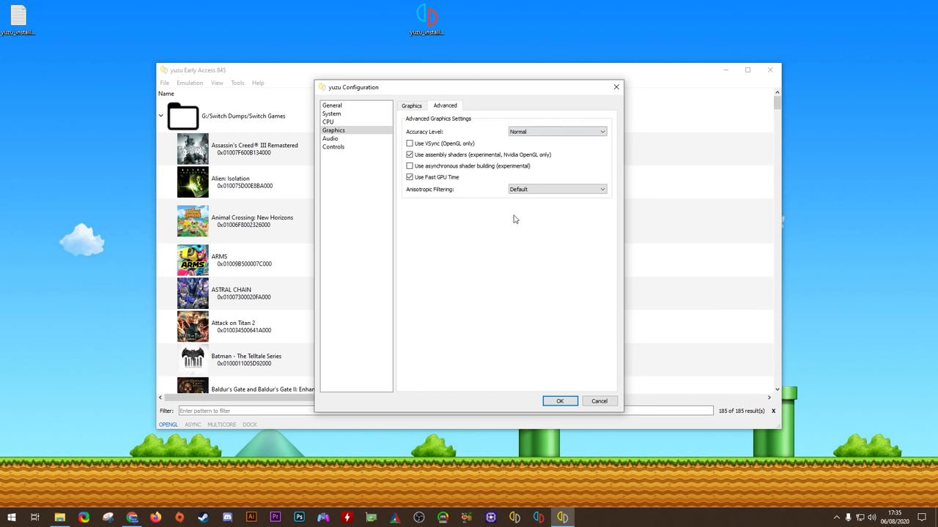
# Switch off 'Enable audio stretching' in the Audio settings
pyautogui.click(410, 105)
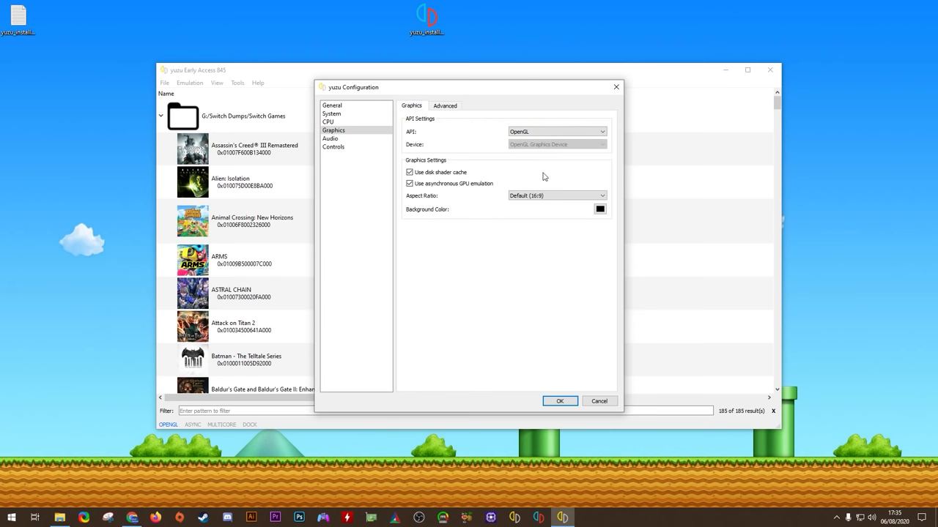
pyautogui.moveTo(500, 241)
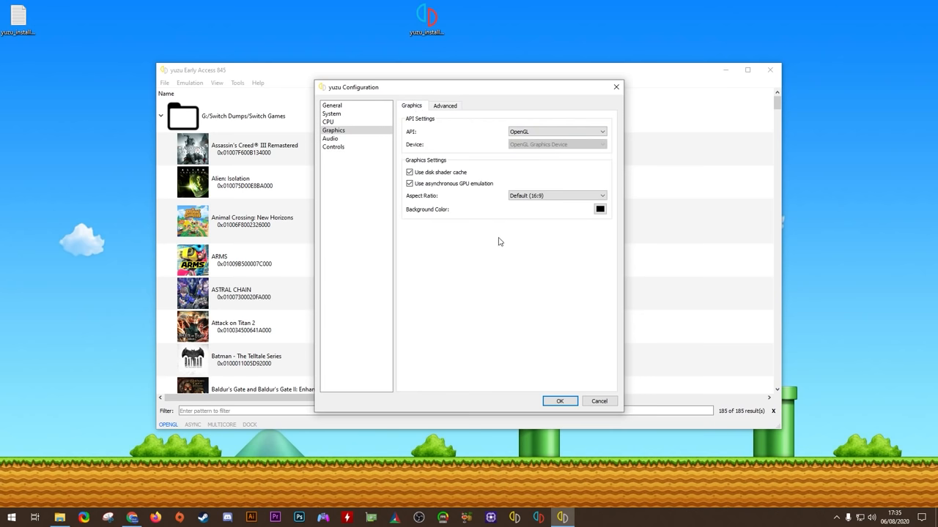
pyautogui.click(331, 137)
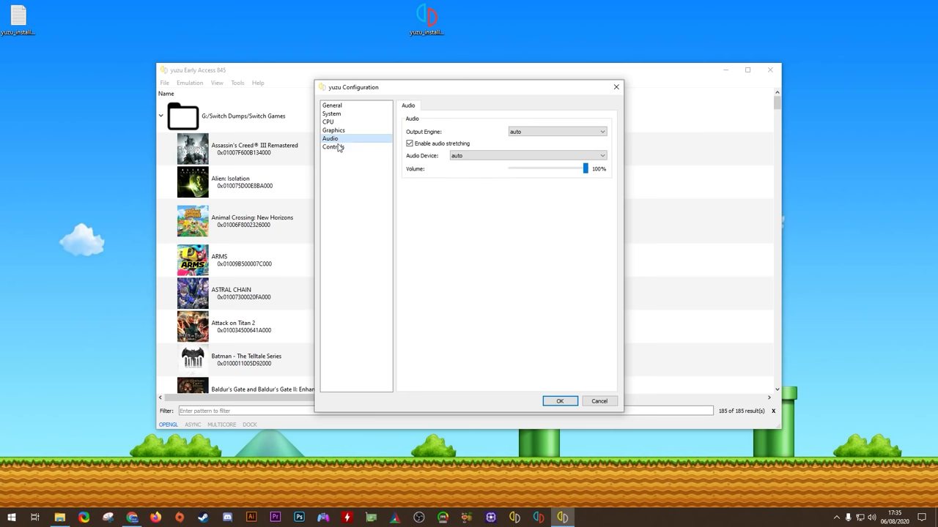
pyautogui.click(410, 144)
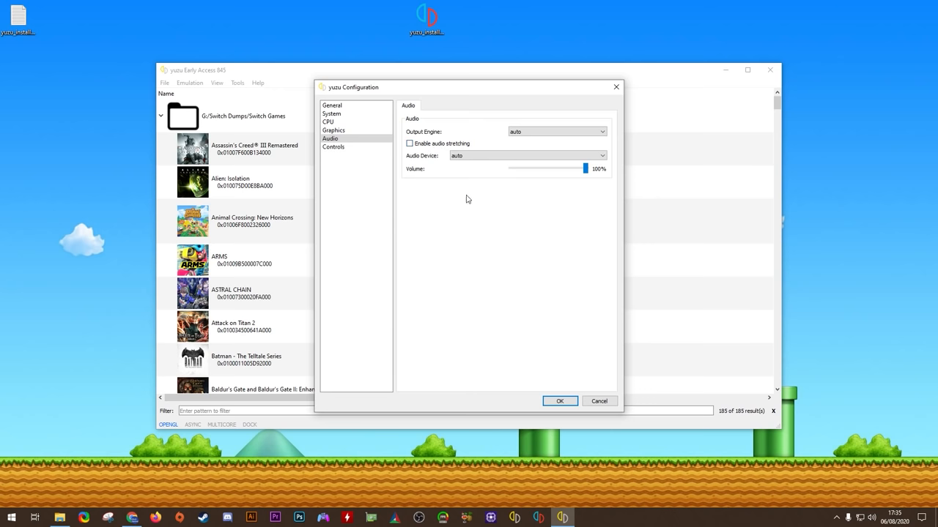
# Show the Controls Hotkeys list with the main-window shortcuts
pyautogui.click(335, 147)
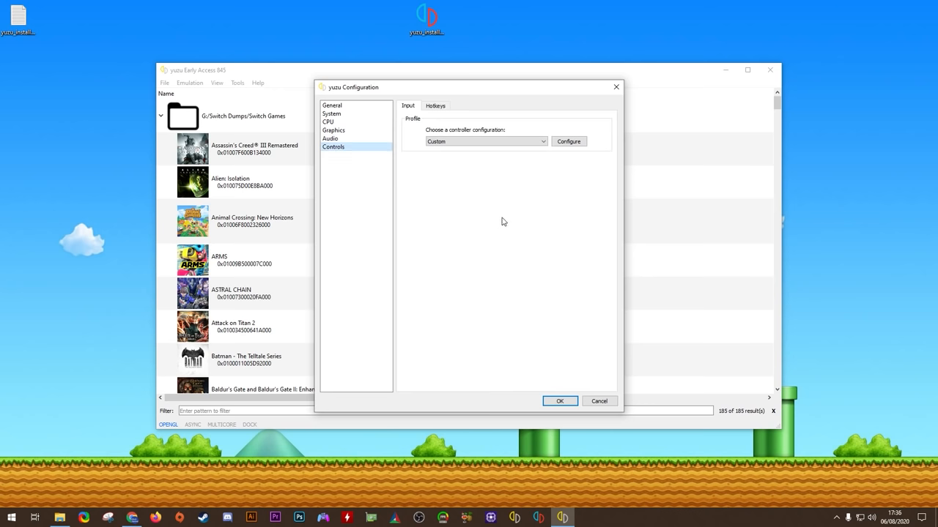
pyautogui.click(435, 106)
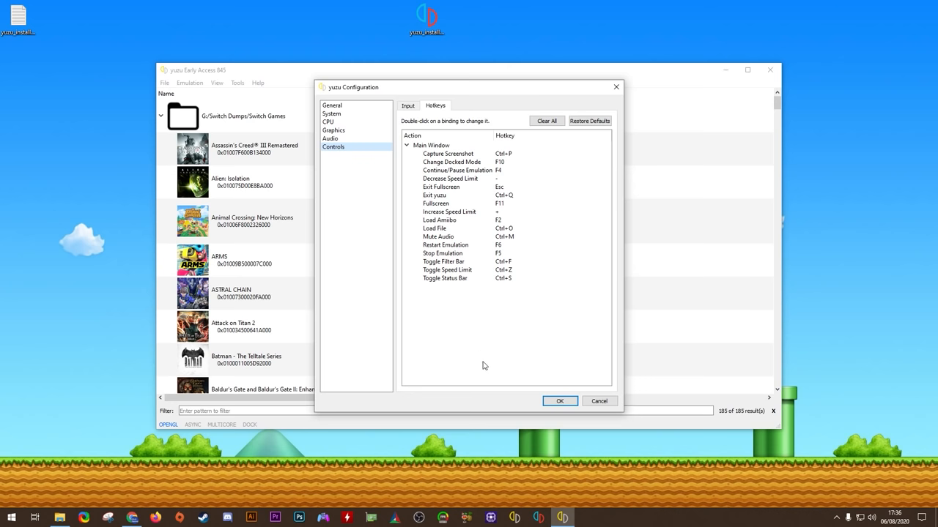
# Confirm the configuration with OK and return to the main game list
pyautogui.click(560, 402)
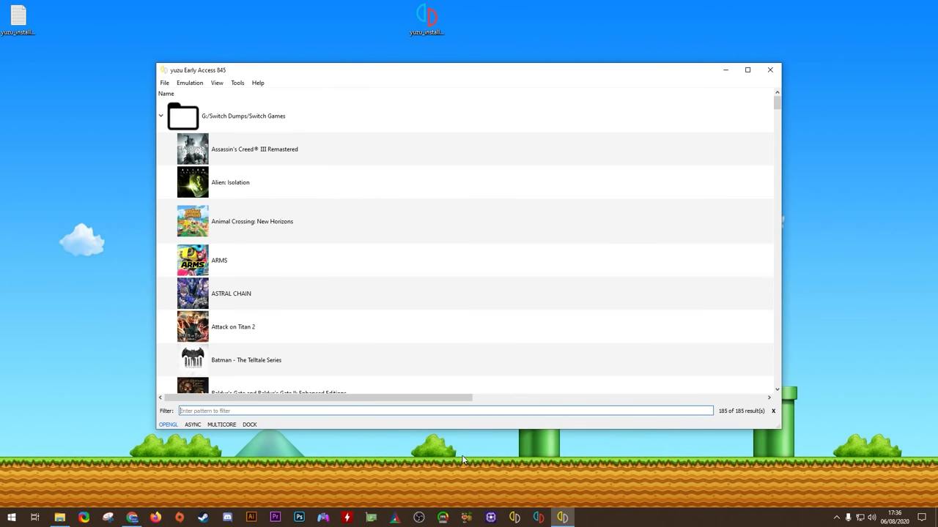
pyautogui.click(168, 425)
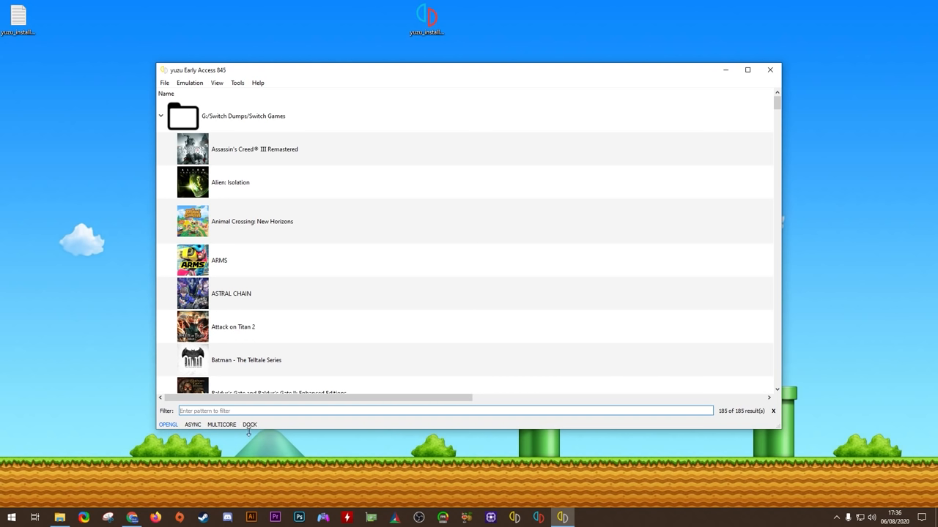
pyautogui.moveTo(229, 458)
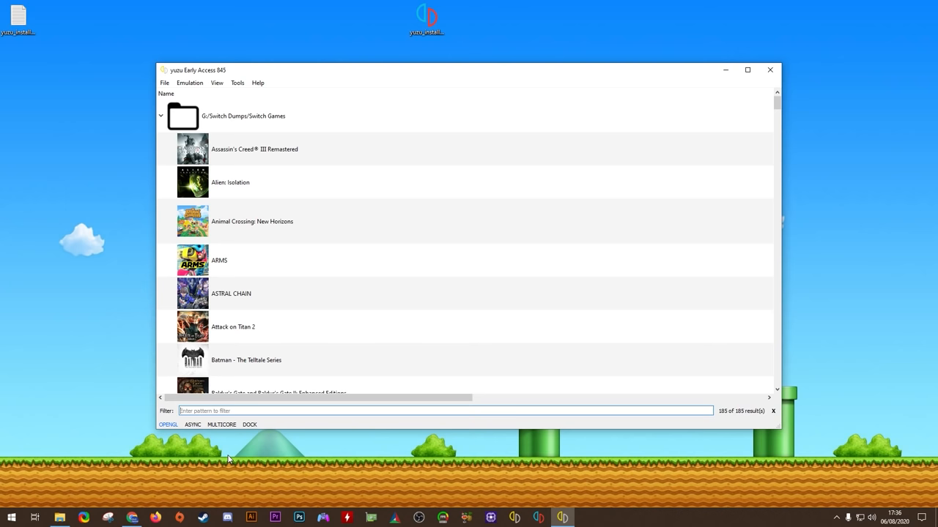
# Filter the game list by 'mar', check Super Mario Odyssey's mod data folder, then bring up Help
pyautogui.write('mario')
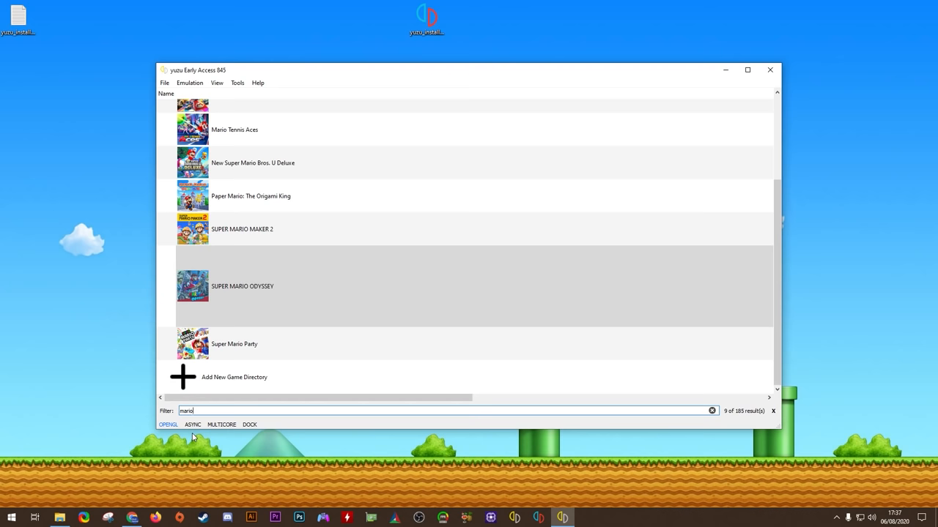
pyautogui.rightClick(257, 286)
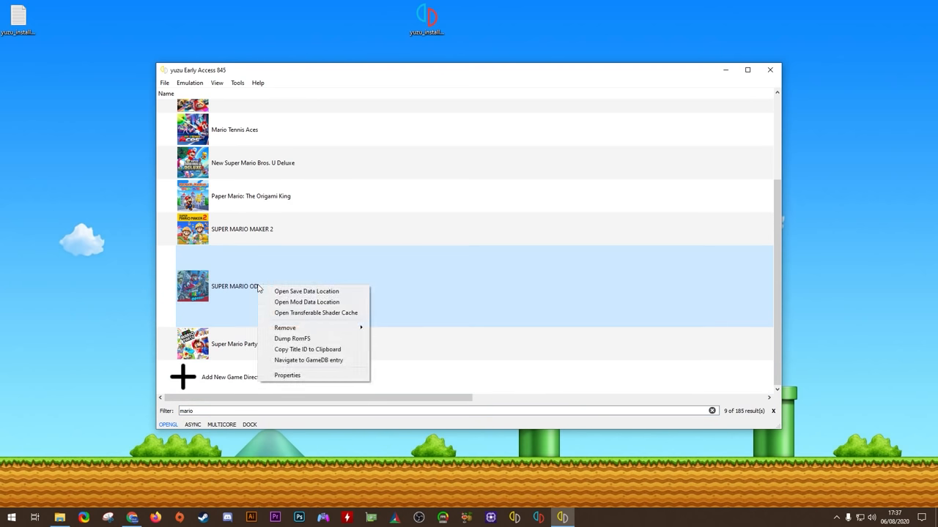
pyautogui.click(306, 302)
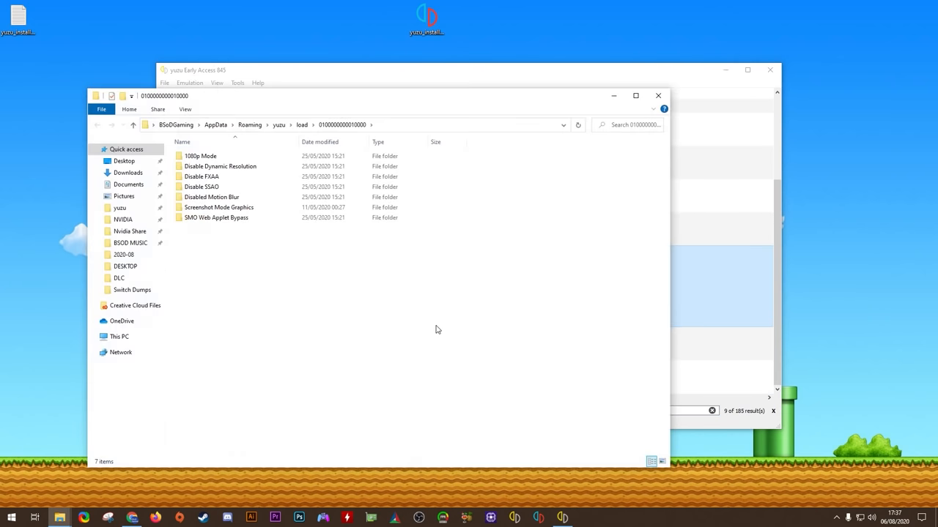
pyautogui.click(197, 155)
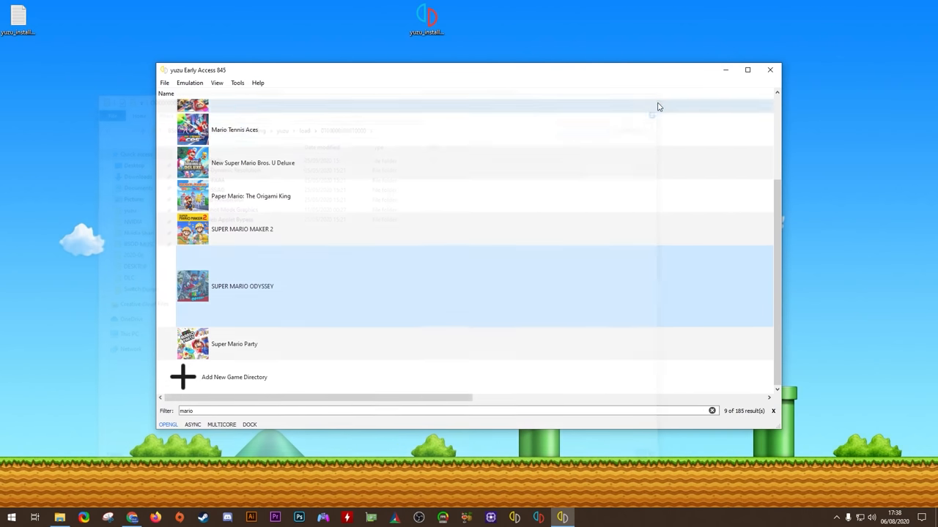
pyautogui.click(257, 82)
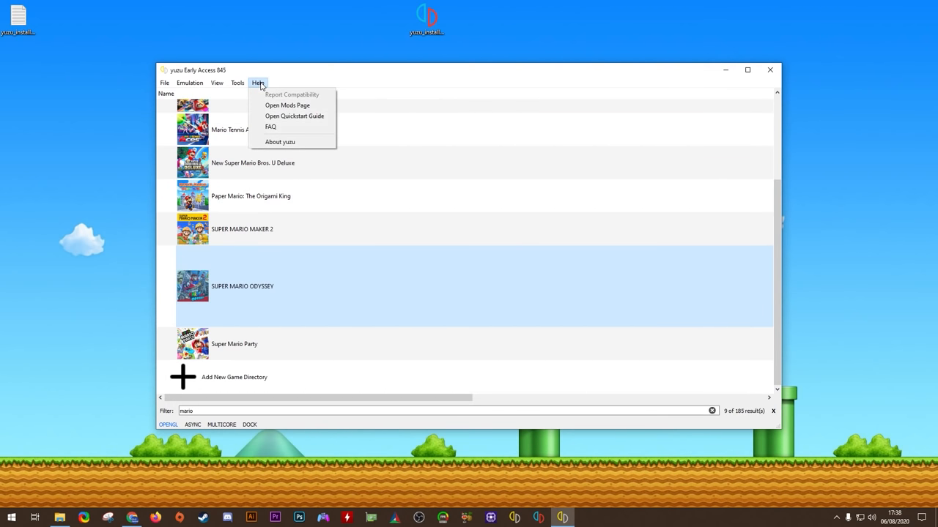
pyautogui.moveTo(289, 106)
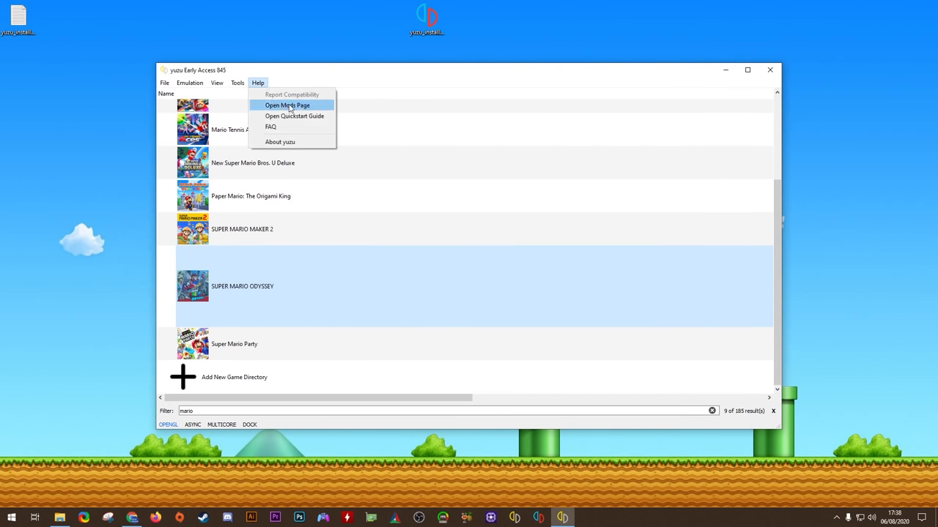
# From the Switch Mods wiki, save the Super Mario Odyssey In-Game Filters zip to the Desktop
pyautogui.click(290, 105)
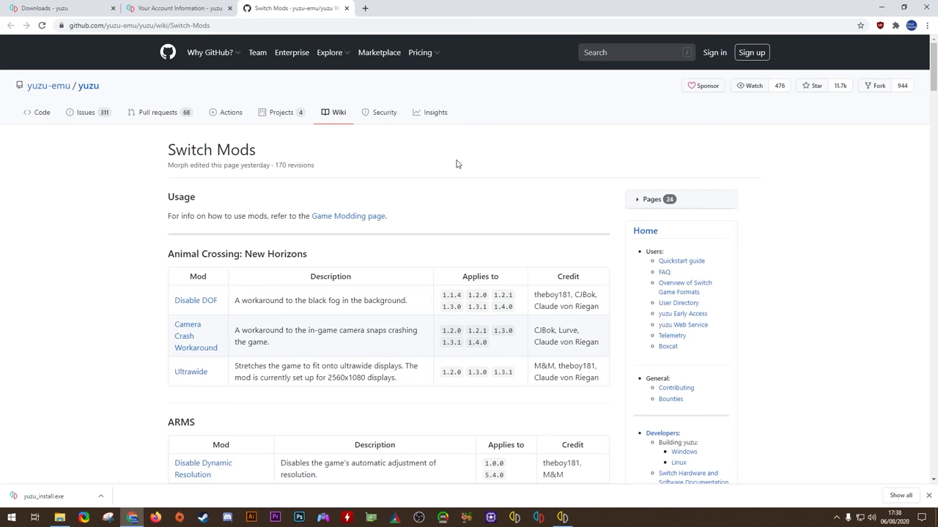
pyautogui.moveTo(161, 155)
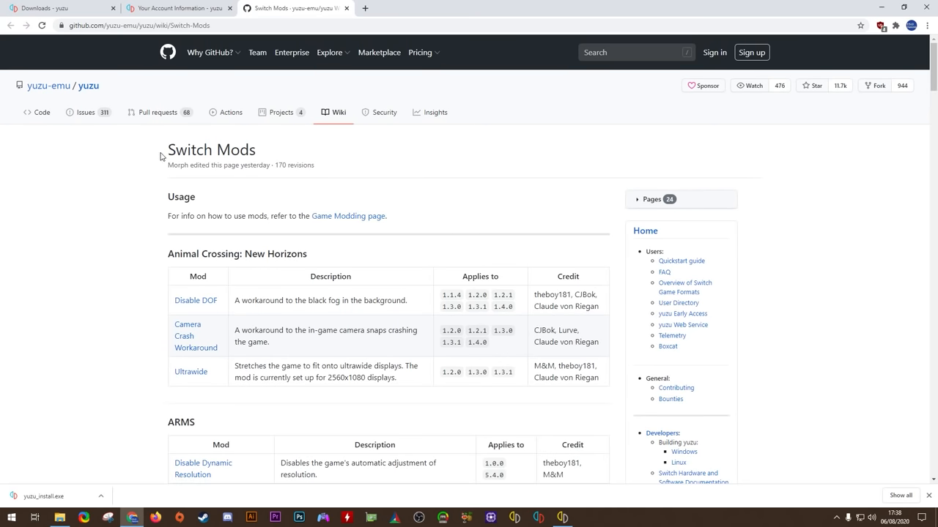
pyautogui.moveTo(81, 258)
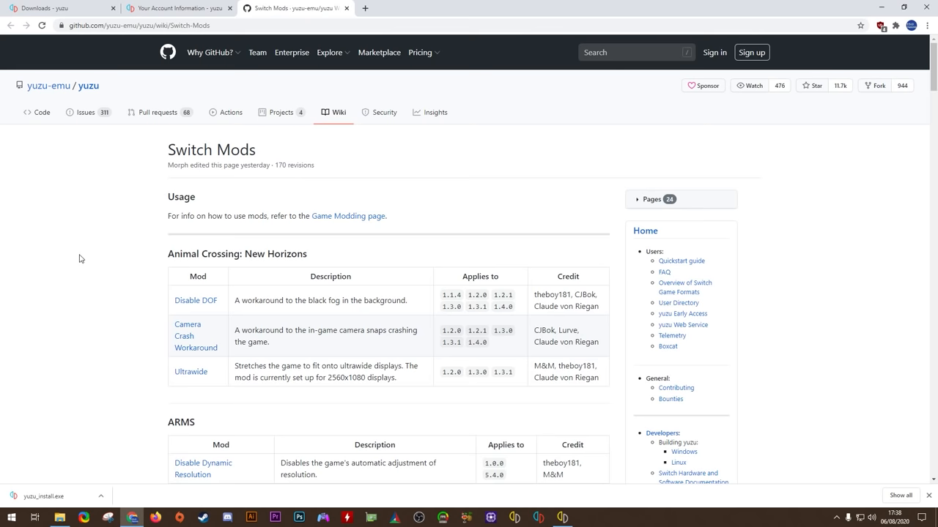
pyautogui.moveTo(168, 400)
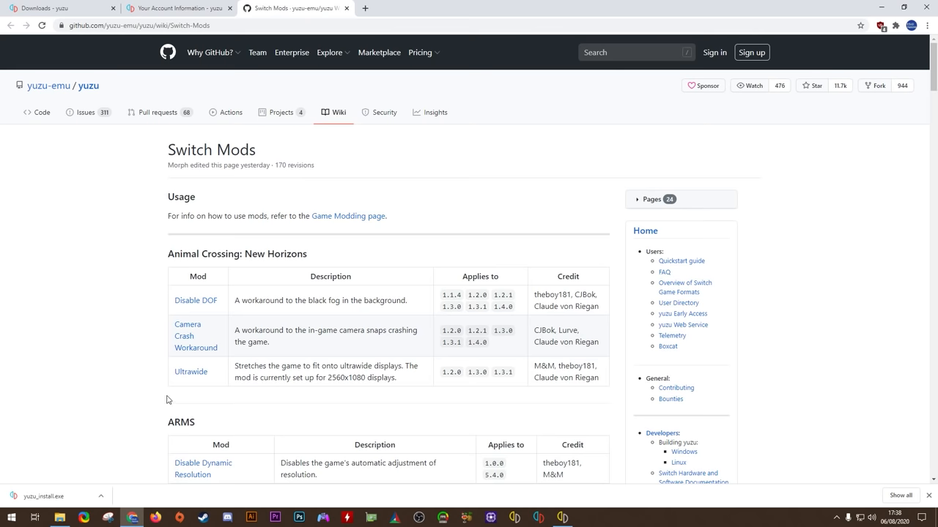
pyautogui.scroll(-3)
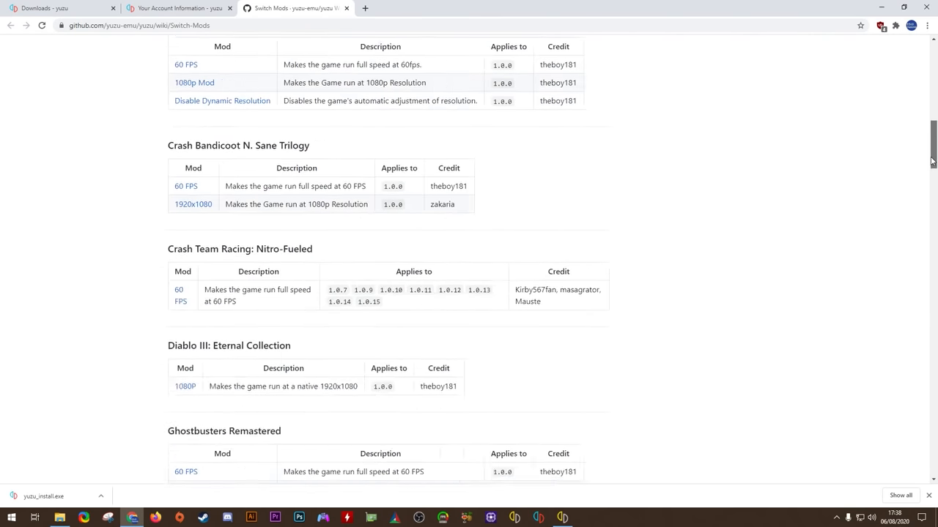
pyautogui.scroll(-3)
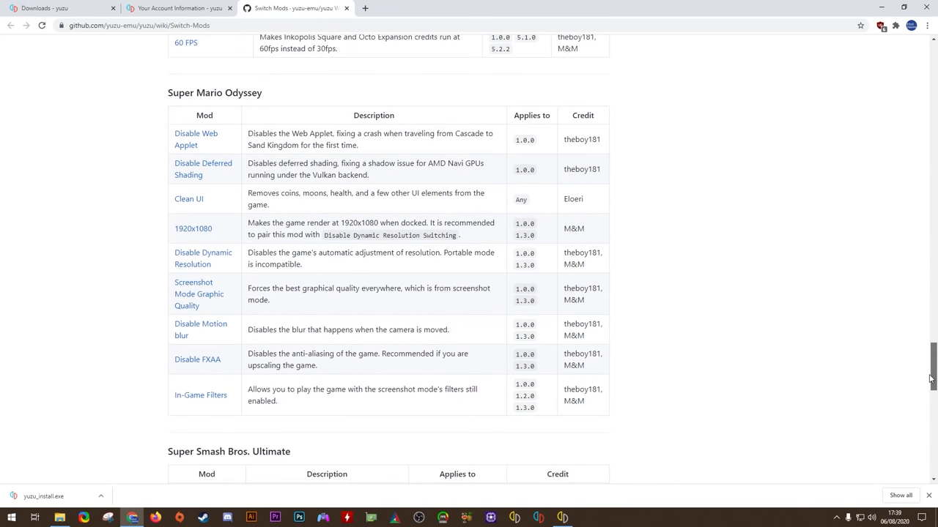
pyautogui.moveTo(100, 390)
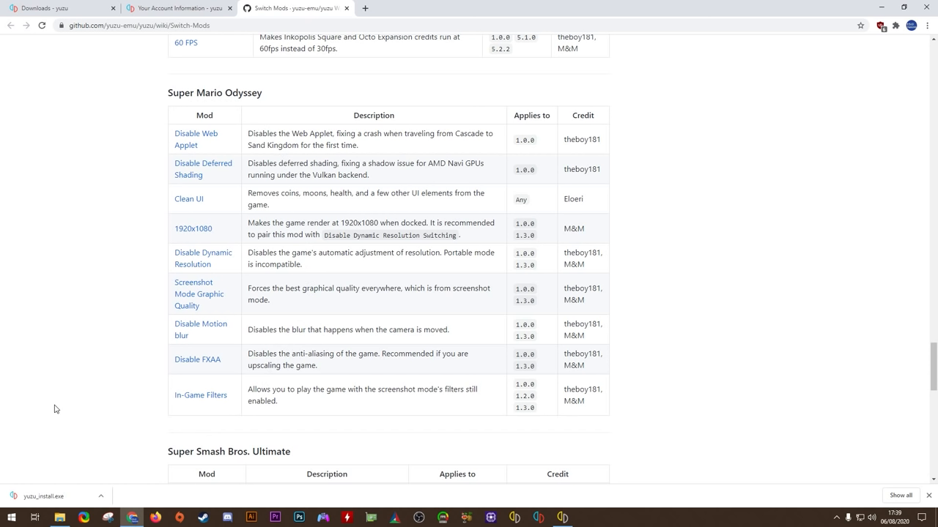
pyautogui.moveTo(519, 419)
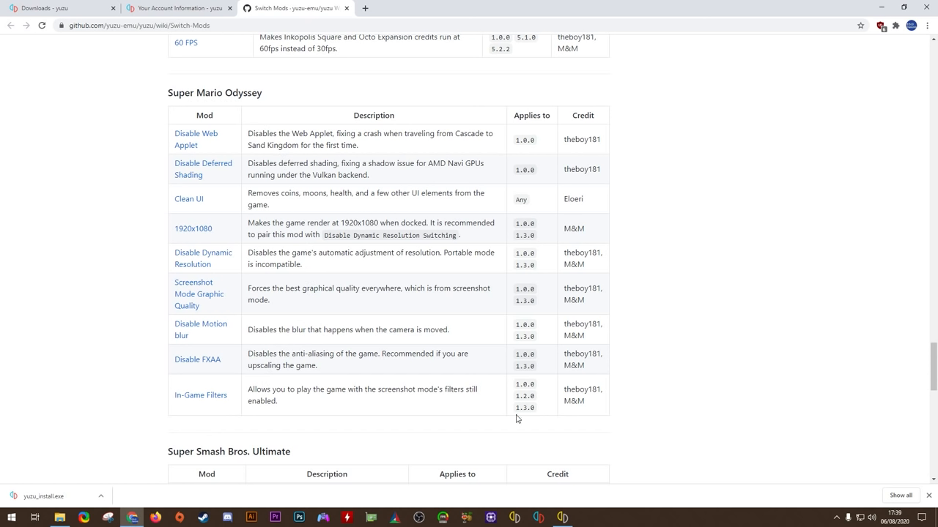
pyautogui.moveTo(512, 437)
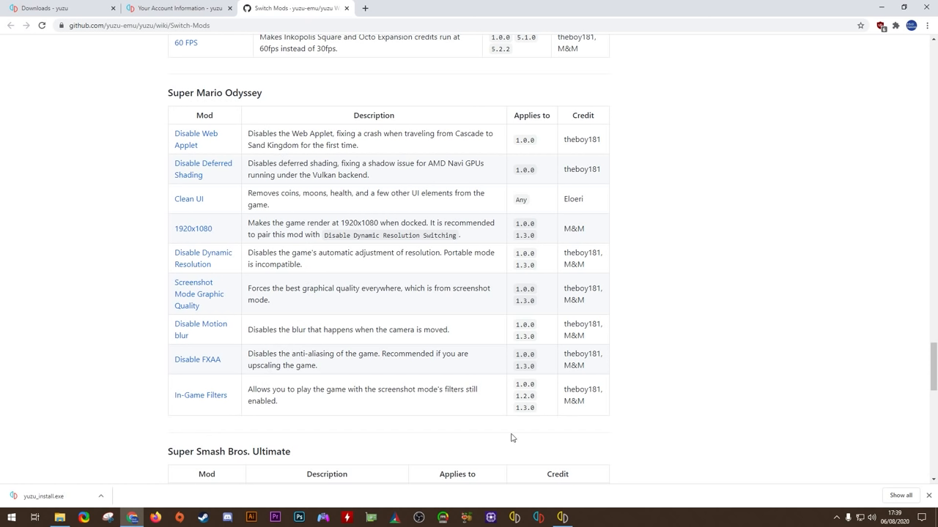
pyautogui.moveTo(205, 402)
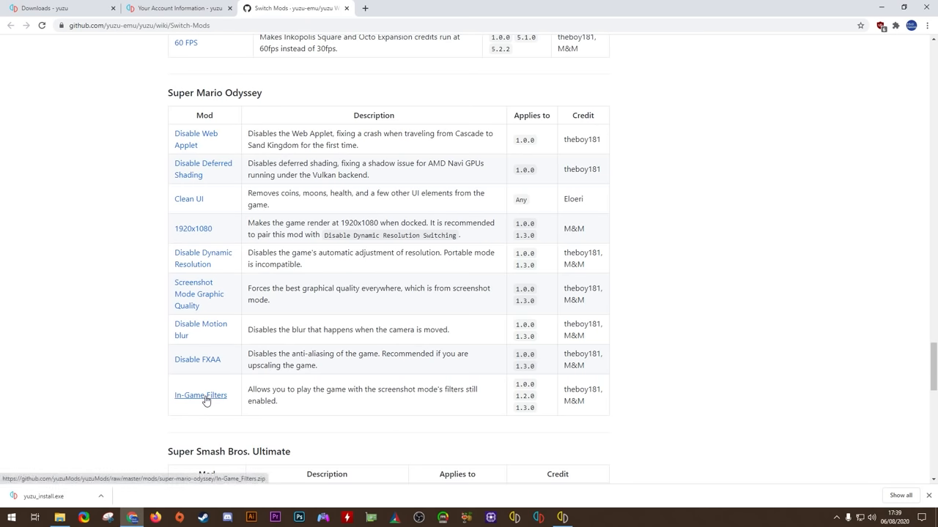
pyautogui.click(200, 395)
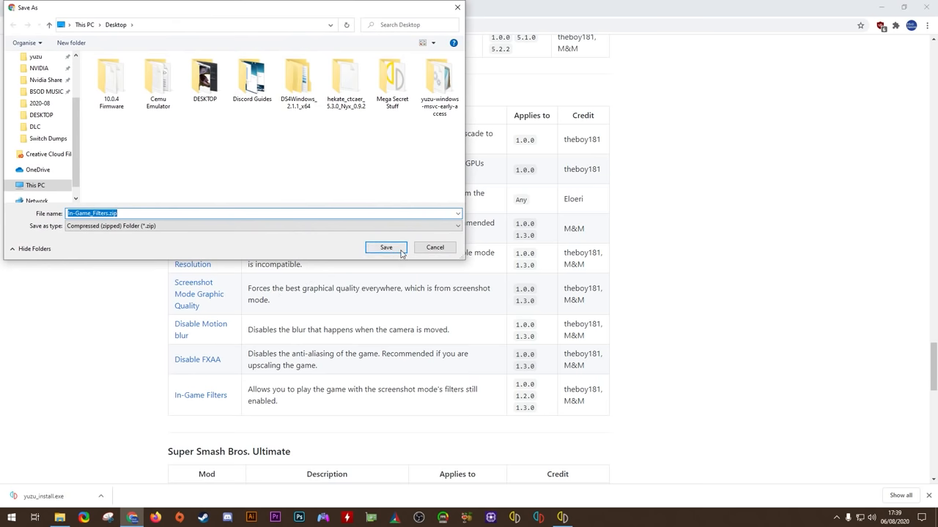
pyautogui.click(385, 246)
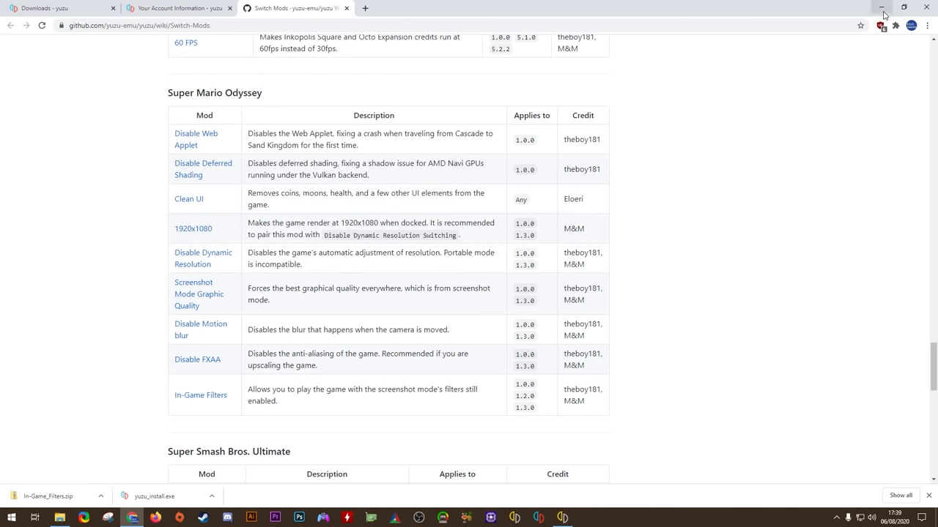
# Extract the In-Game Filters zip with 7-Zip into Super Mario Odyssey's mod data folder
pyautogui.click(564, 516)
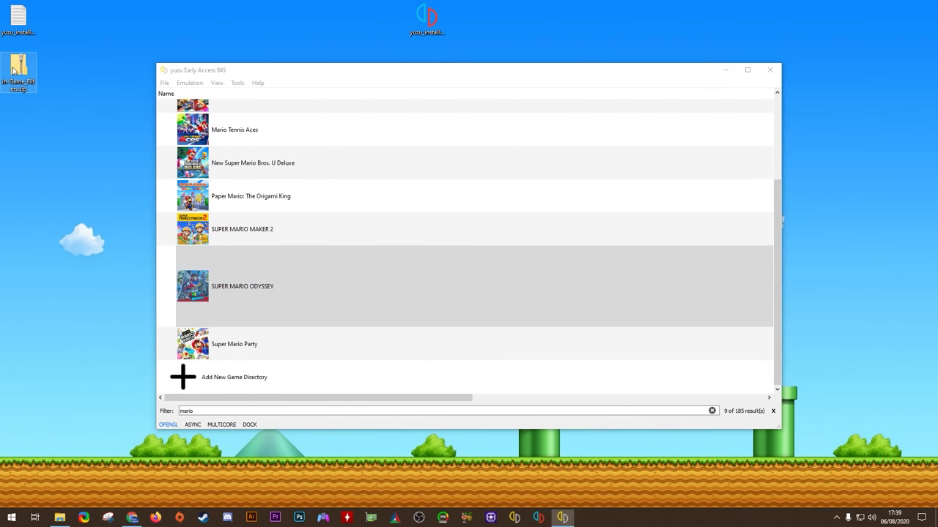
pyautogui.rightClick(249, 285)
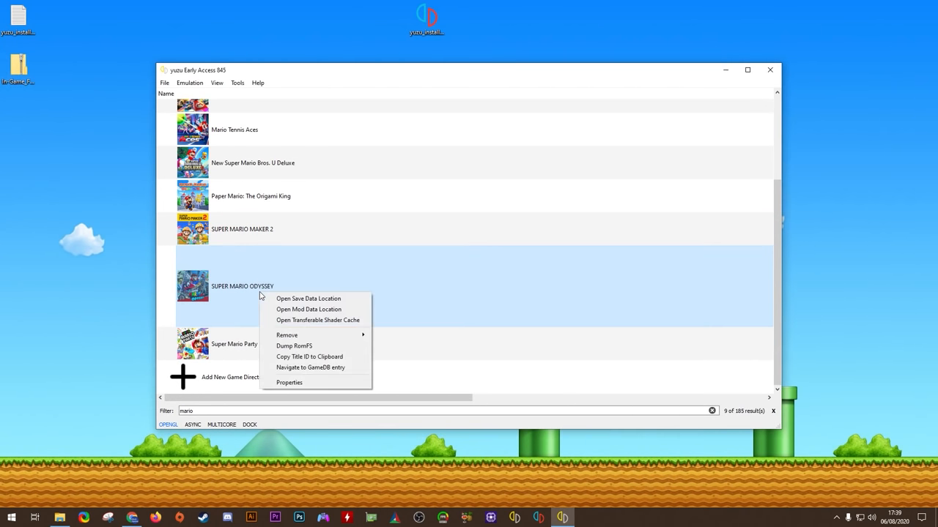
pyautogui.click(307, 309)
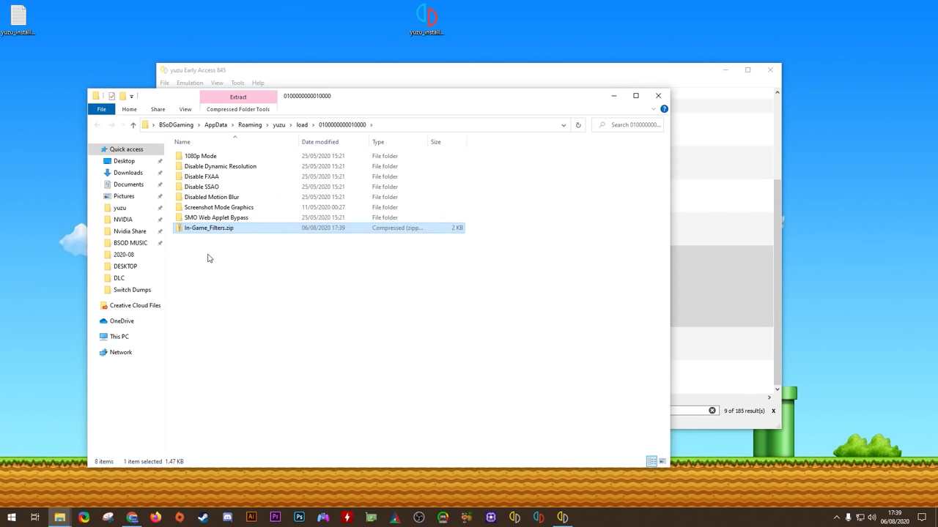
pyautogui.rightClick(208, 229)
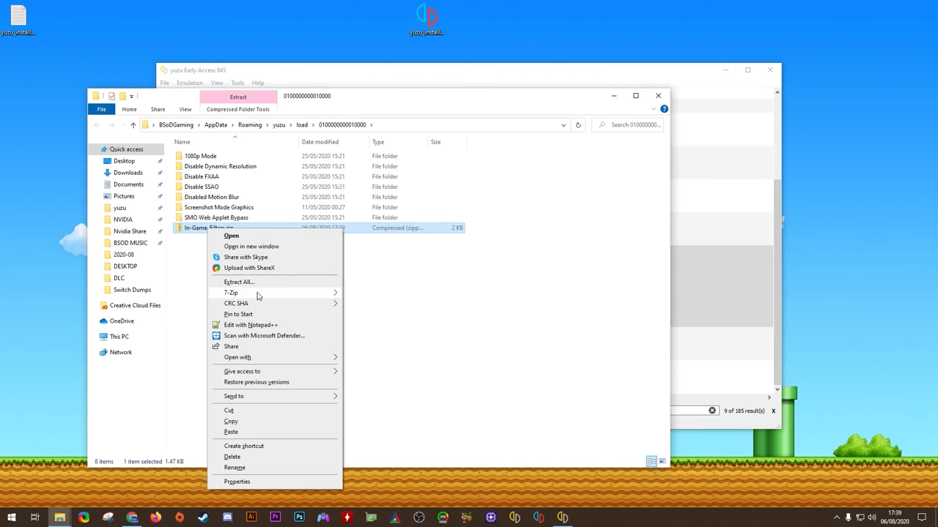
pyautogui.click(313, 316)
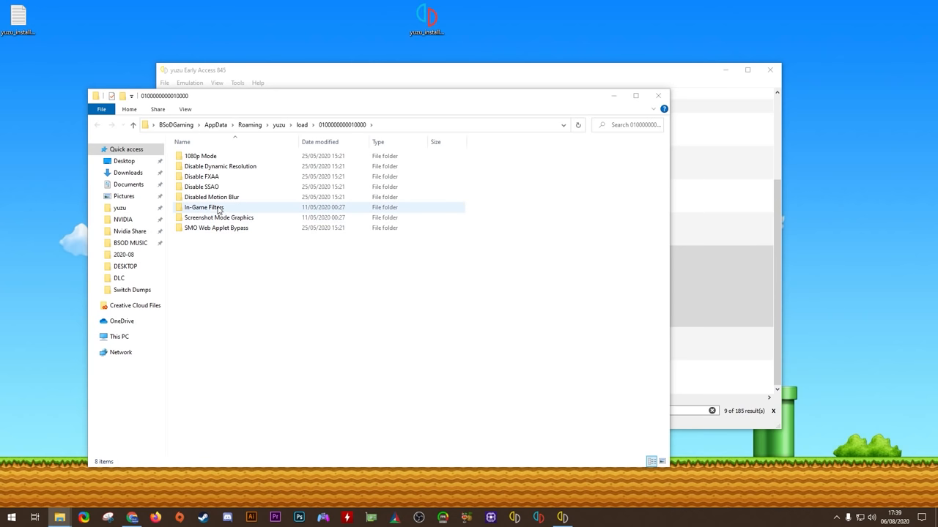
# Check the extracted In-Game Filters exefs folder holds its pchtxt patch files
pyautogui.doubleClick(204, 208)
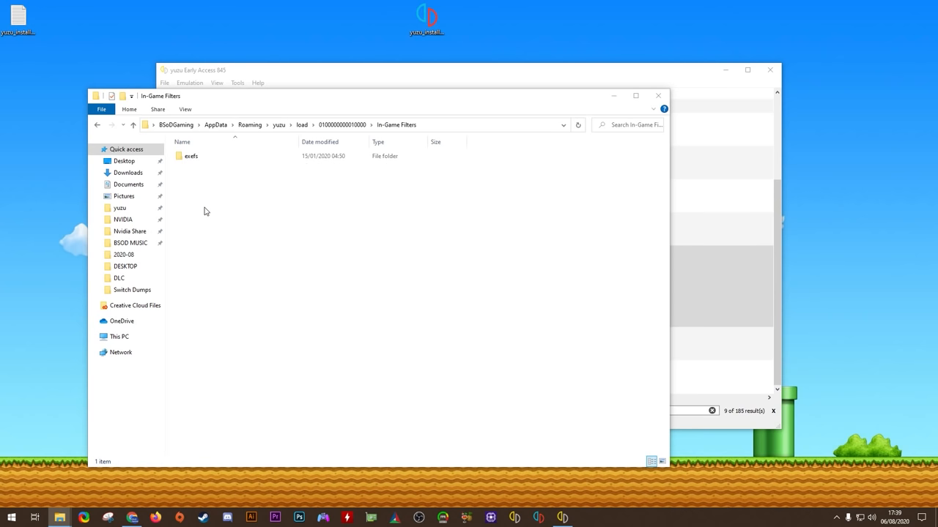
pyautogui.doubleClick(190, 155)
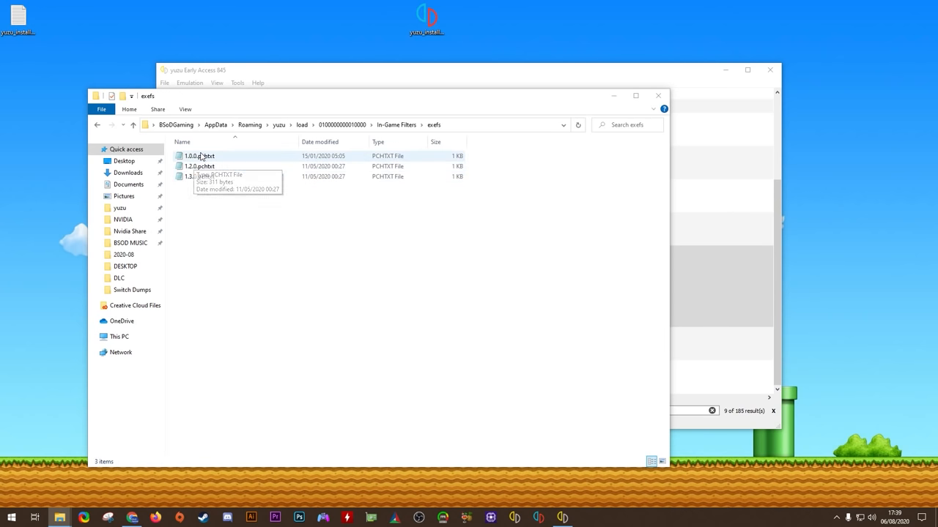
pyautogui.moveTo(173, 202)
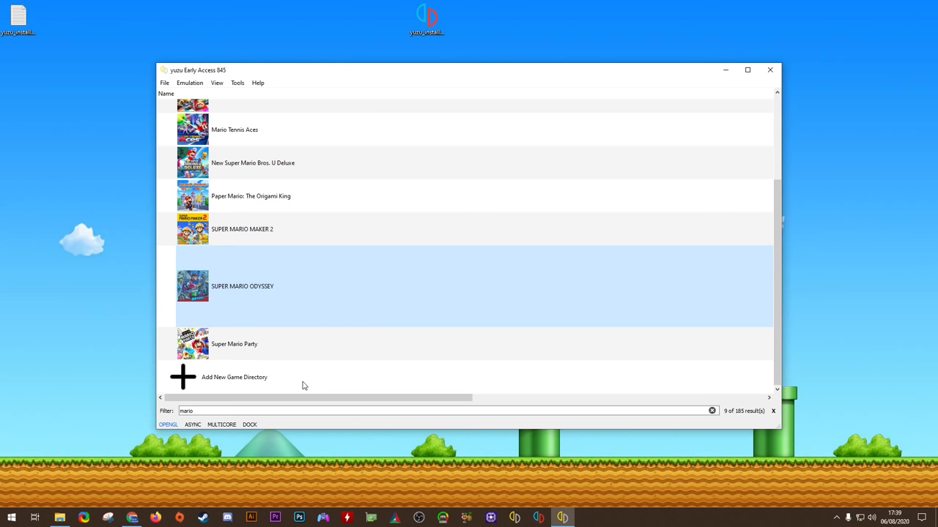
# In Super Mario Odyssey's Add-Ons, tick IPSwitch patches like Disable Dynamic Resolution, Disable FXAA, Disable SSAO
pyautogui.doubleClick(242, 286)
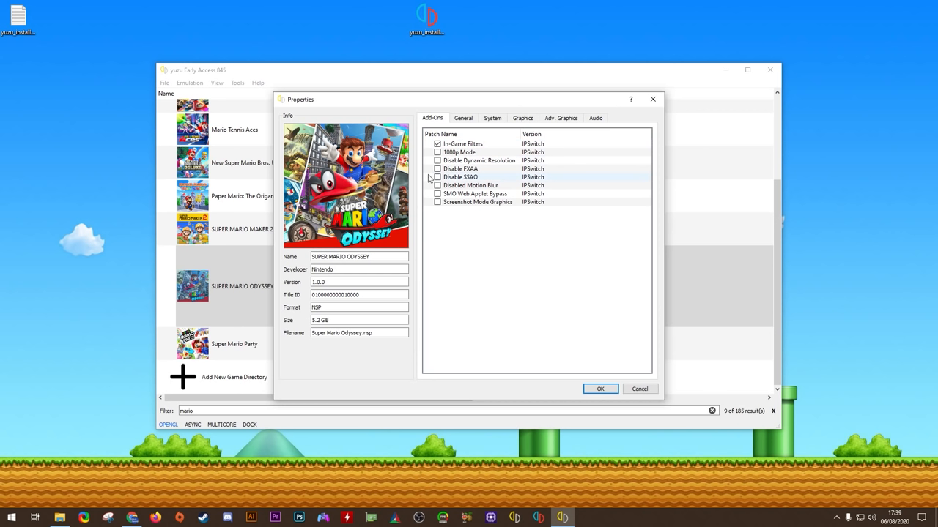
pyautogui.click(437, 144)
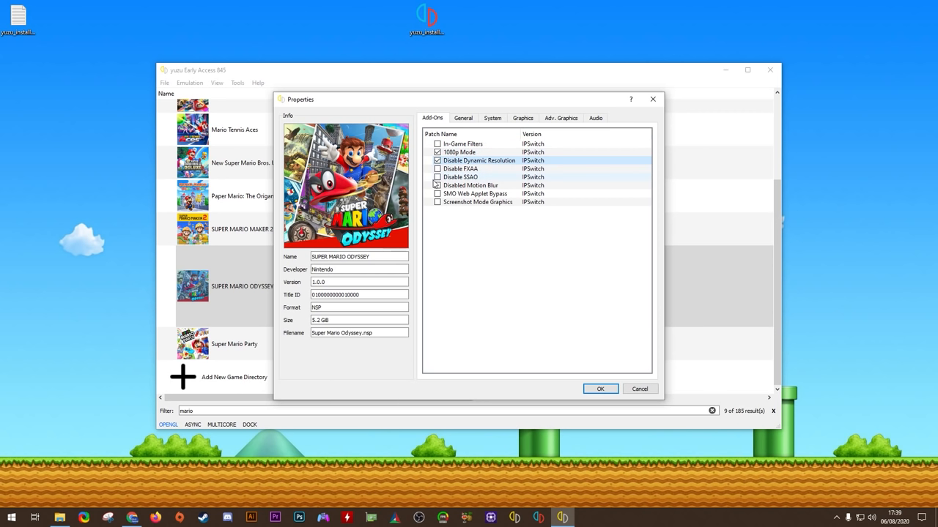
pyautogui.click(436, 168)
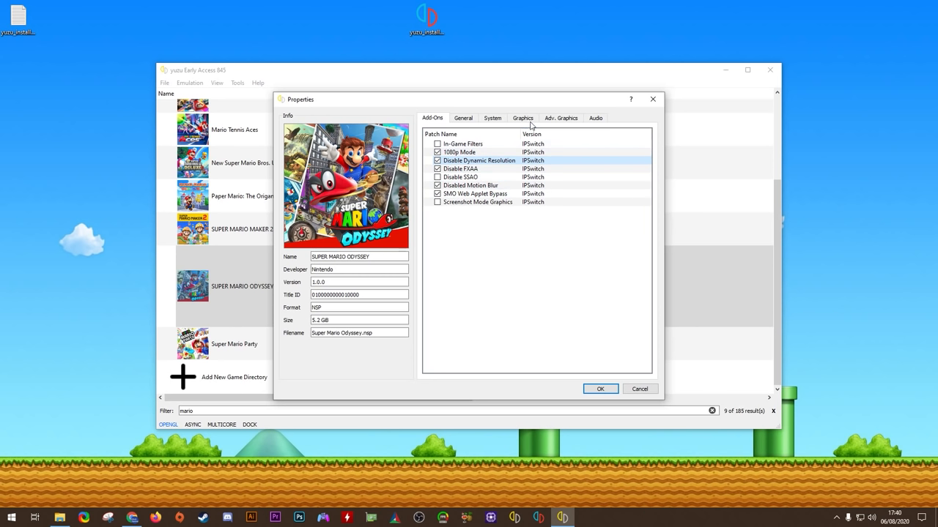
# Review Super Mario Odyssey's Graphics and Adv. Graphics settings, then save its properties with OK
pyautogui.click(521, 117)
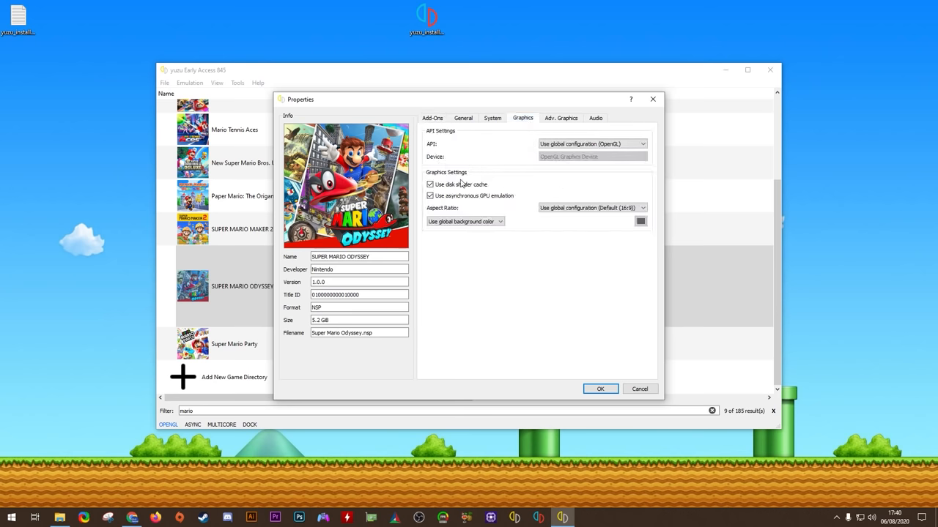
pyautogui.moveTo(563, 132)
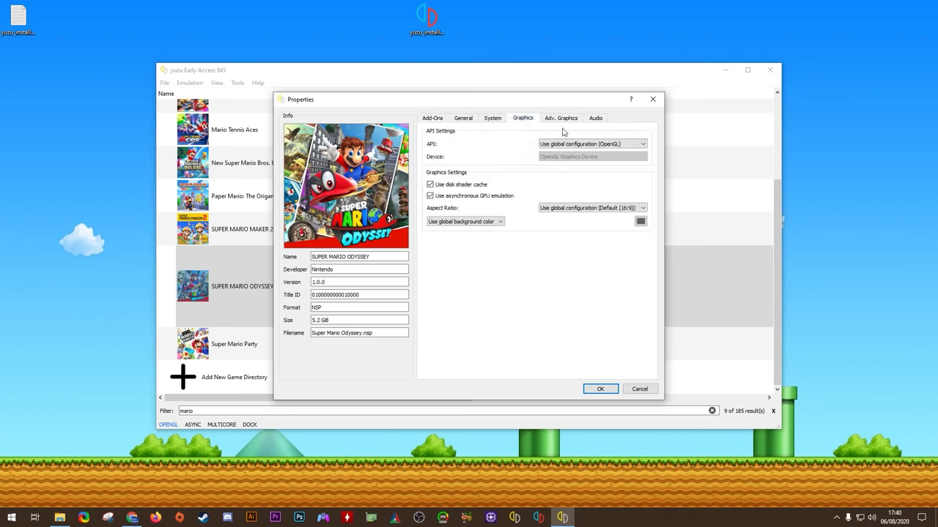
pyautogui.click(559, 118)
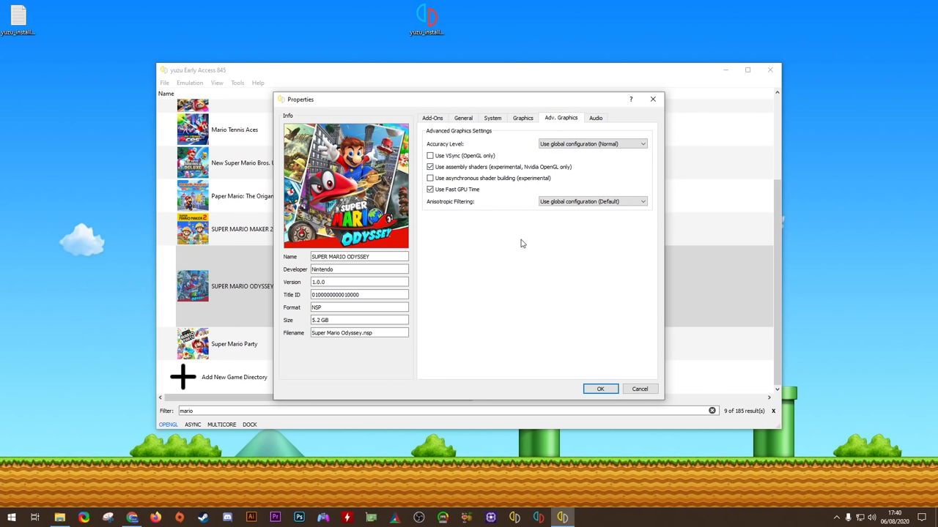
pyautogui.moveTo(323, 285)
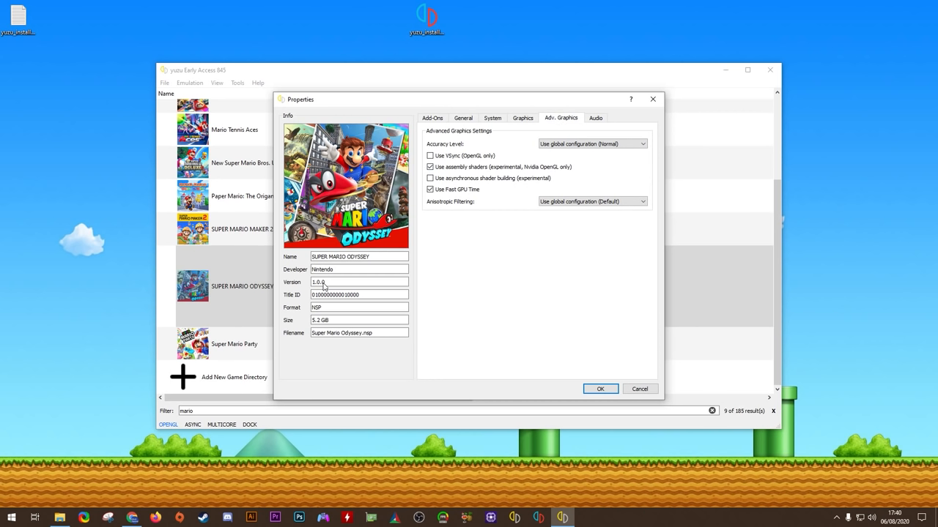
pyautogui.doubleClick(320, 282)
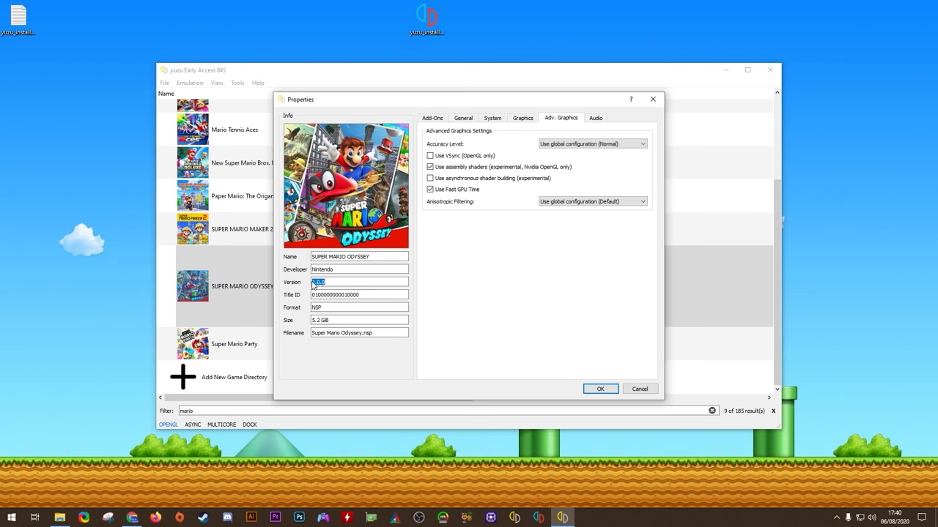
pyautogui.click(433, 117)
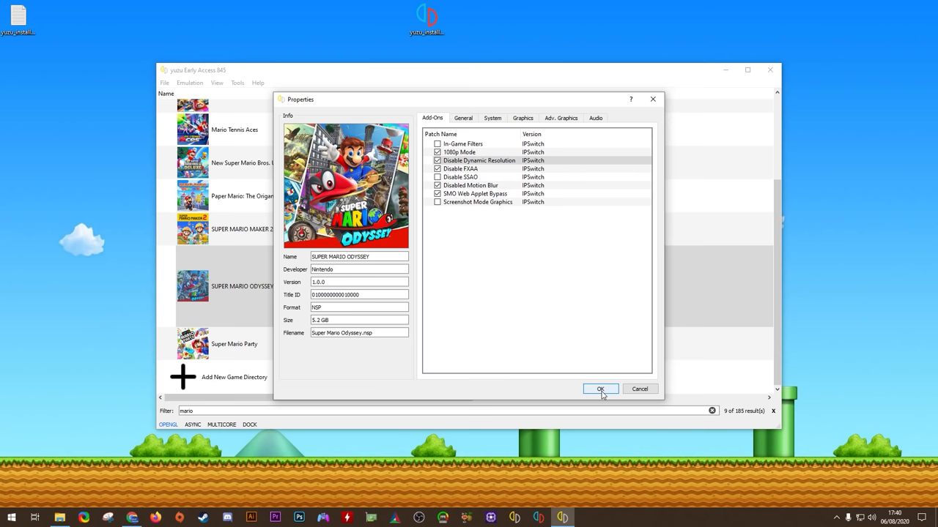
pyautogui.click(601, 390)
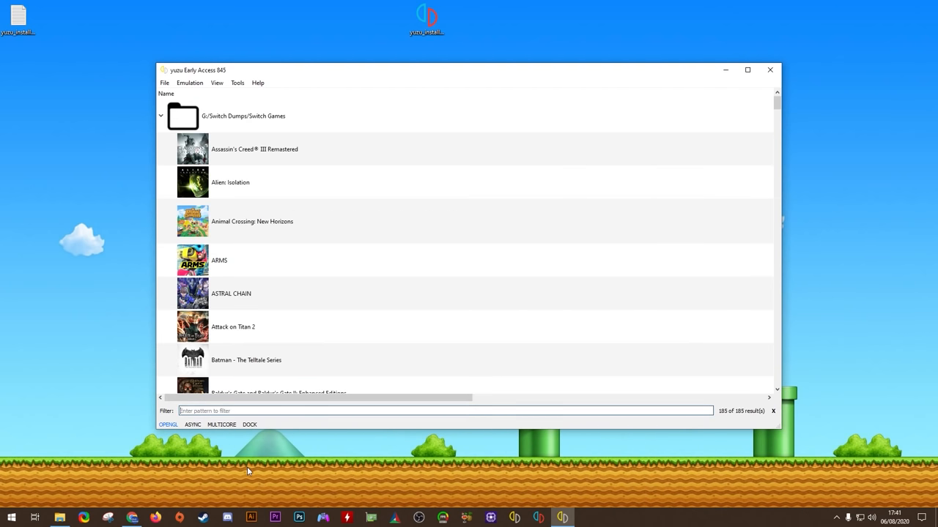
# Filter the game list to 'zelda' and bring up Link's Awakening's properties showing its enabled patches
pyautogui.write('zelda')
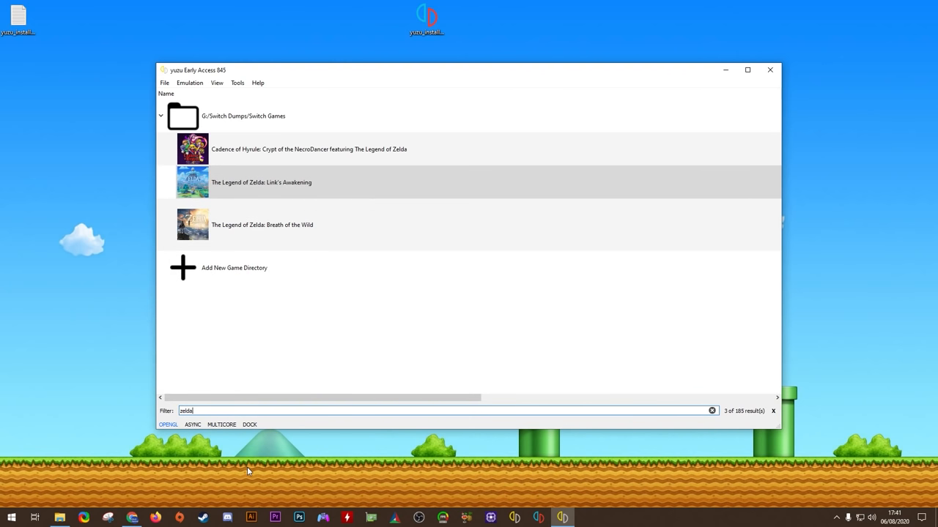
pyautogui.rightClick(261, 182)
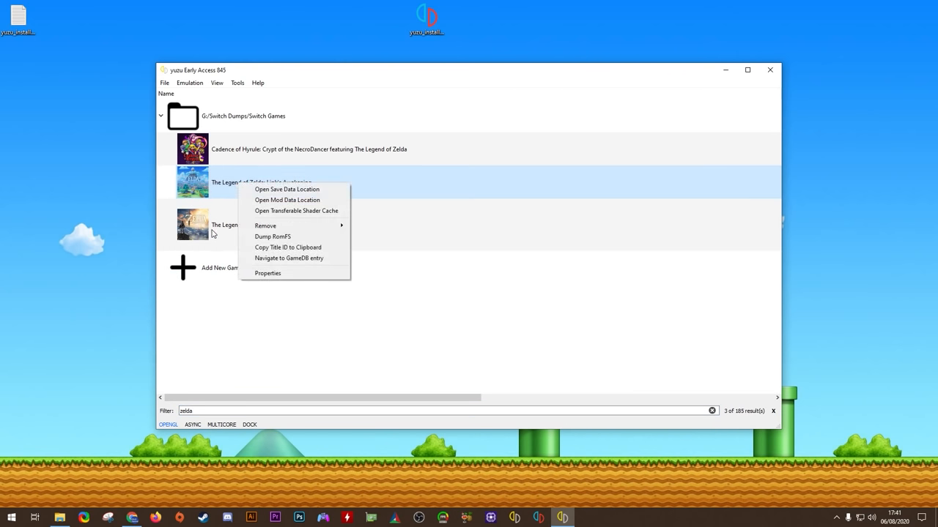
pyautogui.click(266, 274)
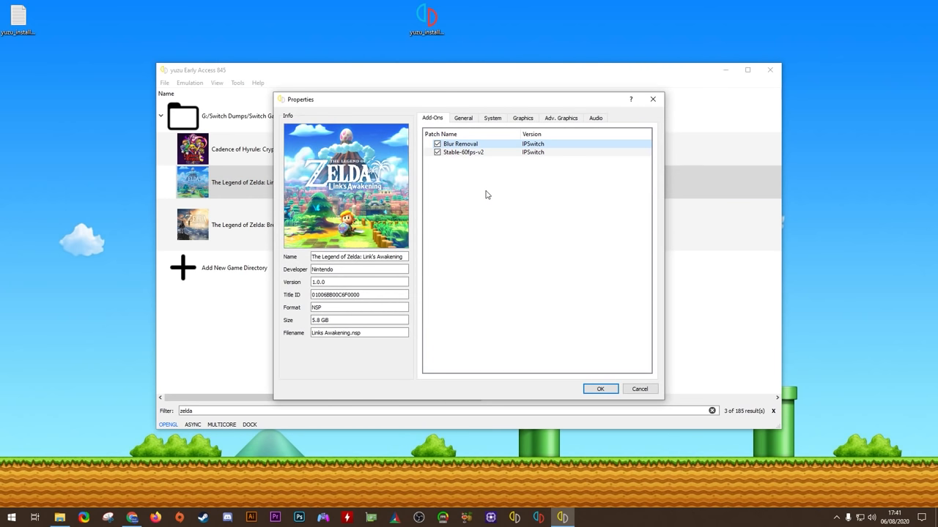
pyautogui.click(462, 151)
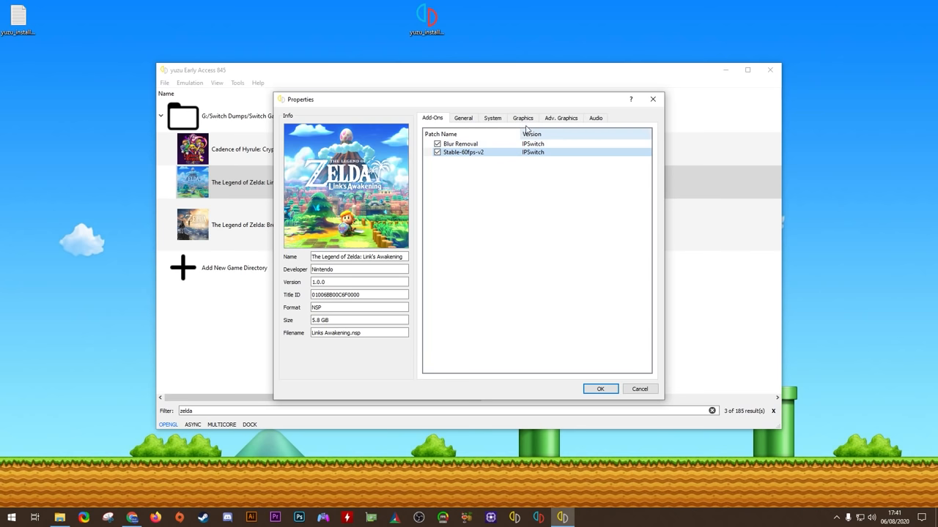
# Set Link's Awakening's graphics API to Vulkan on the GeForce GTX 1080 Ti
pyautogui.click(522, 117)
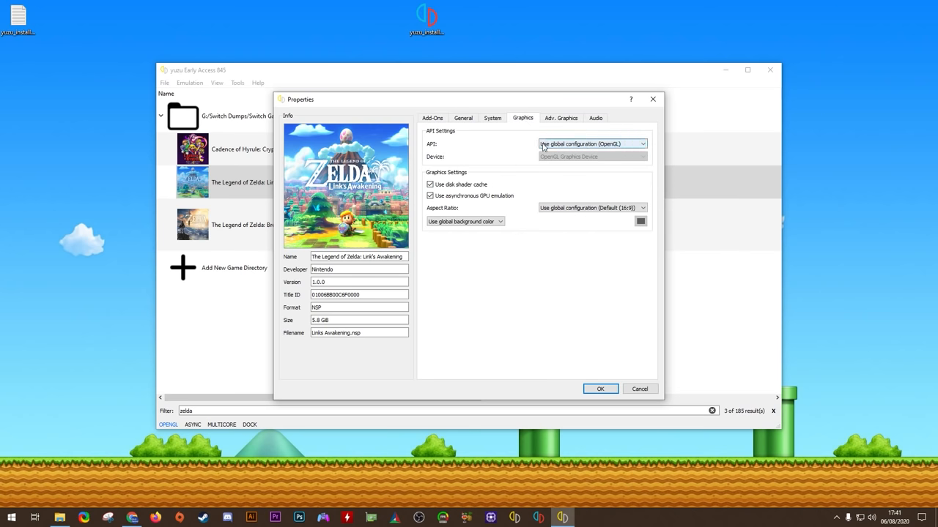
pyautogui.click(592, 143)
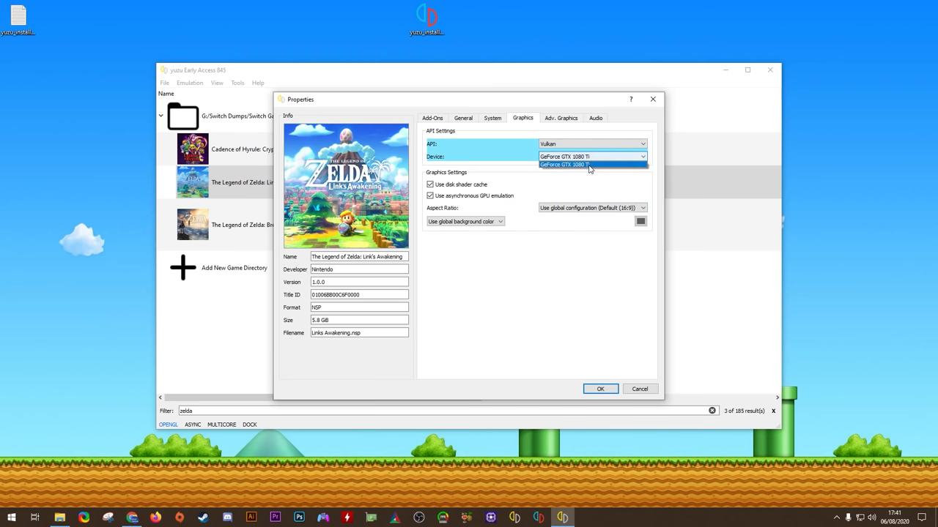
pyautogui.click(587, 164)
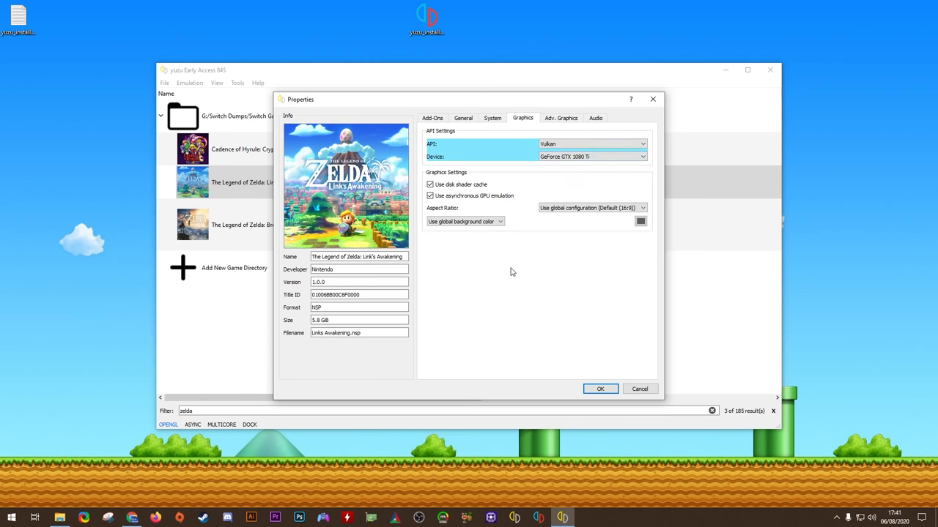
pyautogui.moveTo(464, 155)
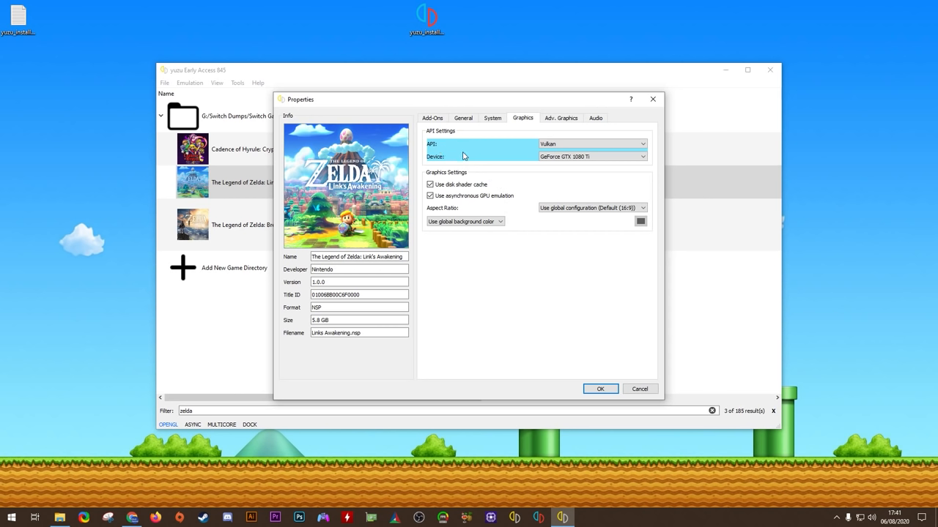
pyautogui.moveTo(513, 150)
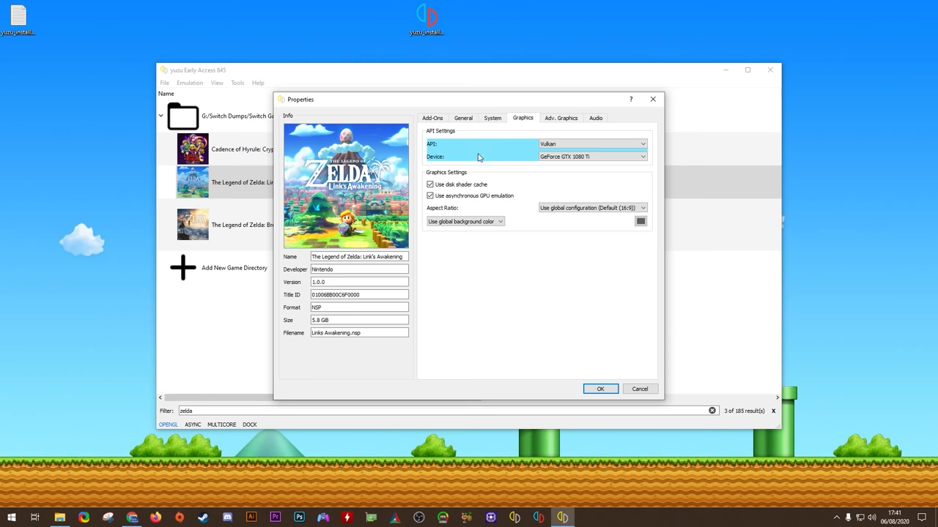
pyautogui.moveTo(566, 141)
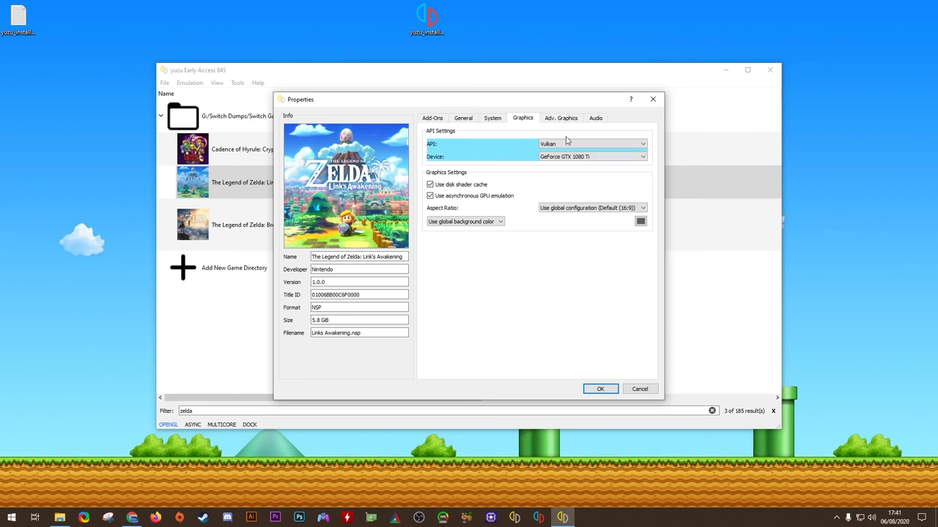
pyautogui.click(560, 117)
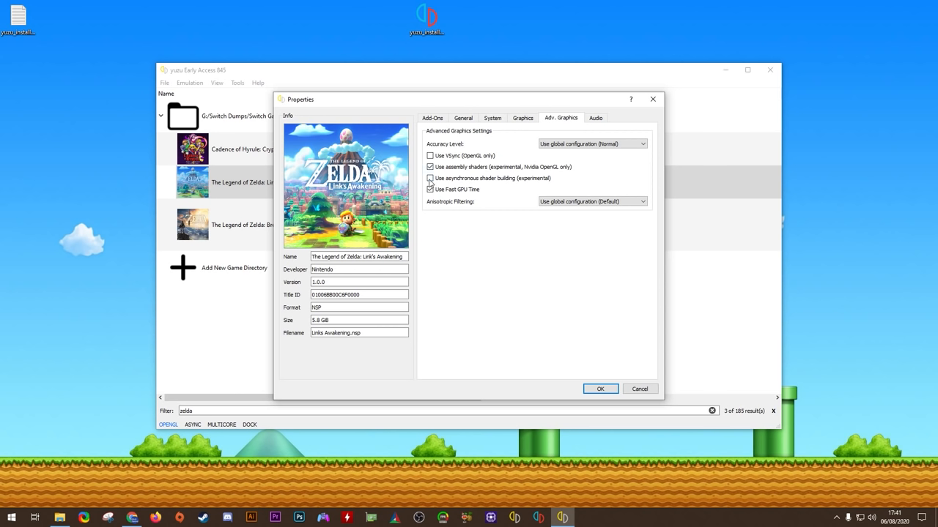
# Enable asynchronous shader building for Link's Awakening and save its properties
pyautogui.click(431, 179)
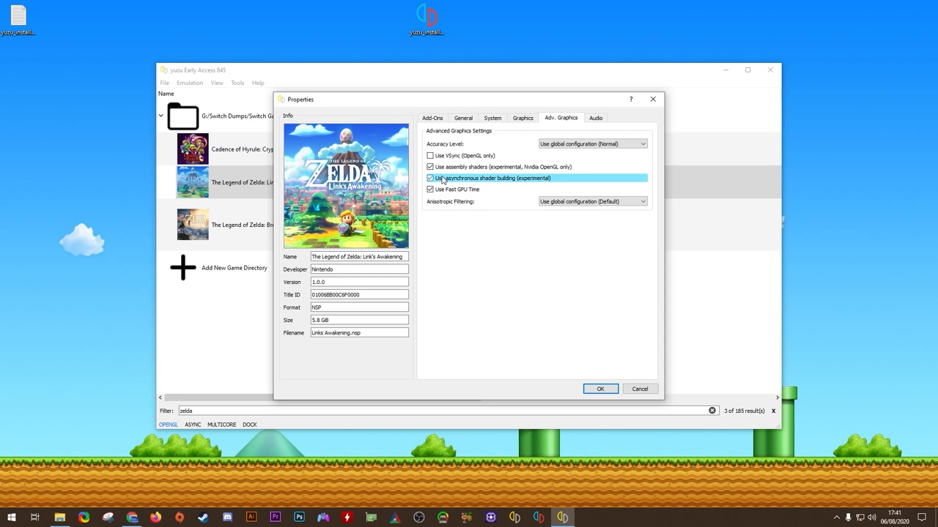
pyautogui.moveTo(454, 179)
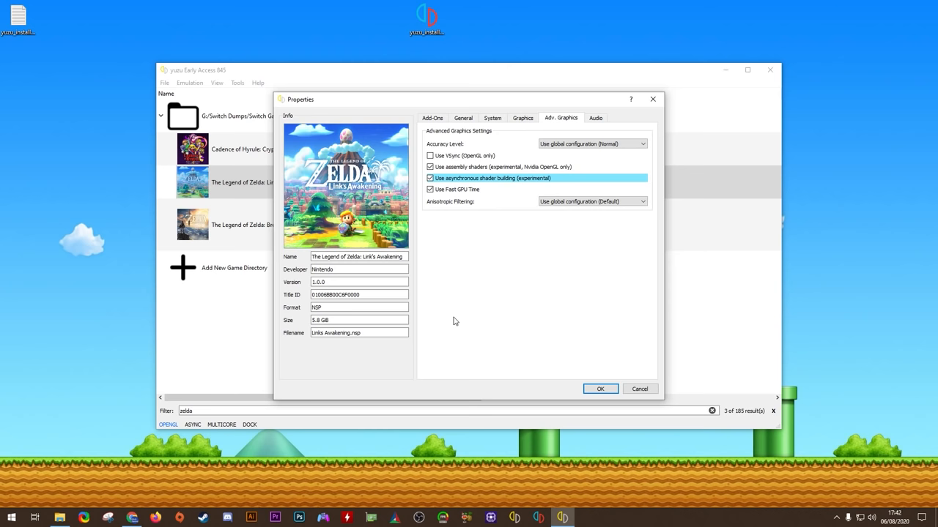
pyautogui.moveTo(523, 393)
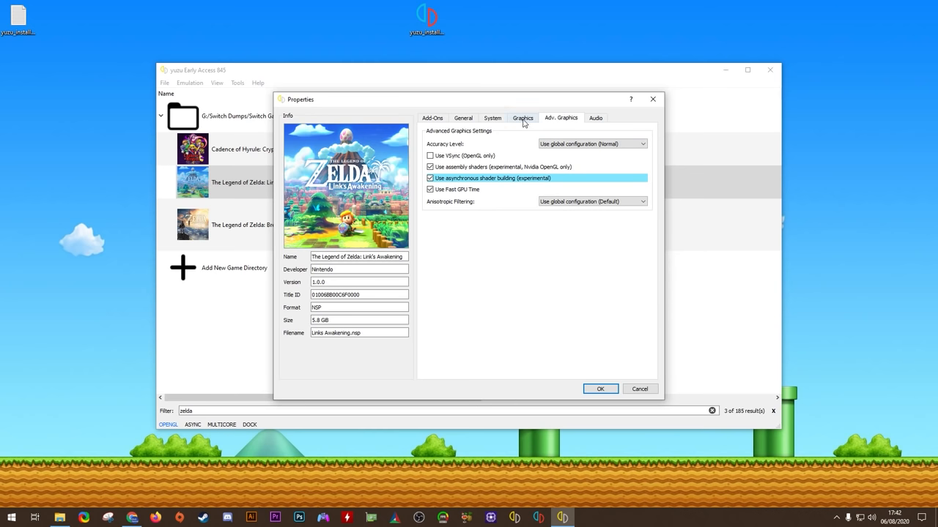
pyautogui.click(521, 117)
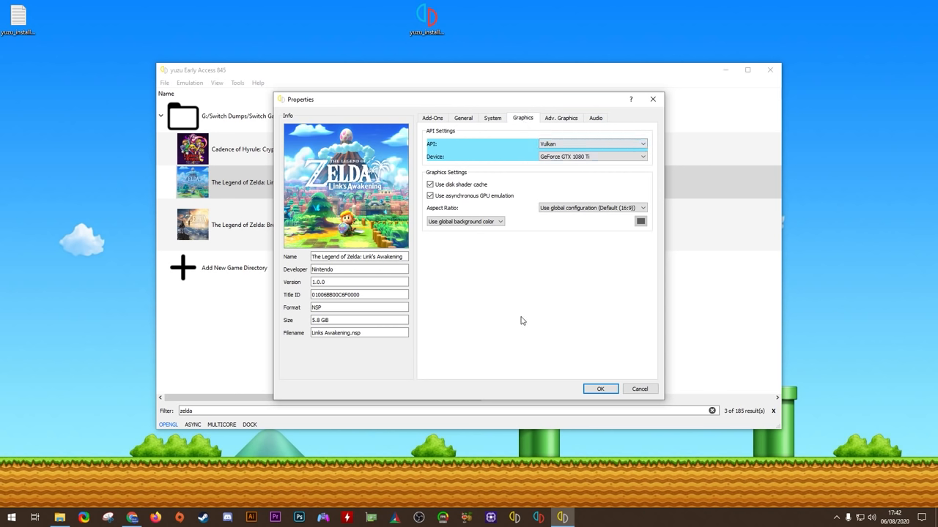
pyautogui.click(433, 117)
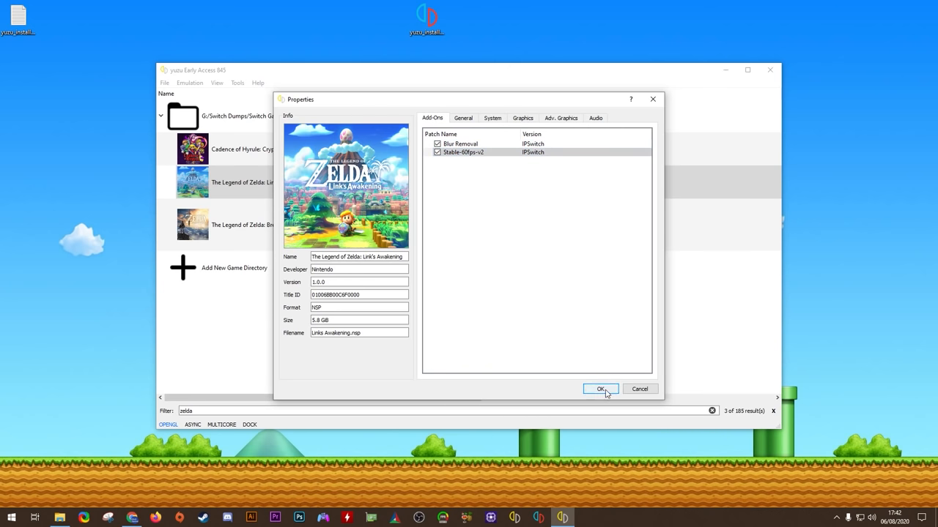
pyautogui.click(601, 390)
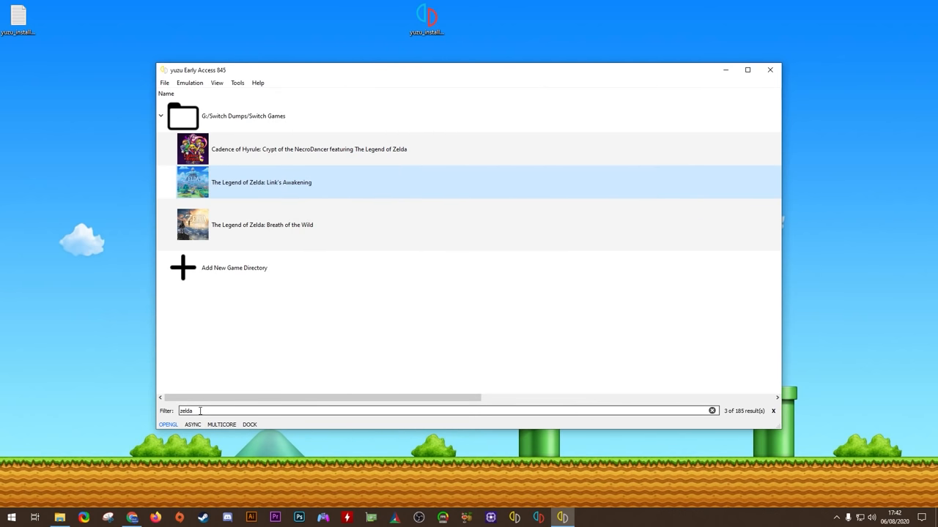
# Filter the game list to 'sm' and bring up Super Smash Bros. Ultimate's properties
pyautogui.doubleClick(185, 411)
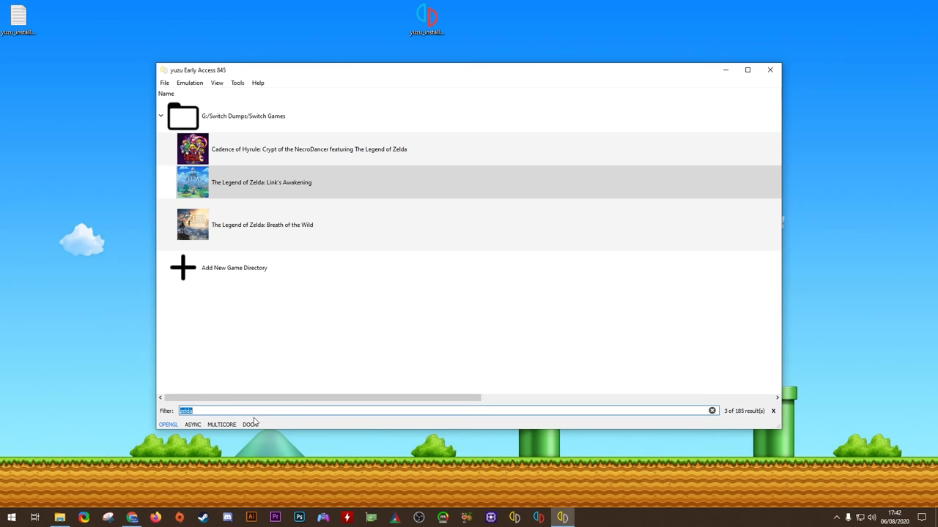
pyautogui.write('smash')
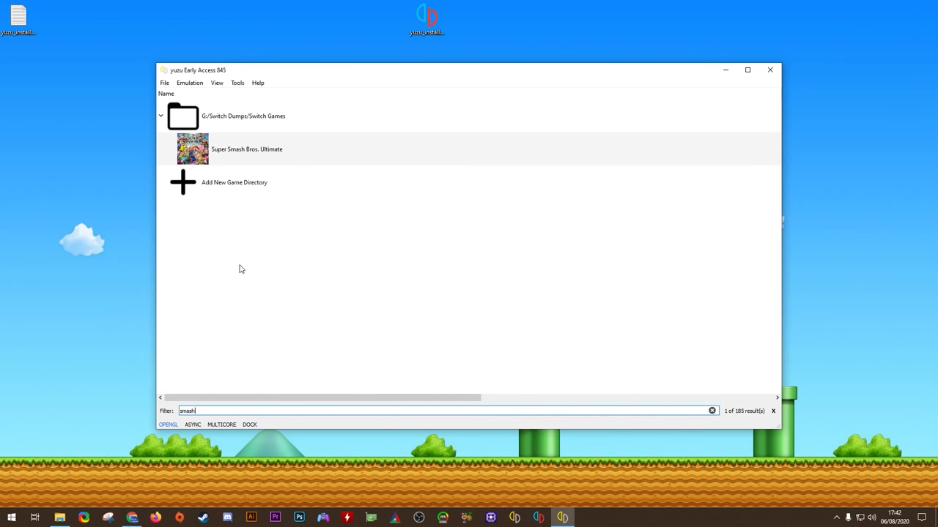
pyautogui.click(246, 149)
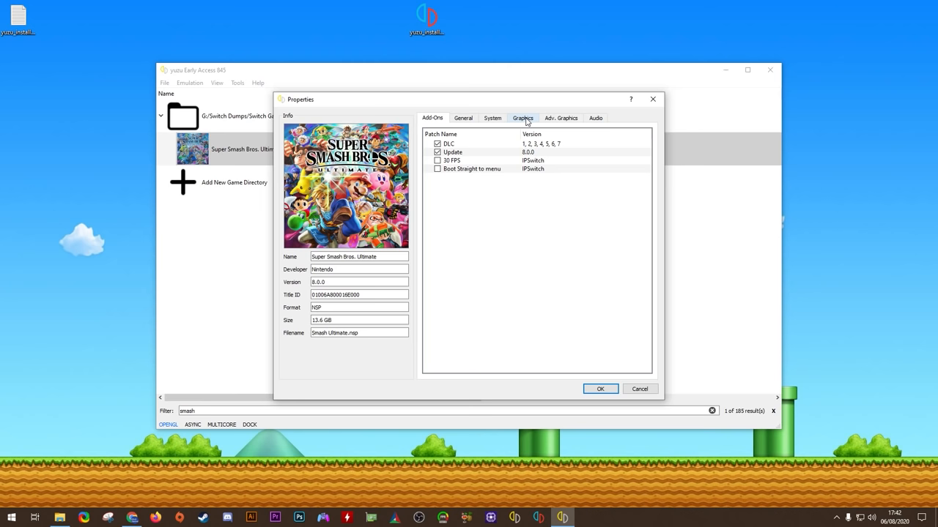
# Enable asynchronous shader building in Adv. Graphics and save the properties
pyautogui.click(522, 118)
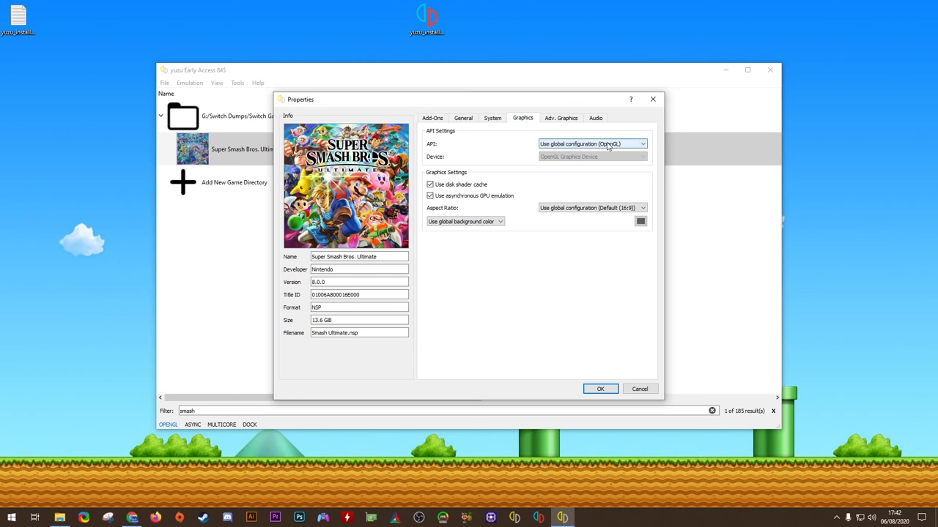
pyautogui.moveTo(464, 204)
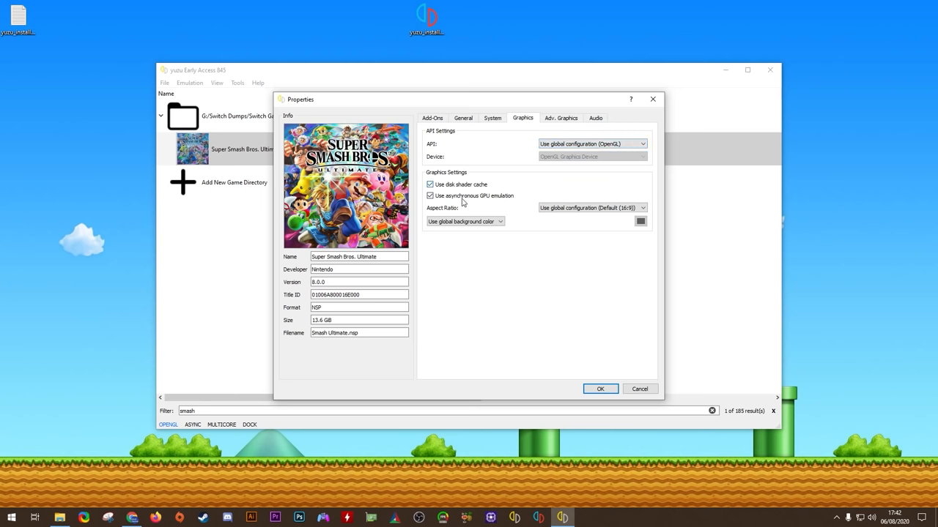
pyautogui.click(562, 117)
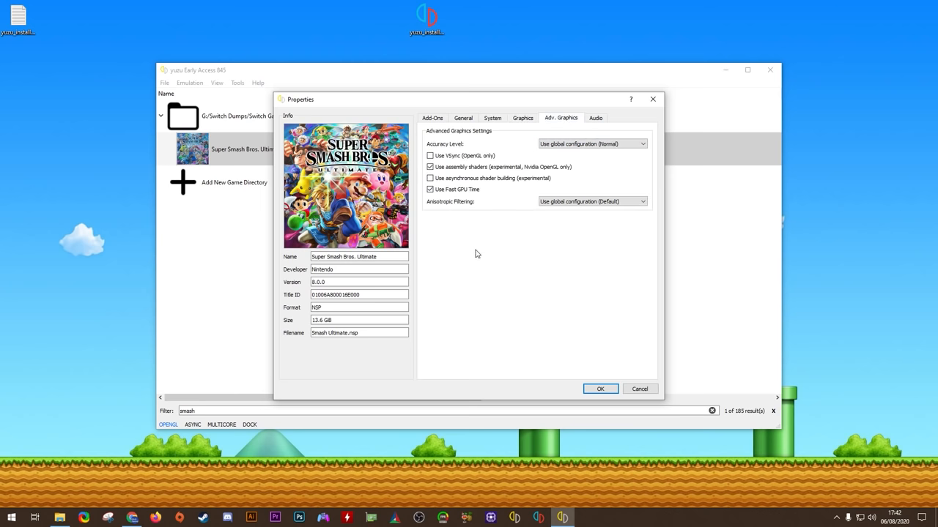
pyautogui.click(431, 178)
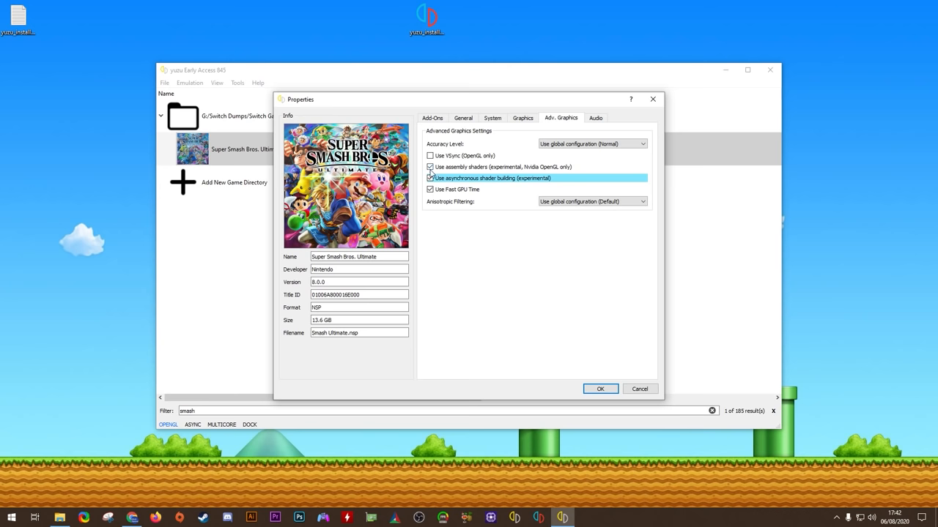
pyautogui.click(601, 388)
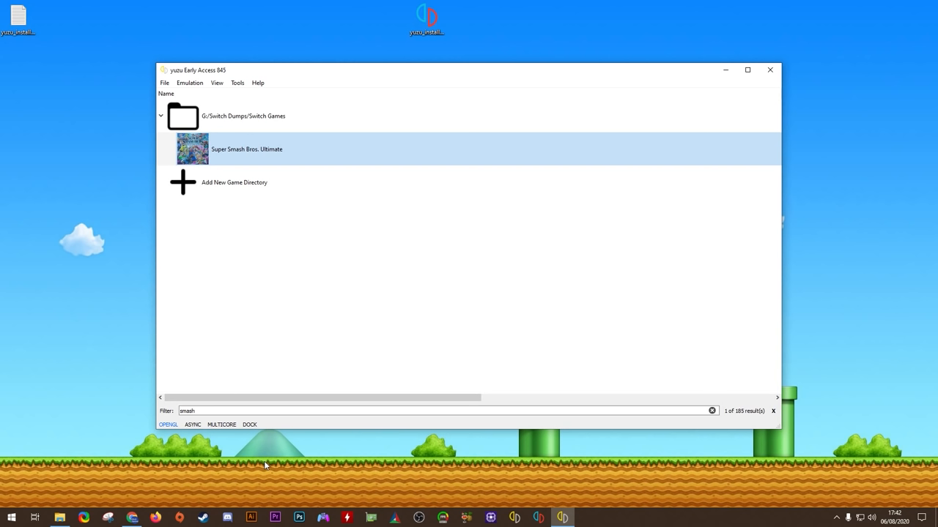
pyautogui.moveTo(267, 297)
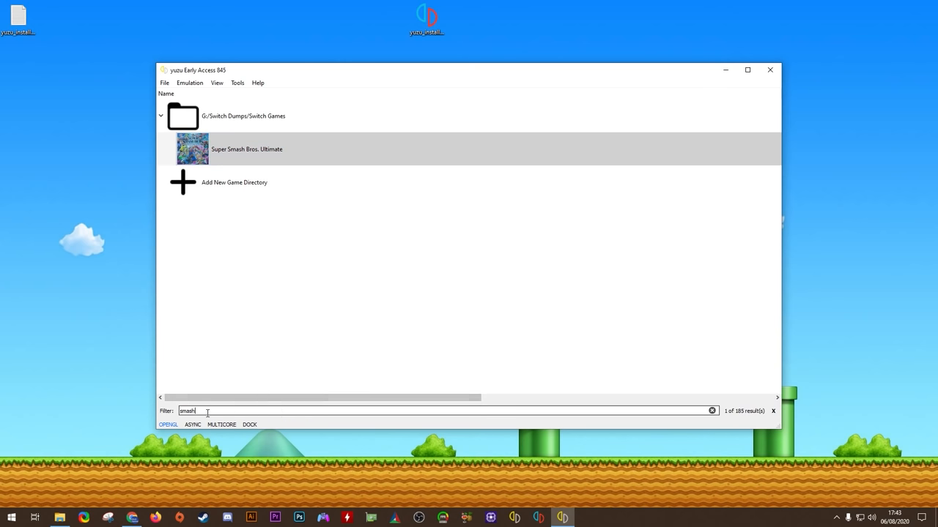
# Close yuzu and bring up the desktop context menu offering NVIDIA Control Panel
pyautogui.click(712, 411)
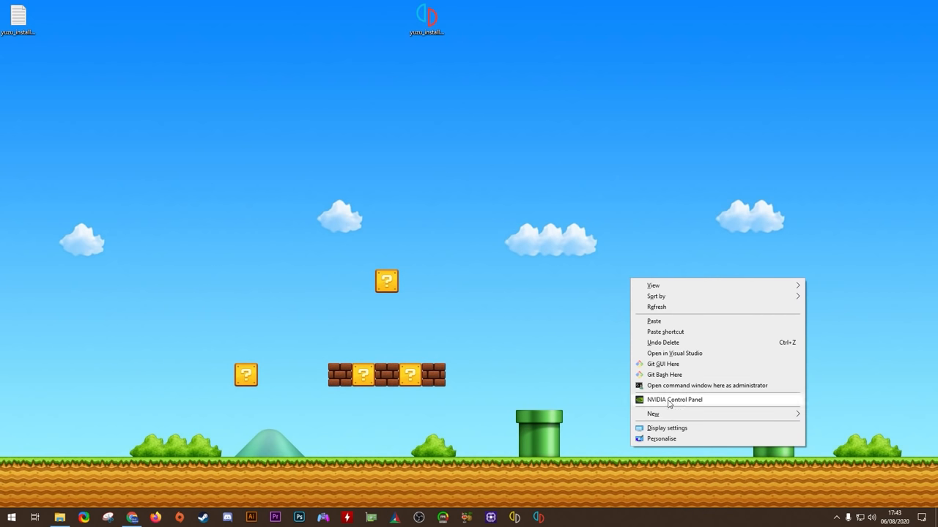
# Launch NVIDIA Control Panel and go to its Manage 3D Settings page
pyautogui.click(475, 360)
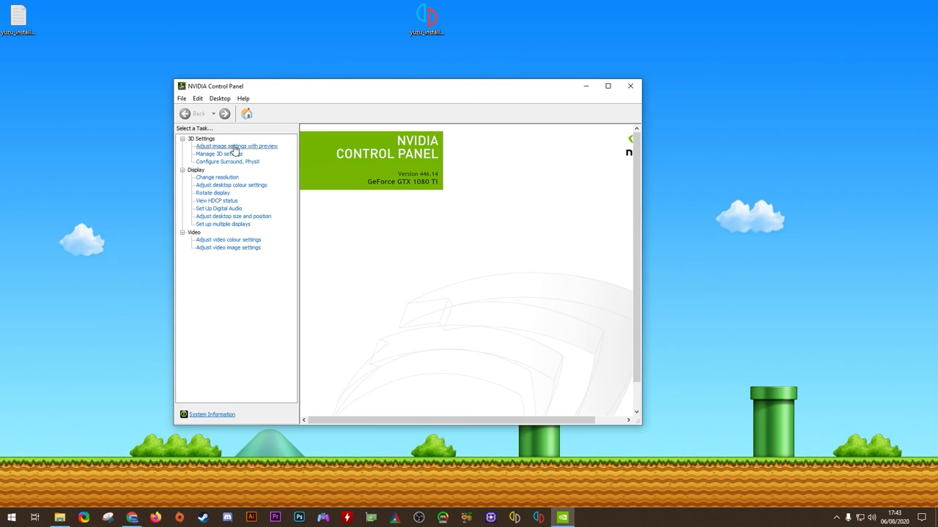
pyautogui.click(236, 146)
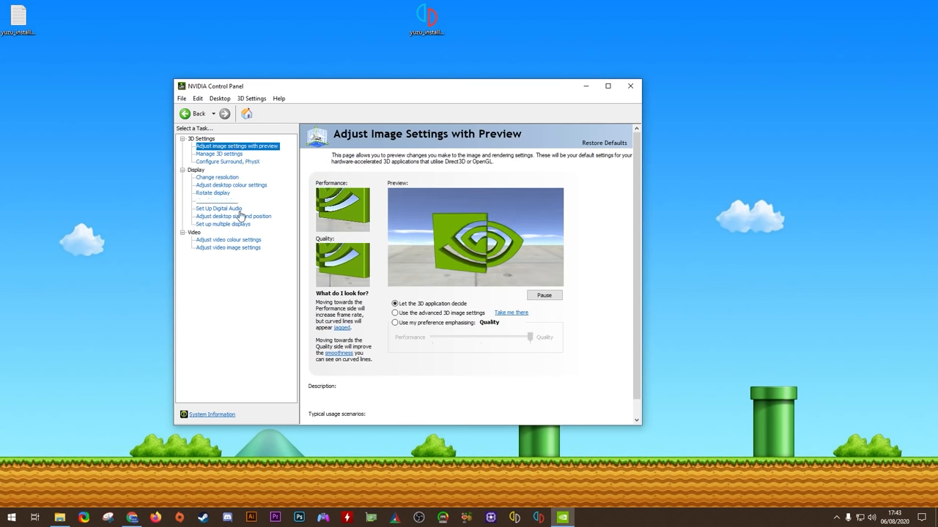
pyautogui.click(396, 313)
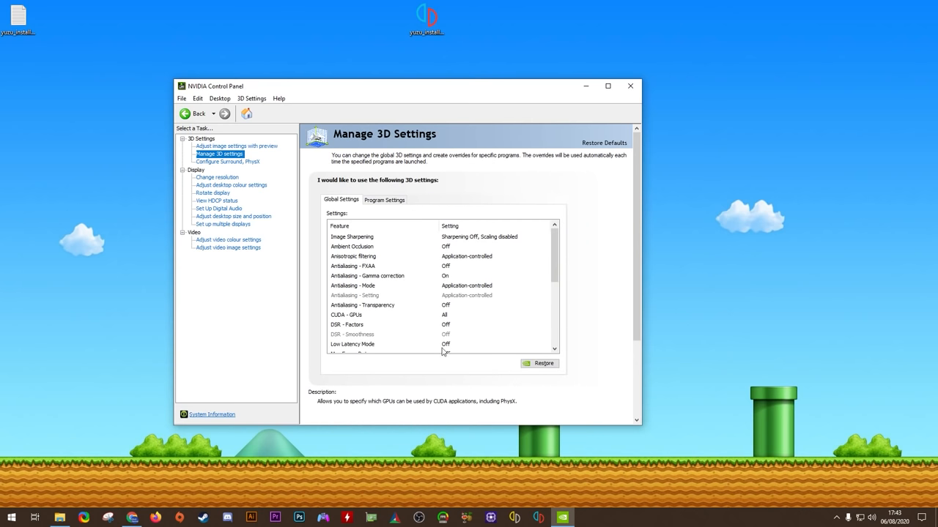
# Add yuzu.exe under Program Settings as a program with custom 3D settings
pyautogui.click(384, 199)
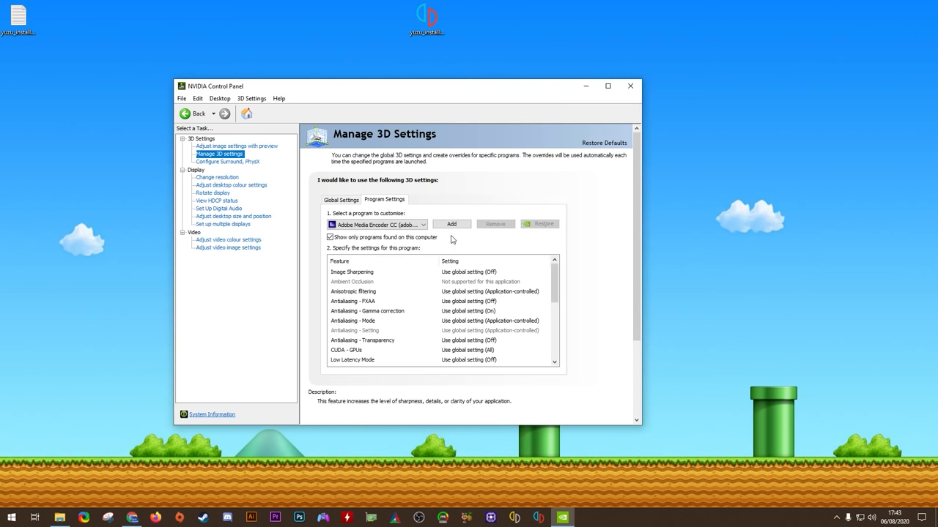
pyautogui.click(451, 224)
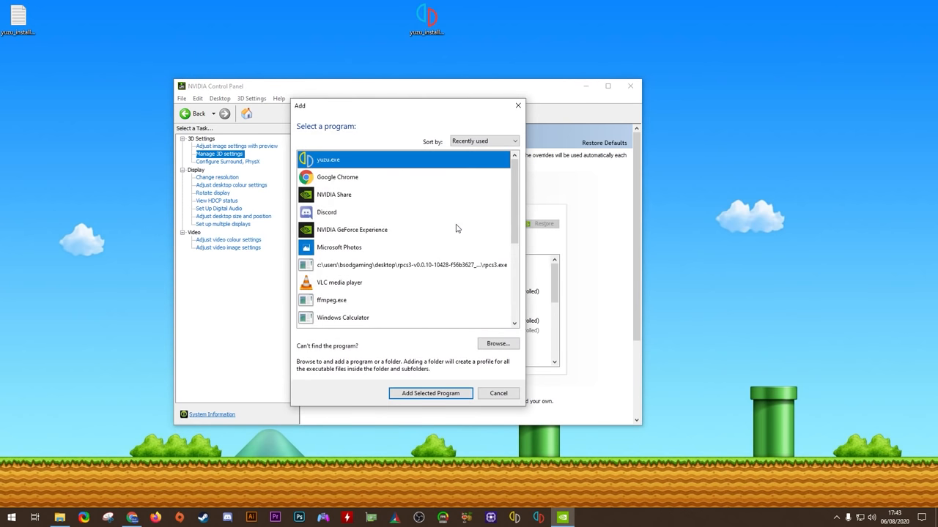
pyautogui.moveTo(321, 164)
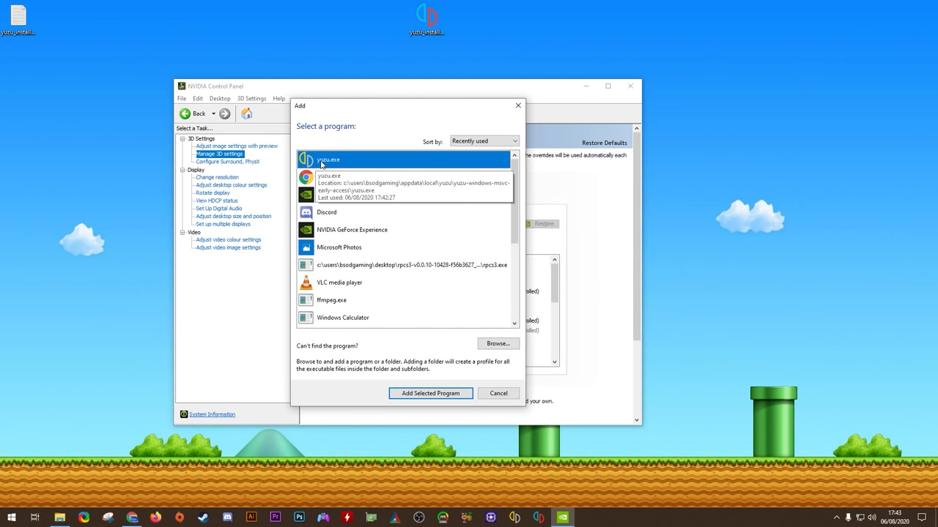
pyautogui.moveTo(326, 343)
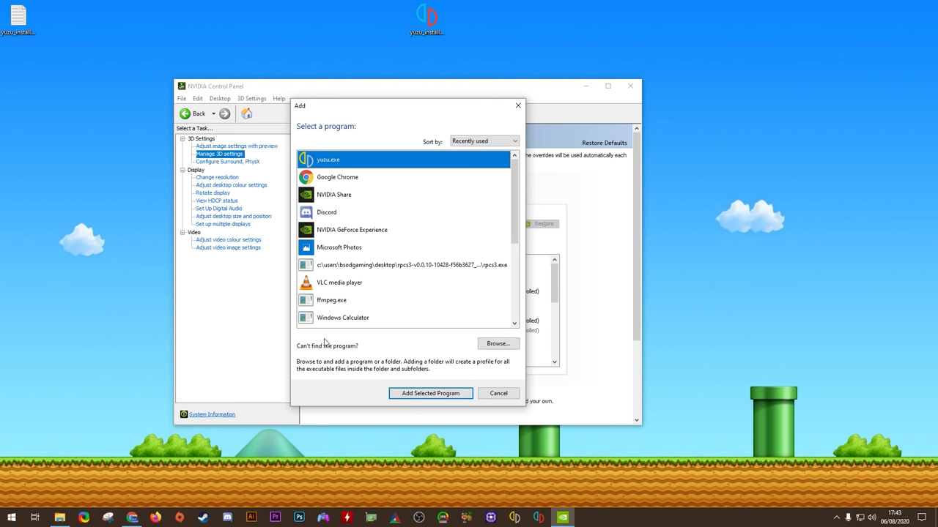
pyautogui.click(430, 392)
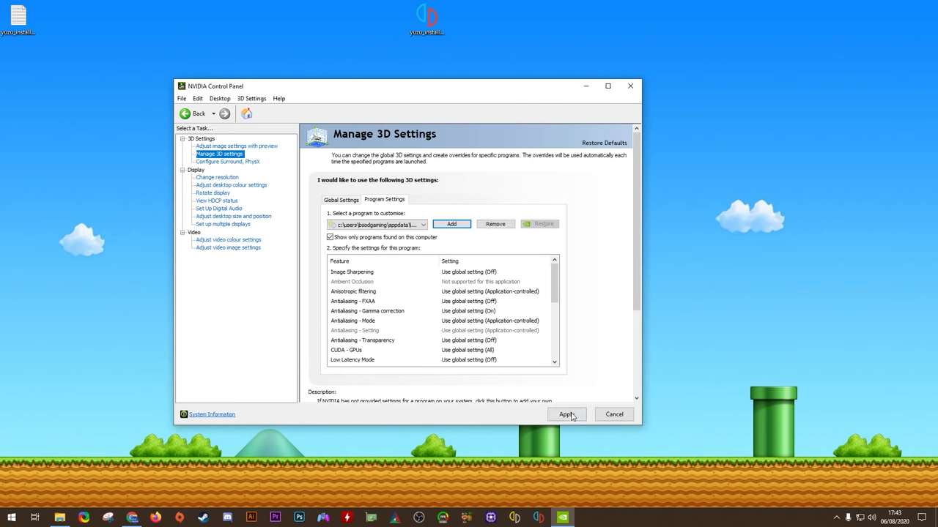
pyautogui.moveTo(595, 349)
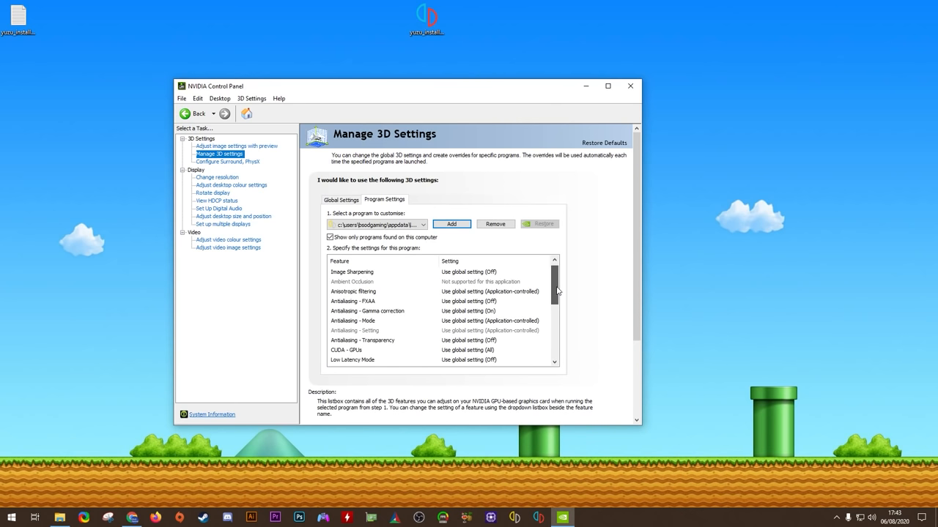
# Set yuzu's vertical sync, triple buffering, threaded optimisation and GTX 1080 Ti OpenGL GPU, then close the panel
pyautogui.scroll(-3)
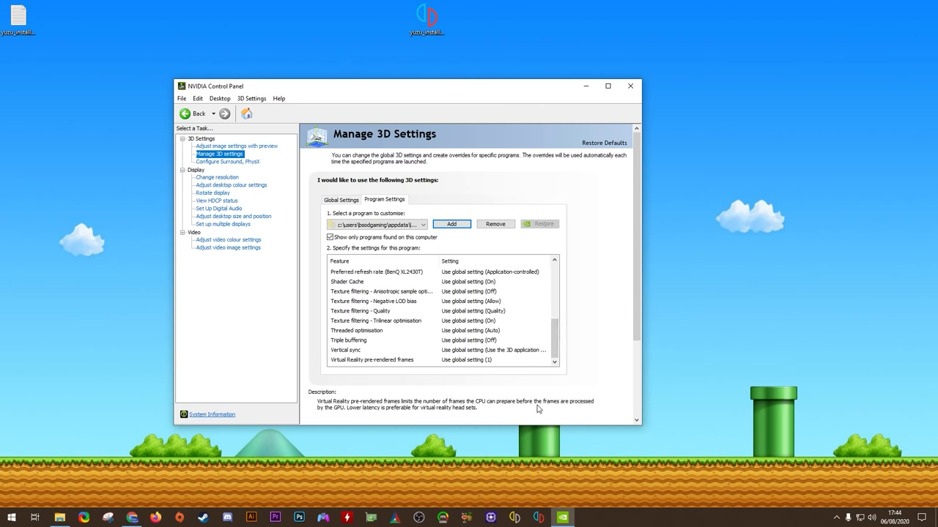
pyautogui.click(545, 349)
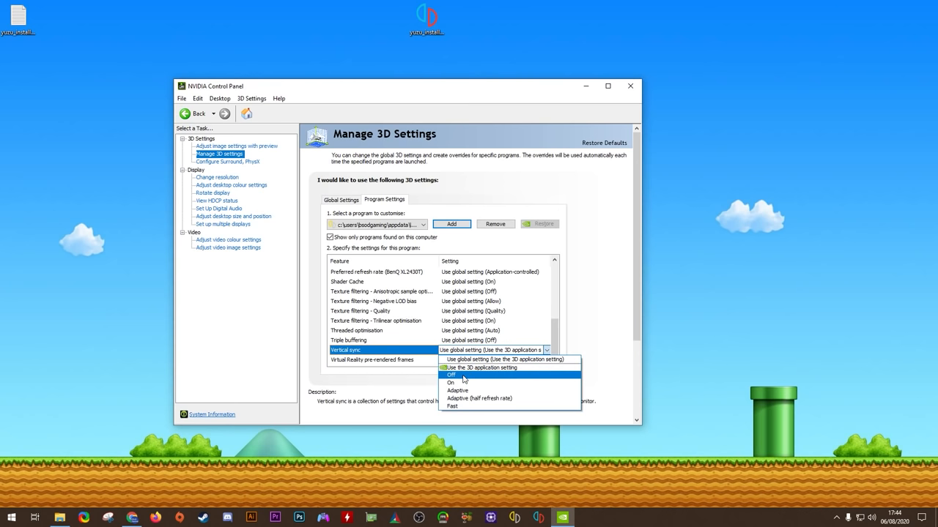
pyautogui.click(452, 375)
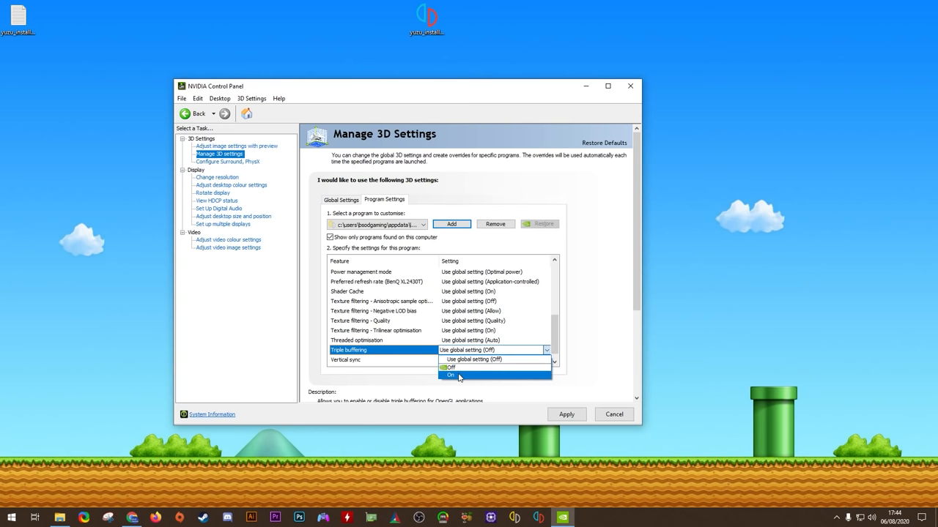
pyautogui.click(452, 375)
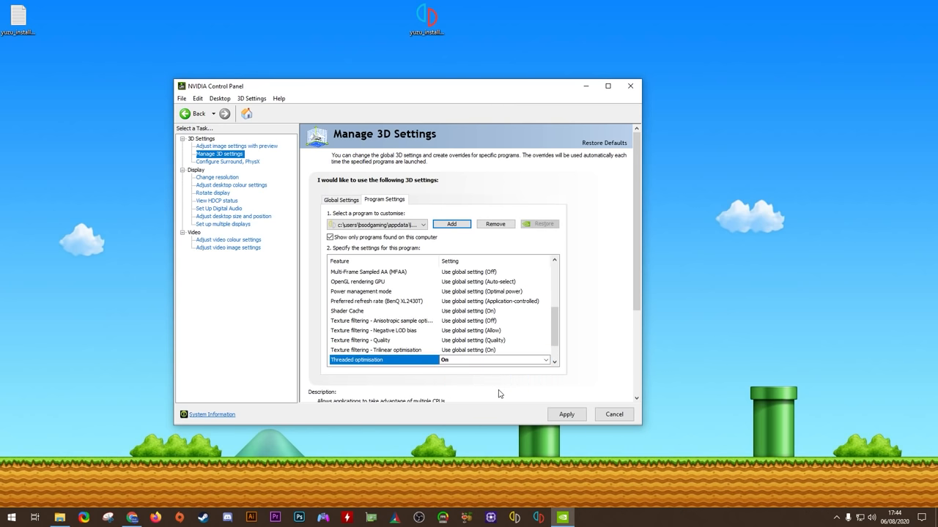
pyautogui.click(361, 292)
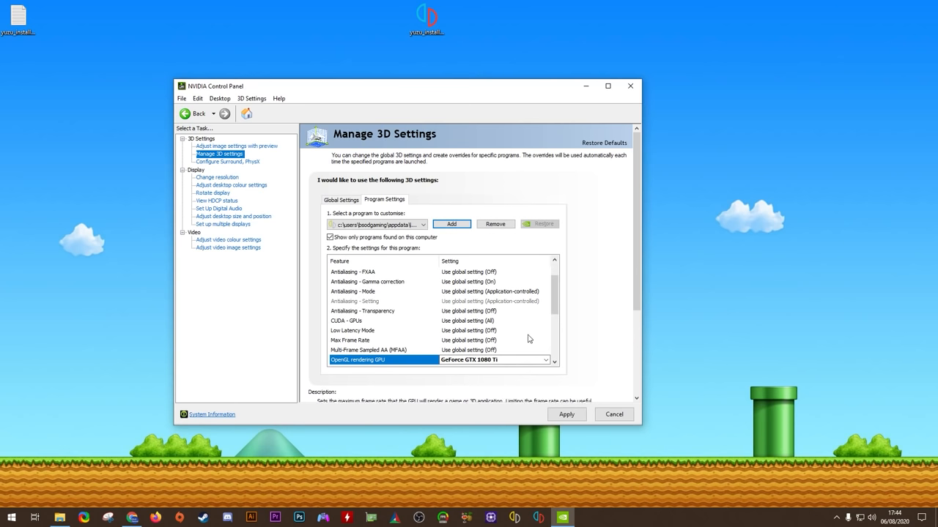
pyautogui.scroll(-3)
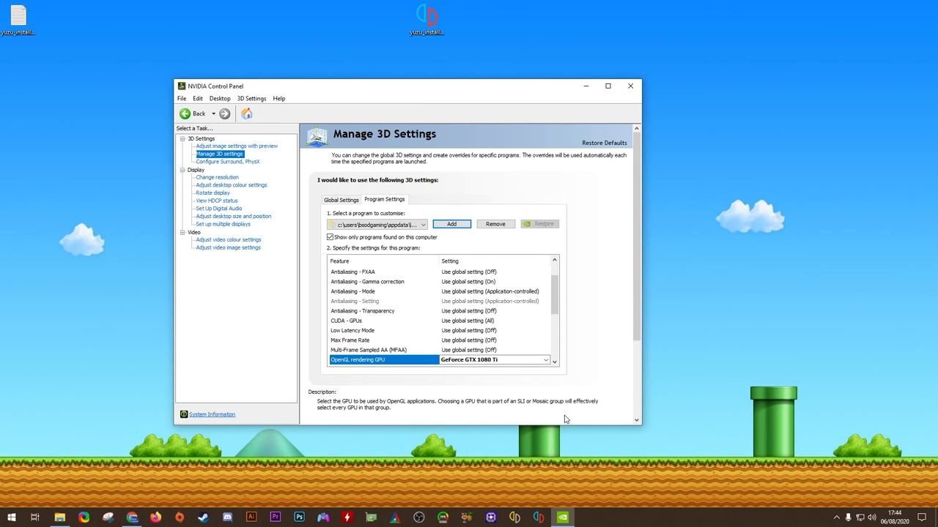
pyautogui.moveTo(630, 85)
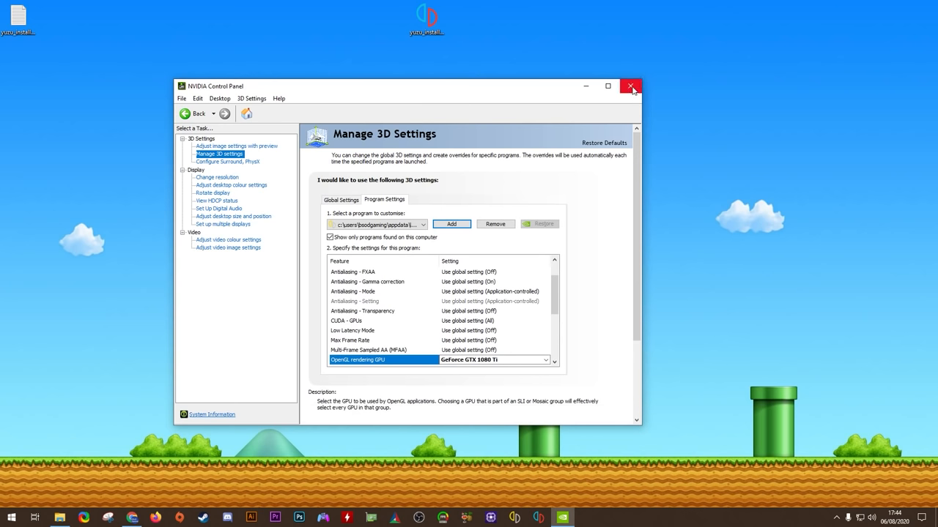
pyautogui.click(631, 85)
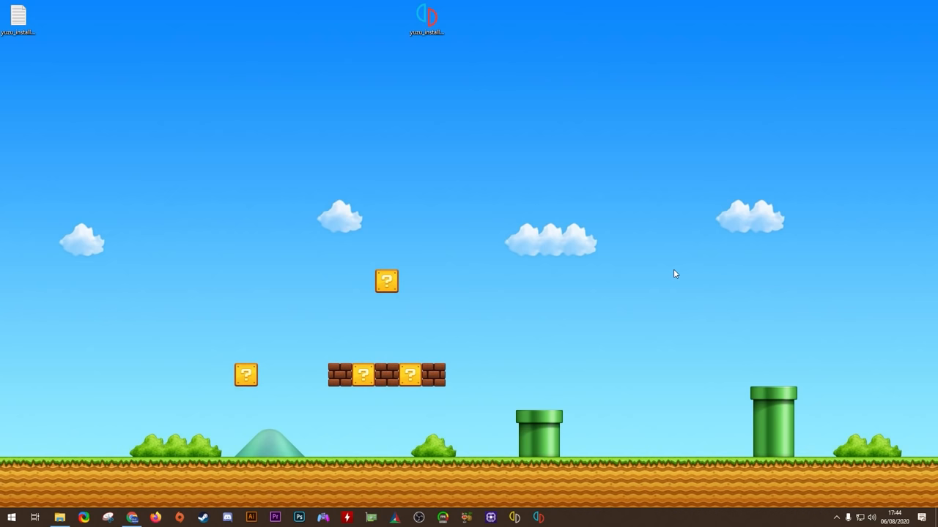
pyautogui.moveTo(103, 448)
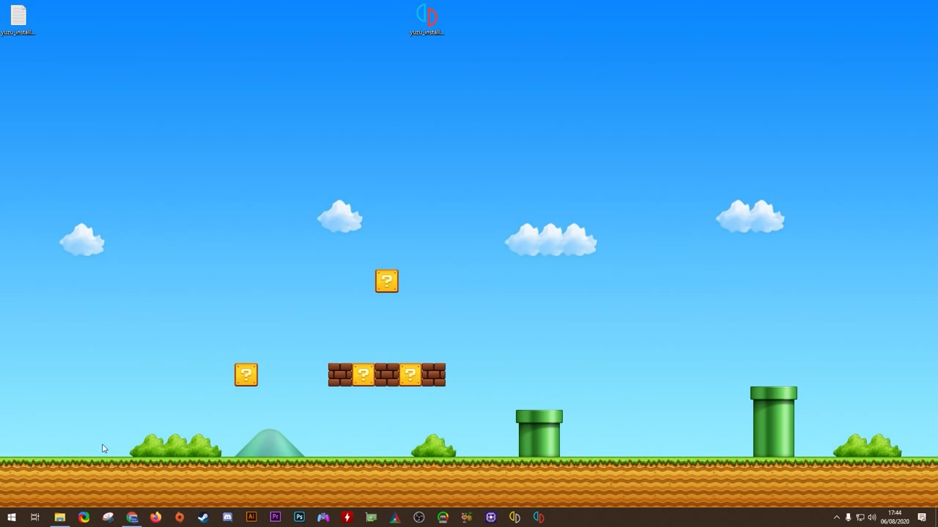
# Launch Control Panel from Start search and go to System and Security
pyautogui.write('control Panel')
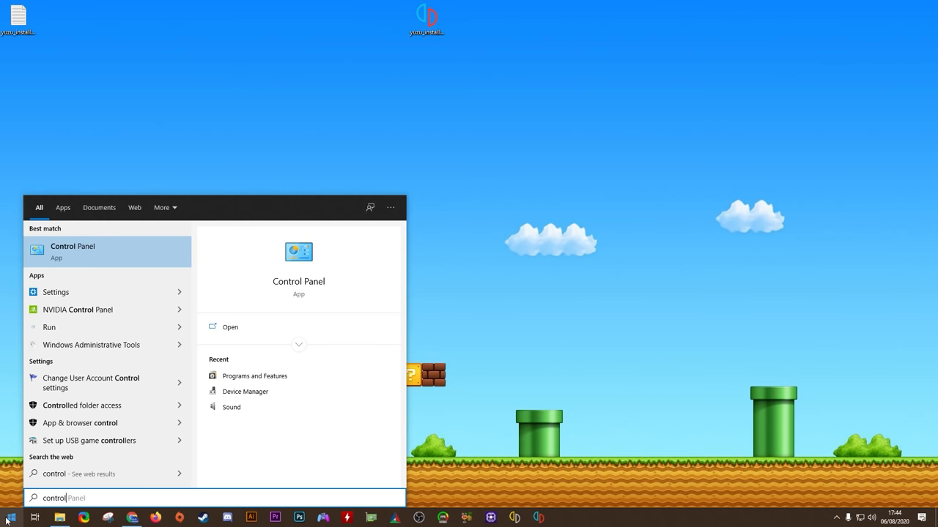
pyautogui.click(74, 251)
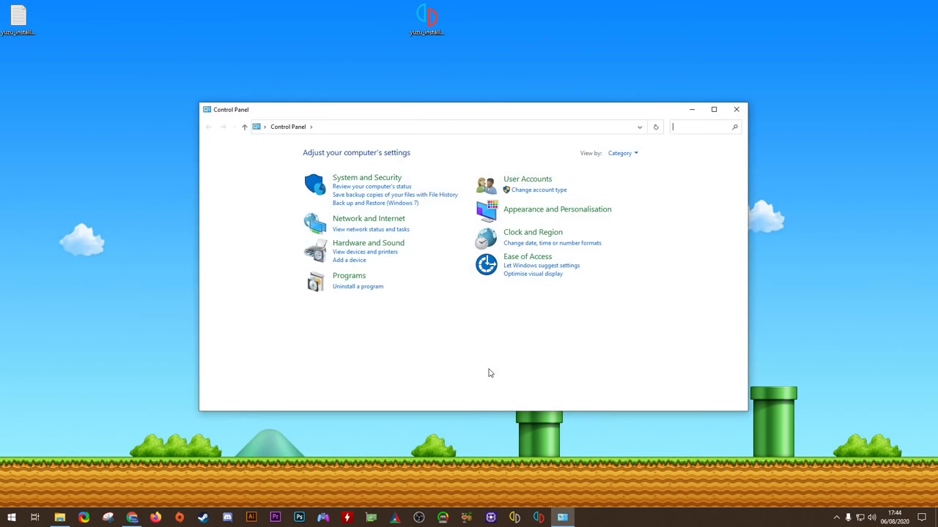
pyautogui.moveTo(367, 178)
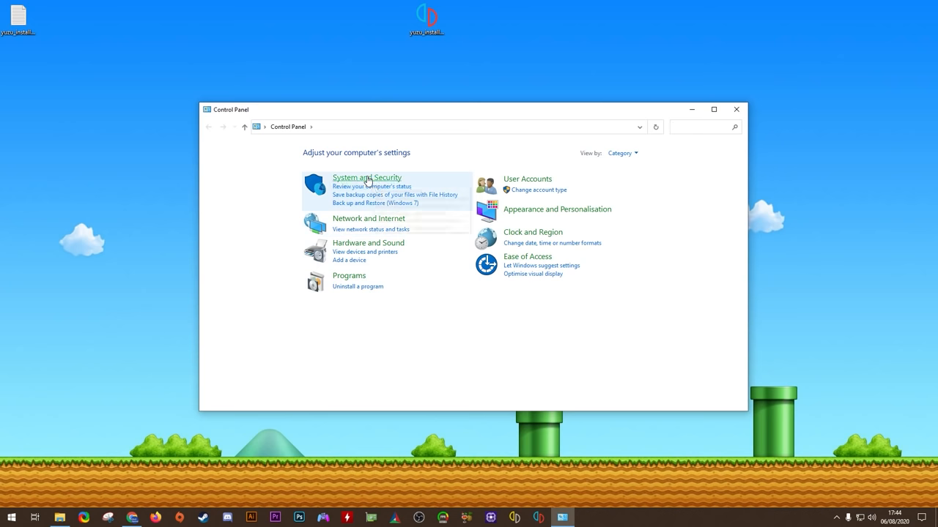
pyautogui.click(366, 178)
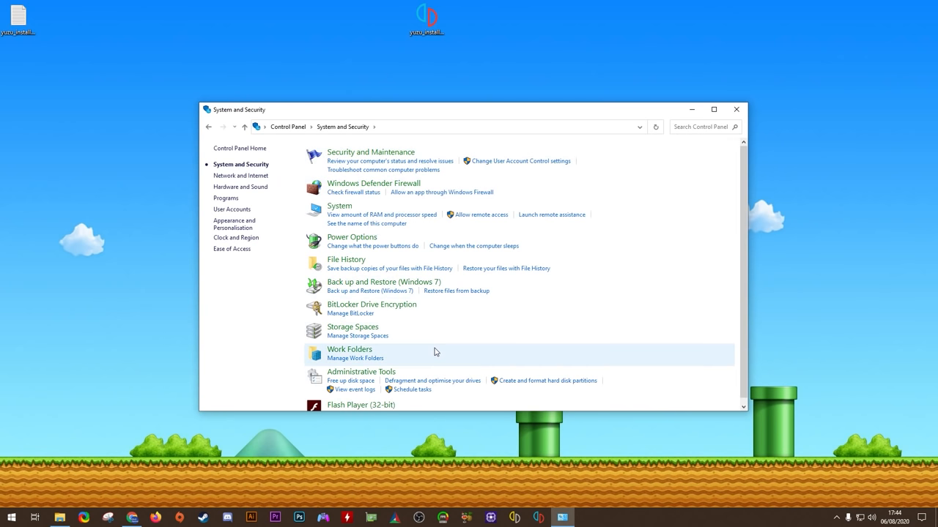
pyautogui.moveTo(348, 207)
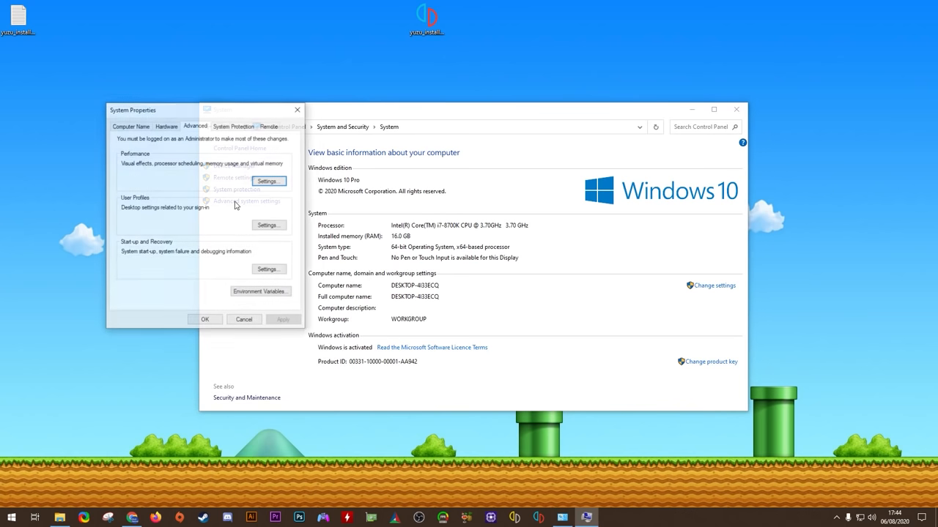
# Show Performance Options' Advanced page with processor scheduling and the 30000 MB paging file
pyautogui.moveTo(132, 108); pyautogui.dragTo(184, 119)
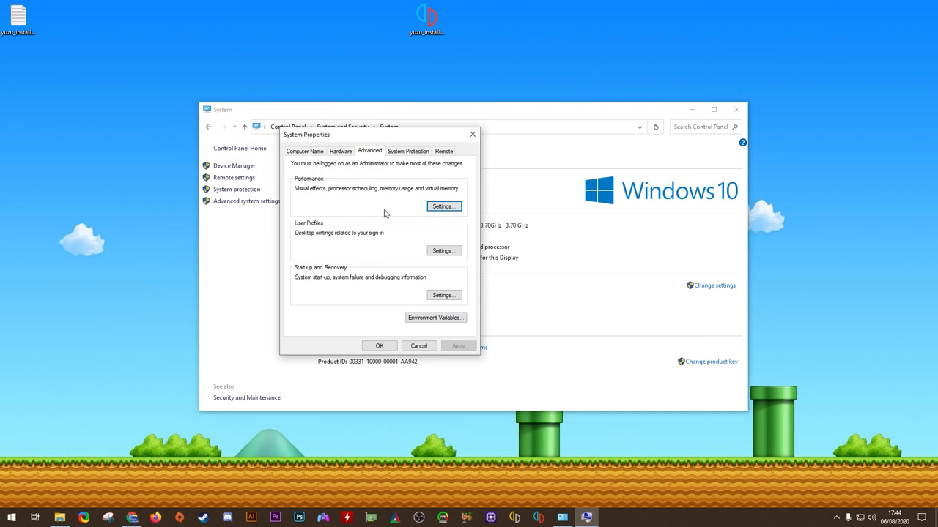
pyautogui.click(442, 206)
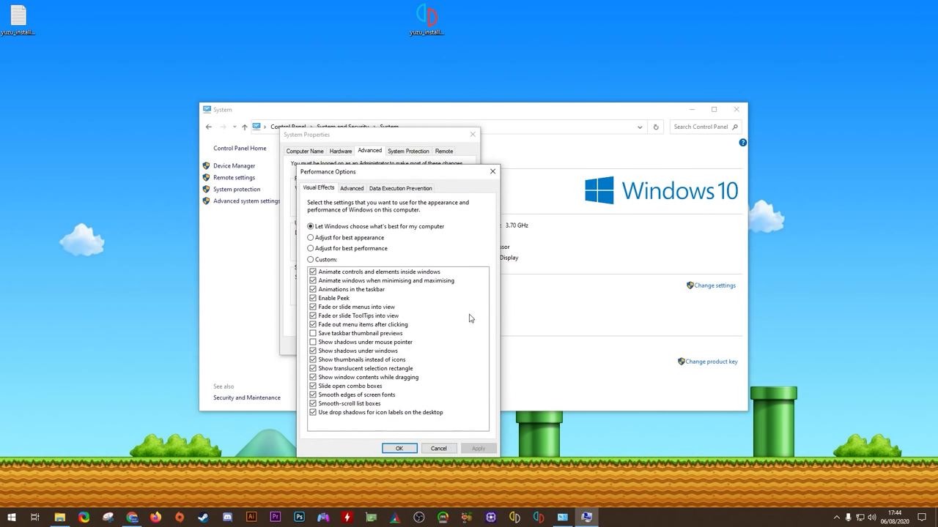
pyautogui.click(352, 187)
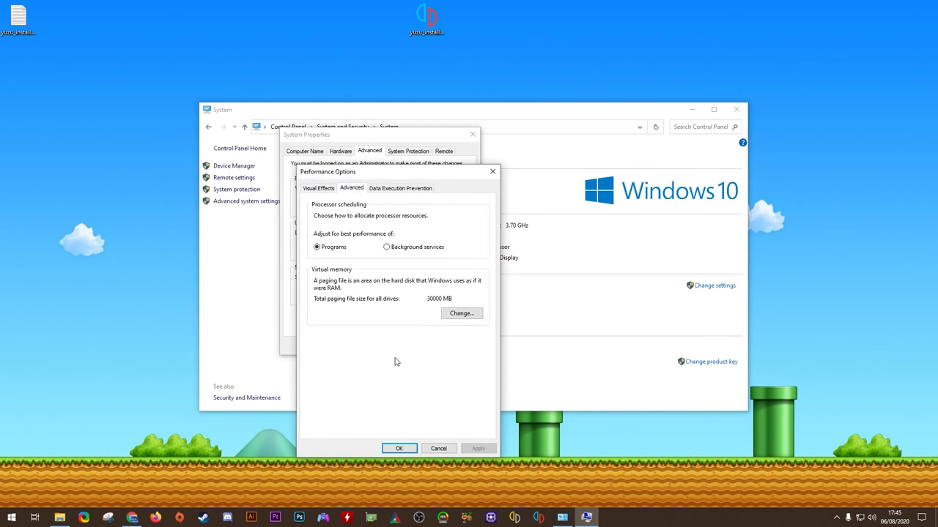
pyautogui.moveTo(310, 384)
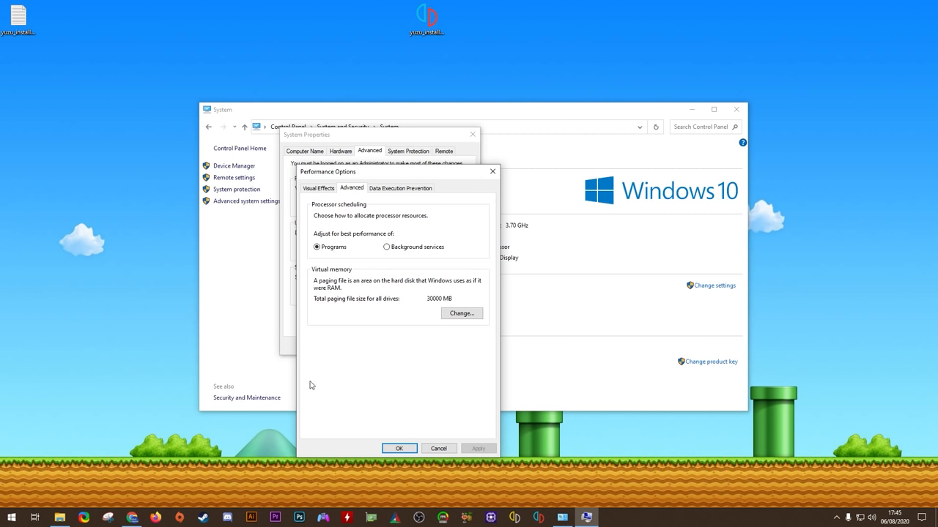
pyautogui.moveTo(378, 284)
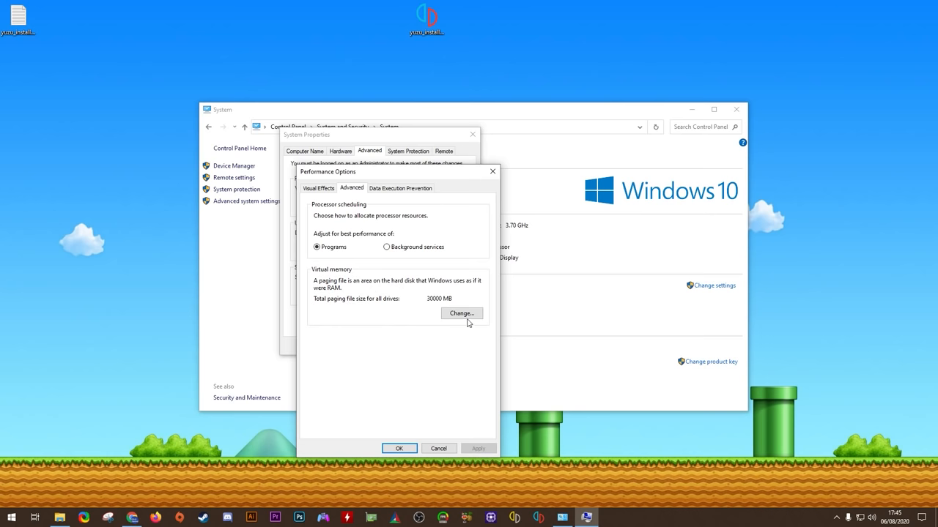
# Set drive C: to a custom paging file of 25000 MB initial and maximum size and apply it
pyautogui.click(461, 314)
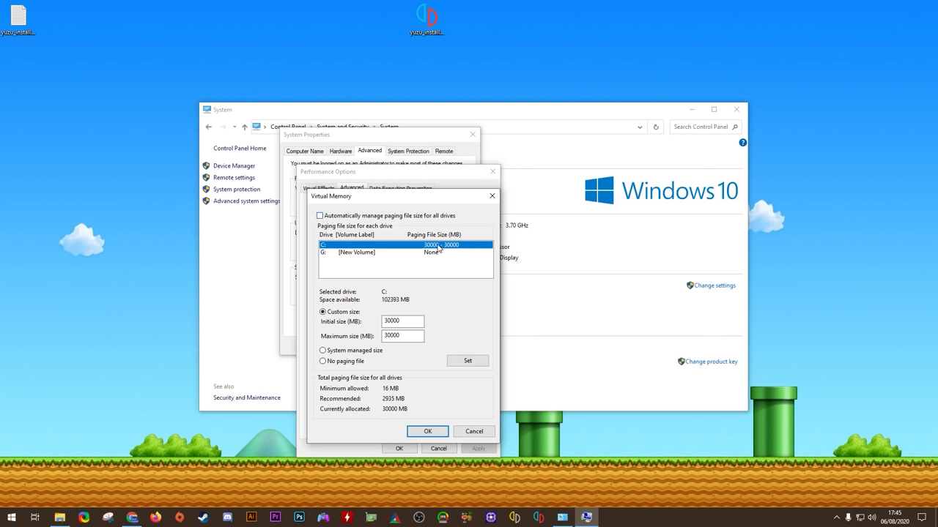
pyautogui.moveTo(305, 366)
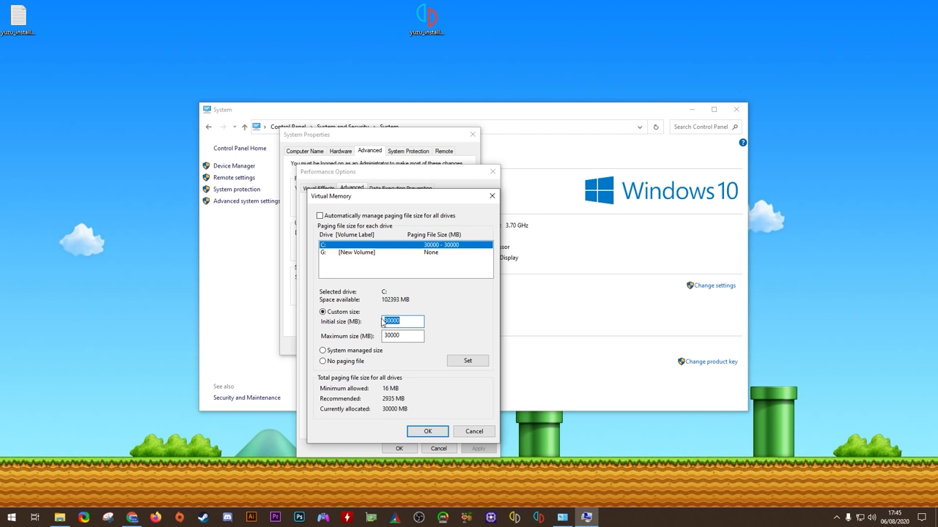
pyautogui.write('20000')
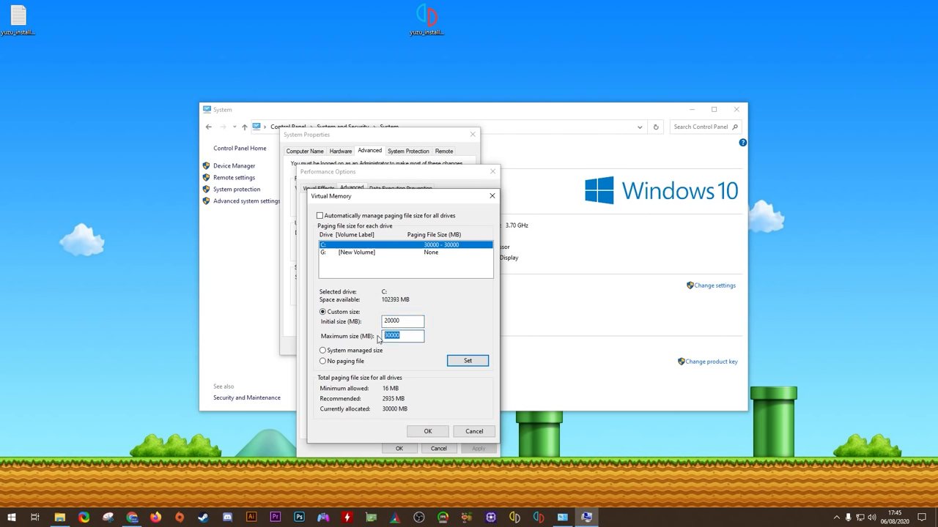
pyautogui.write('20000')
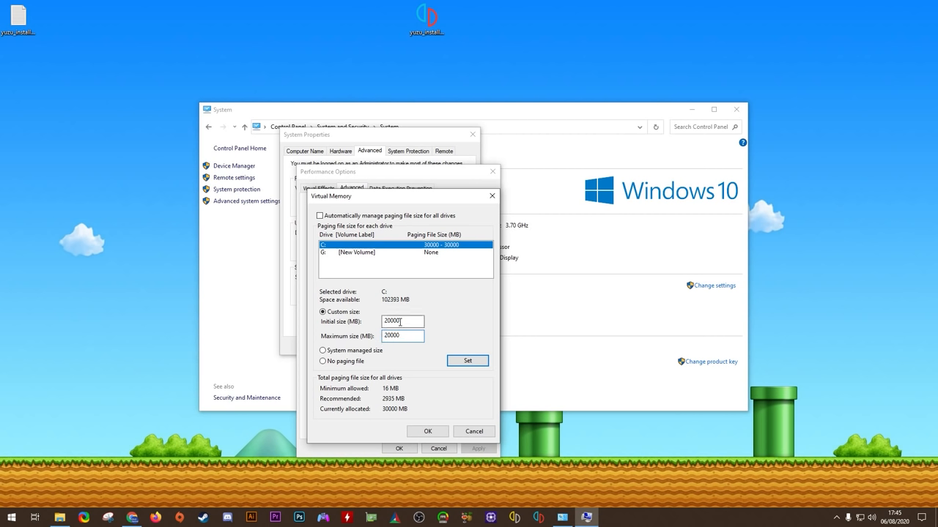
pyautogui.write('25')
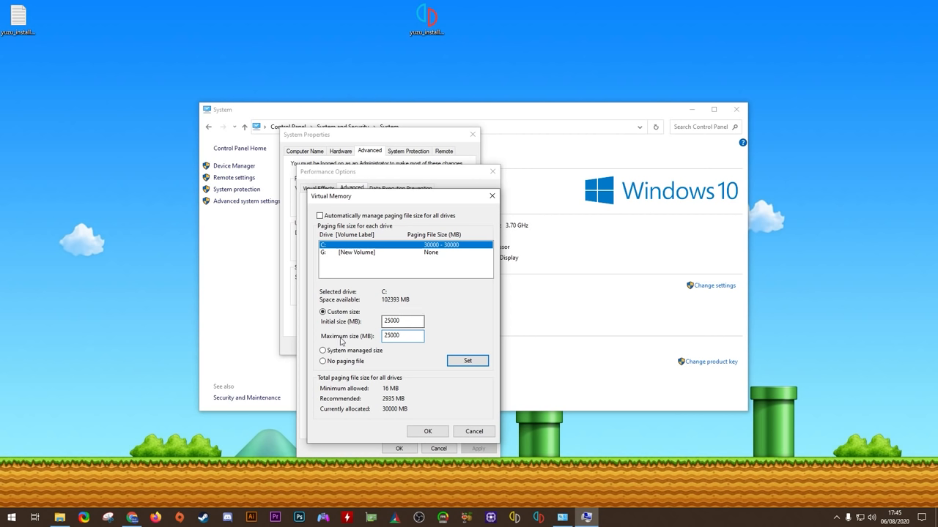
pyautogui.click(467, 361)
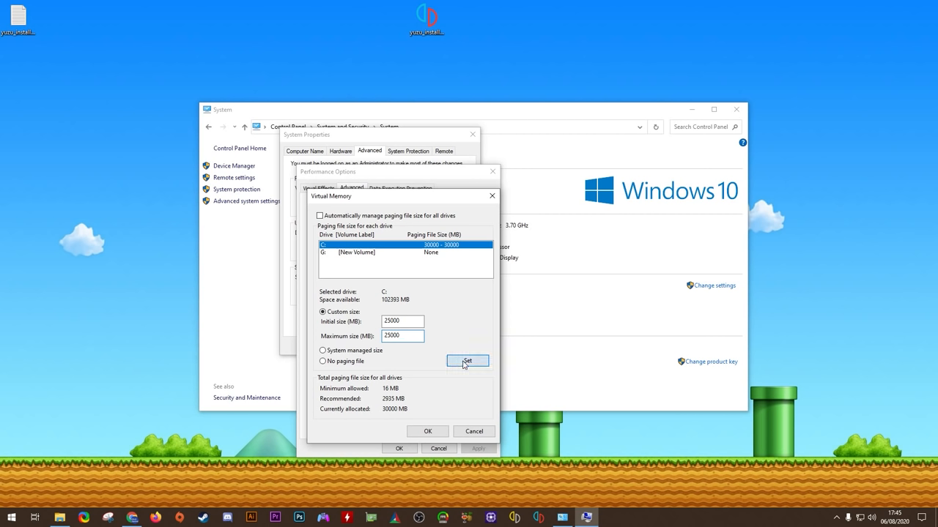
pyautogui.click(466, 360)
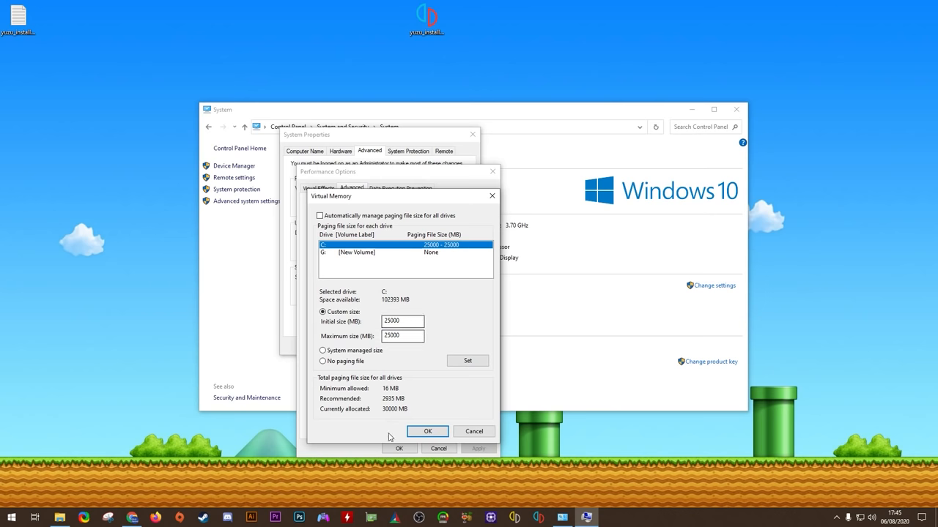
# Confirm the virtual memory change, acknowledge the restart warning and choose Restart Later
pyautogui.click(428, 431)
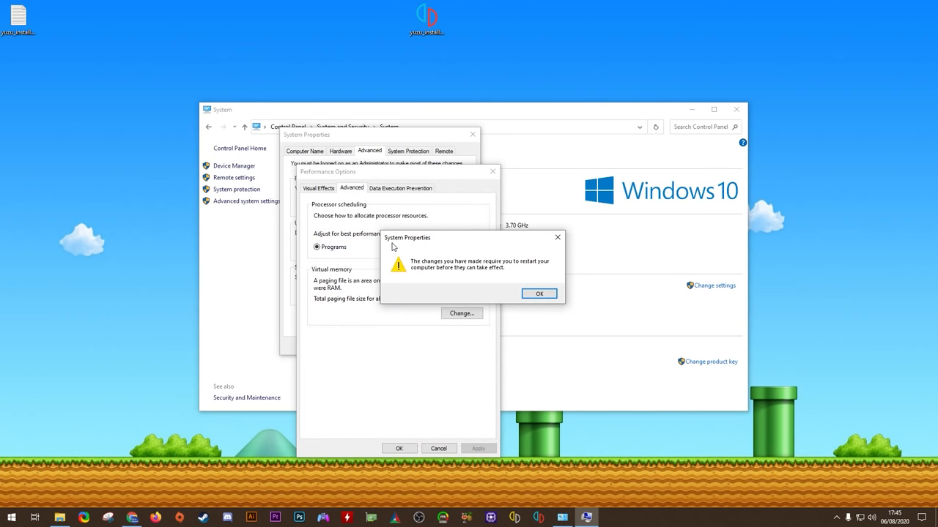
pyautogui.moveTo(536, 271)
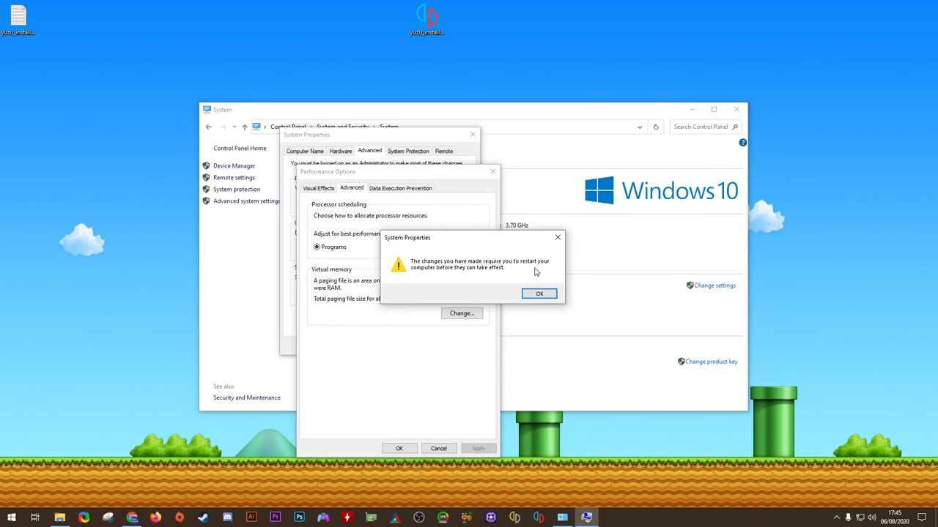
pyautogui.moveTo(527, 307)
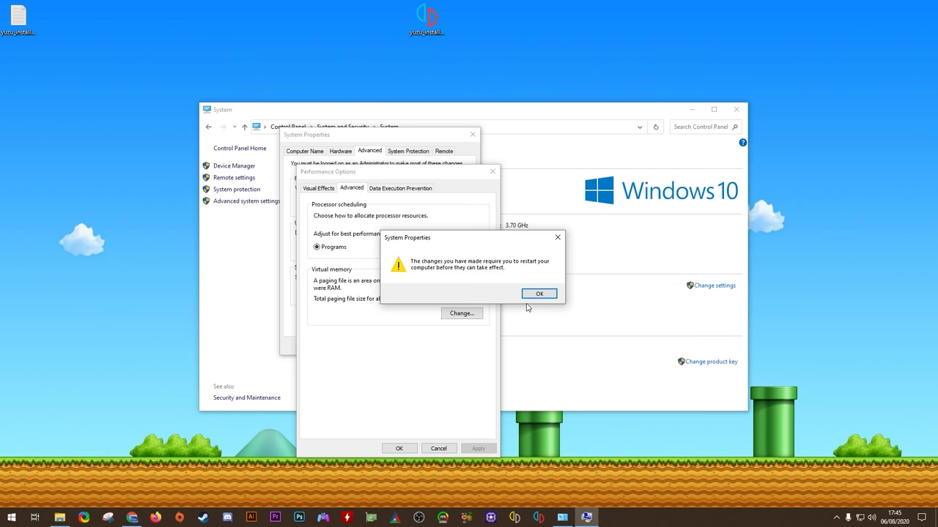
pyautogui.click(540, 293)
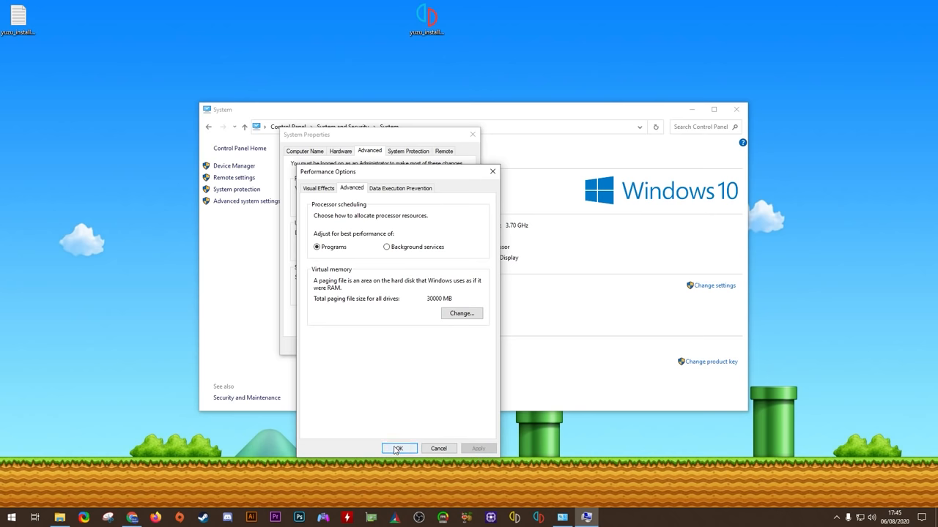
pyautogui.click(398, 448)
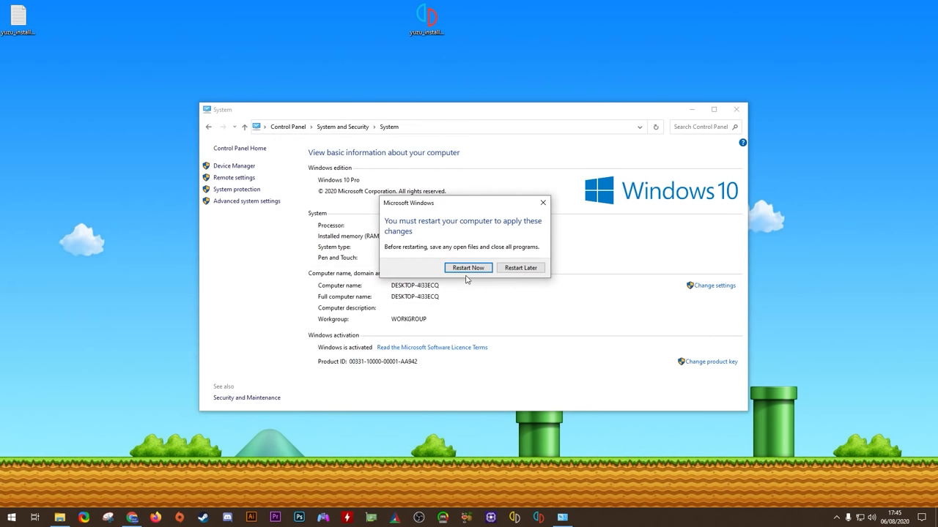
pyautogui.moveTo(510, 292)
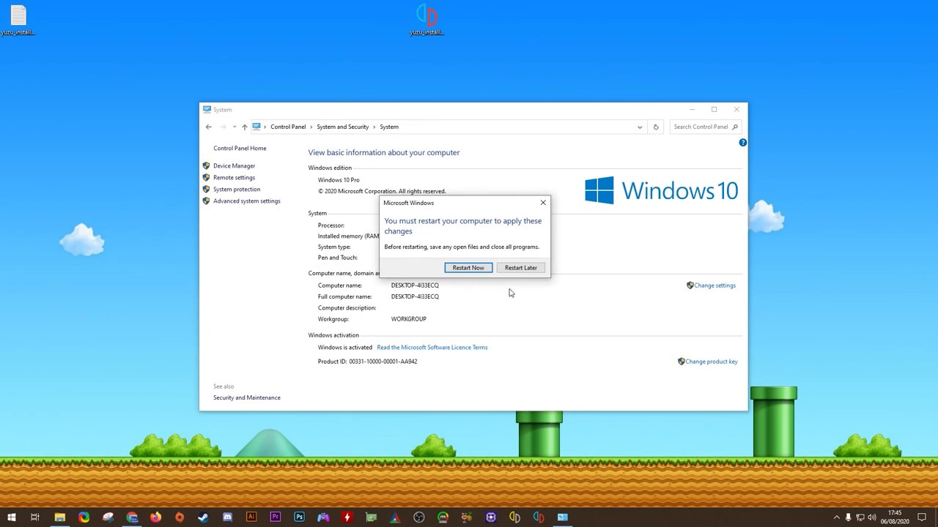
pyautogui.click(520, 267)
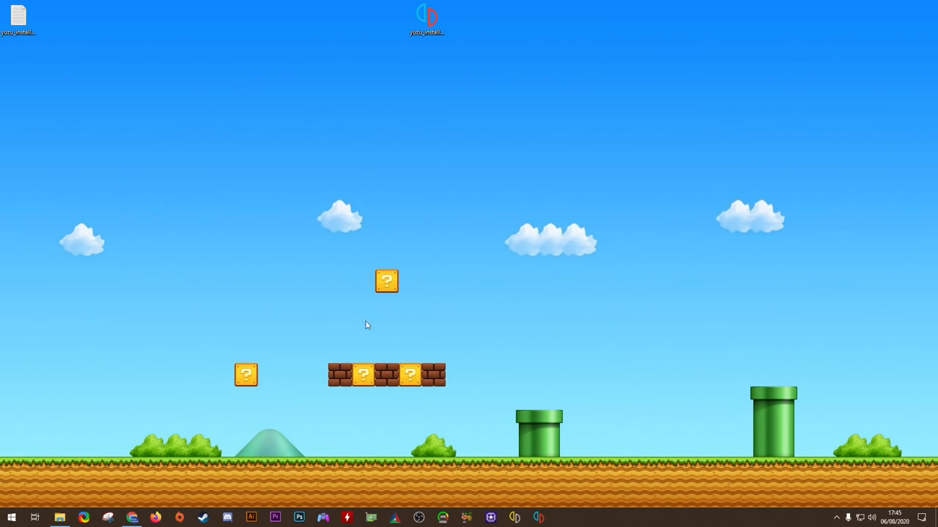
# Review the power plan options from Power & sleep settings, then close everything back to the desktop
pyautogui.rightClick(9, 518)
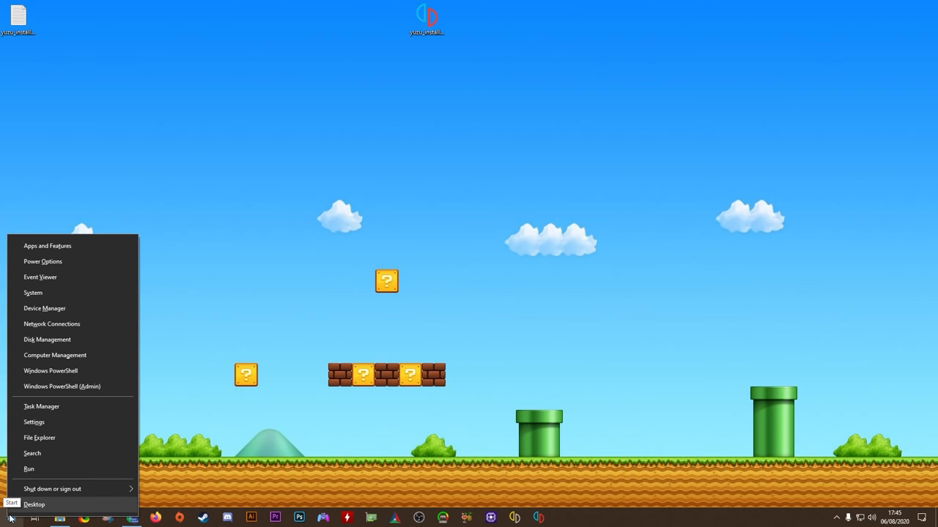
pyautogui.moveTo(42, 261)
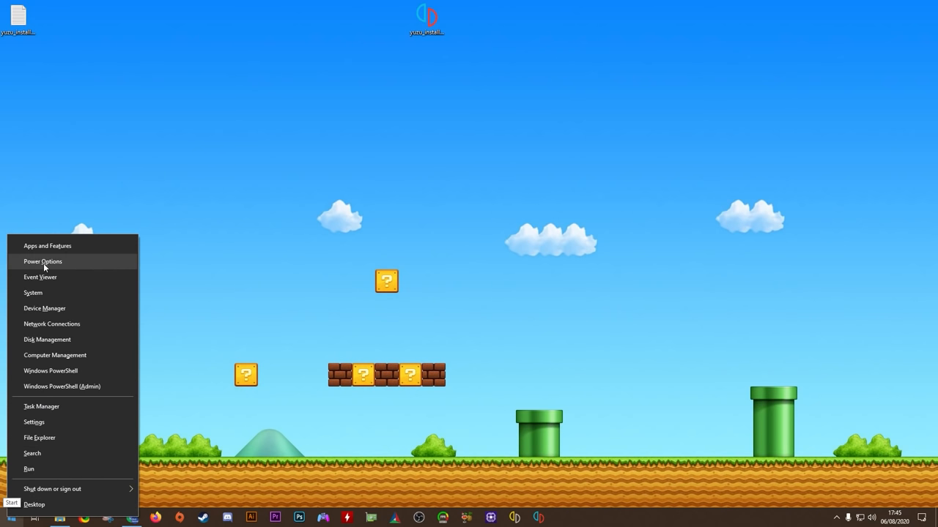
pyautogui.click(42, 260)
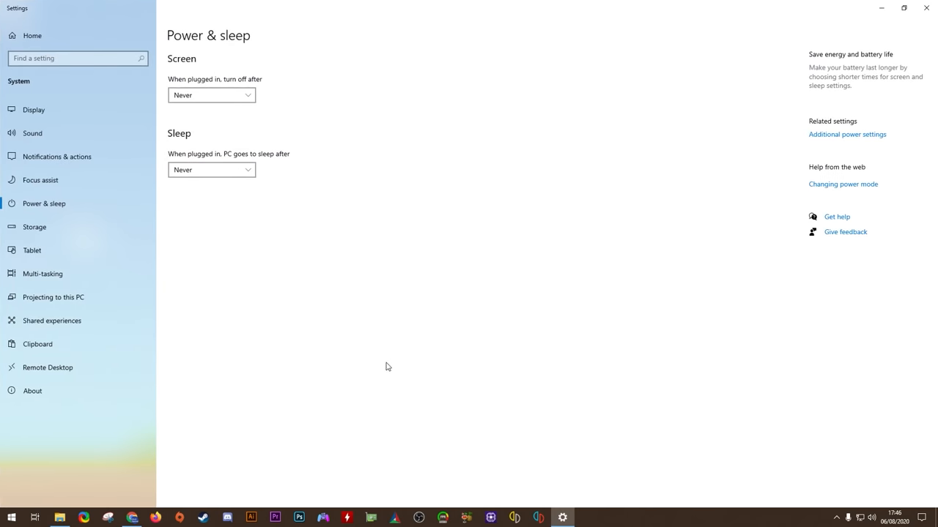
pyautogui.moveTo(851, 138)
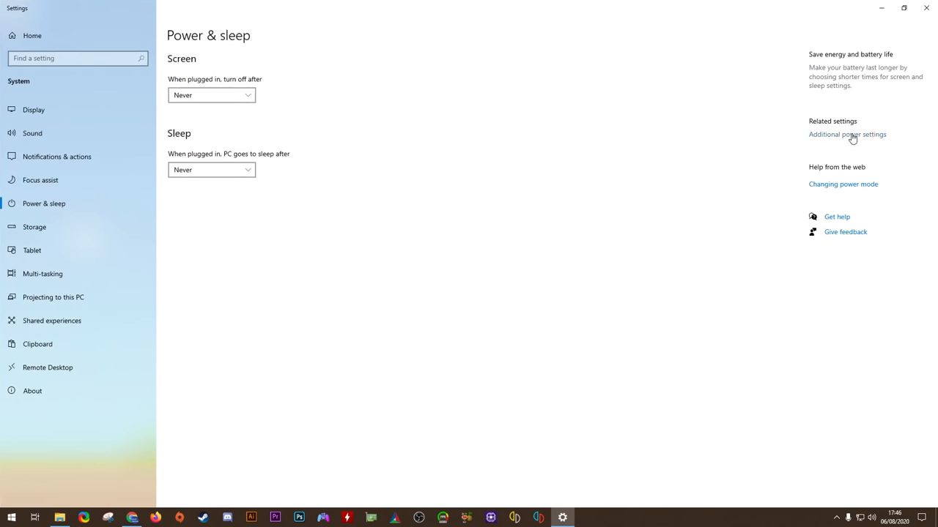
pyautogui.click(848, 135)
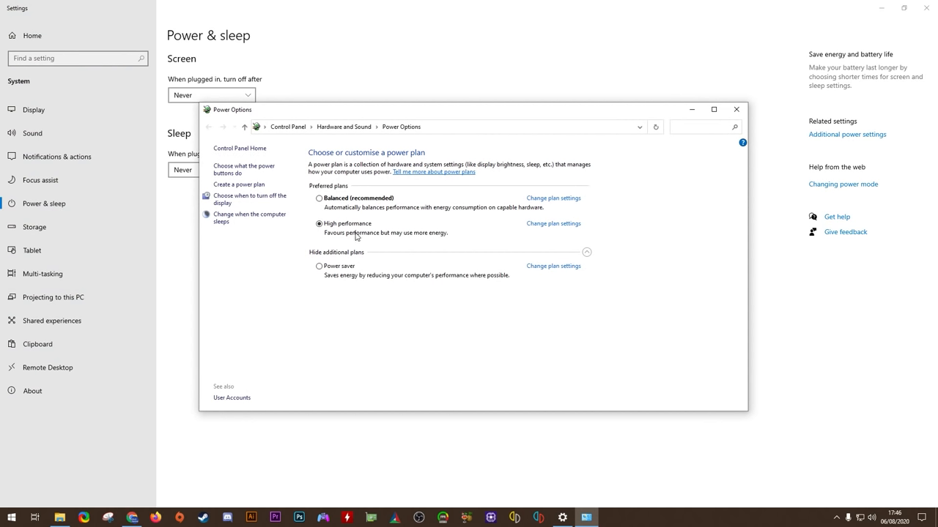
pyautogui.moveTo(343, 211)
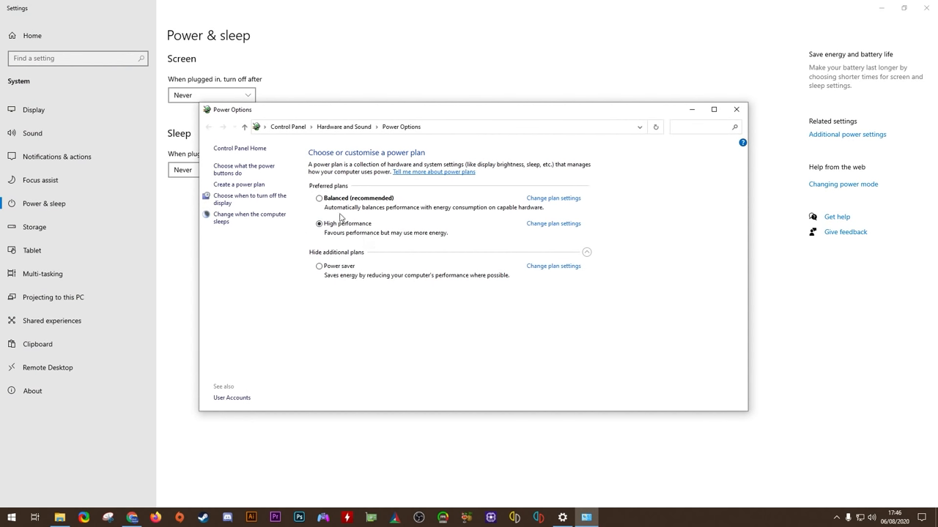
pyautogui.moveTo(382, 225)
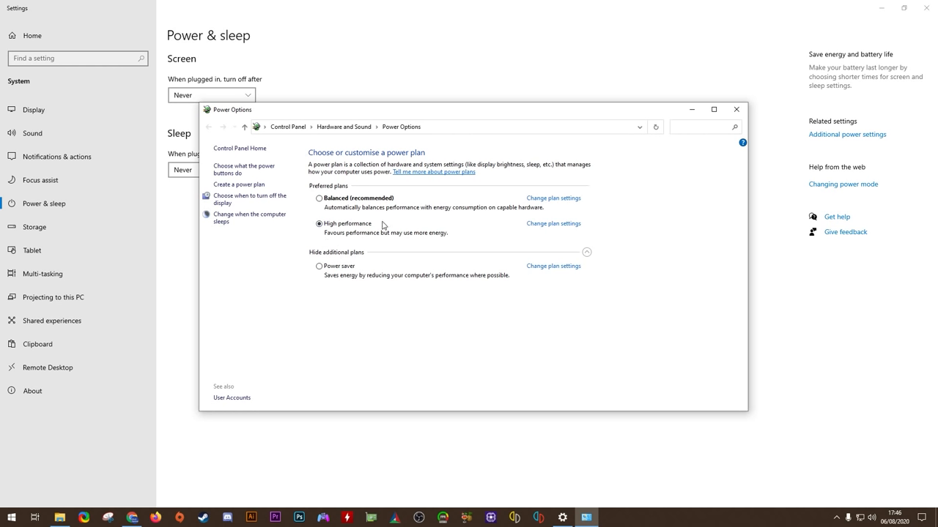
pyautogui.moveTo(329, 241)
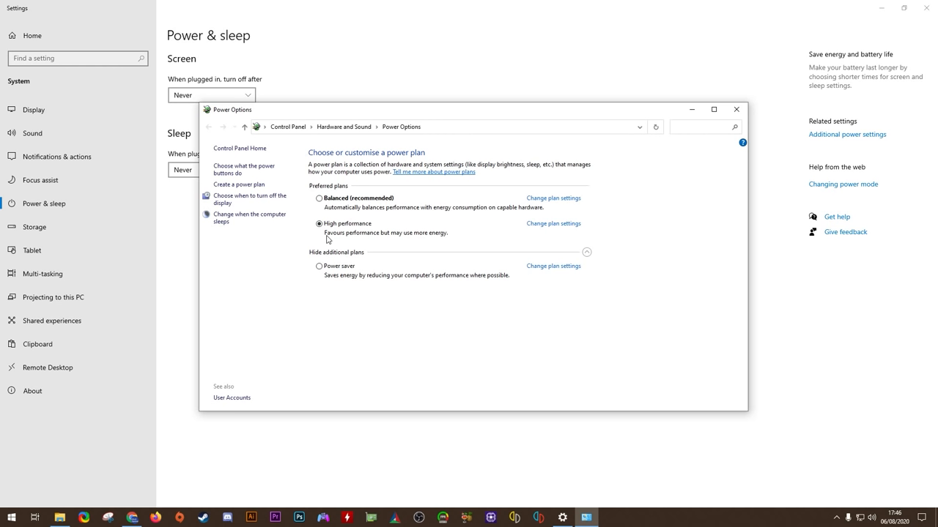
pyautogui.moveTo(352, 261)
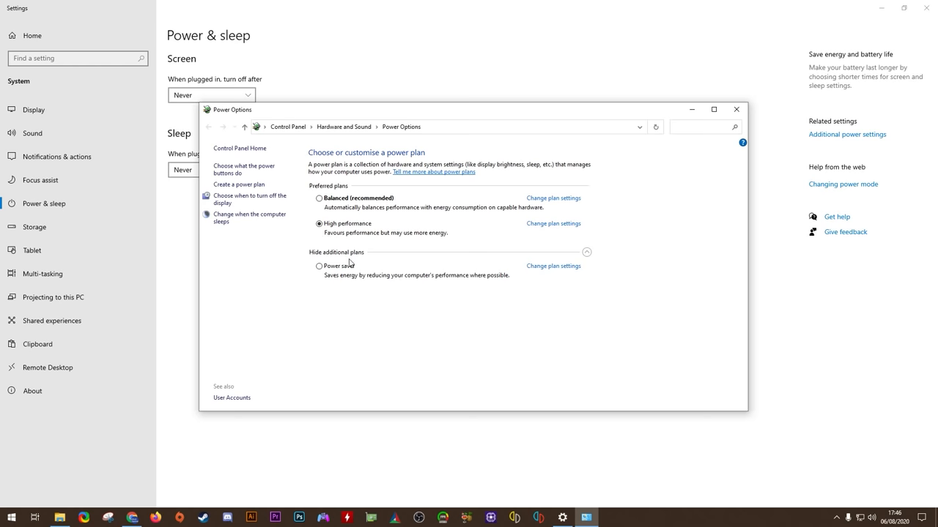
pyautogui.moveTo(756, 103)
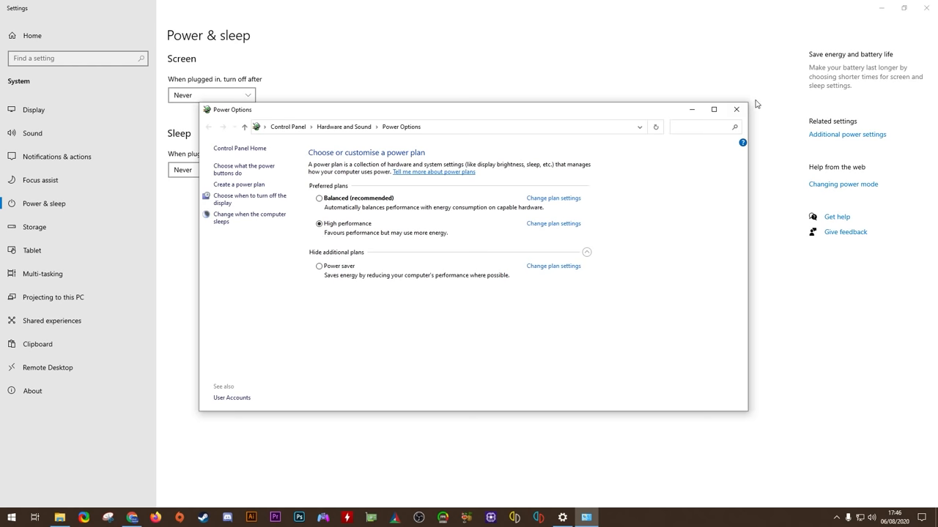
pyautogui.click(733, 109)
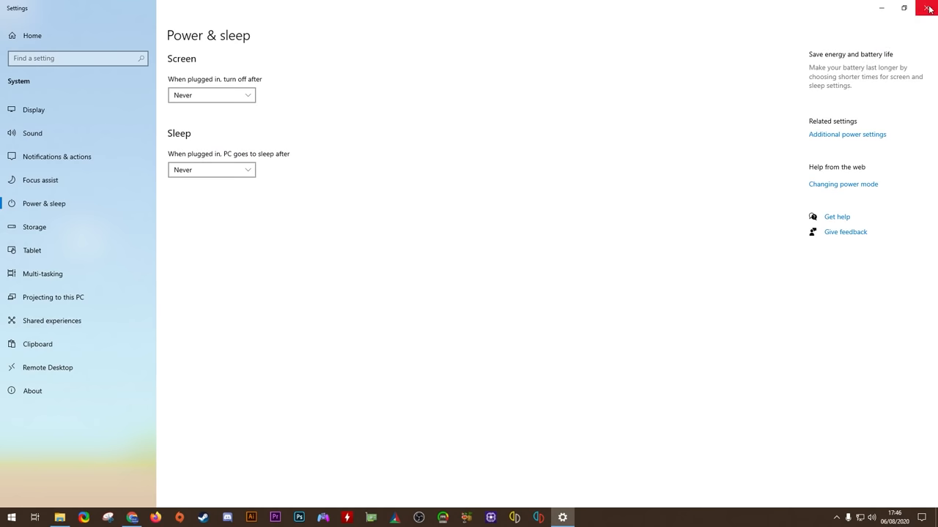
pyautogui.click(928, 9)
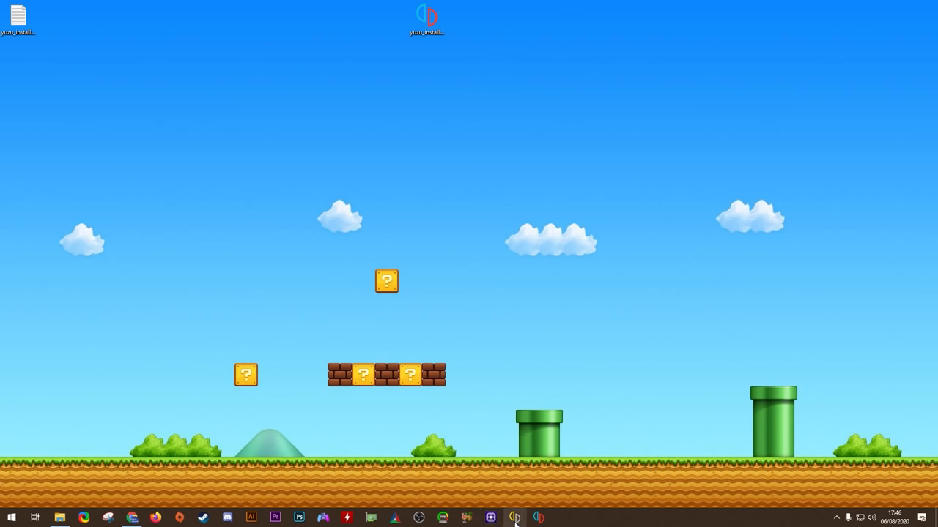
# Browse to the yuzu folder inside Local AppData
pyautogui.click(516, 515)
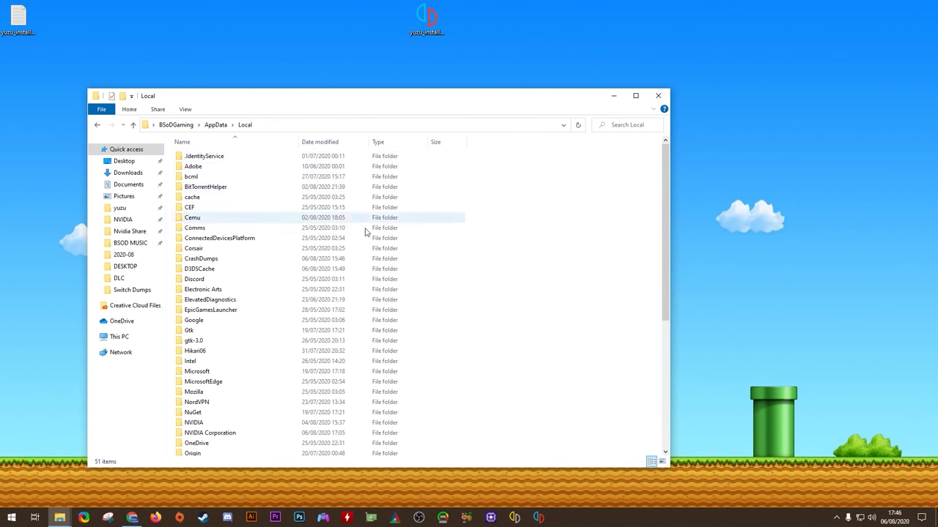
pyautogui.scroll(-3)
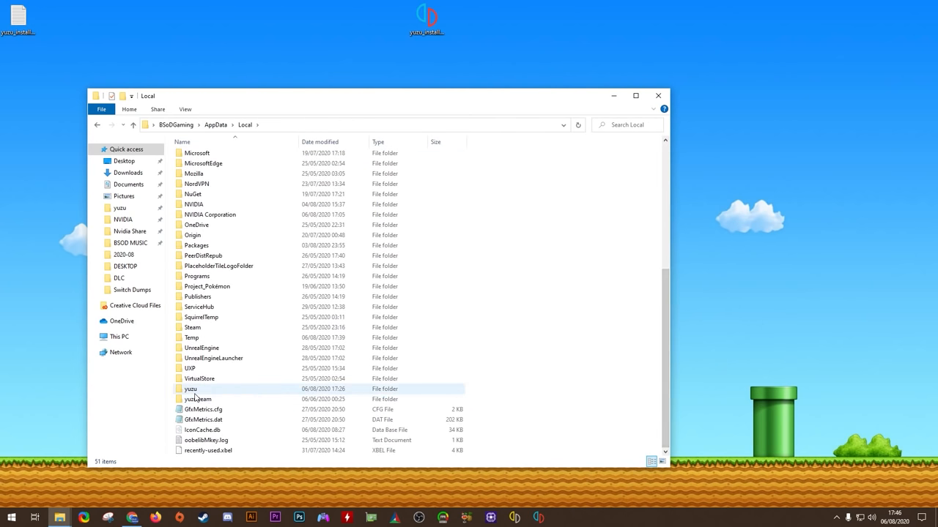
pyautogui.doubleClick(190, 389)
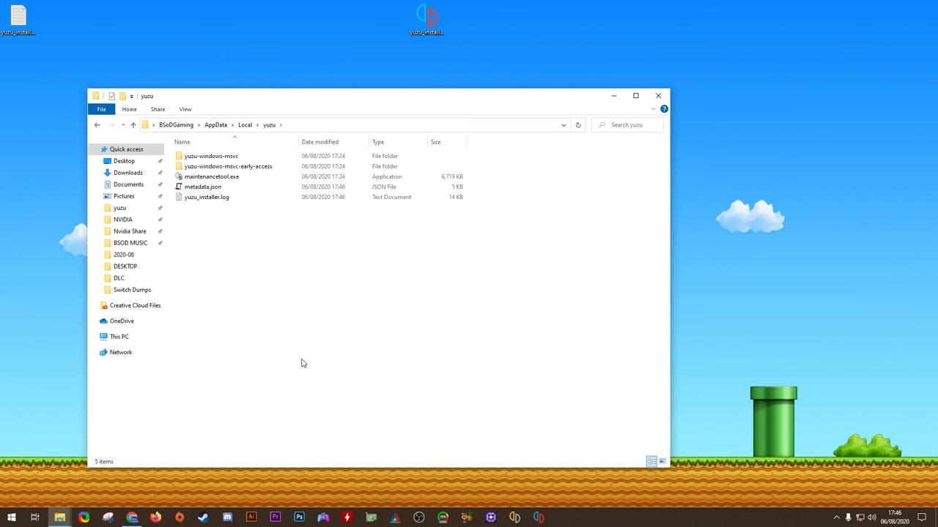
# Set maintenancetool.exe to always run as administrator in its Compatibility properties
pyautogui.rightClick(211, 176)
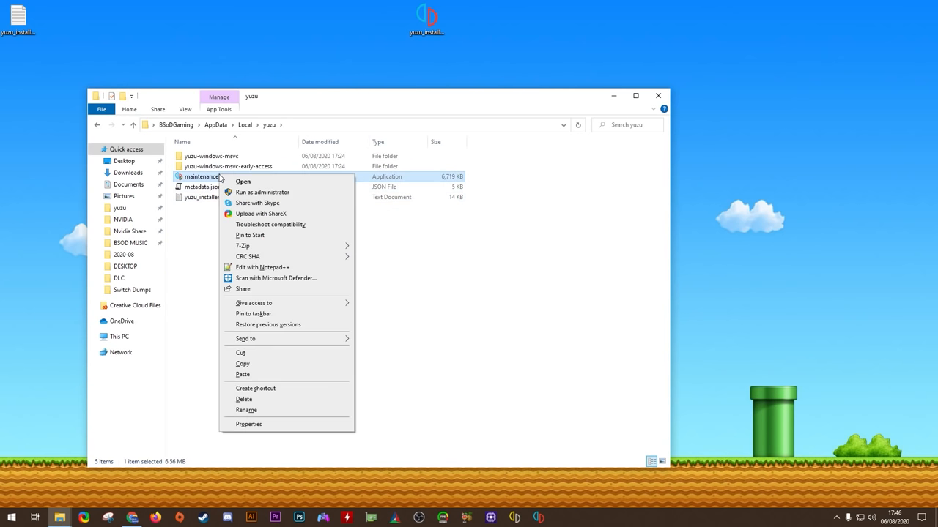
pyautogui.click(249, 424)
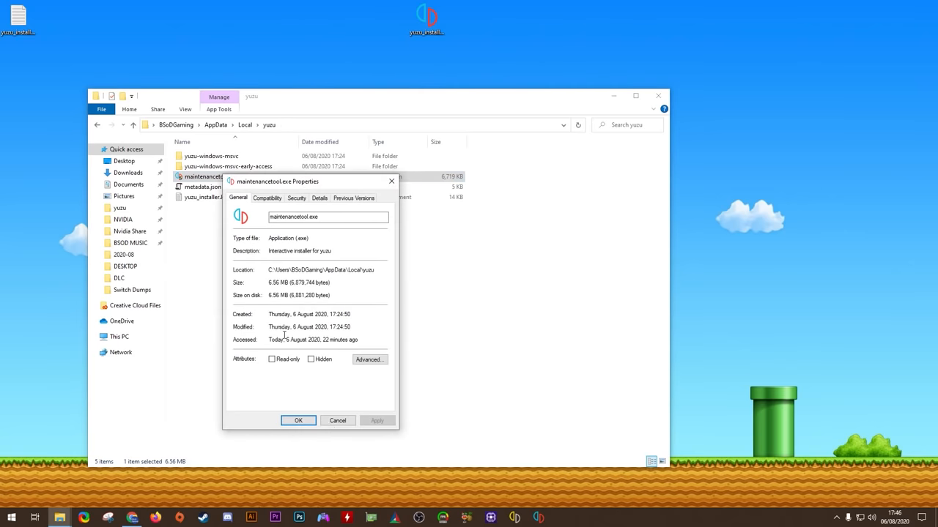
pyautogui.click(266, 198)
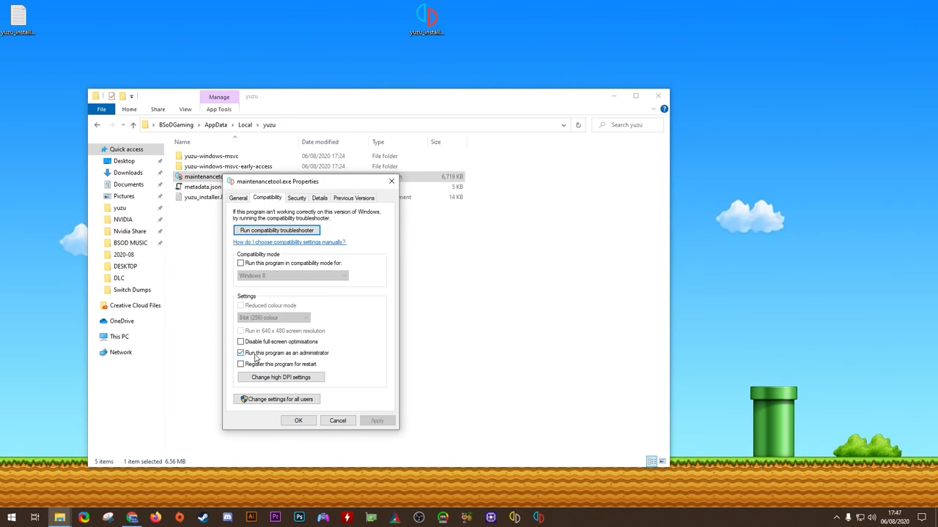
pyautogui.click(240, 353)
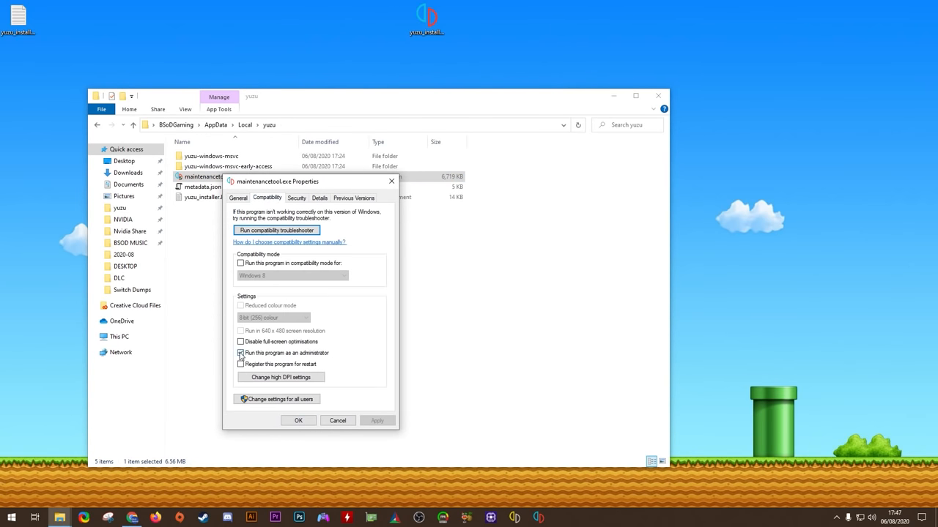
pyautogui.click(241, 353)
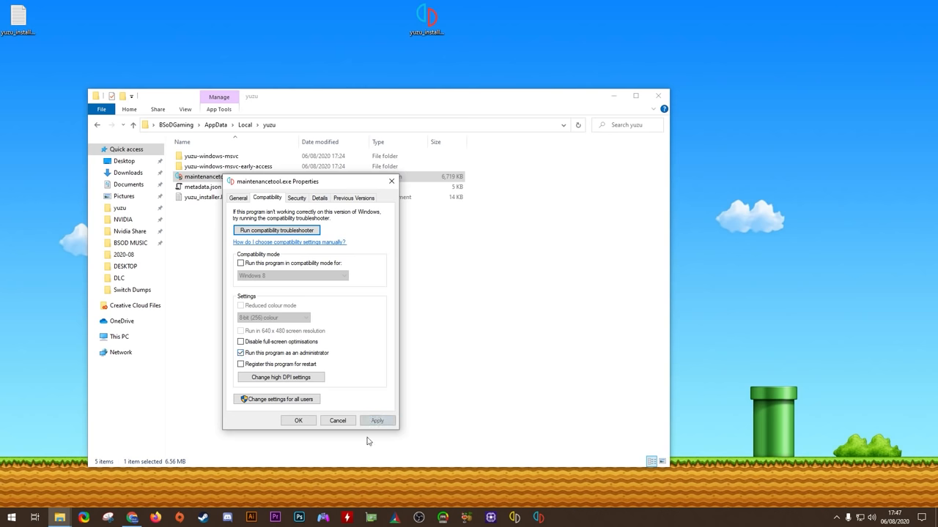
pyautogui.click(297, 420)
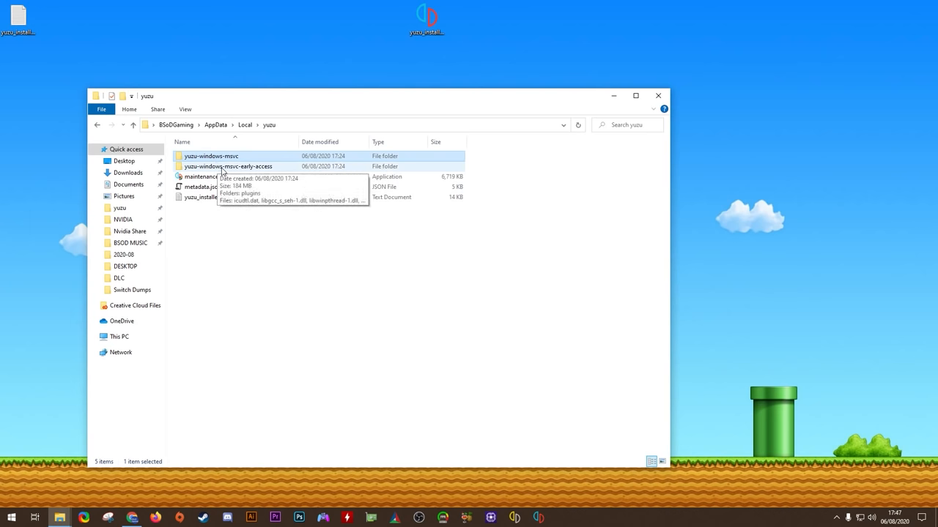
# Set yuzu.exe in yuzu-windows-msvc-early-access to always run as administrator
pyautogui.doubleClick(228, 167)
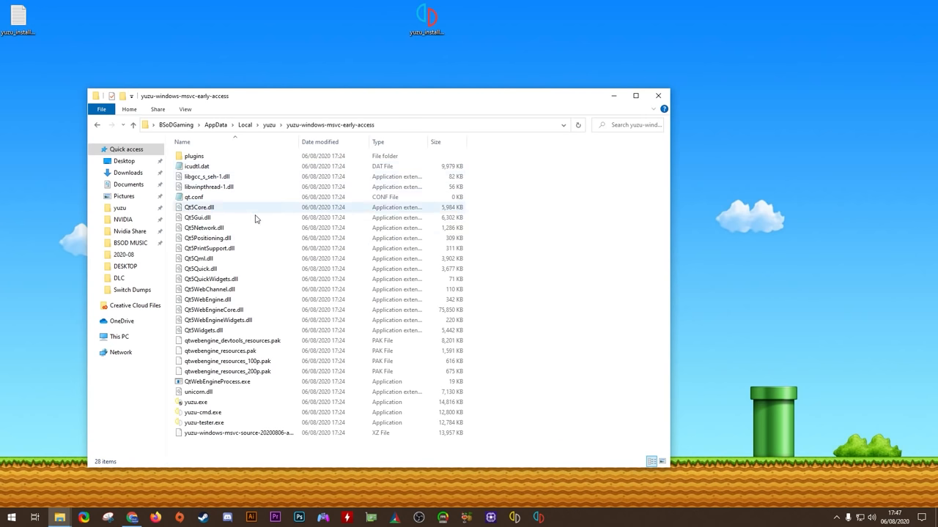
pyautogui.rightClick(196, 401)
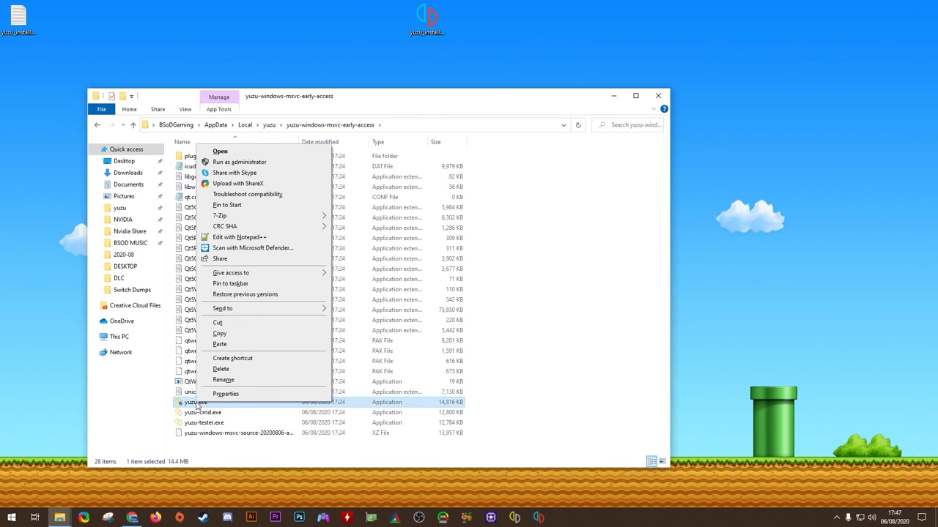
pyautogui.click(225, 392)
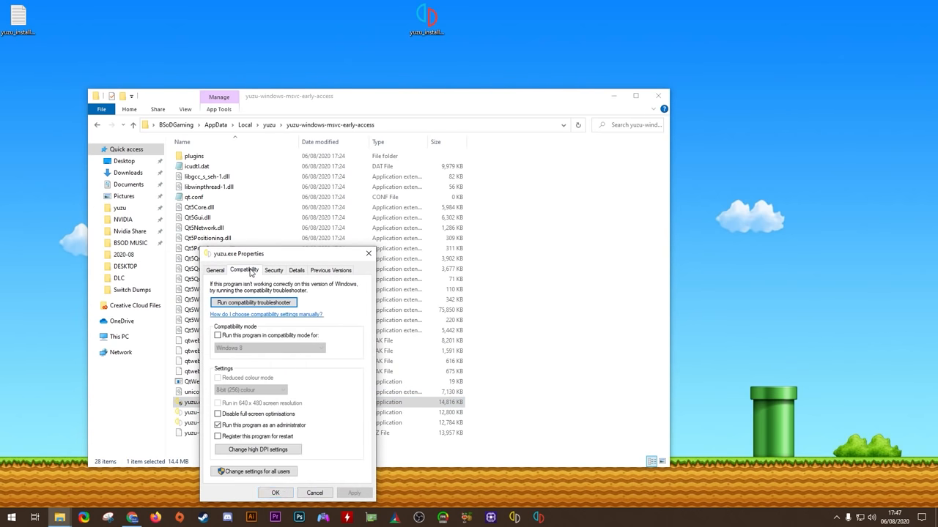
pyautogui.click(217, 425)
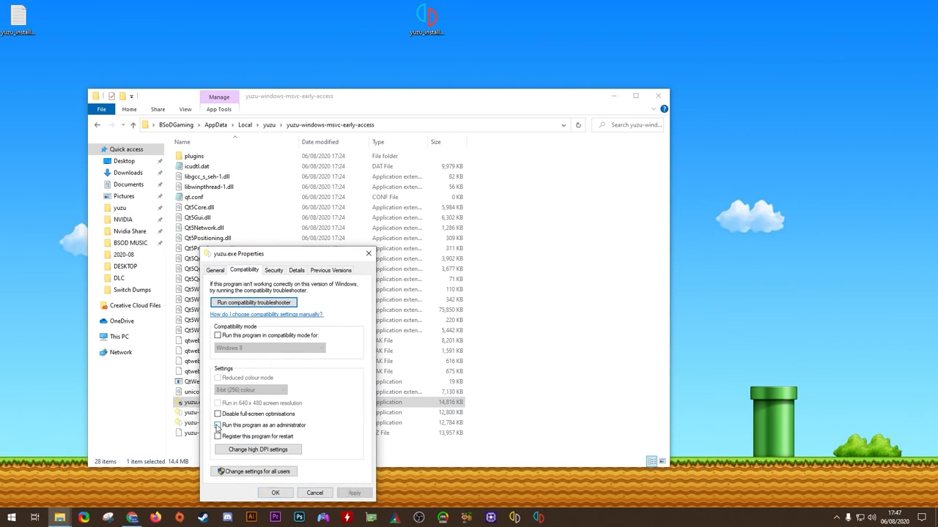
pyautogui.click(217, 425)
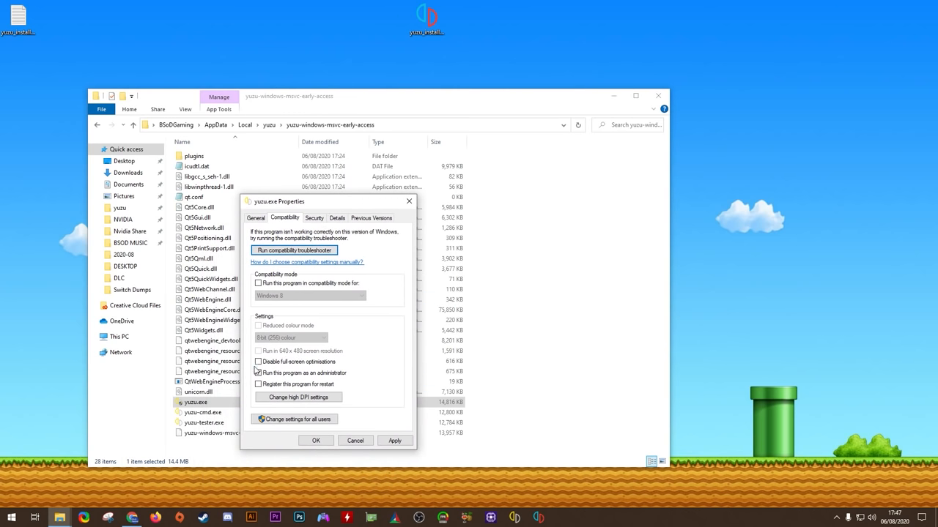
pyautogui.click(258, 372)
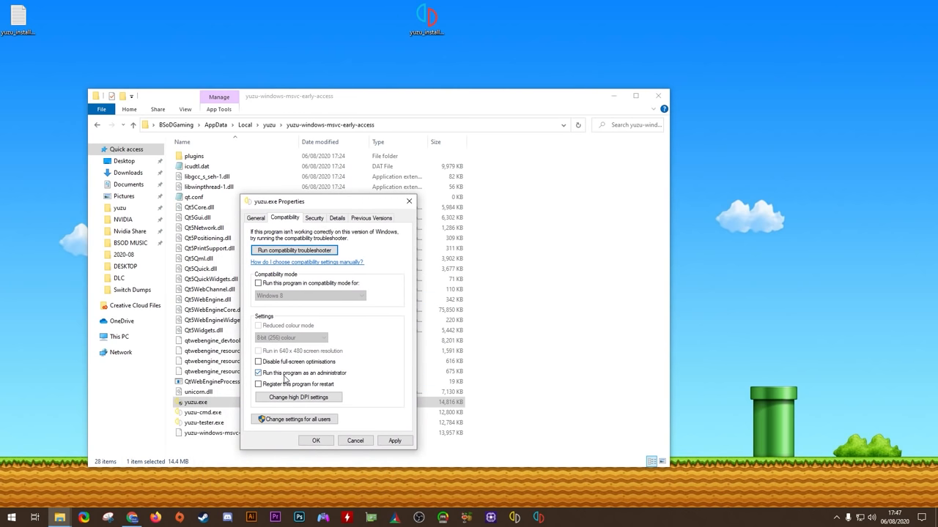
pyautogui.moveTo(276, 382)
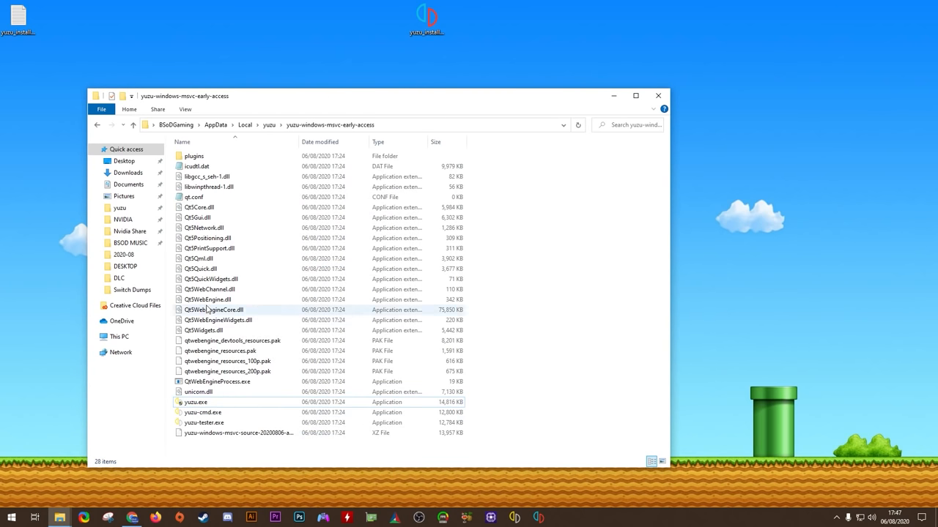
# Go up to the yuzu folder, enter yuzu-windows-msvc and bring up options for its yuzu.exe
pyautogui.click(269, 125)
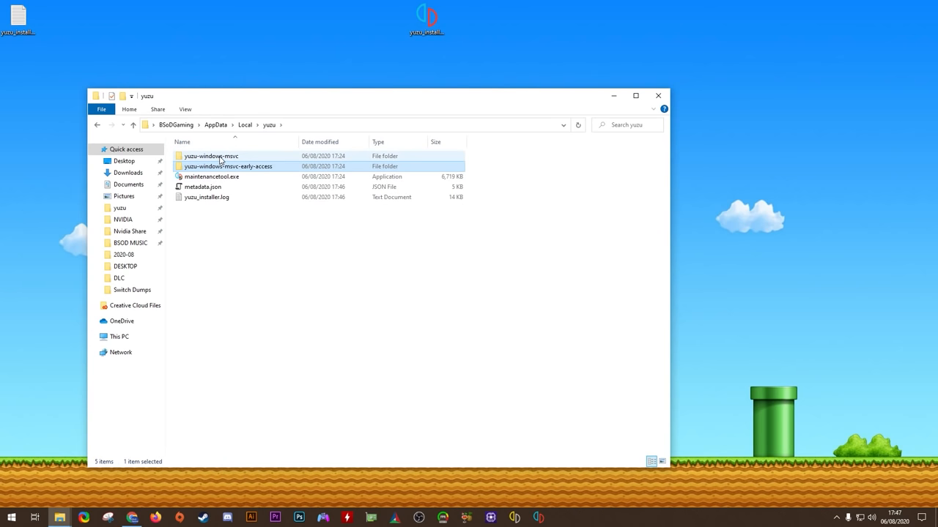
pyautogui.doubleClick(211, 156)
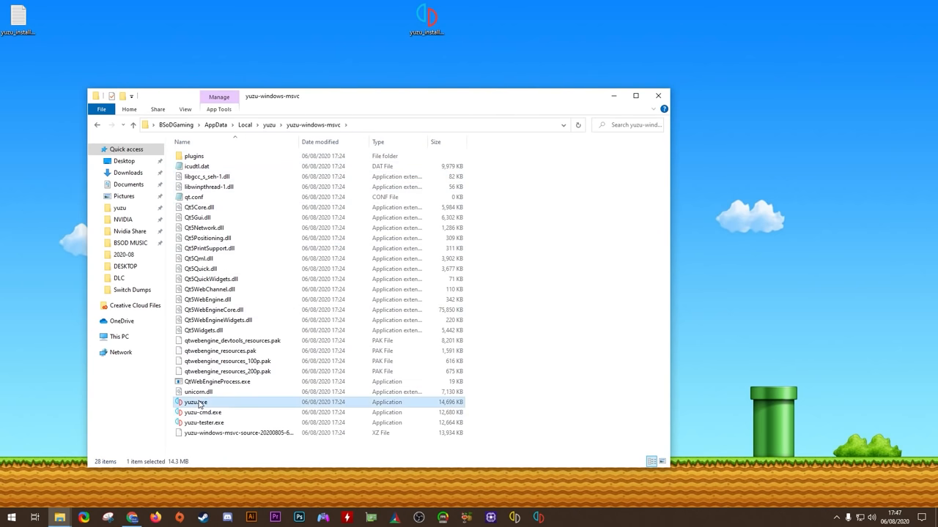
pyautogui.rightClick(196, 401)
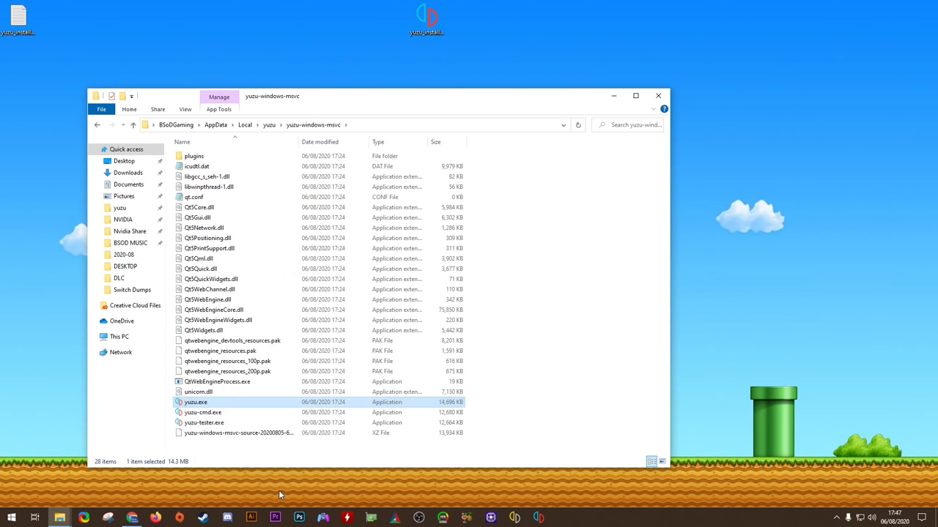
pyautogui.moveTo(267, 166)
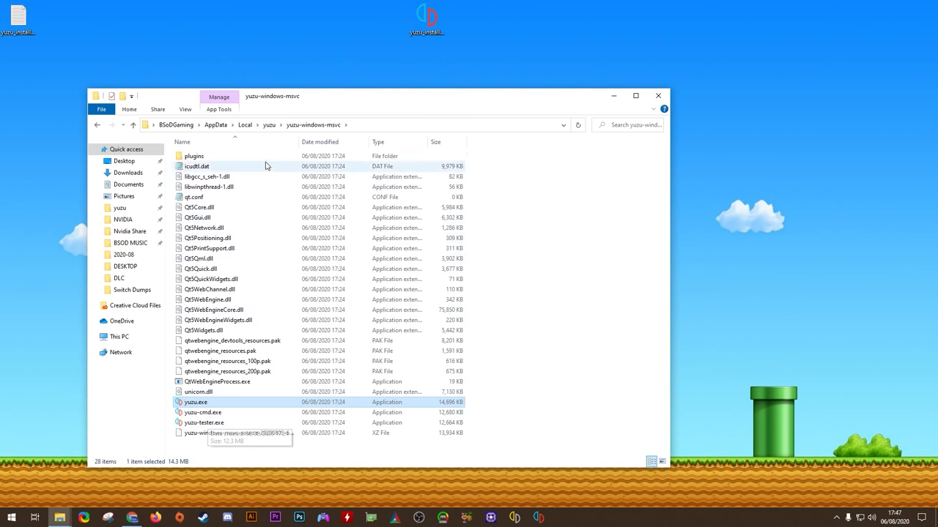